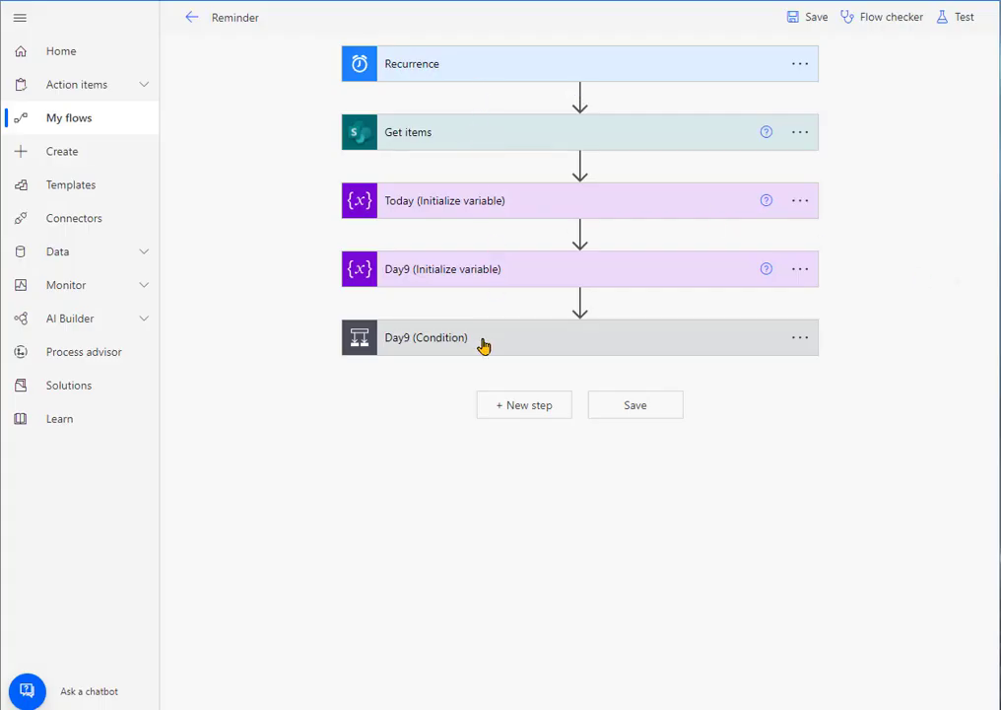
mouse_move(402, 288)
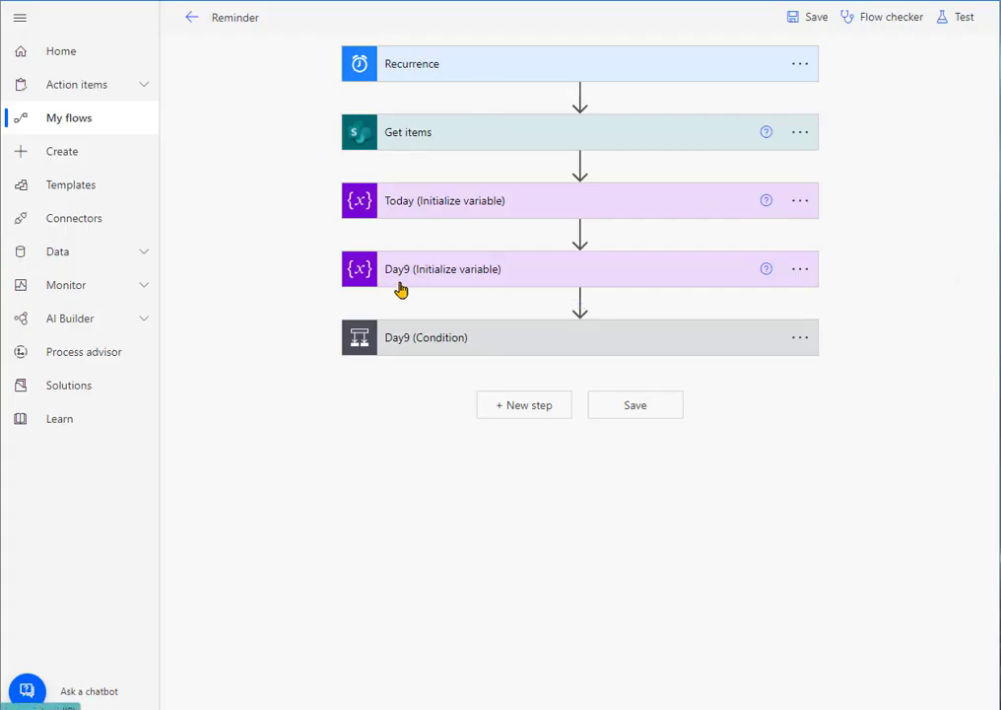
Expand the Day9 condition and its Send an email (V2) action to view recipient, subject and body.
click(425, 337)
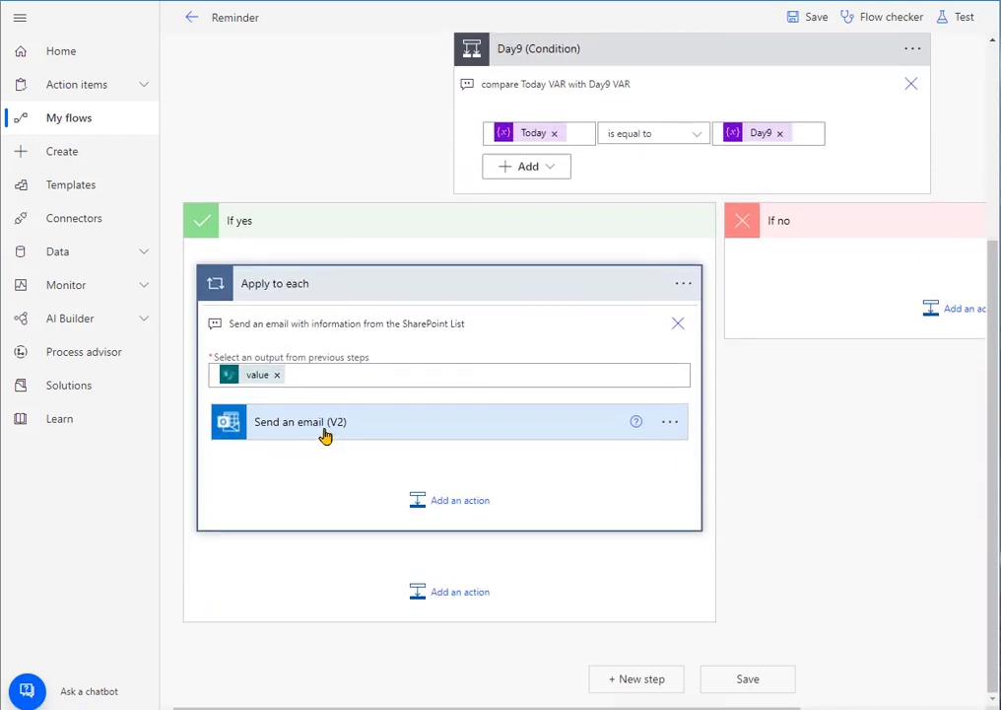
click(300, 422)
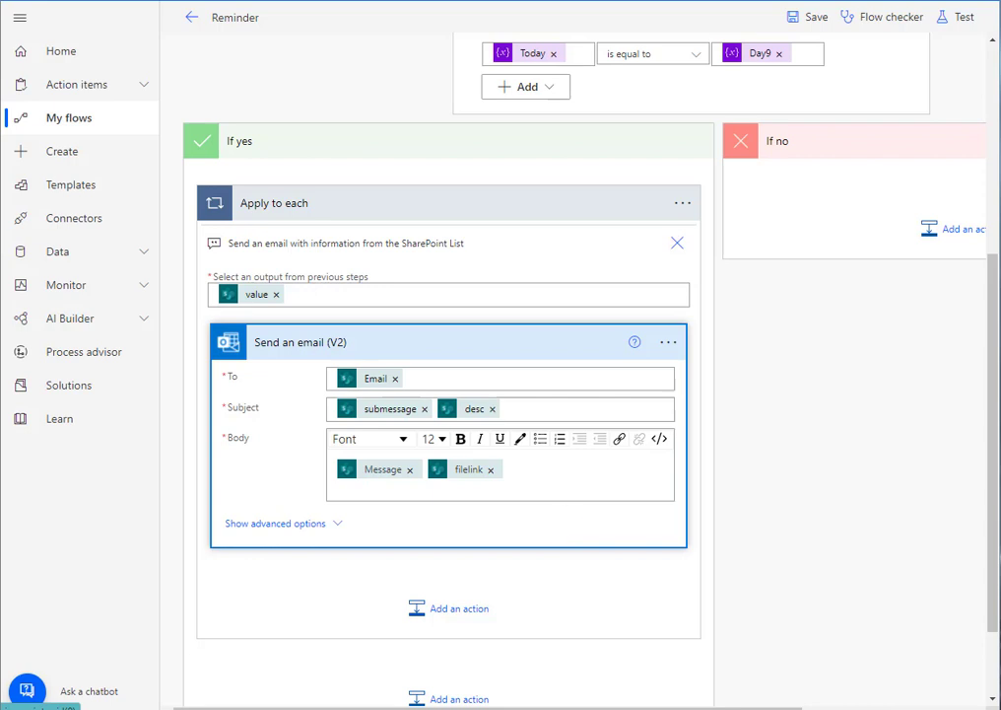
scroll(up, 3)
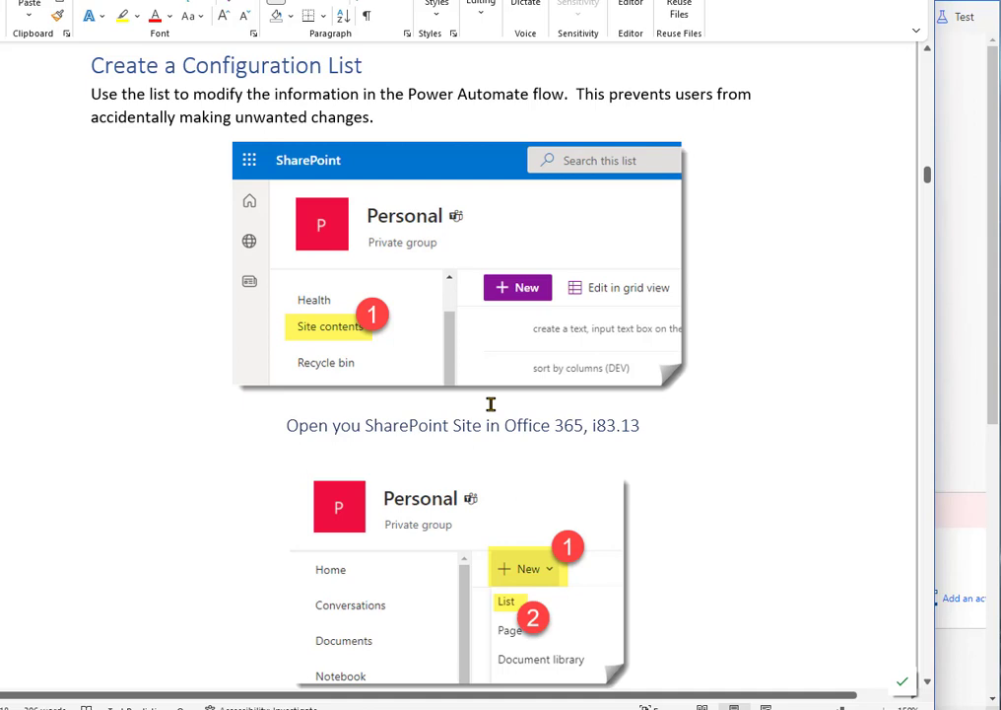
mouse_move(545, 383)
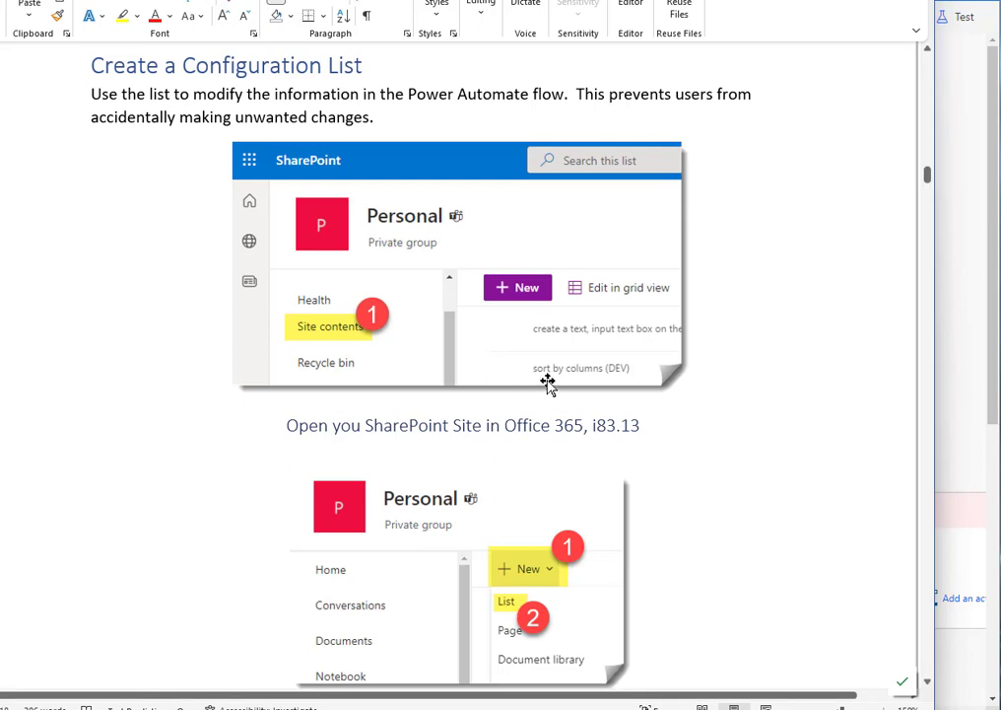
Scroll the Word guide through Create a Configuration List down to Add columns to List.
scroll(down, 3)
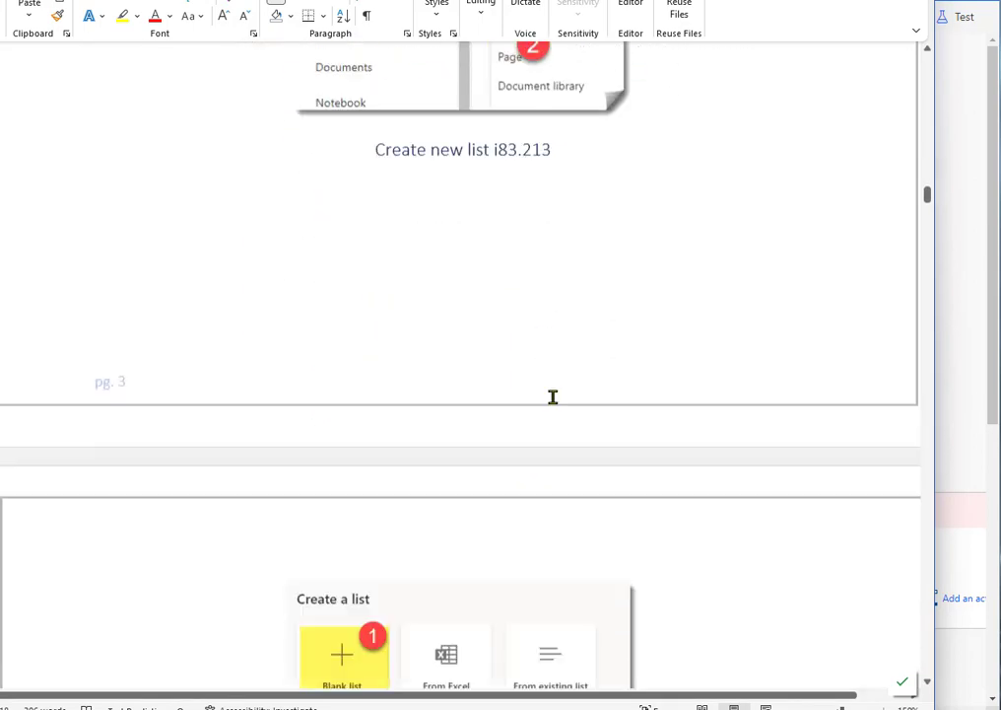
scroll(down, 3)
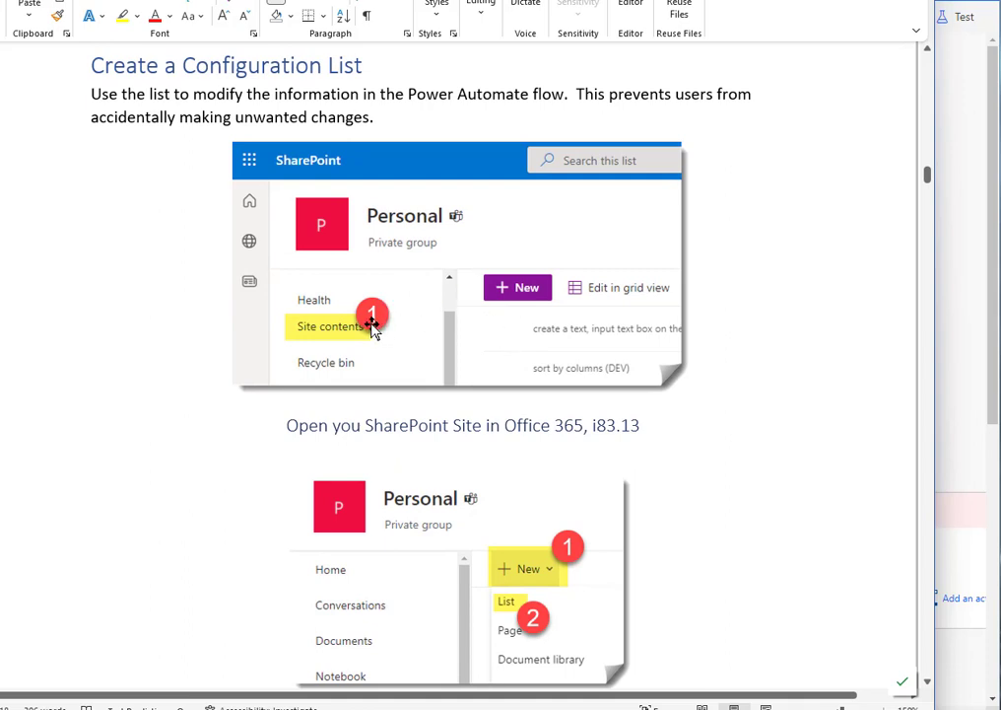
mouse_move(414, 323)
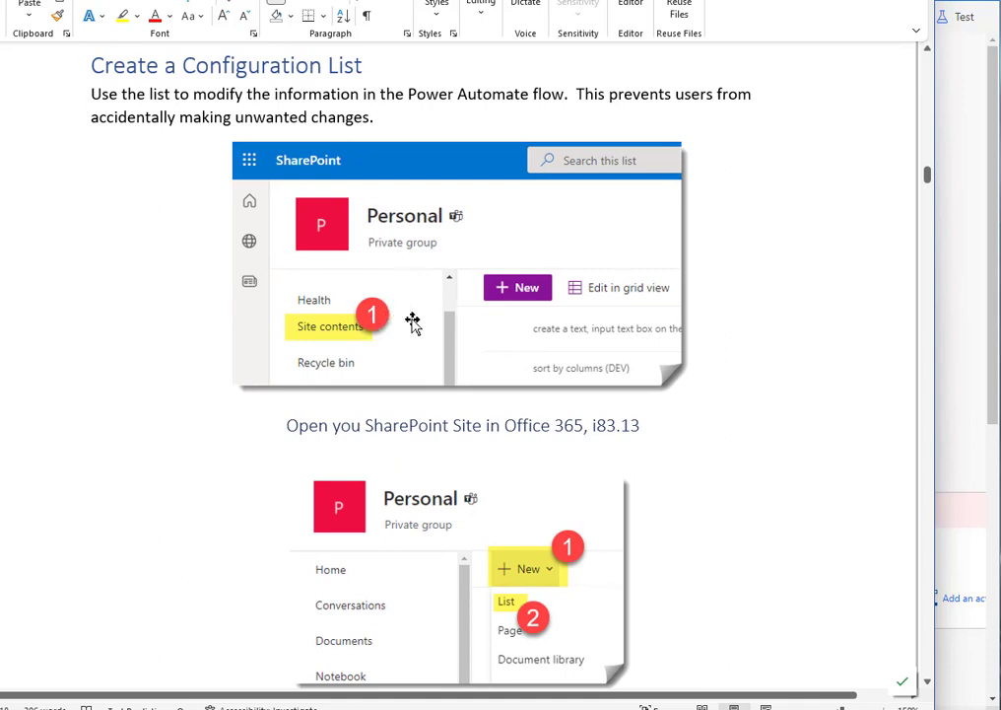
mouse_move(378, 297)
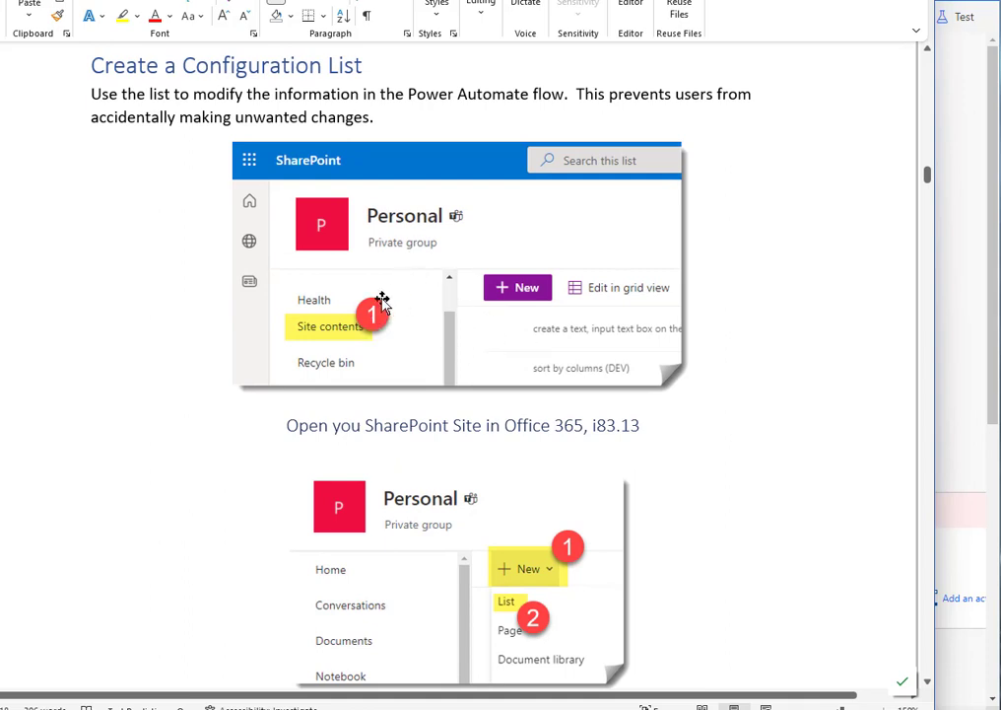
mouse_move(441, 309)
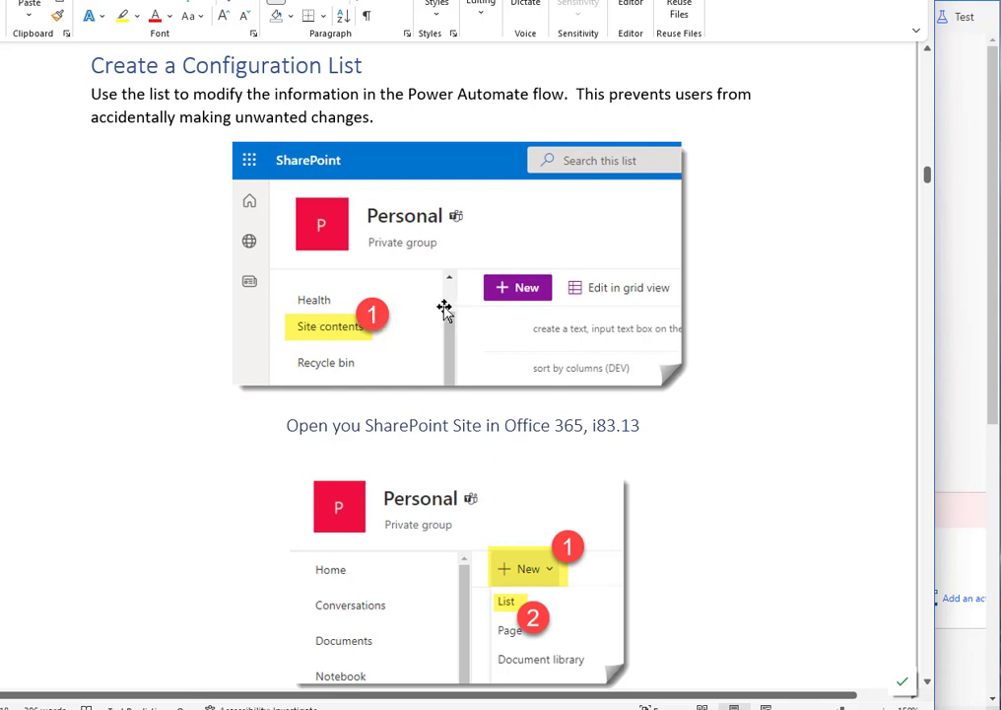
scroll(down, 3)
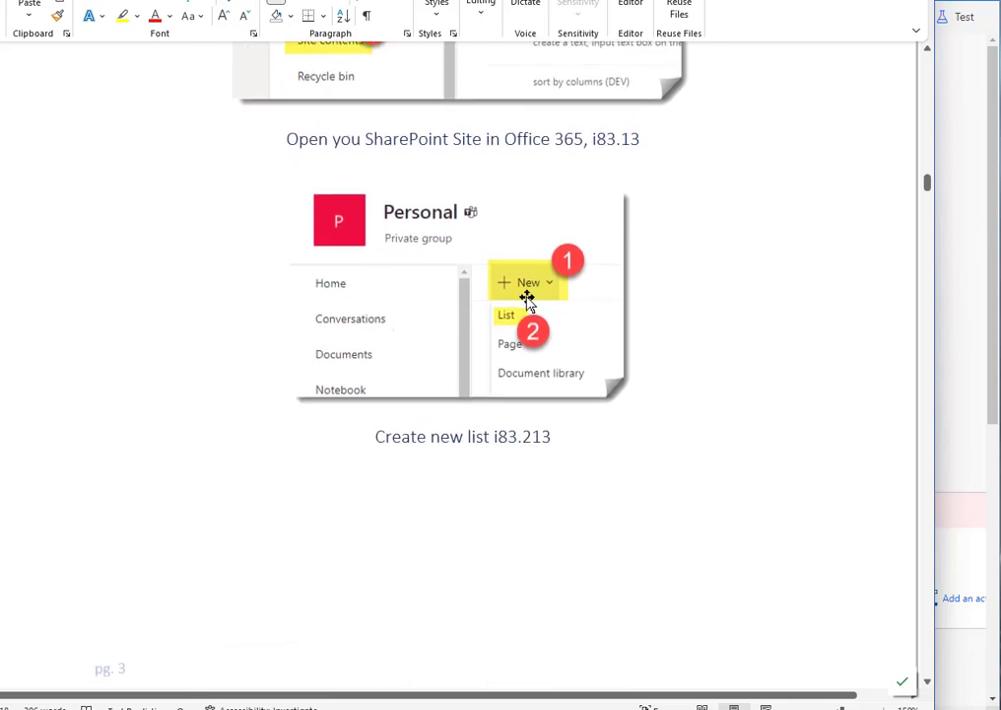
scroll(down, 3)
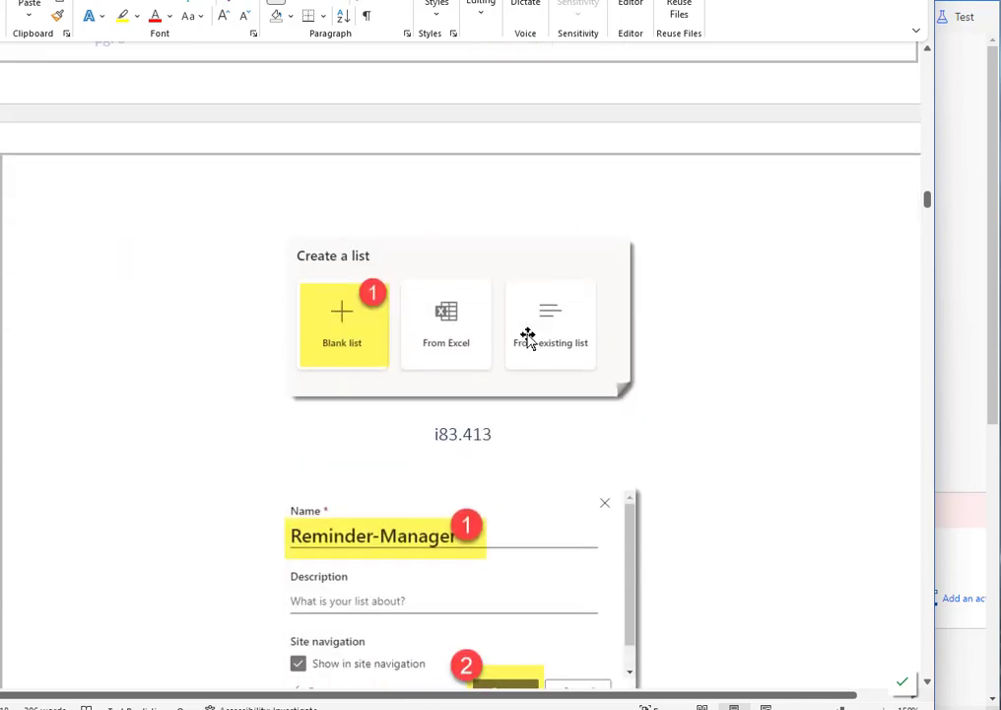
scroll(down, 3)
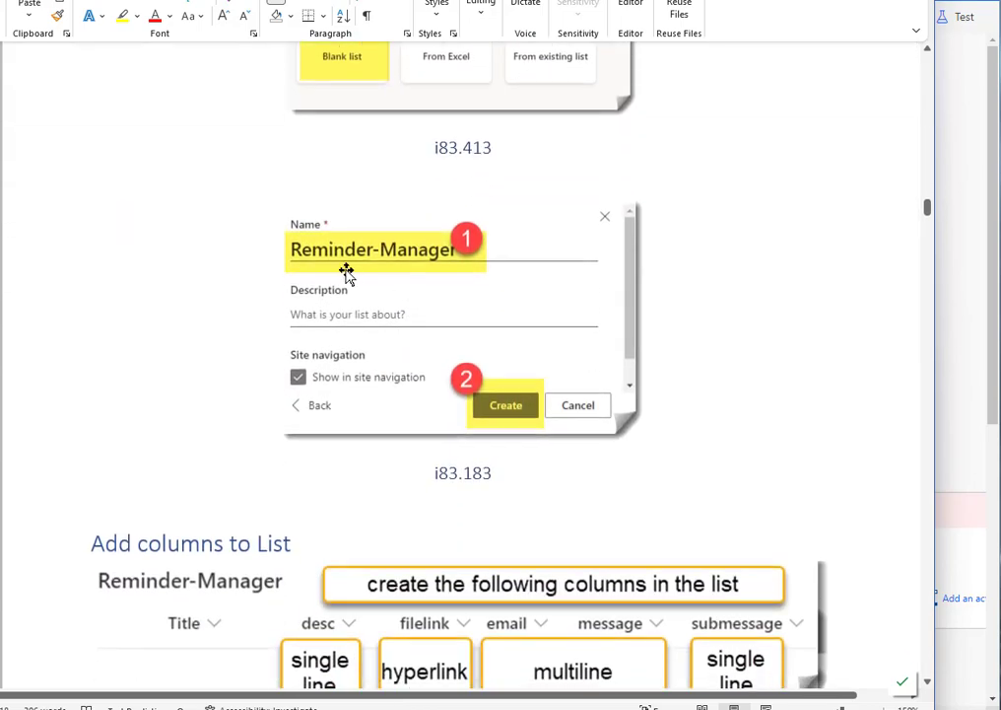
scroll(down, 3)
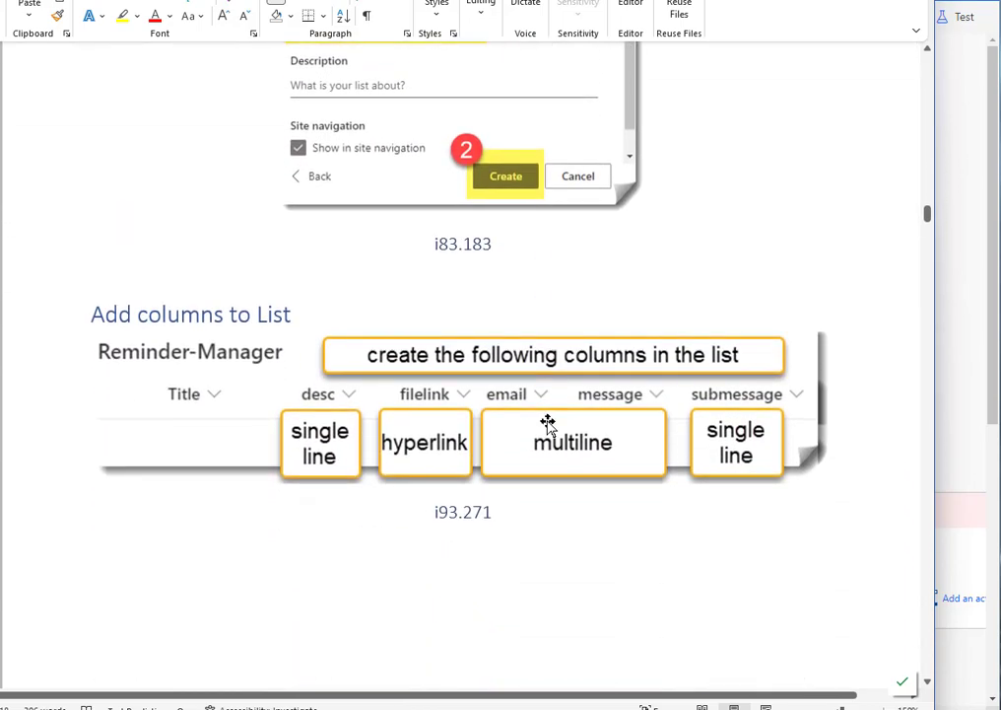
mouse_move(228, 524)
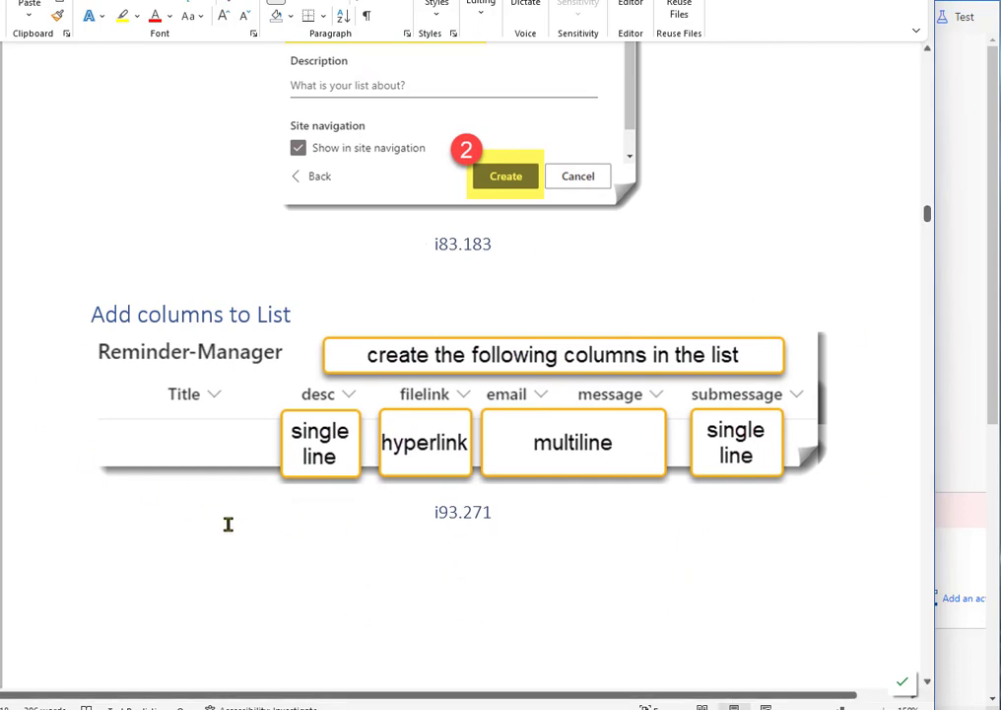
mouse_move(794, 436)
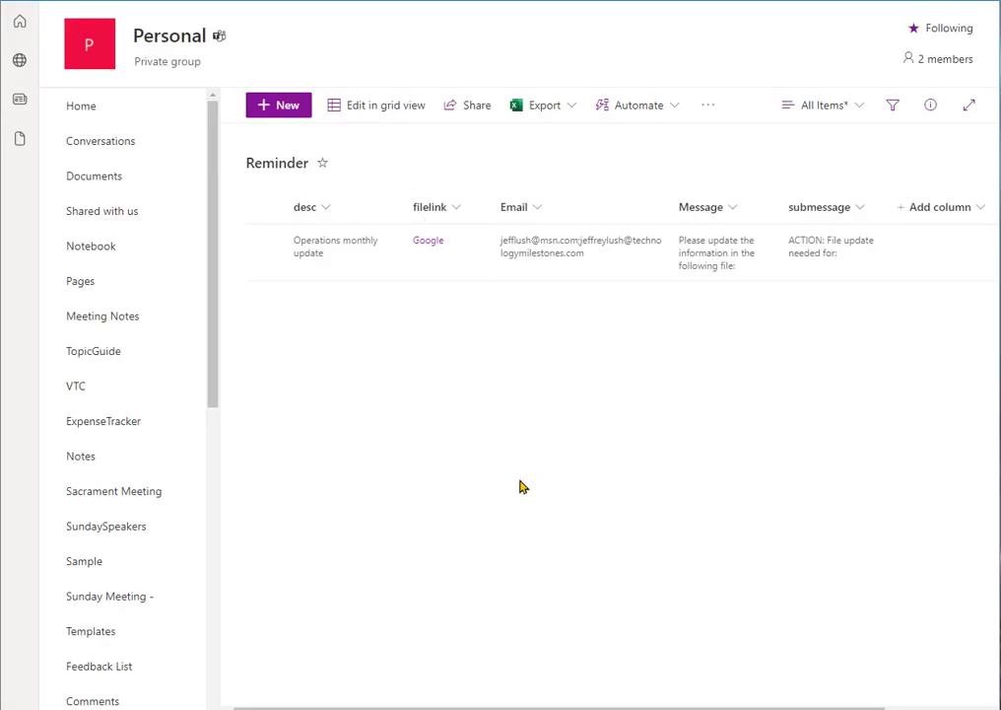
Open Site contents, start then cancel a blank list, and scroll to the Reminder list.
scroll(down, 3)
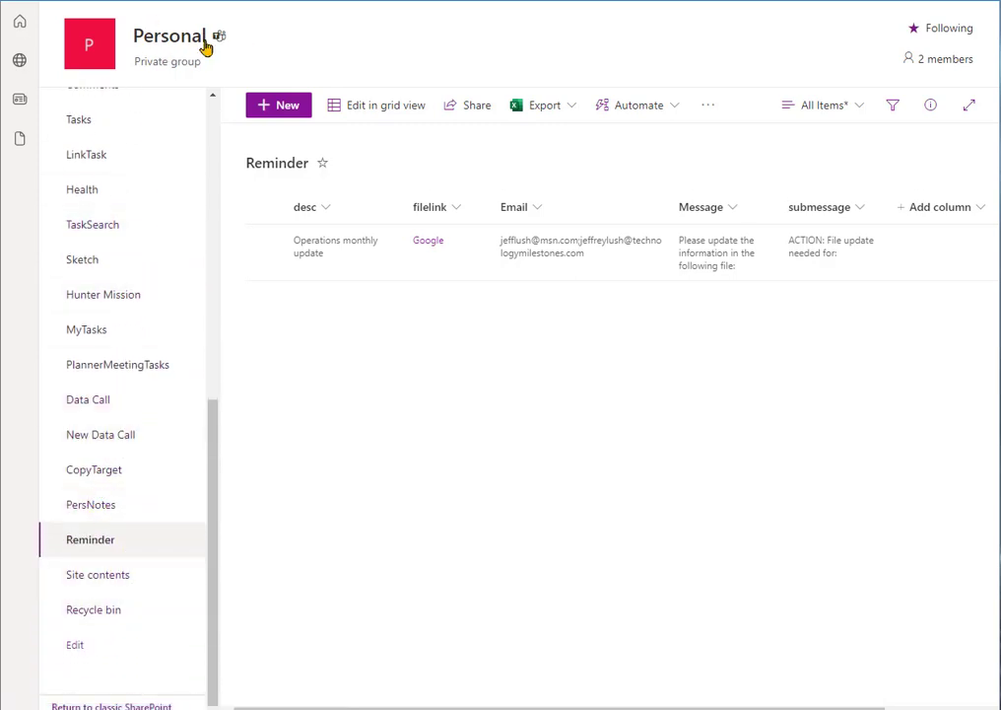
mouse_move(182, 51)
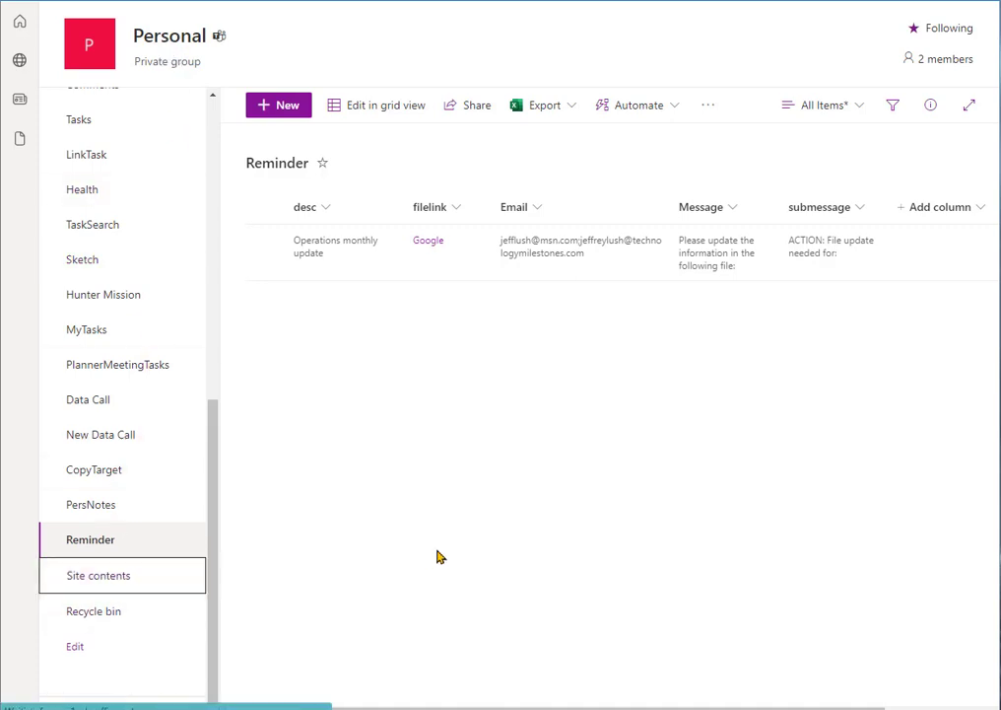
click(97, 576)
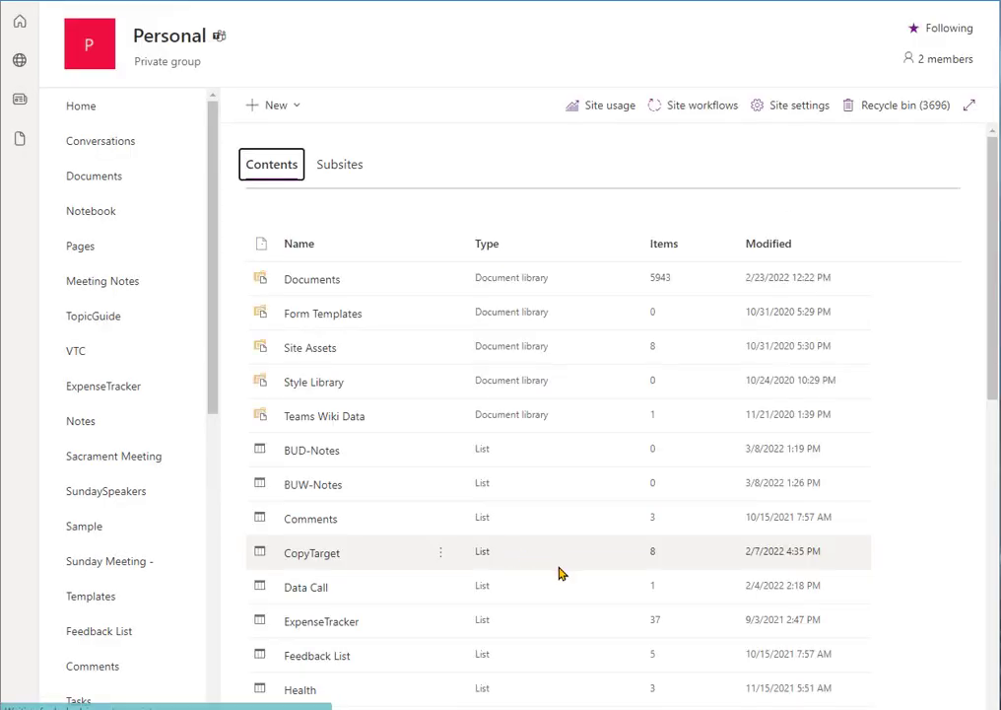
click(273, 105)
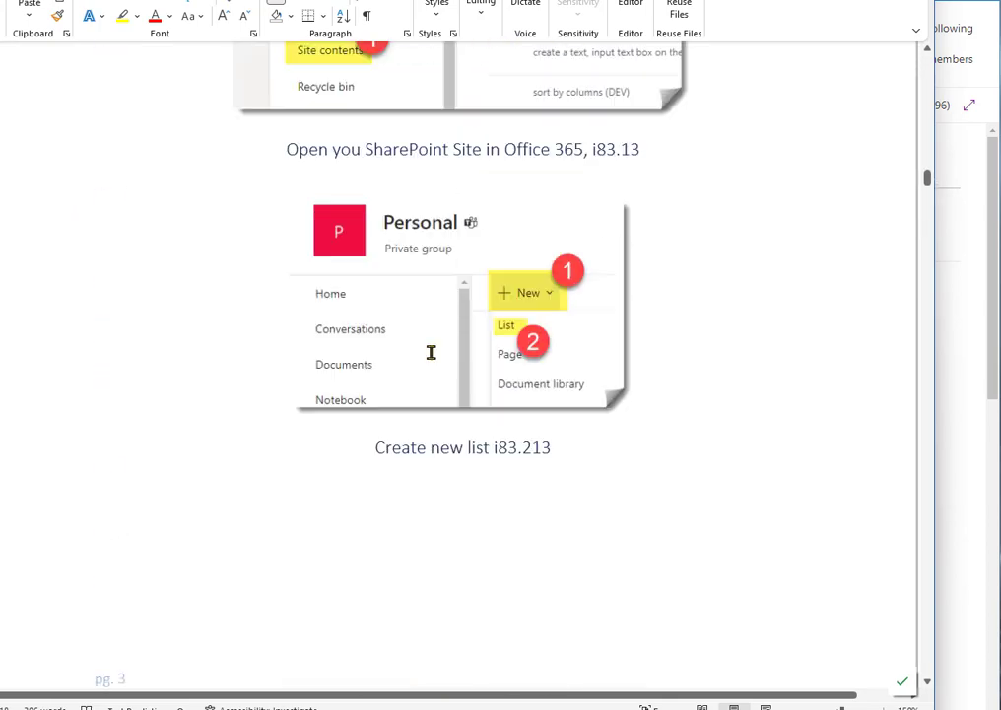
scroll(down, 3)
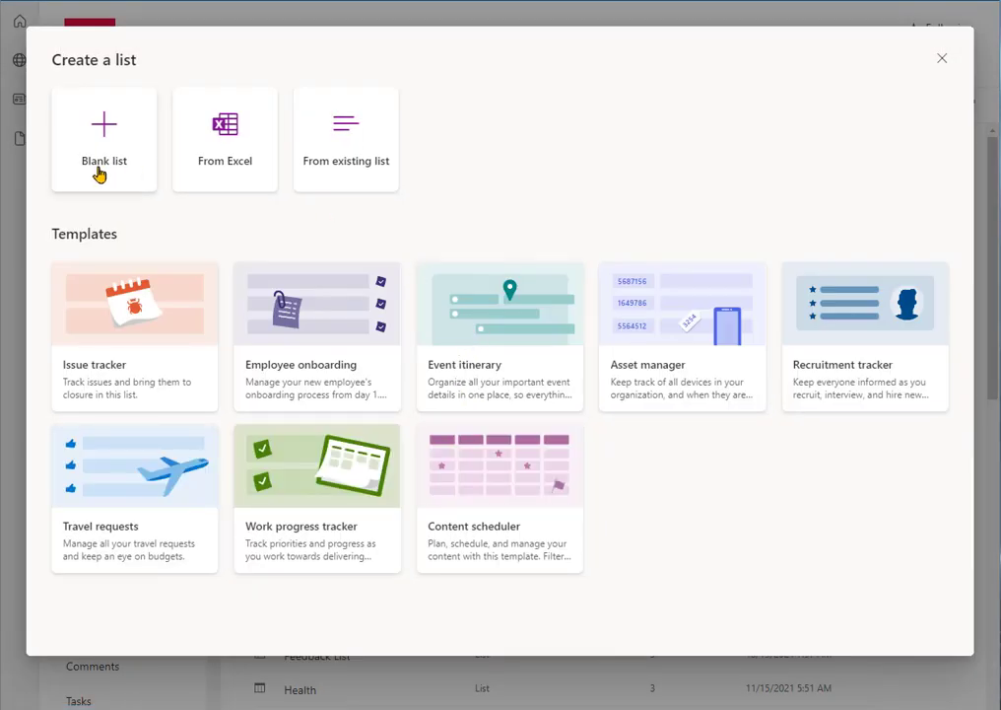
click(104, 138)
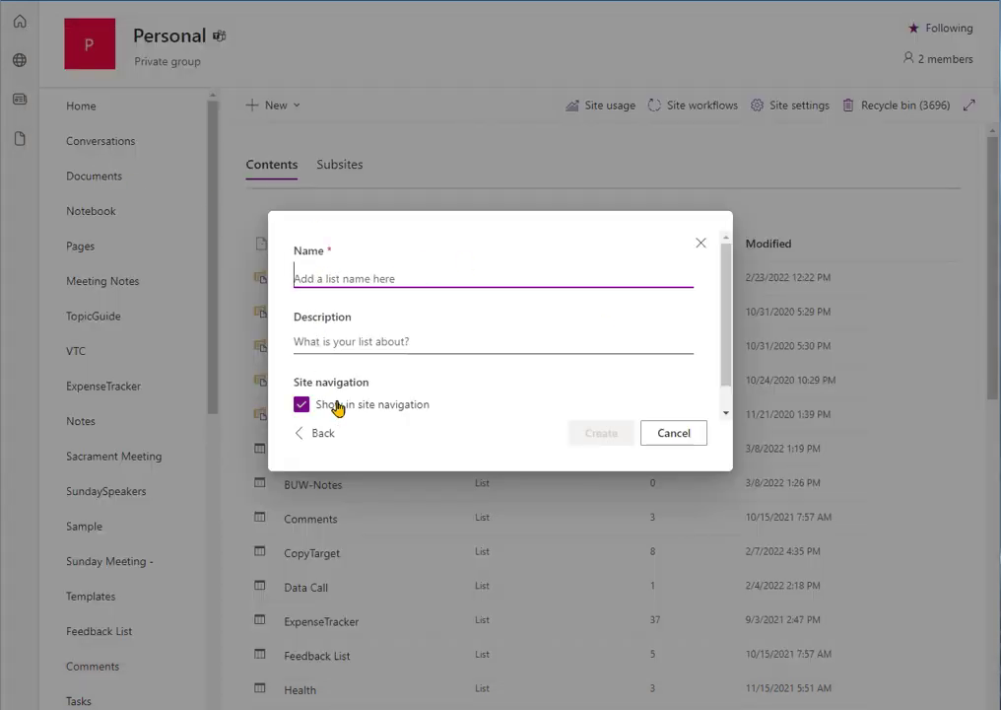
click(672, 433)
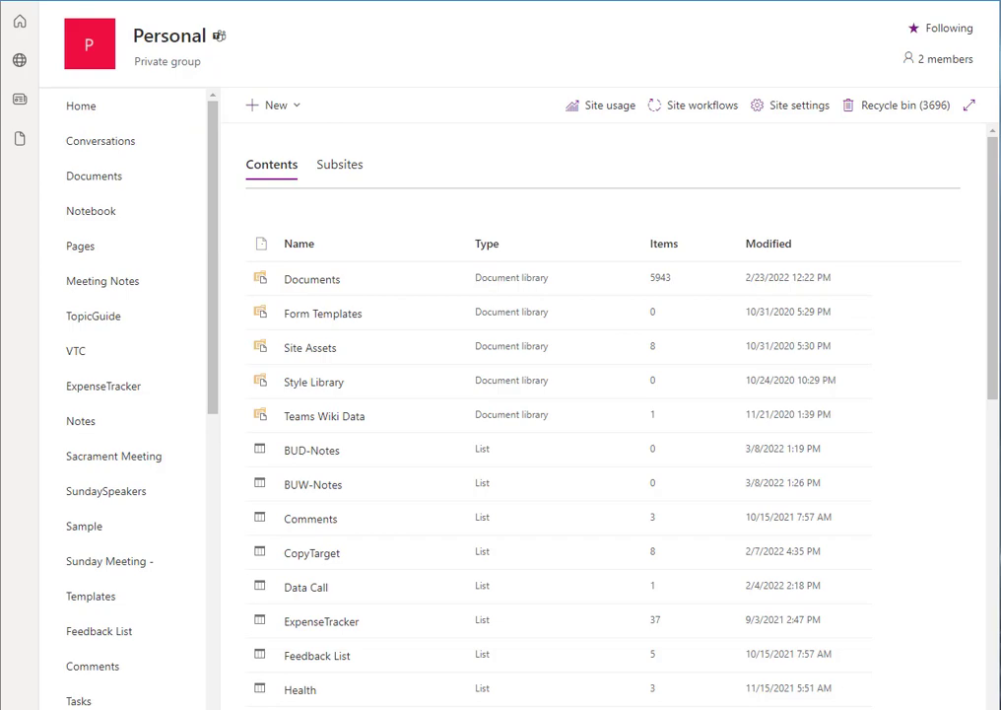
scroll(down, 3)
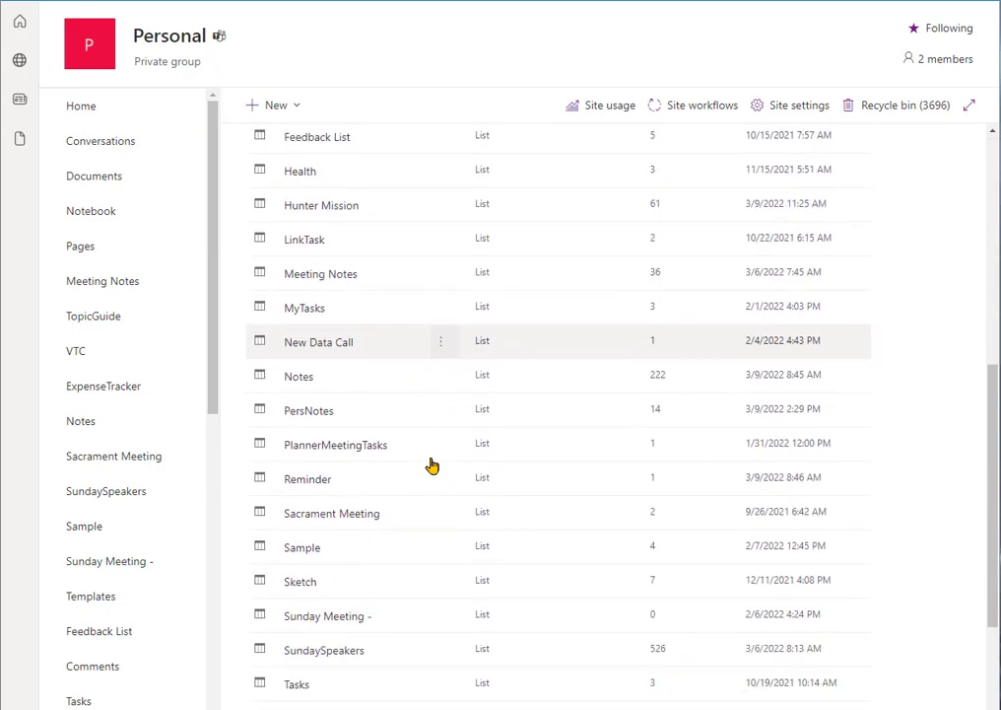
scroll(down, 3)
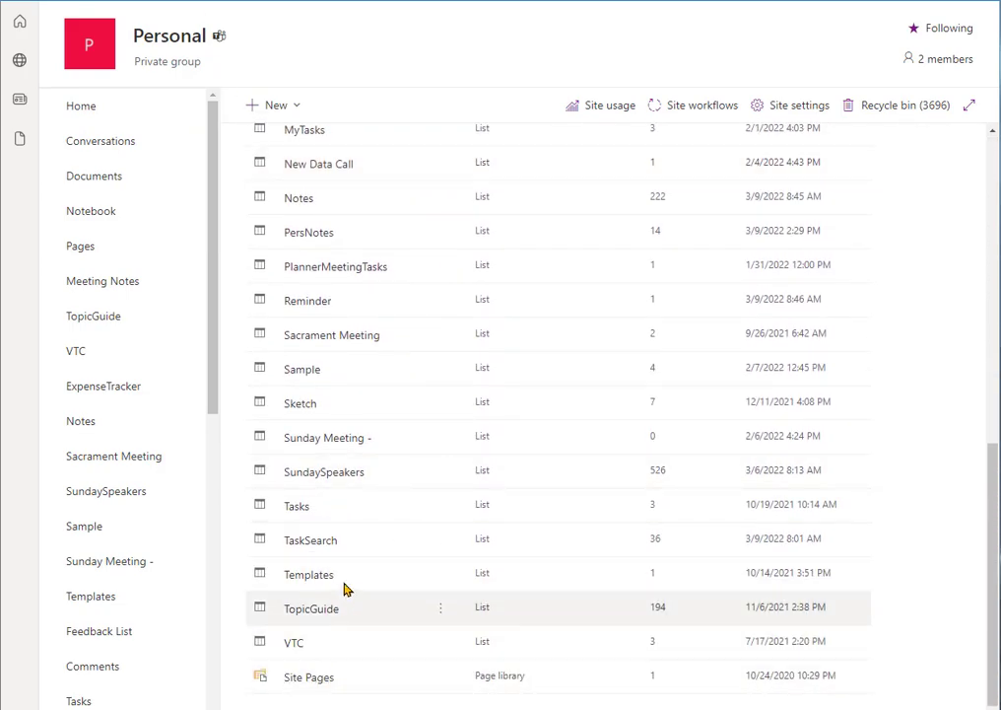
mouse_move(383, 504)
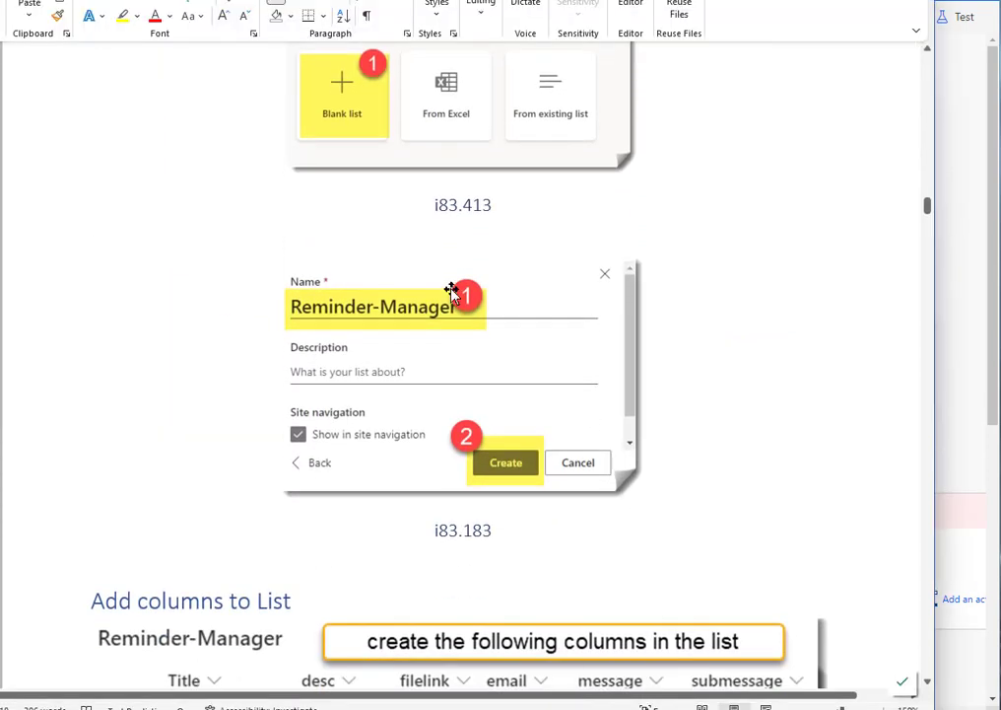
scroll(down, 3)
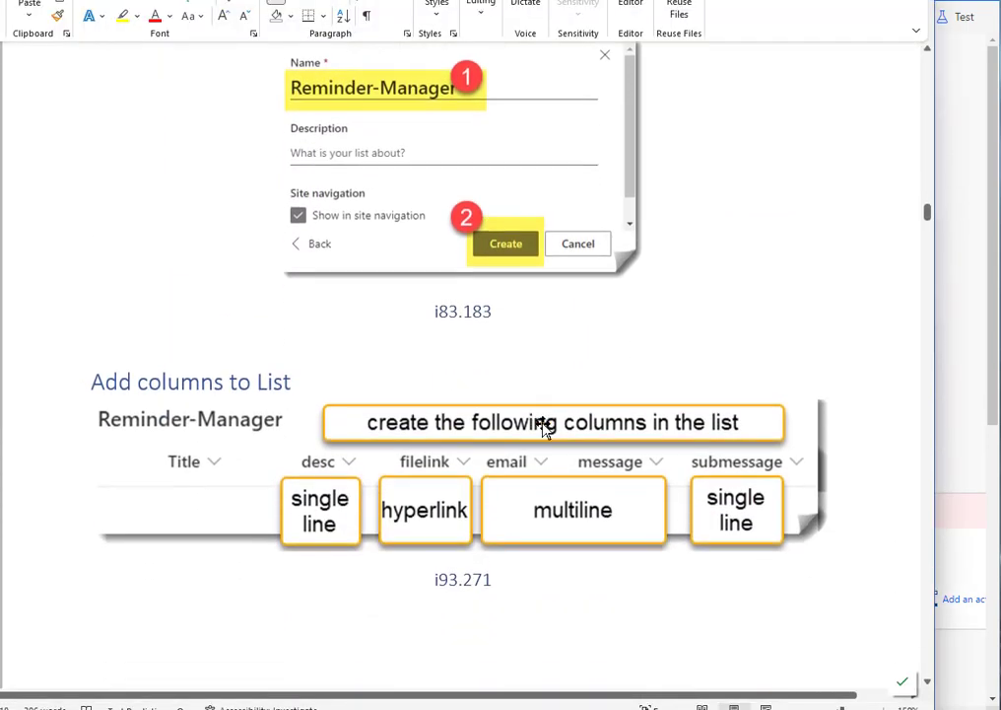
scroll(down, 3)
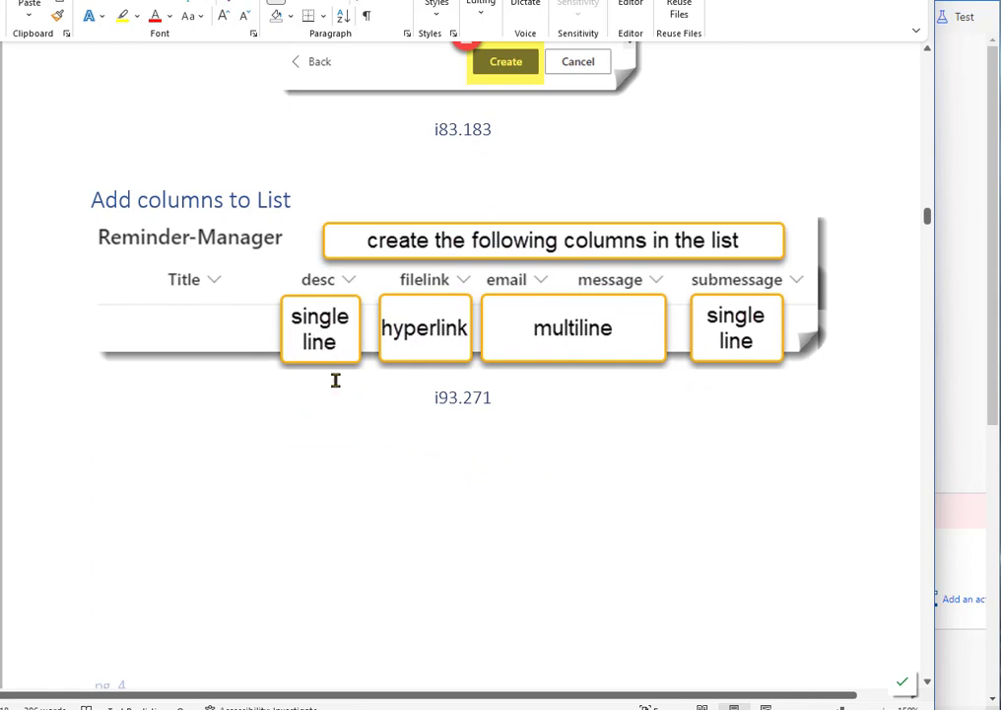
mouse_move(463, 295)
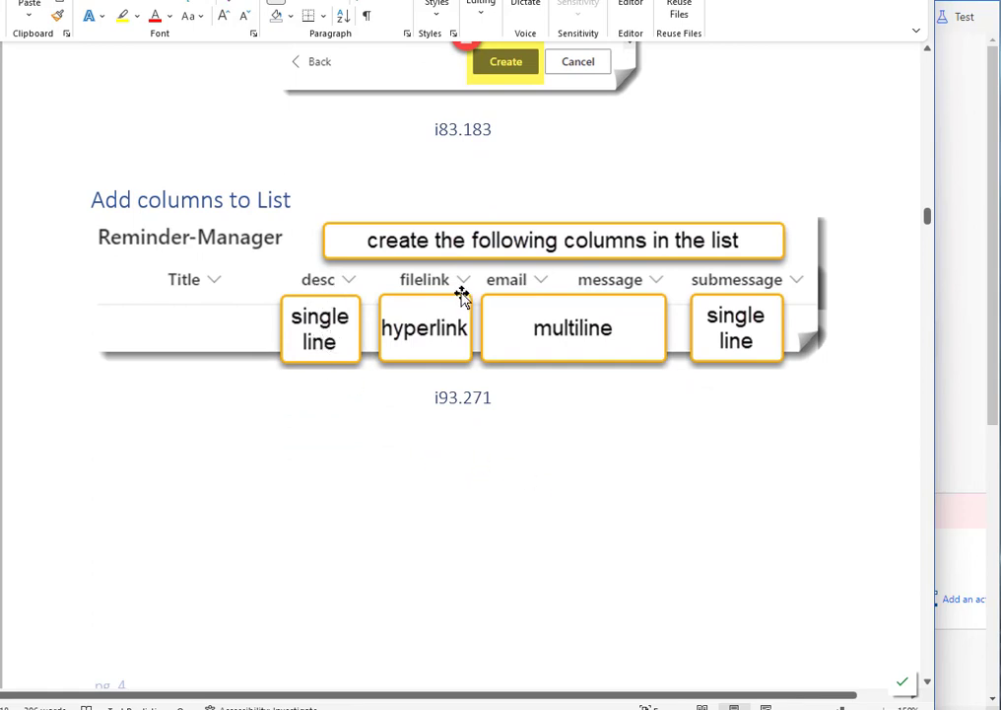
mouse_move(588, 303)
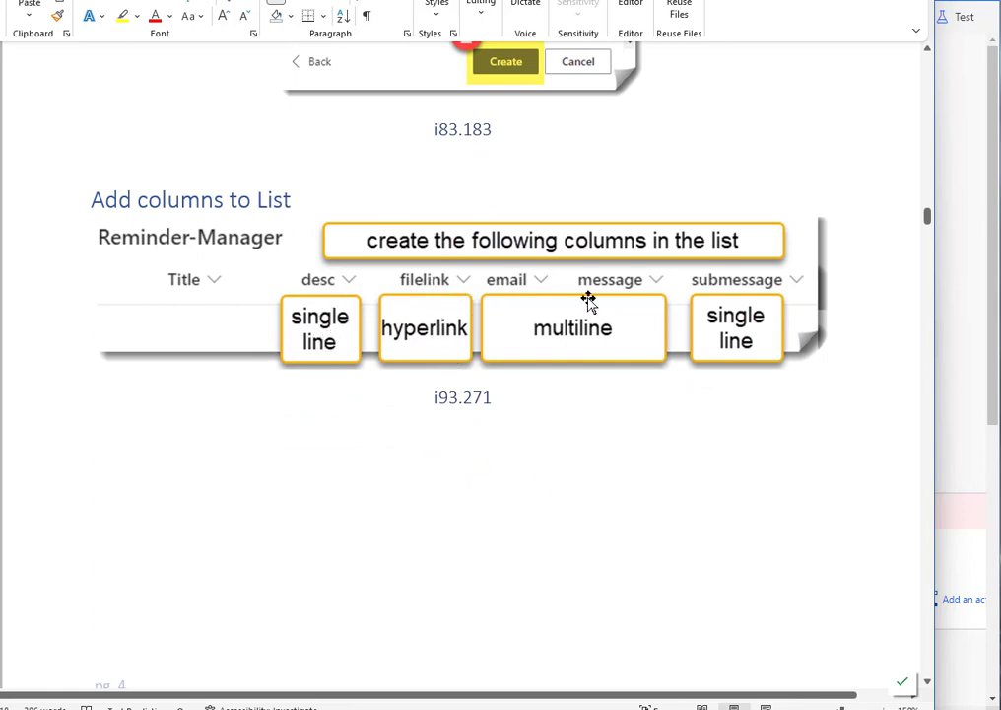
mouse_move(616, 338)
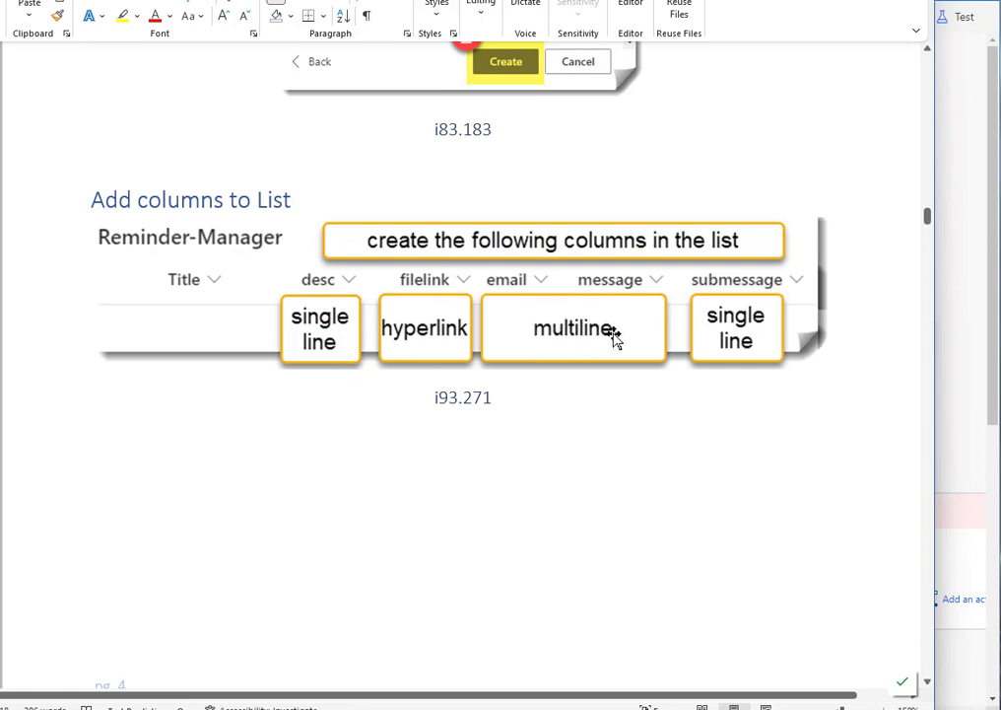
mouse_move(620, 287)
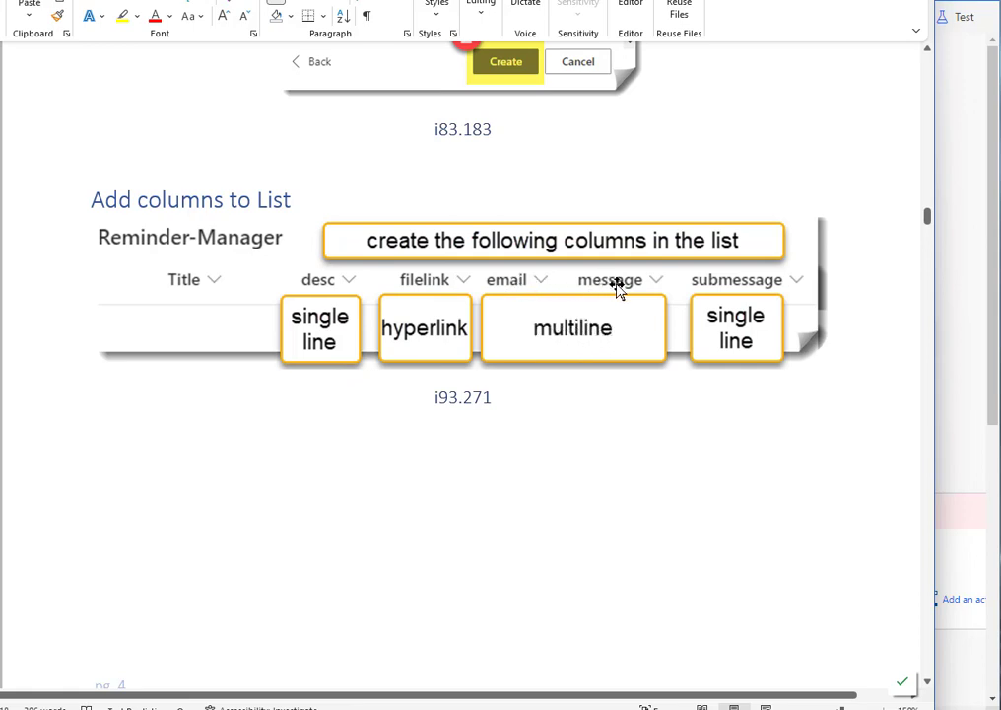
mouse_move(744, 335)
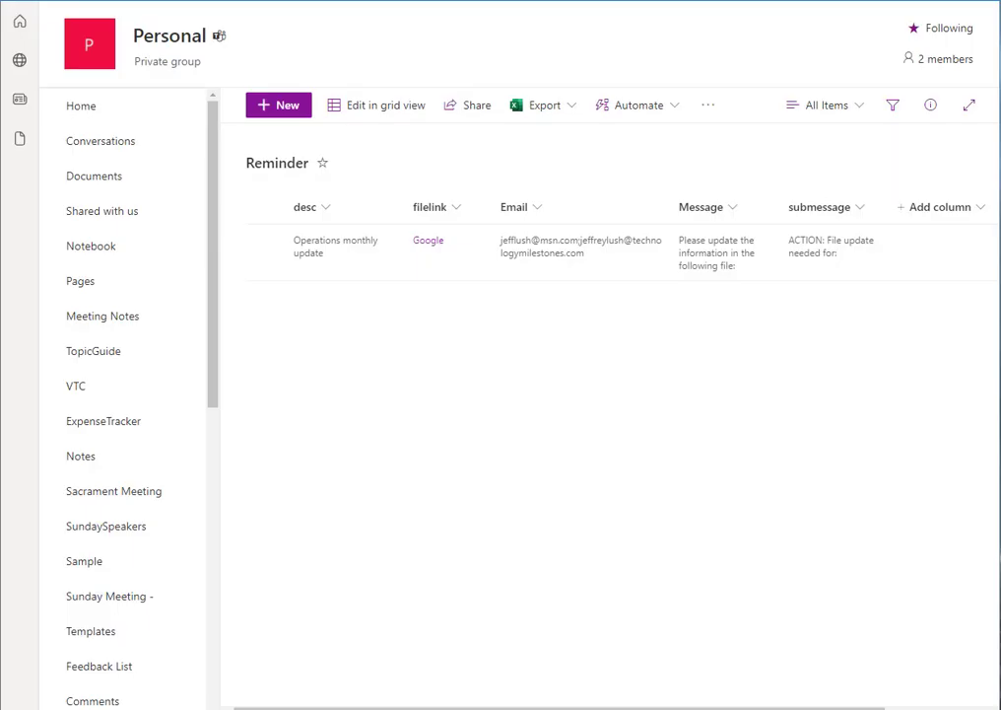
click(326, 207)
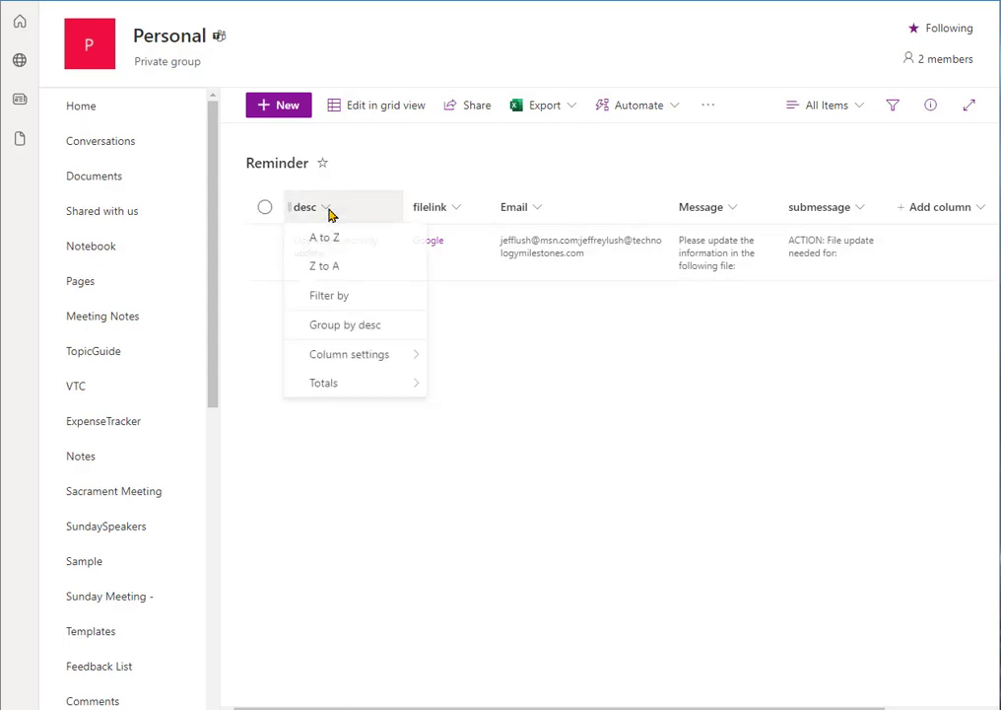
click(349, 354)
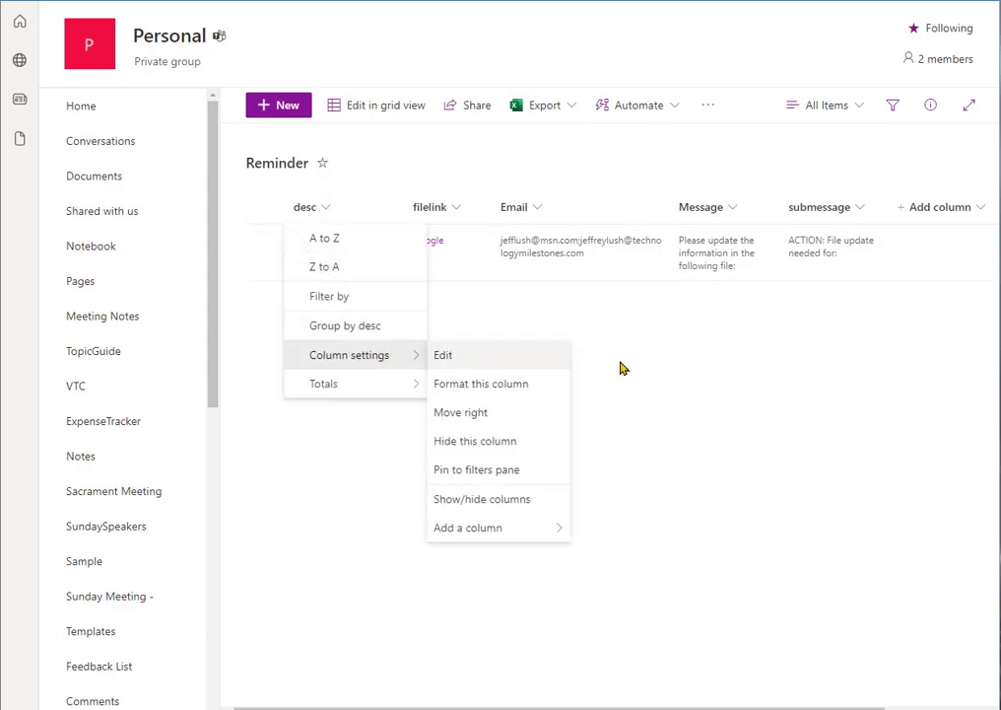
click(934, 206)
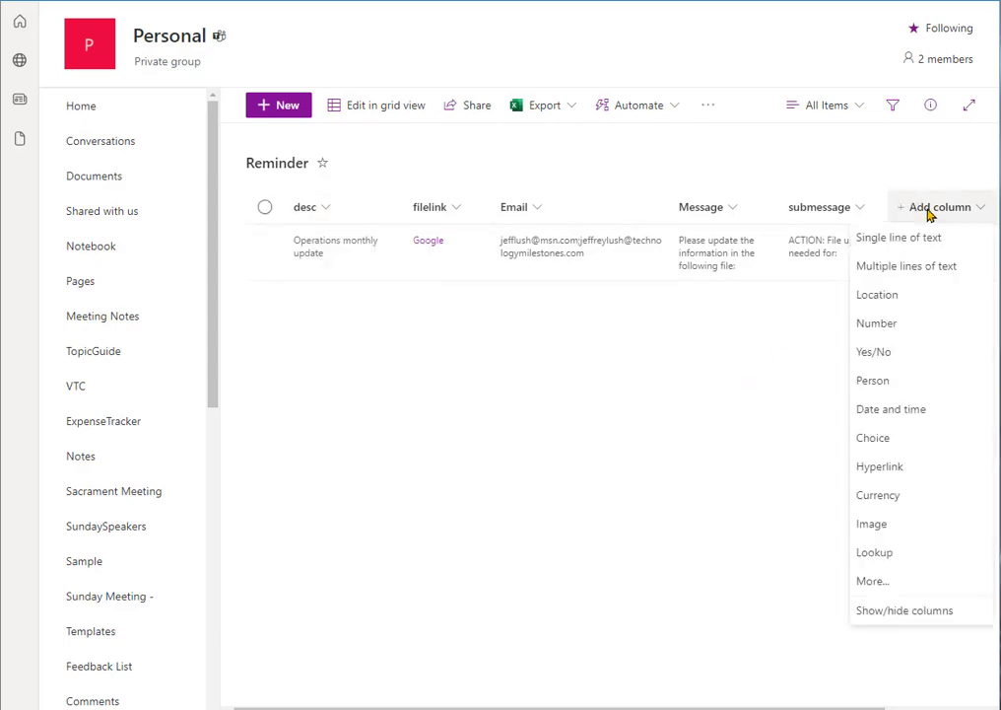
mouse_move(950, 266)
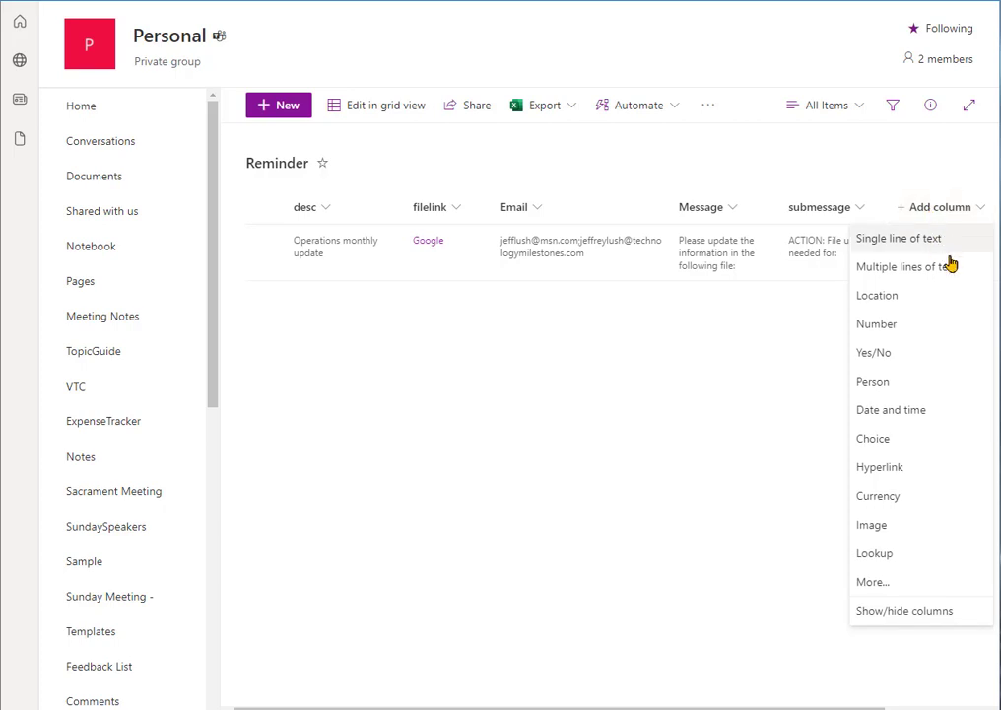
mouse_move(897, 468)
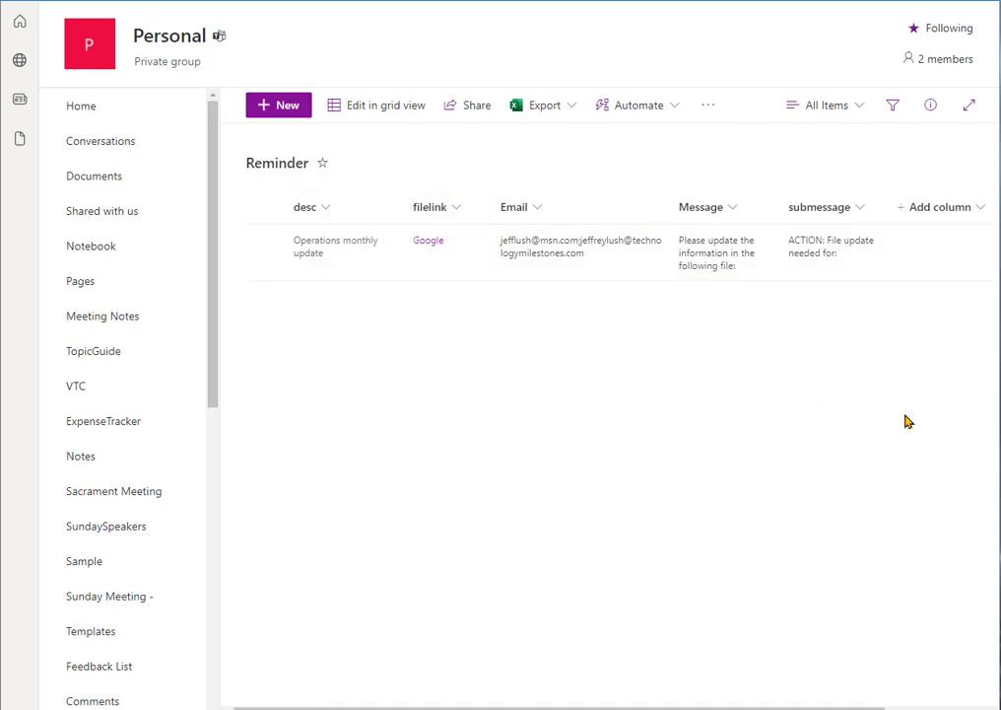
click(324, 207)
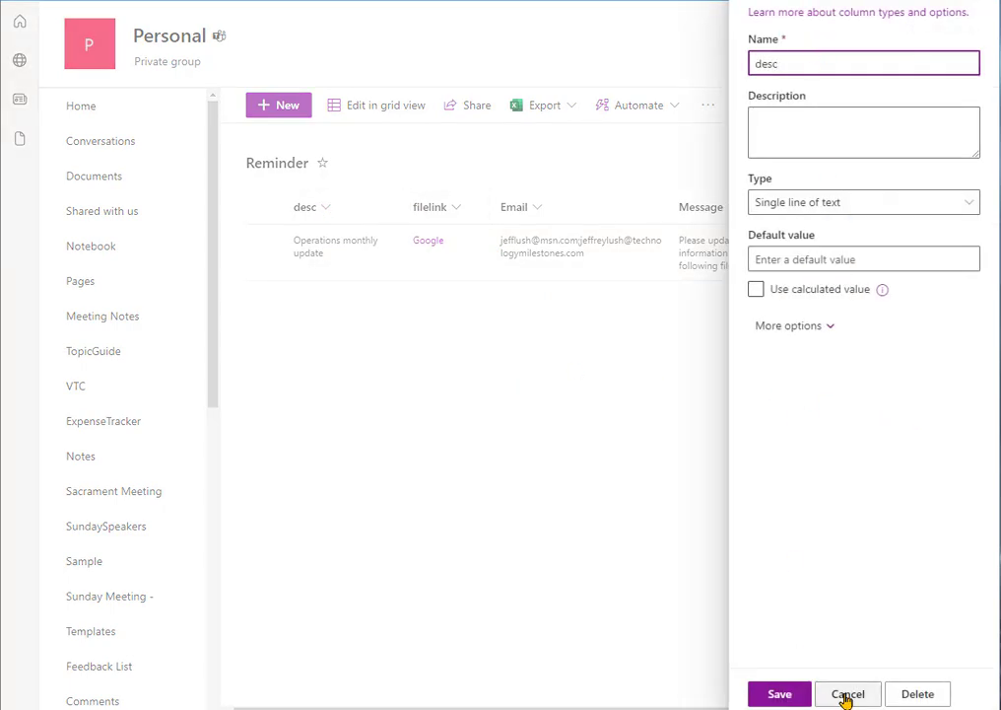
click(847, 693)
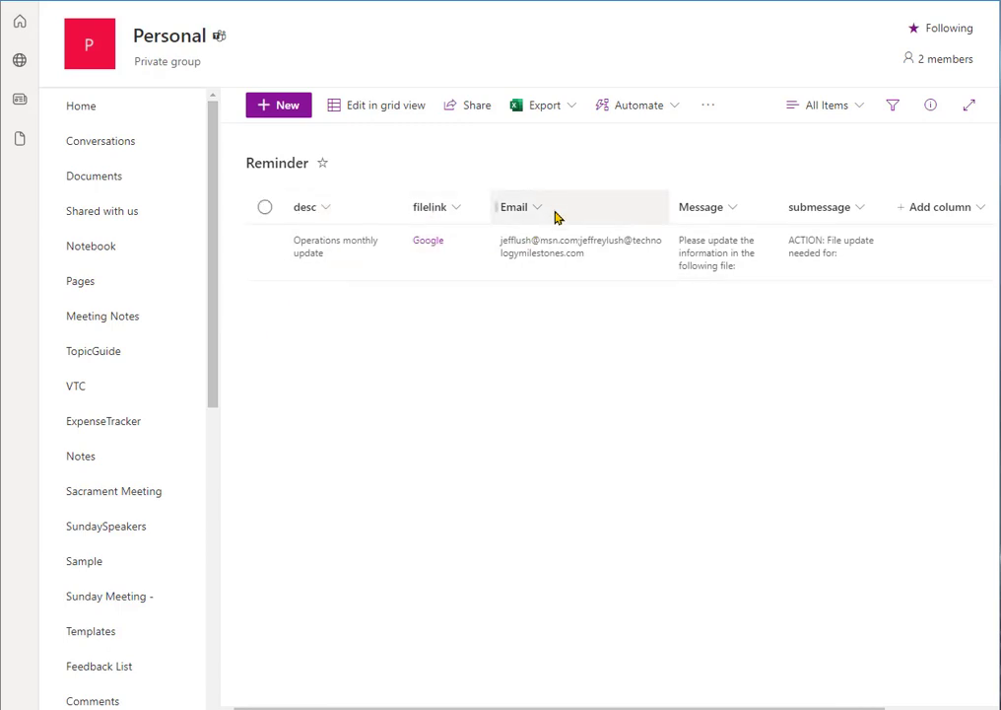
mouse_move(827, 214)
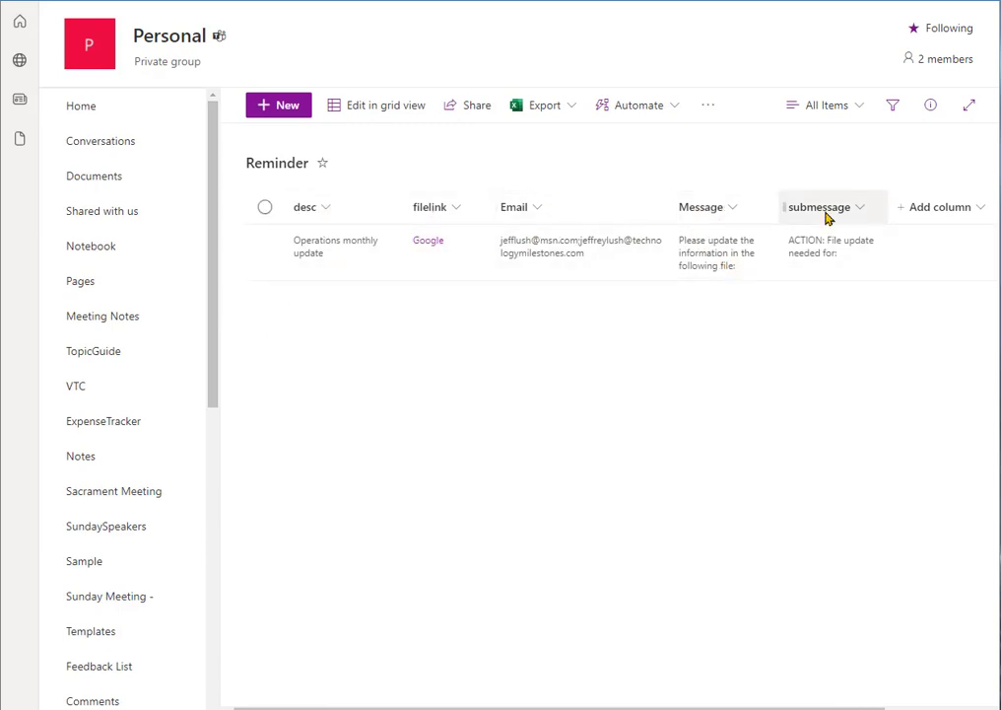
mouse_move(520, 342)
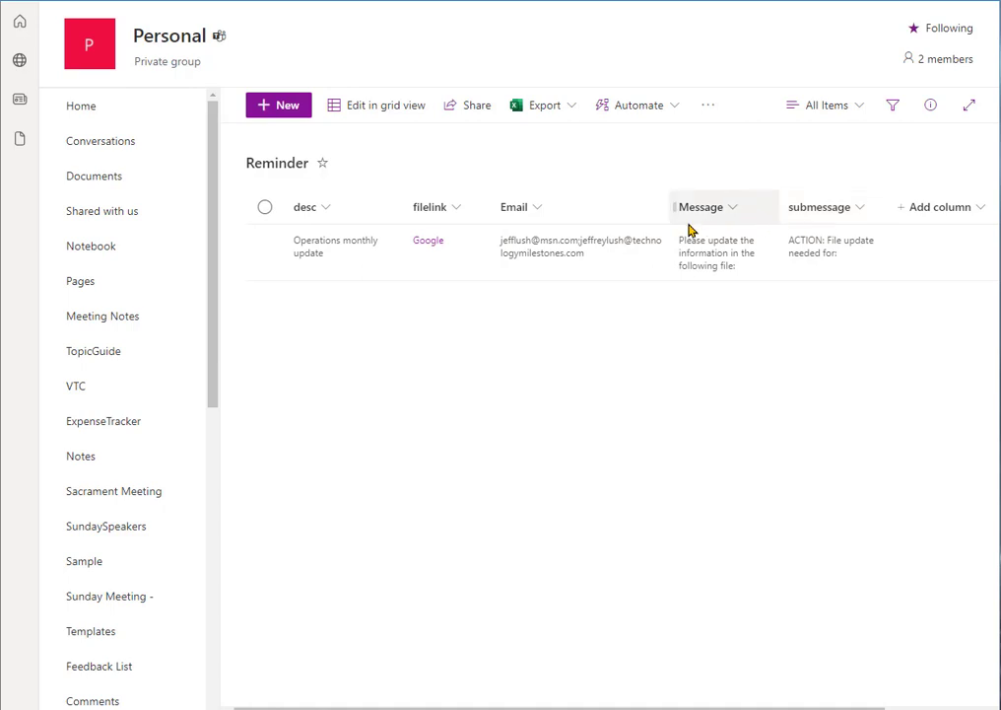
mouse_move(848, 208)
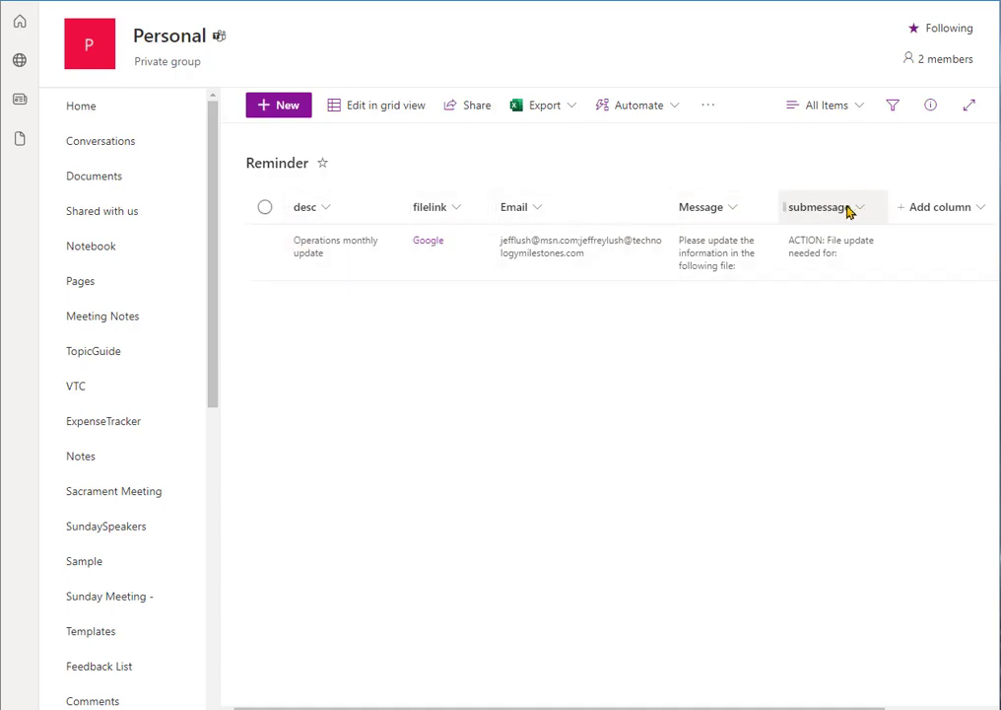
mouse_move(444, 429)
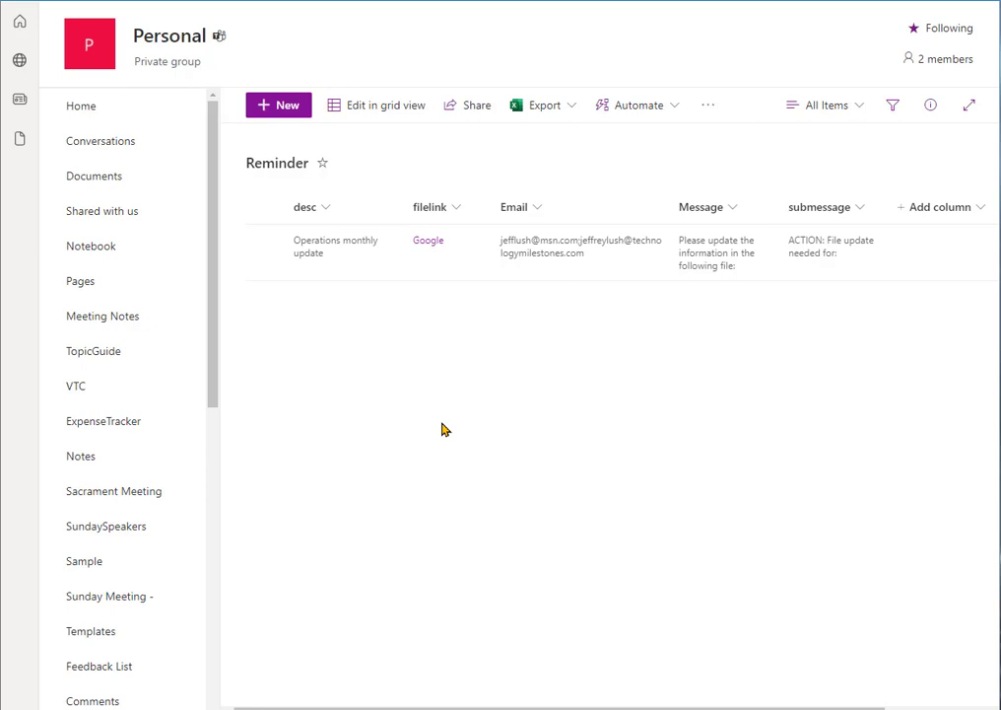
mouse_move(685, 449)
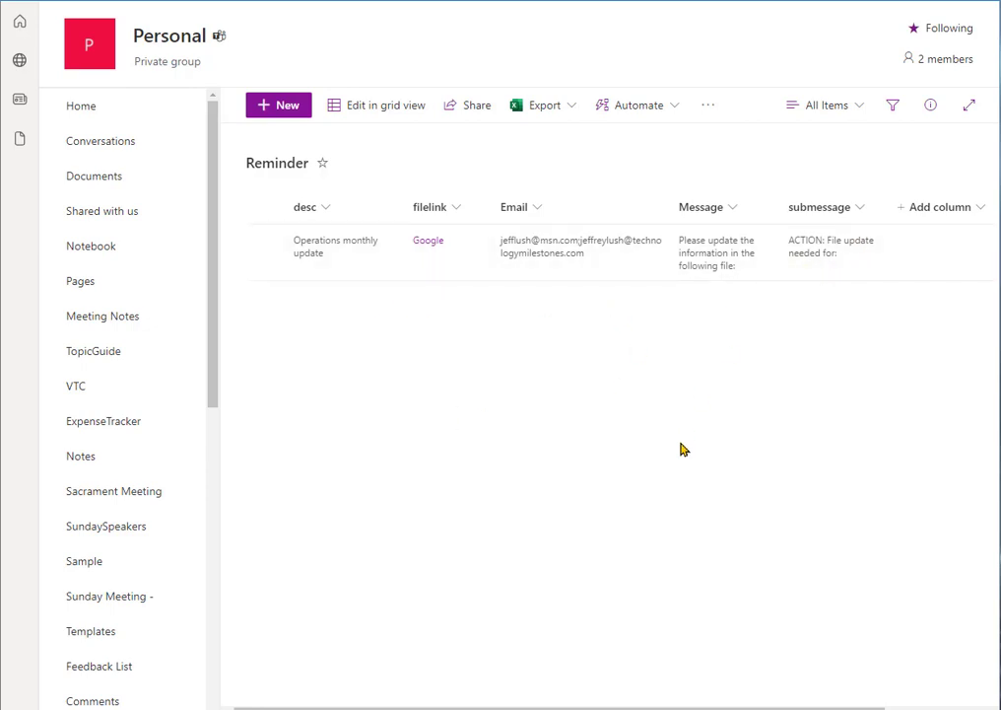
mouse_move(667, 378)
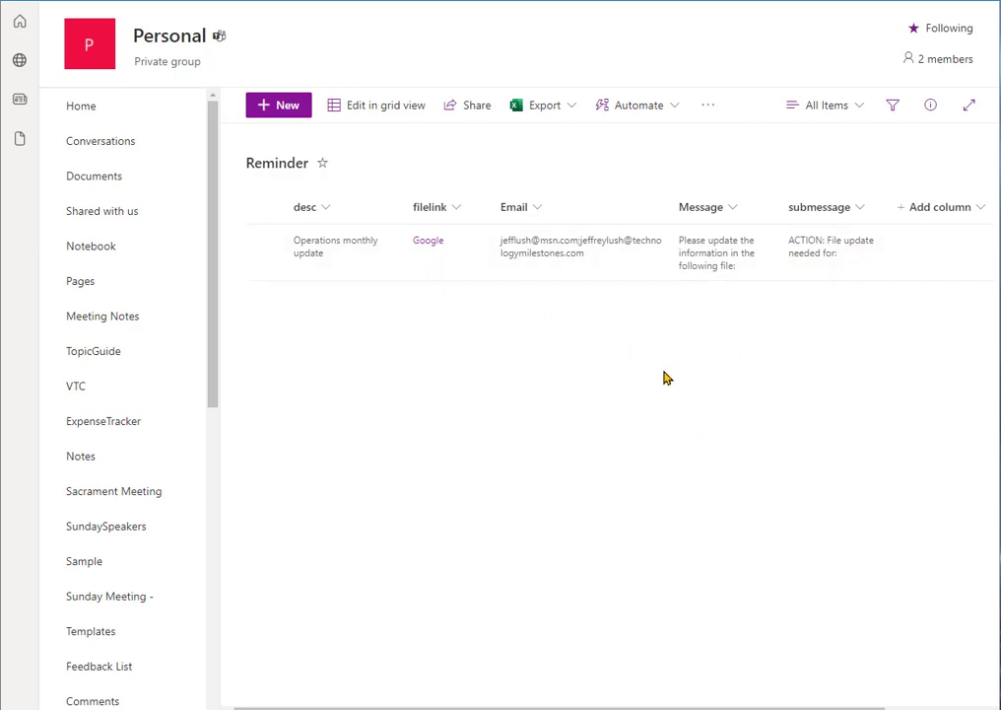
mouse_move(468, 252)
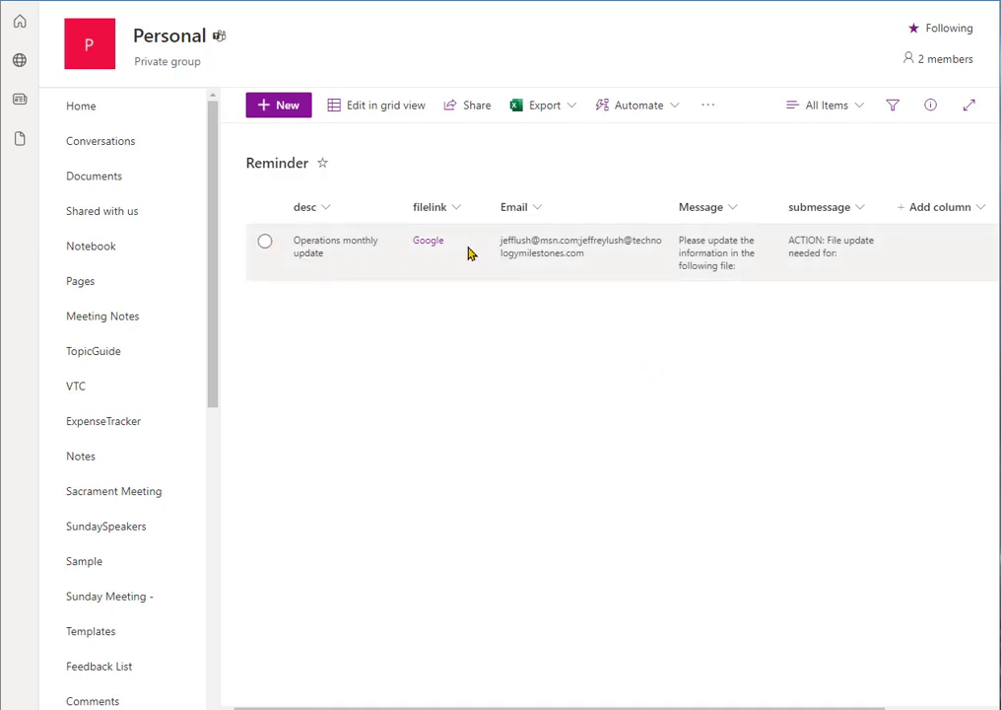
mouse_move(729, 258)
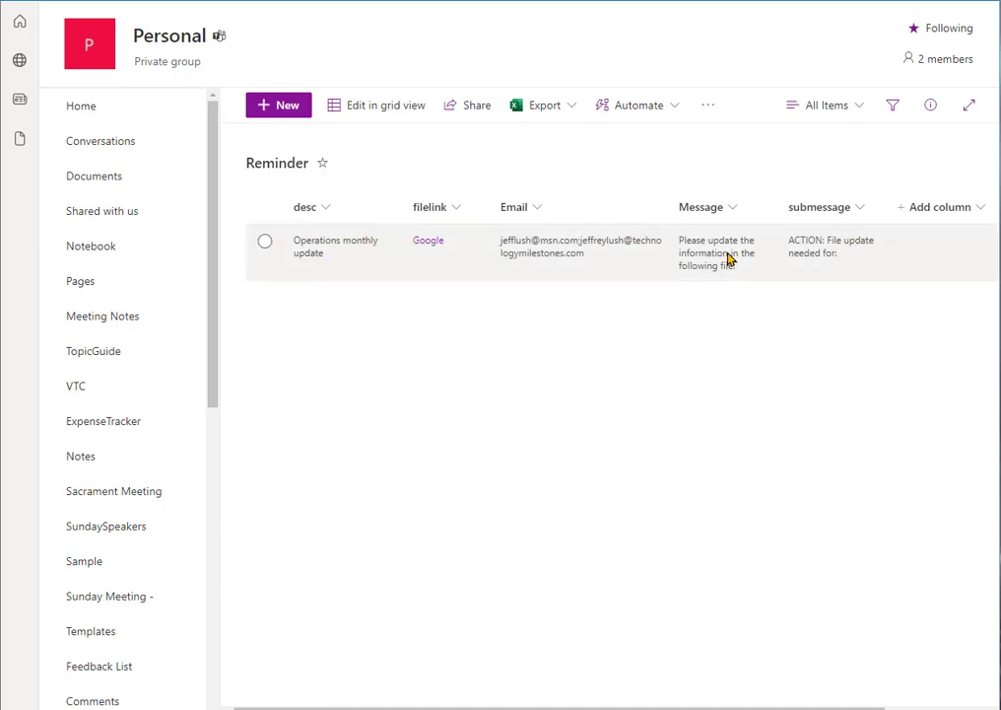
mouse_move(707, 407)
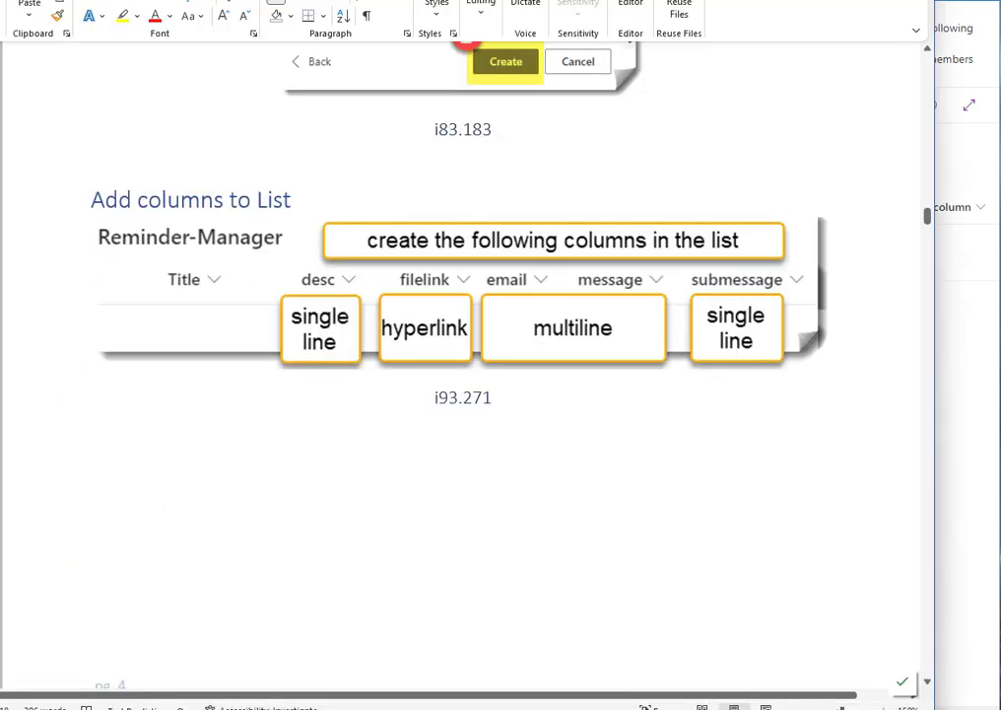
mouse_move(504, 493)
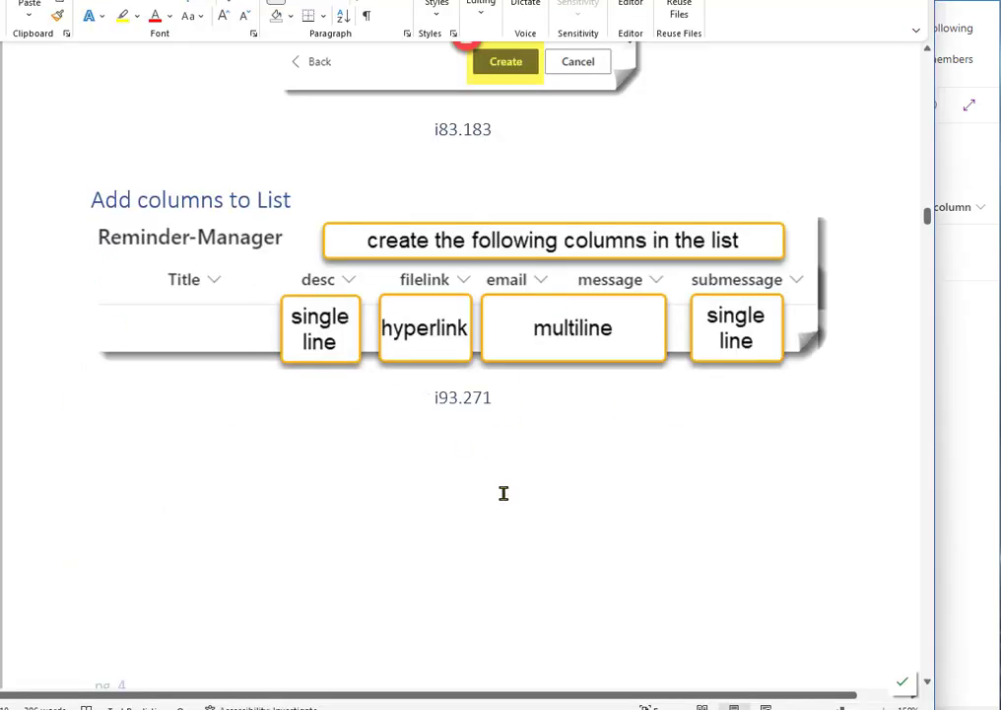
scroll(down, 3)
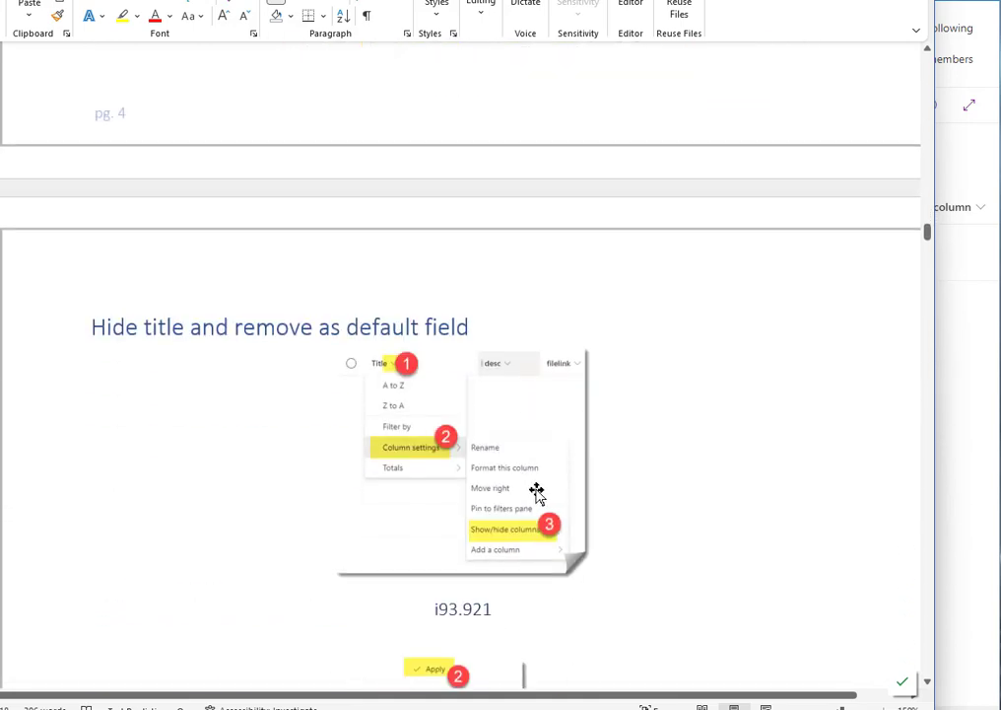
scroll(down, 3)
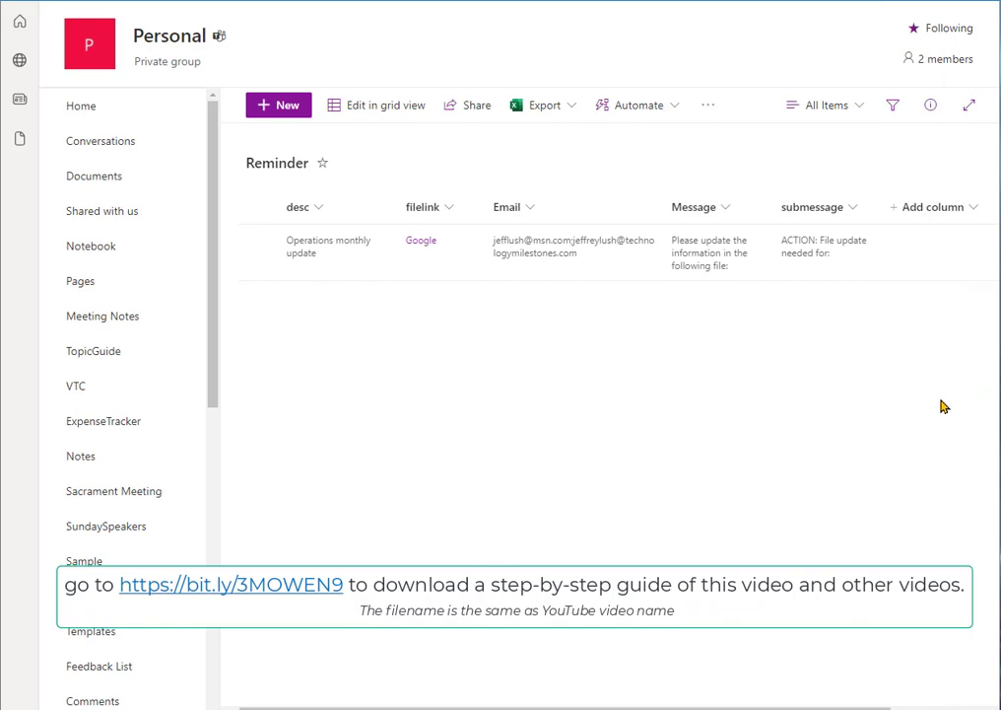
From the desc column menu, edit view columns, leave Title unchecked, and apply.
click(319, 207)
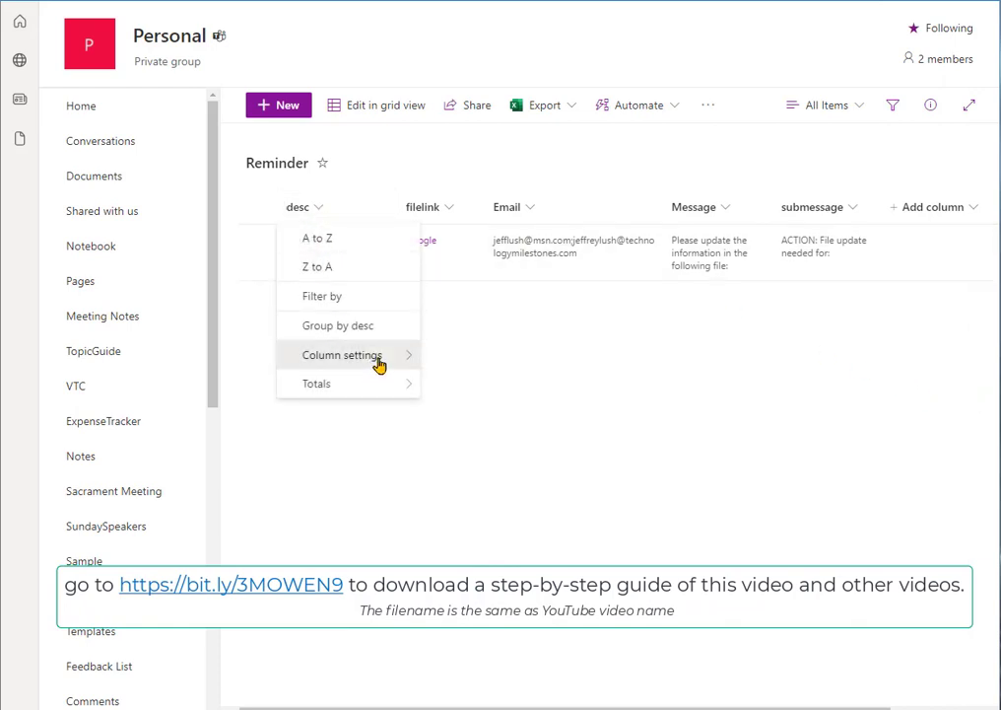
click(342, 355)
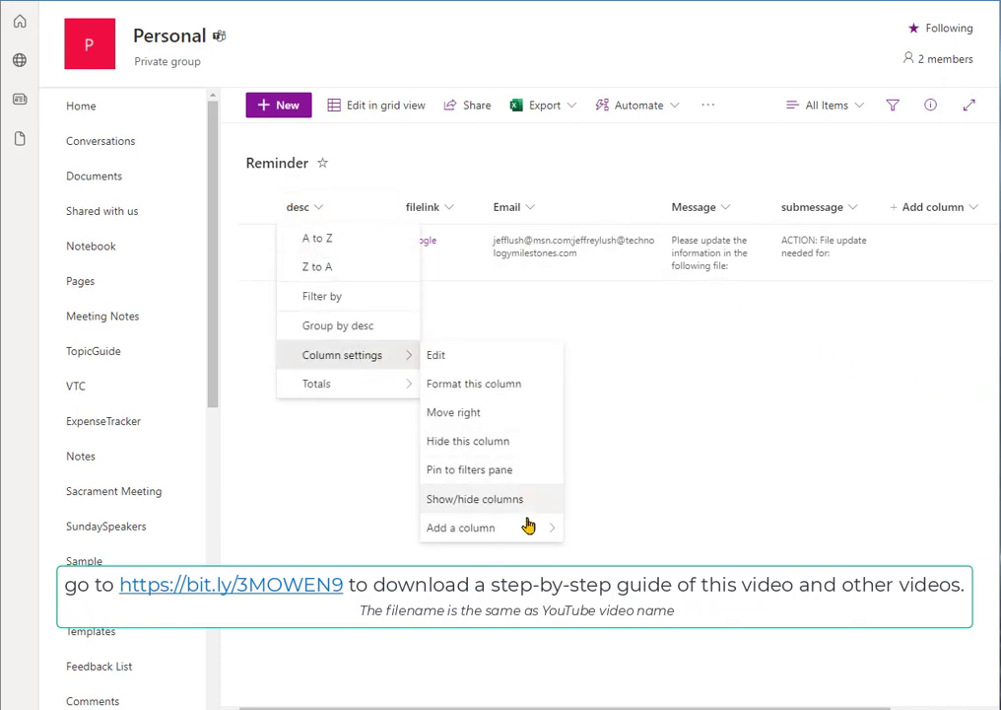
click(474, 498)
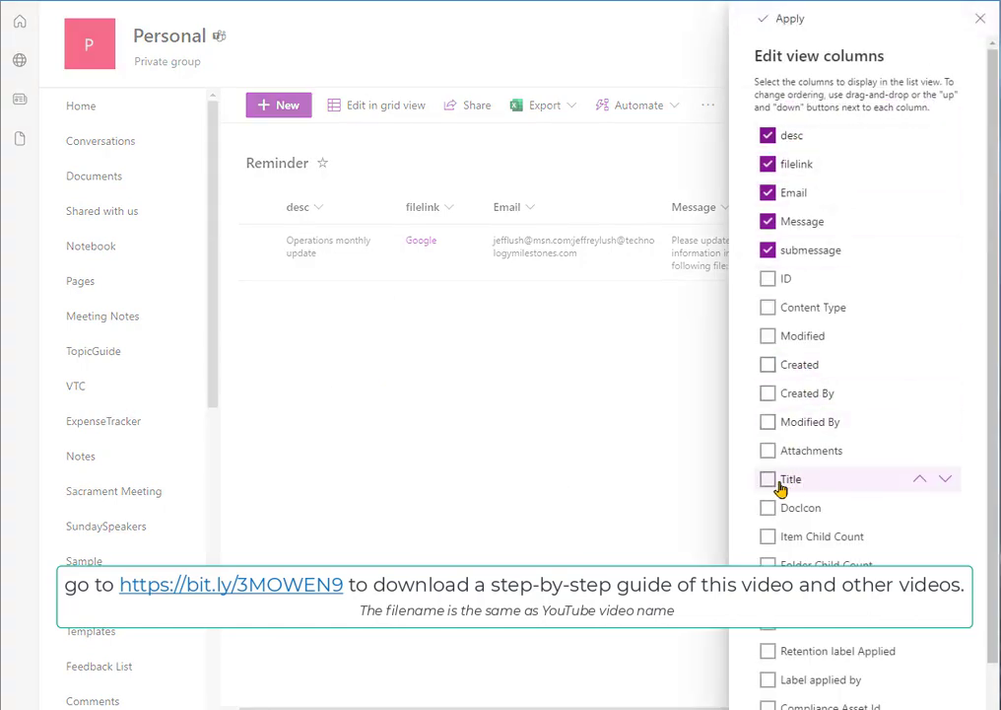
mouse_move(981, 20)
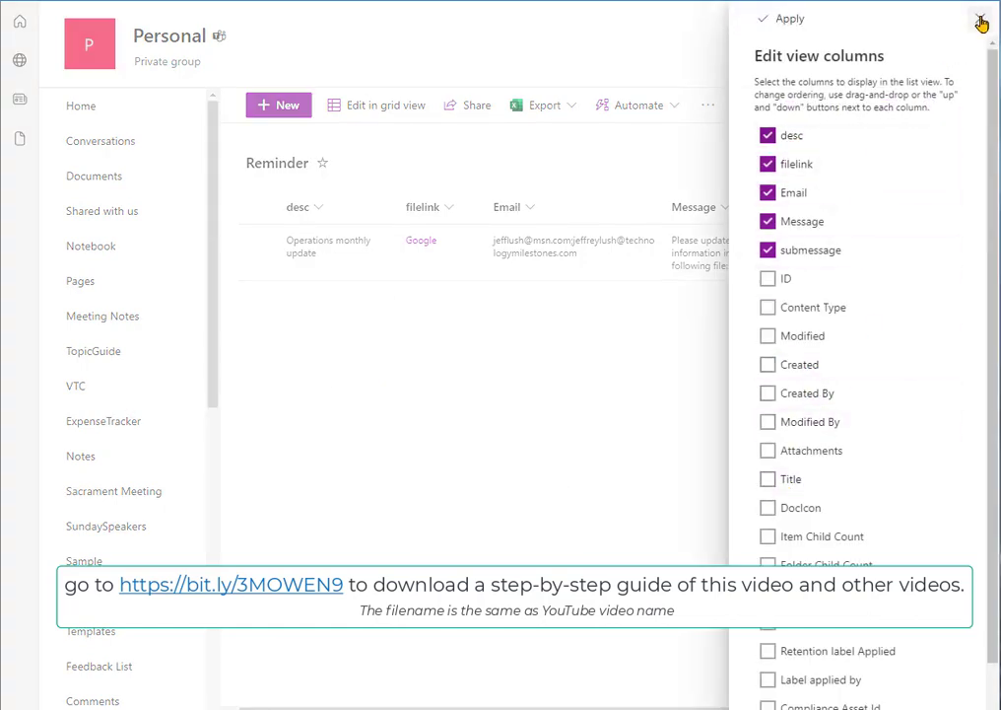
click(767, 479)
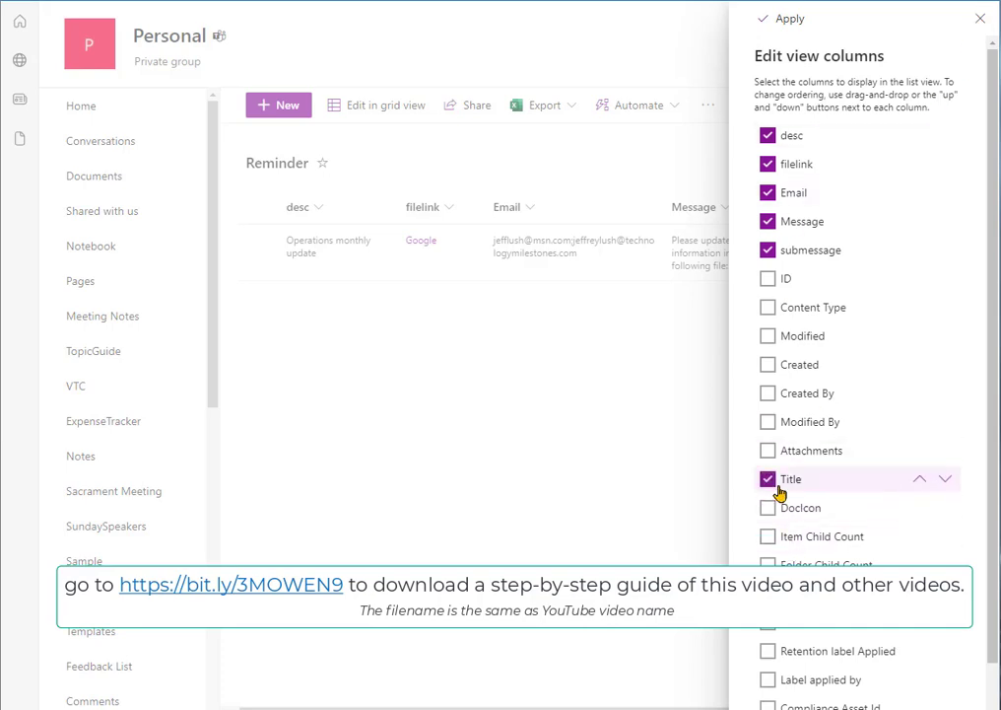
click(767, 479)
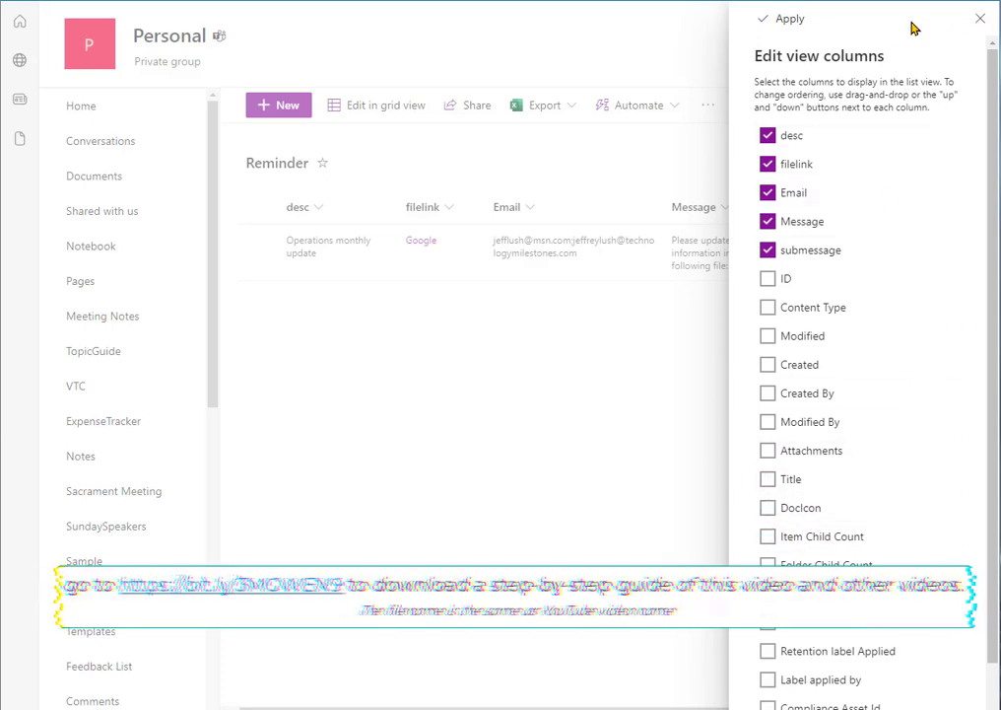
click(779, 18)
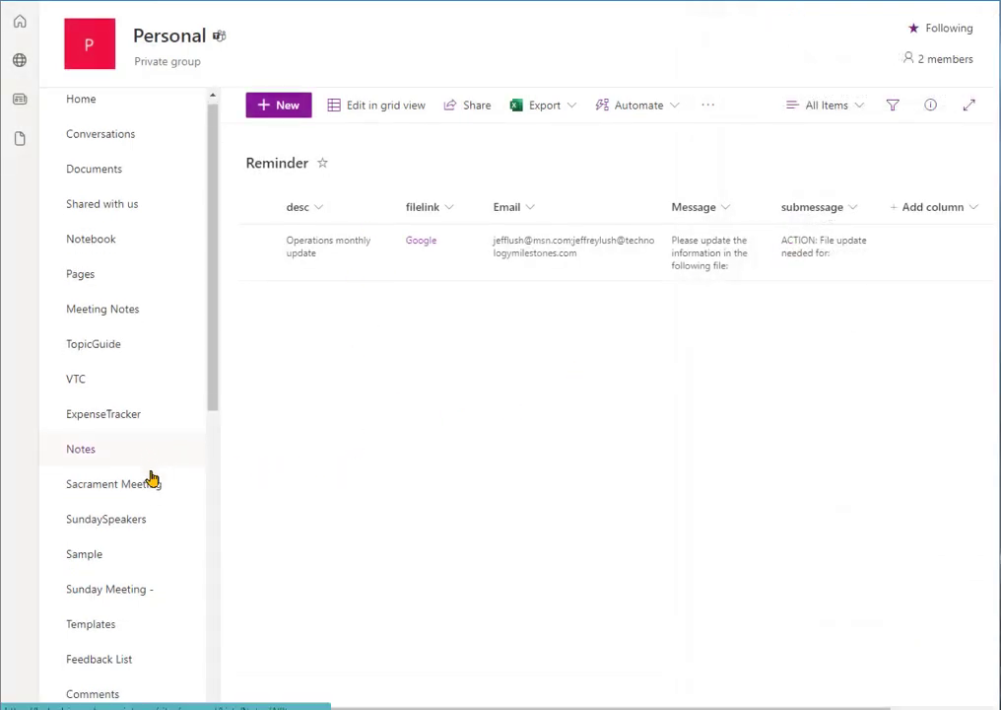
Open the Reminder list's settings from Site contents and review the Title column's required setting.
scroll(down, 3)
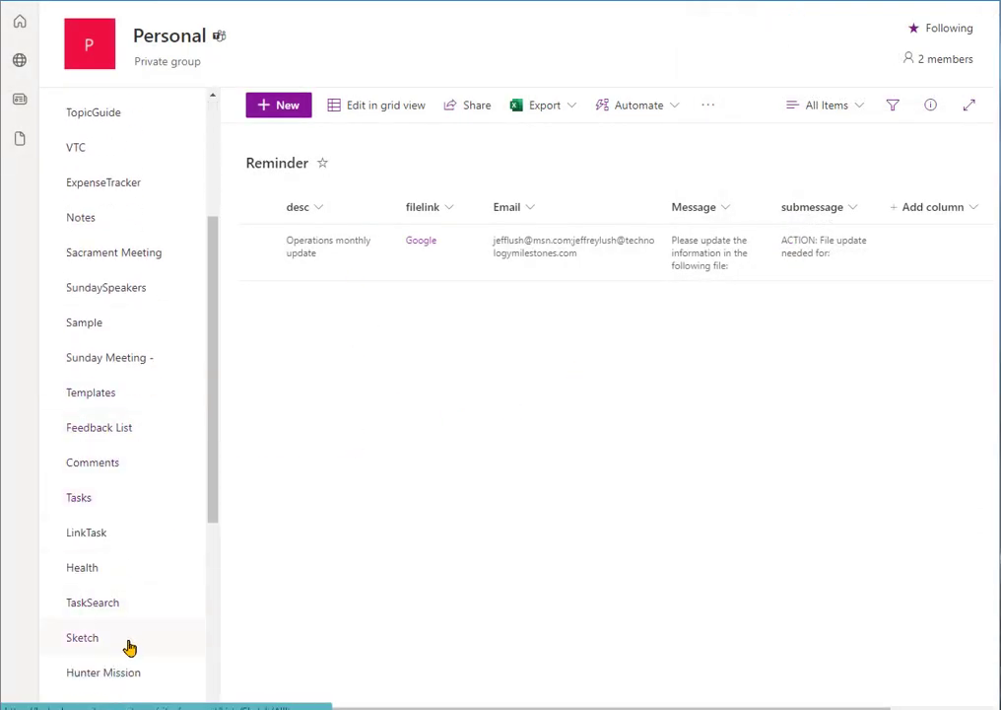
scroll(down, 3)
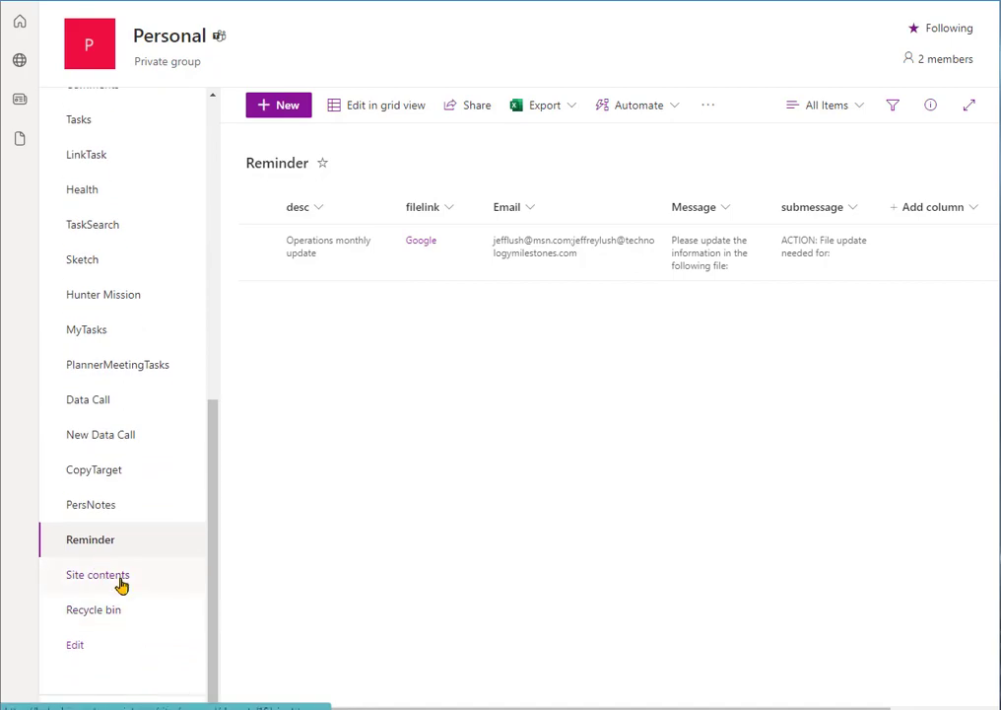
click(97, 574)
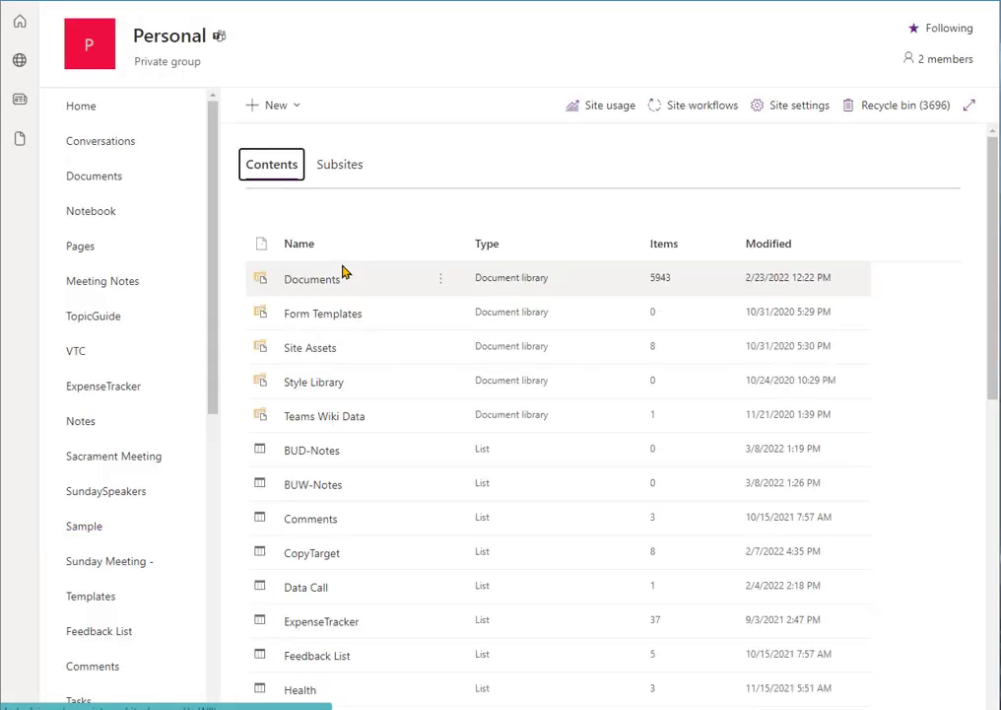
scroll(down, 3)
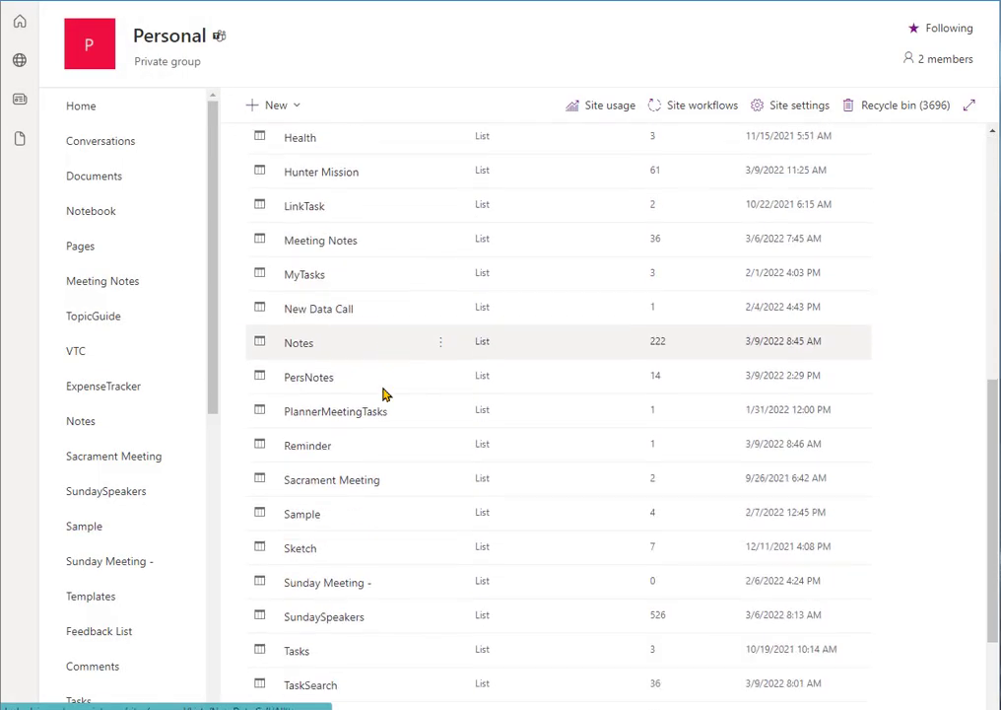
click(441, 440)
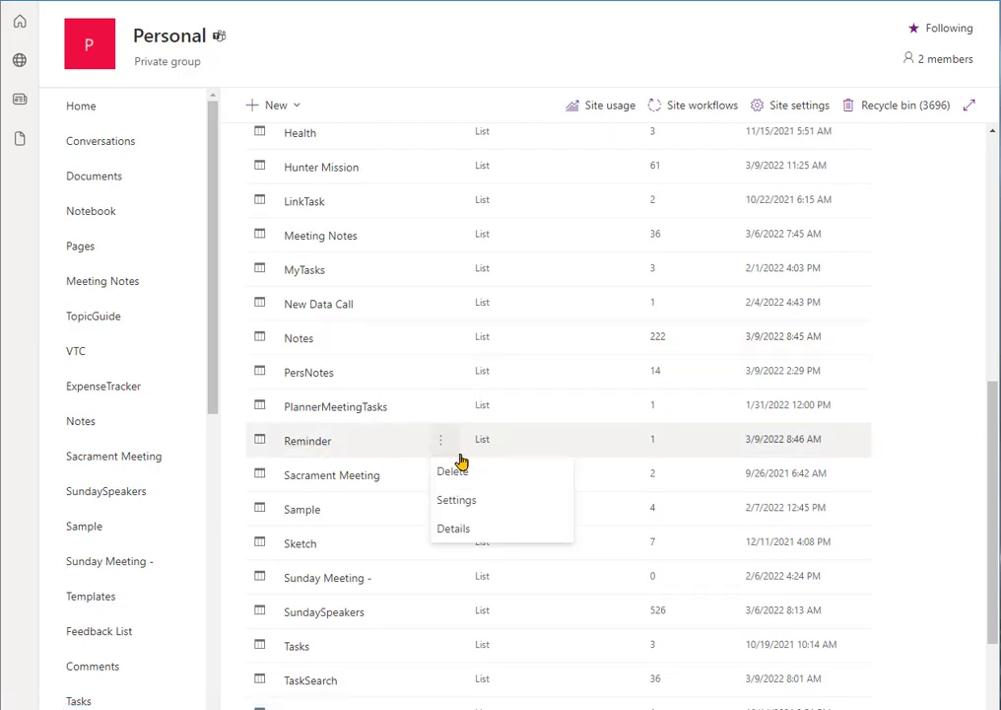
click(456, 500)
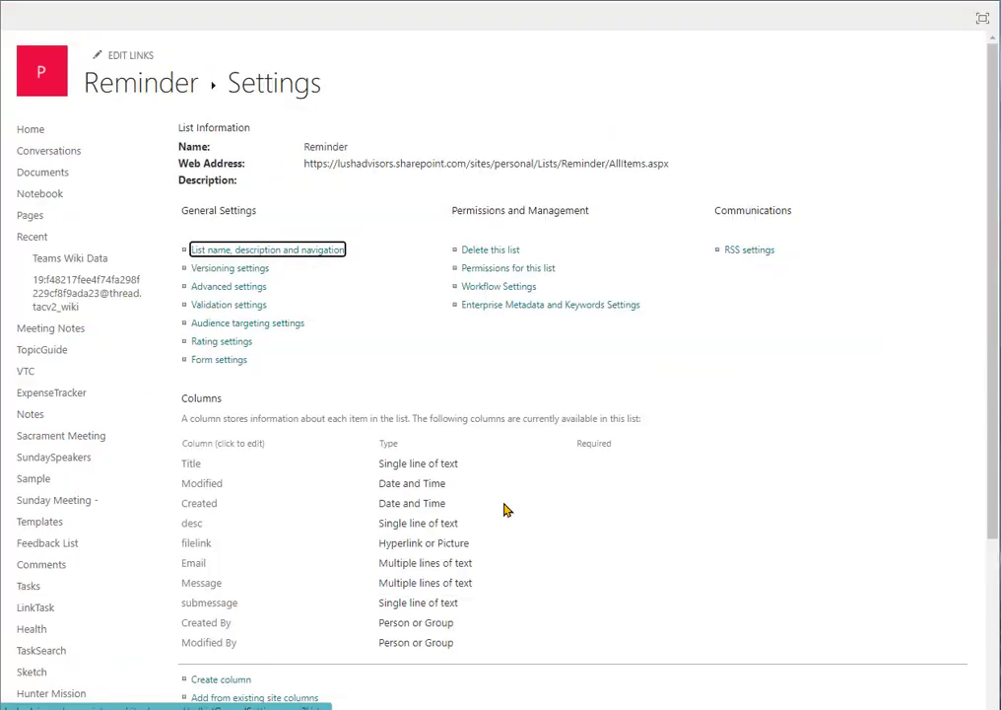
mouse_move(192, 468)
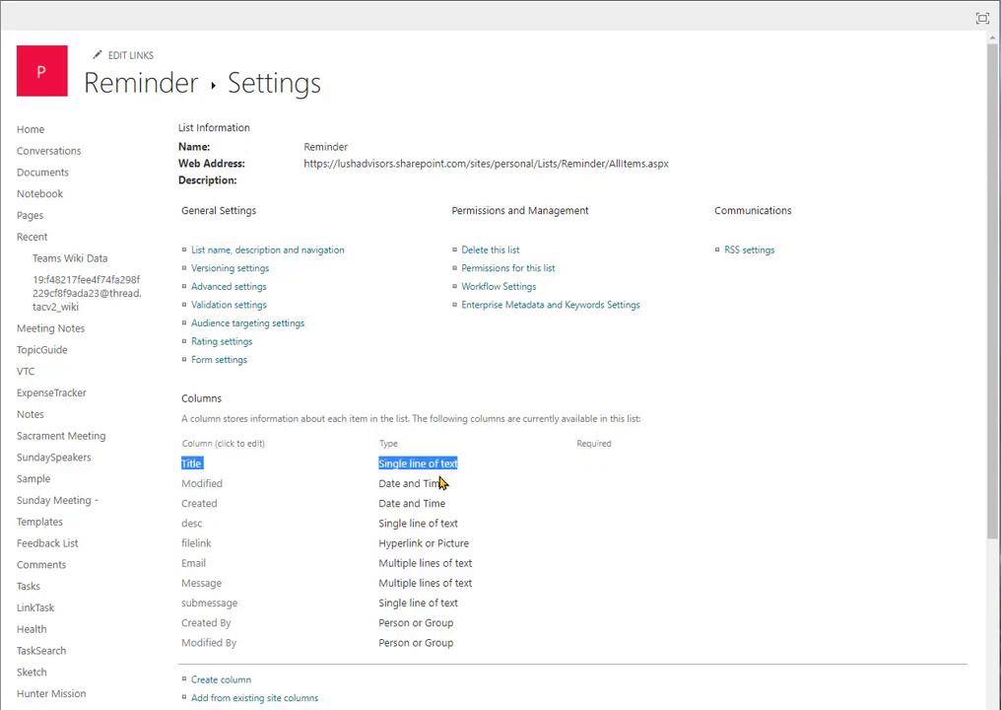
mouse_move(618, 469)
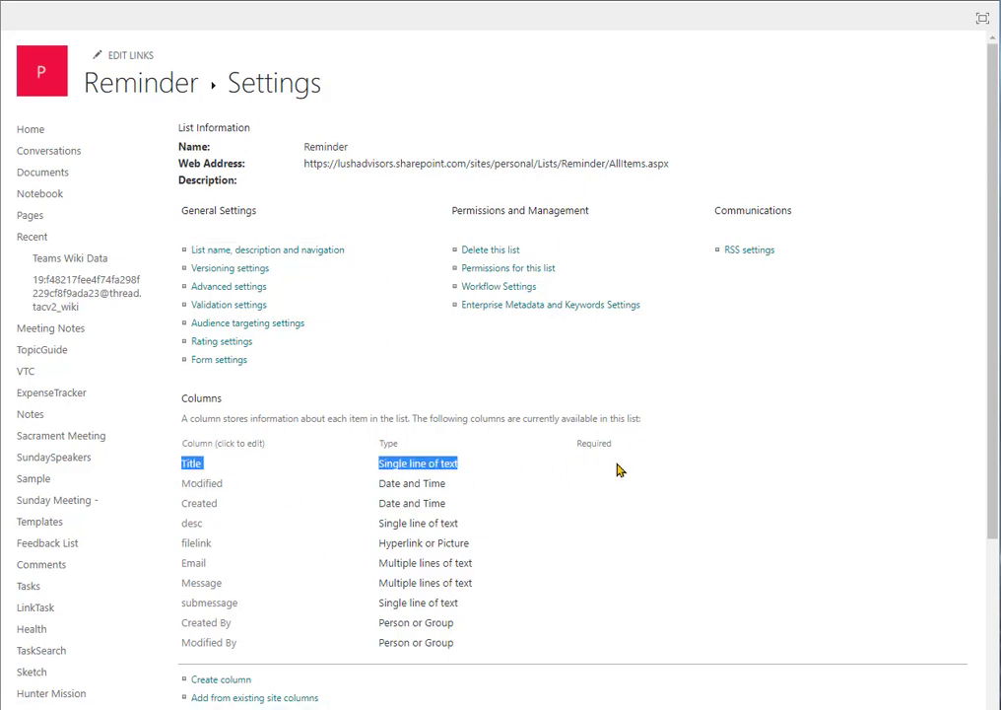
click(191, 463)
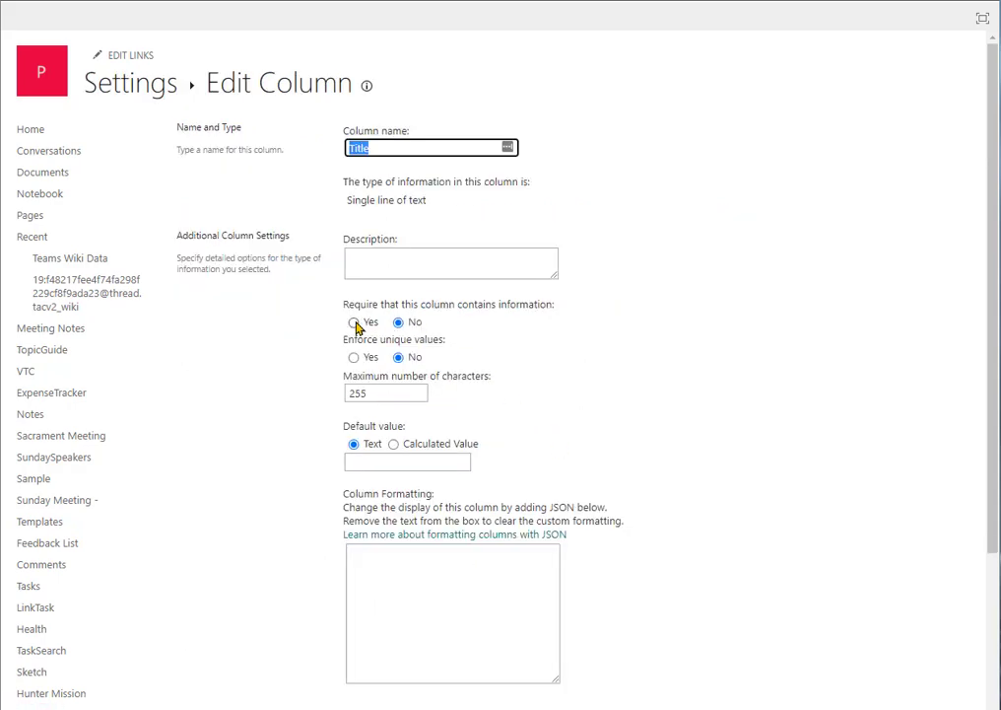
scroll(down, 3)
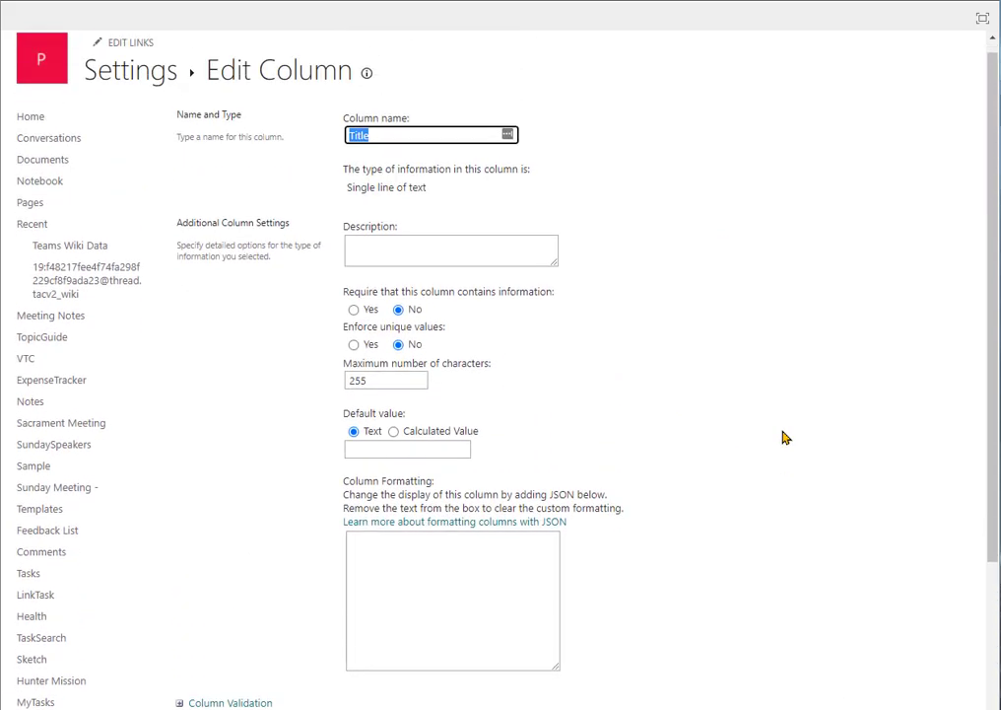
scroll(down, 3)
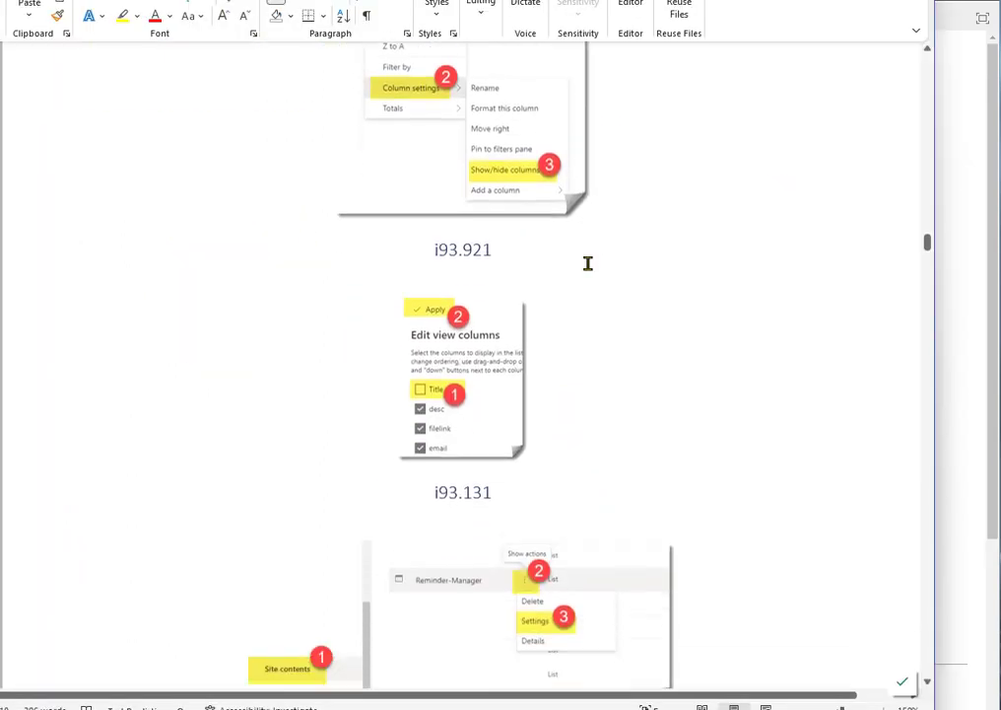
Scroll the Word guide through the screenshots for making Title not required.
scroll(down, 3)
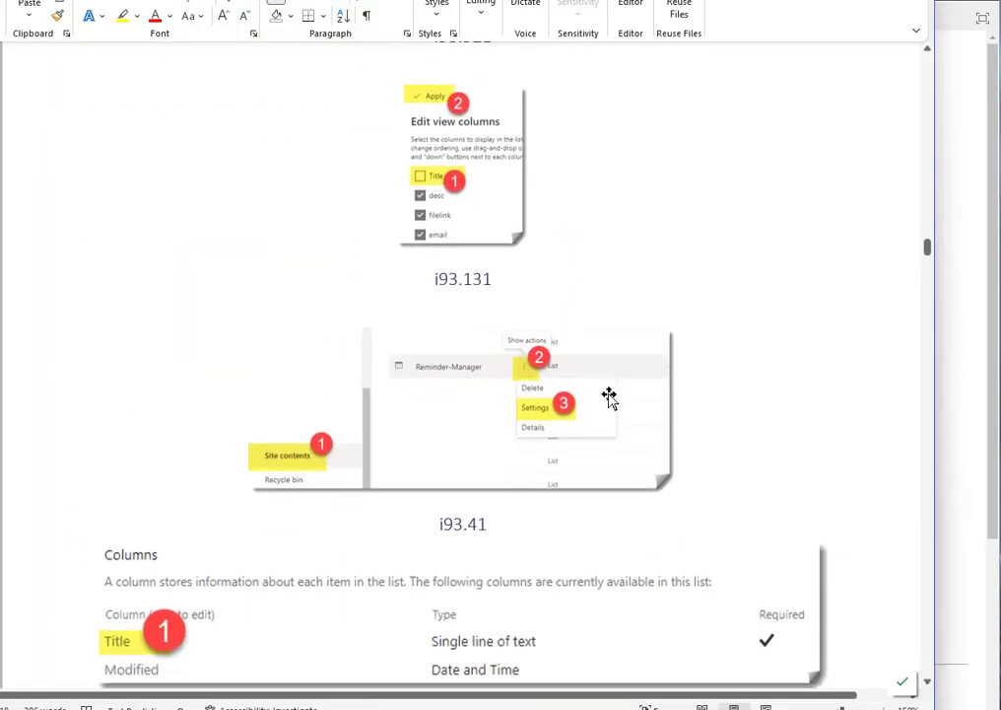
mouse_move(548, 417)
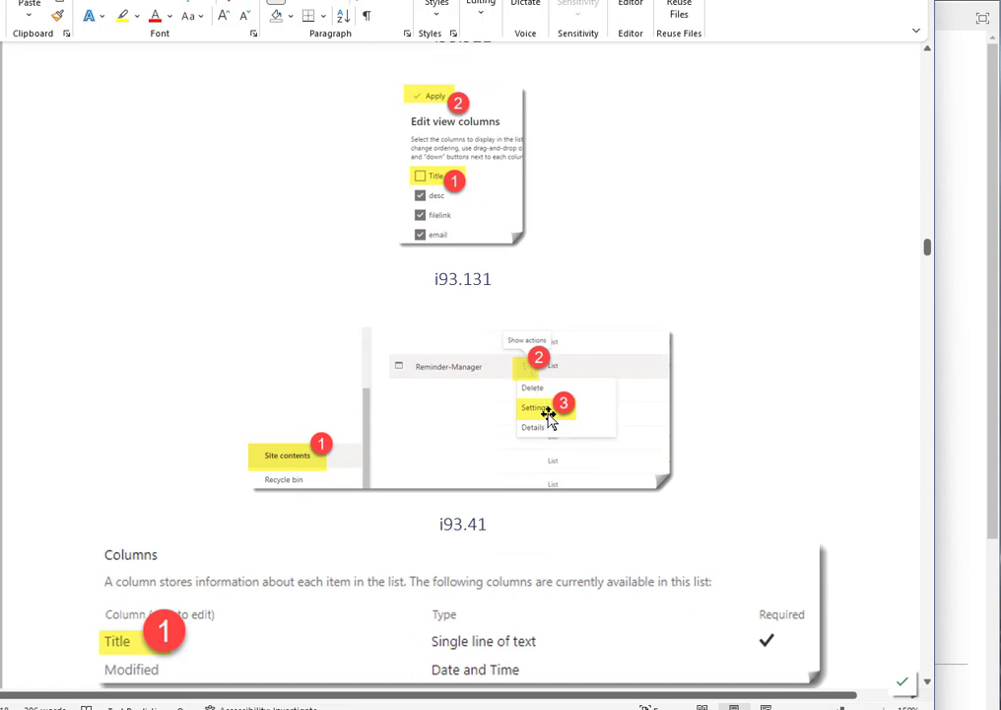
scroll(down, 3)
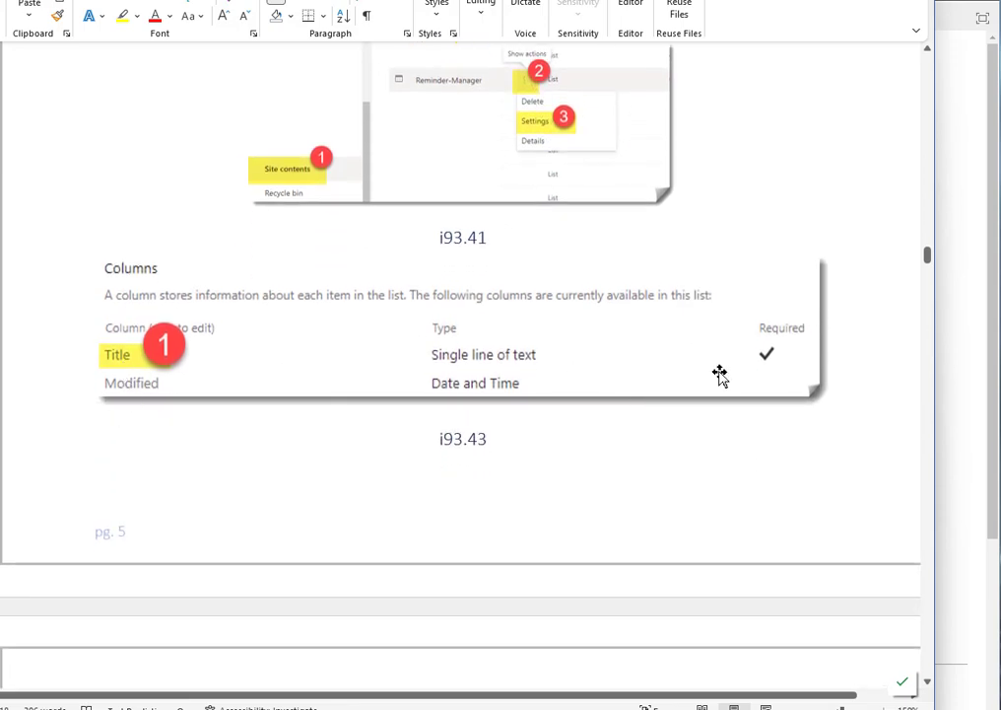
mouse_move(116, 356)
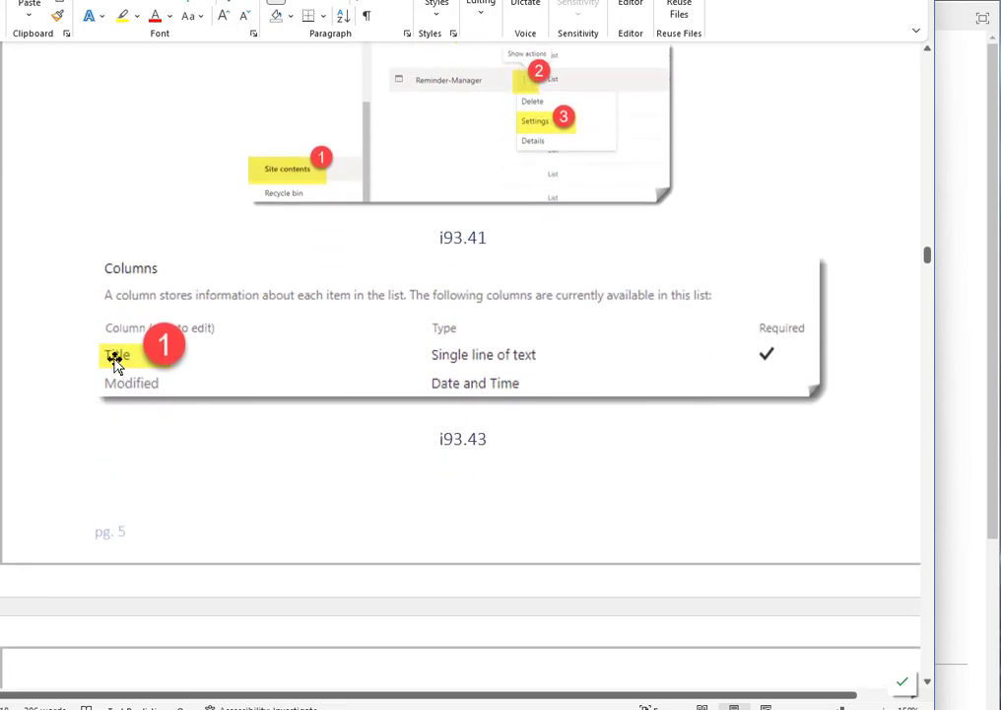
scroll(down, 3)
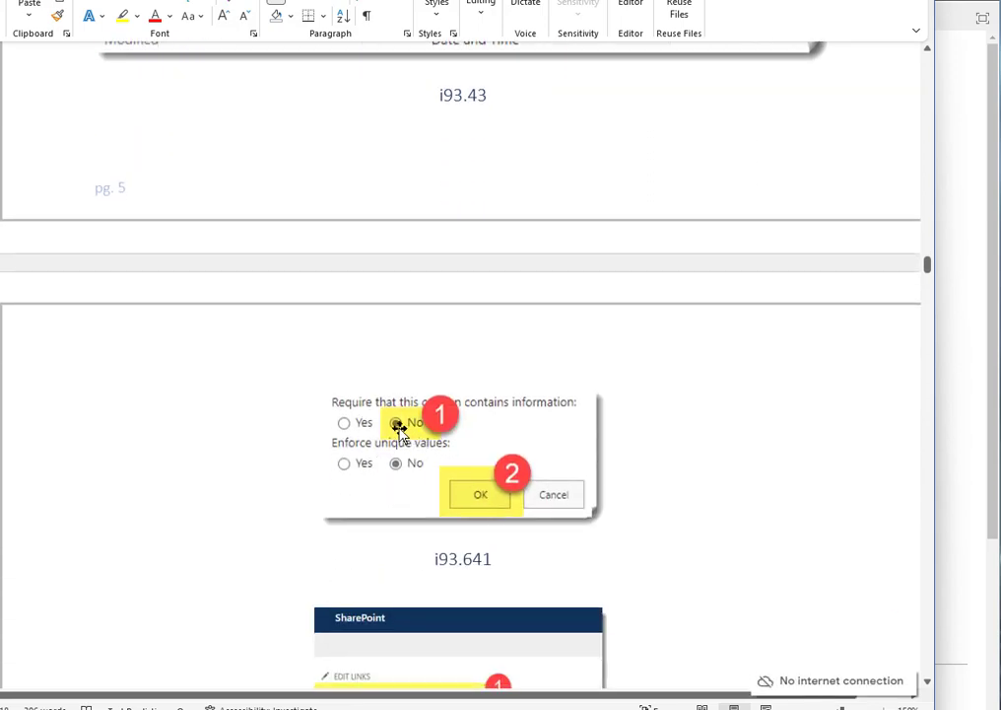
scroll(down, 3)
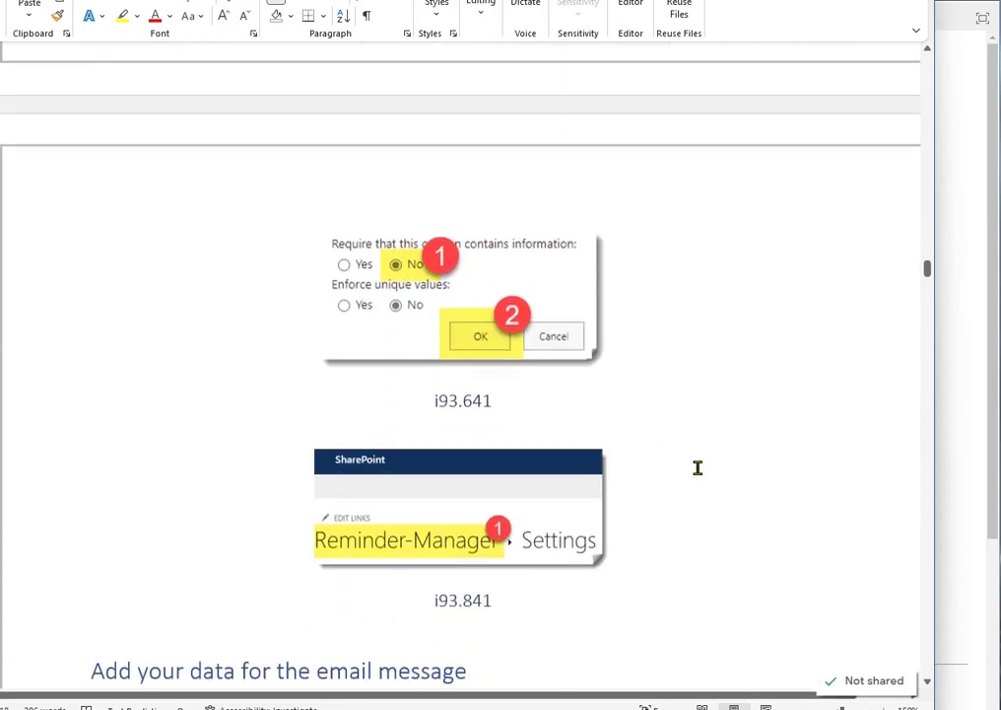
scroll(down, 3)
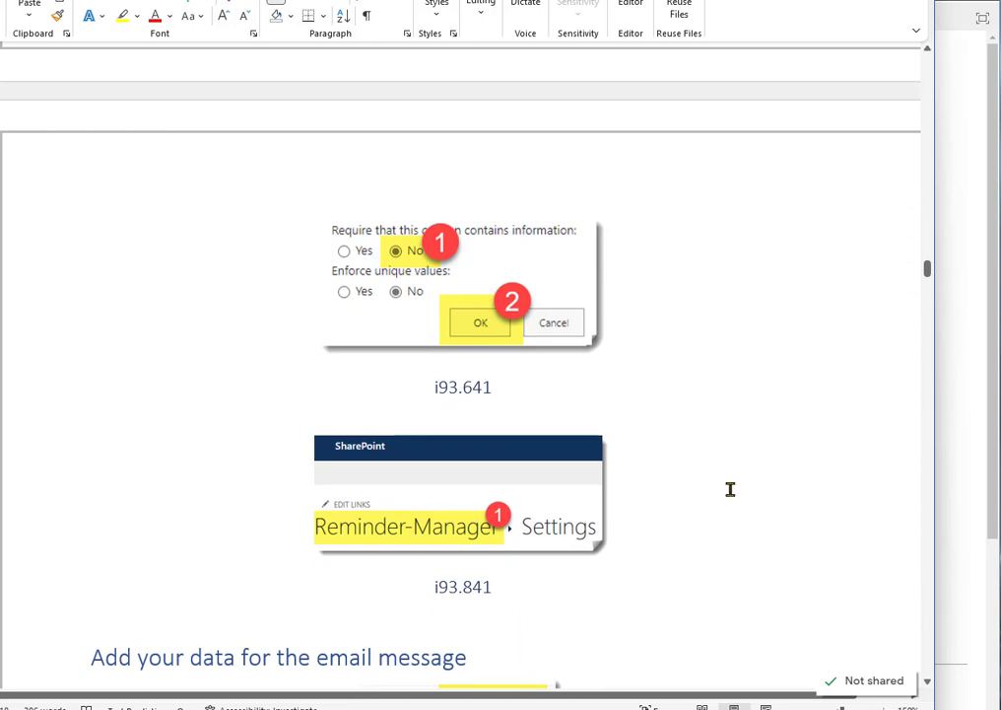
scroll(down, 3)
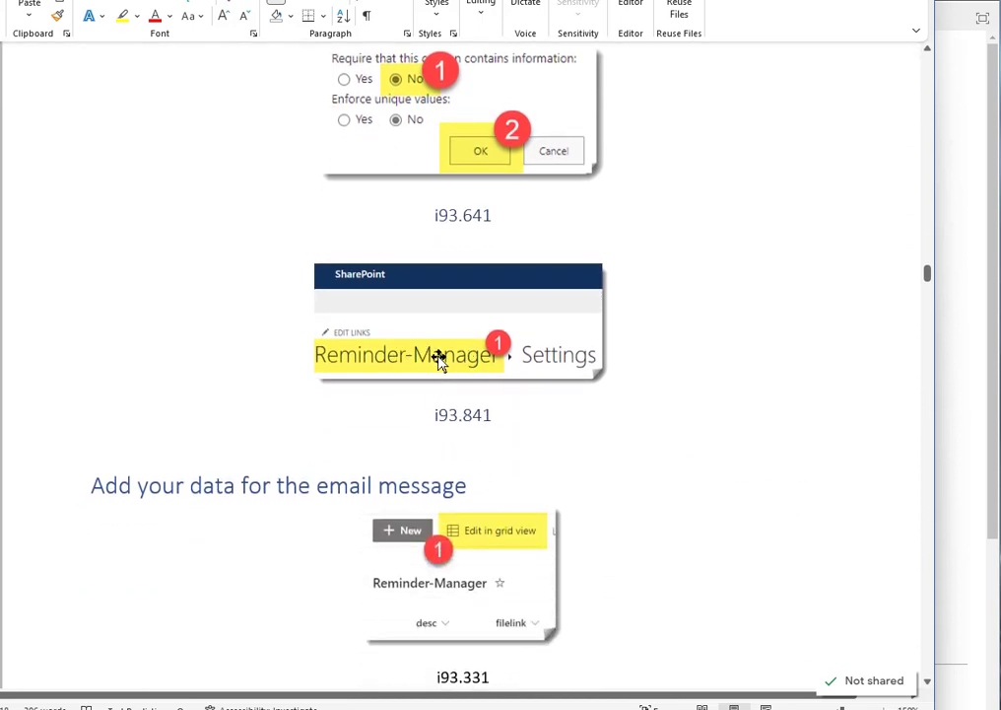
mouse_move(522, 376)
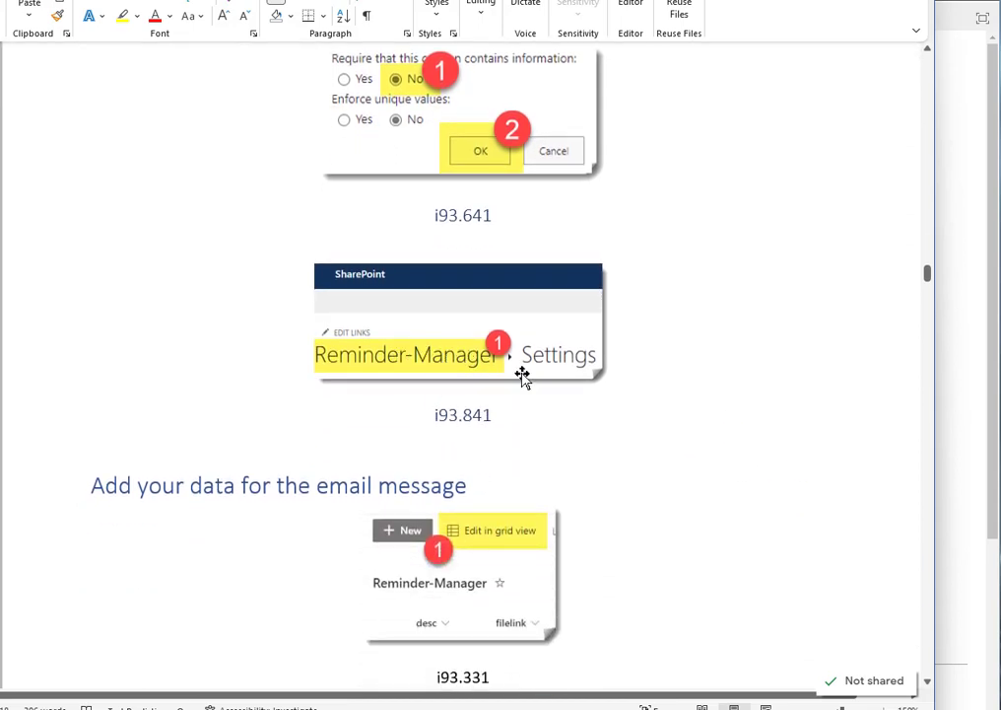
Read the guide's 'Add your data for the email message' step, then return to the Reminder list.
scroll(down, 3)
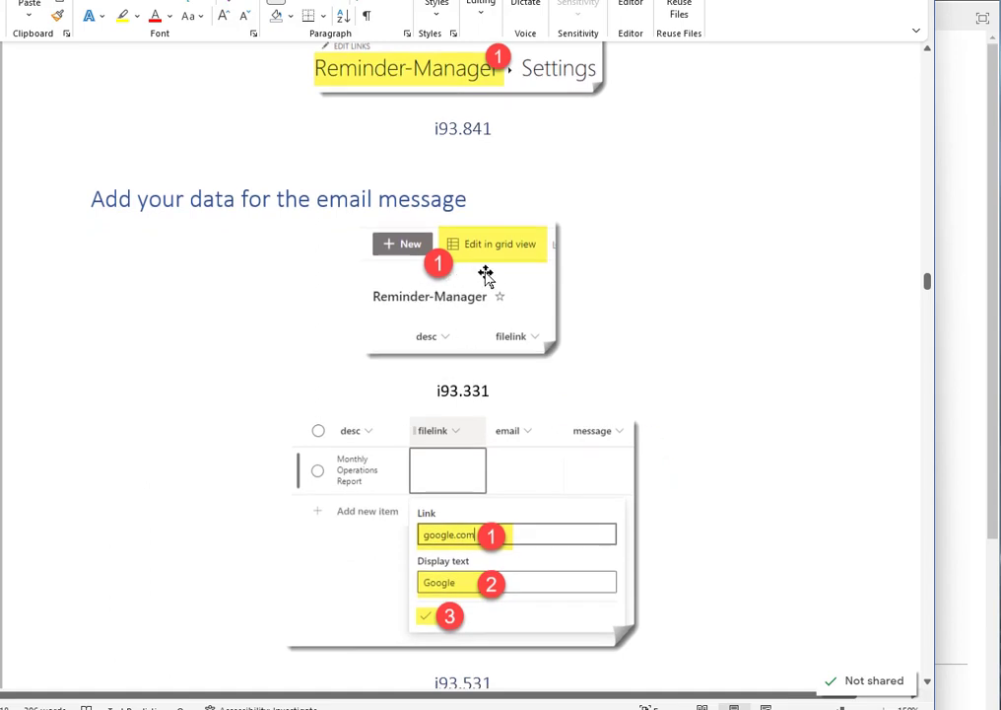
scroll(down, 3)
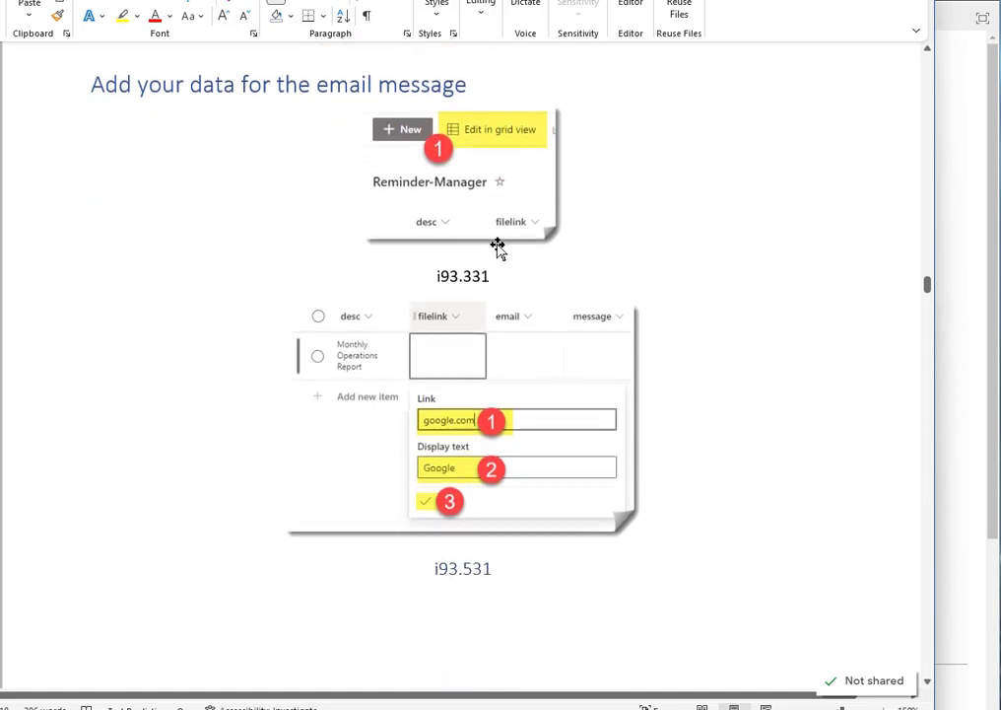
mouse_move(515, 322)
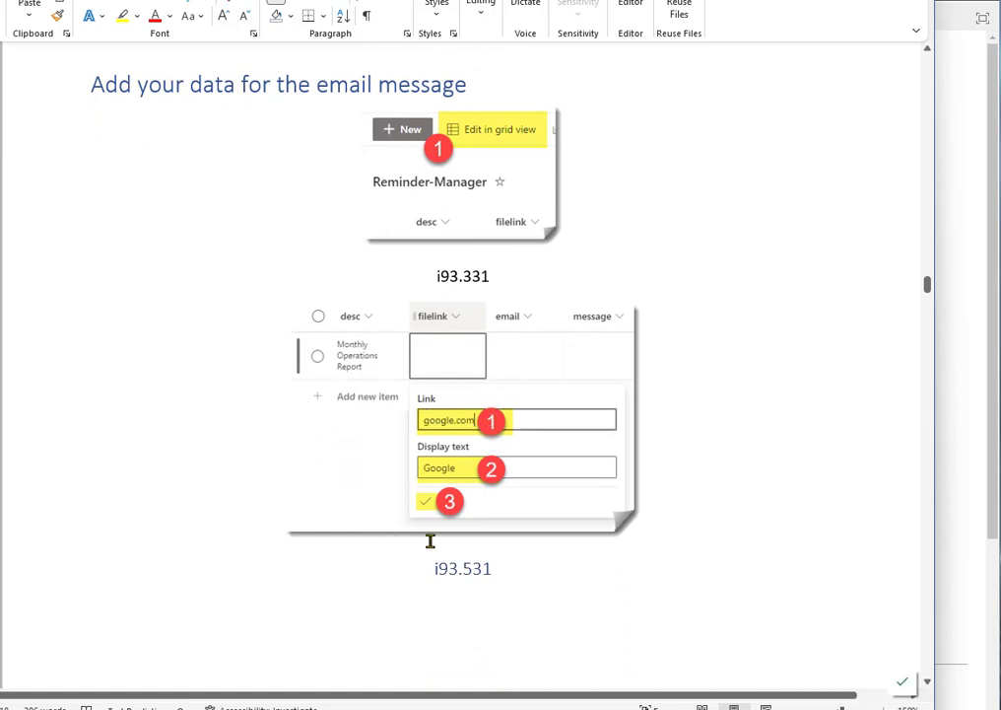
mouse_move(541, 490)
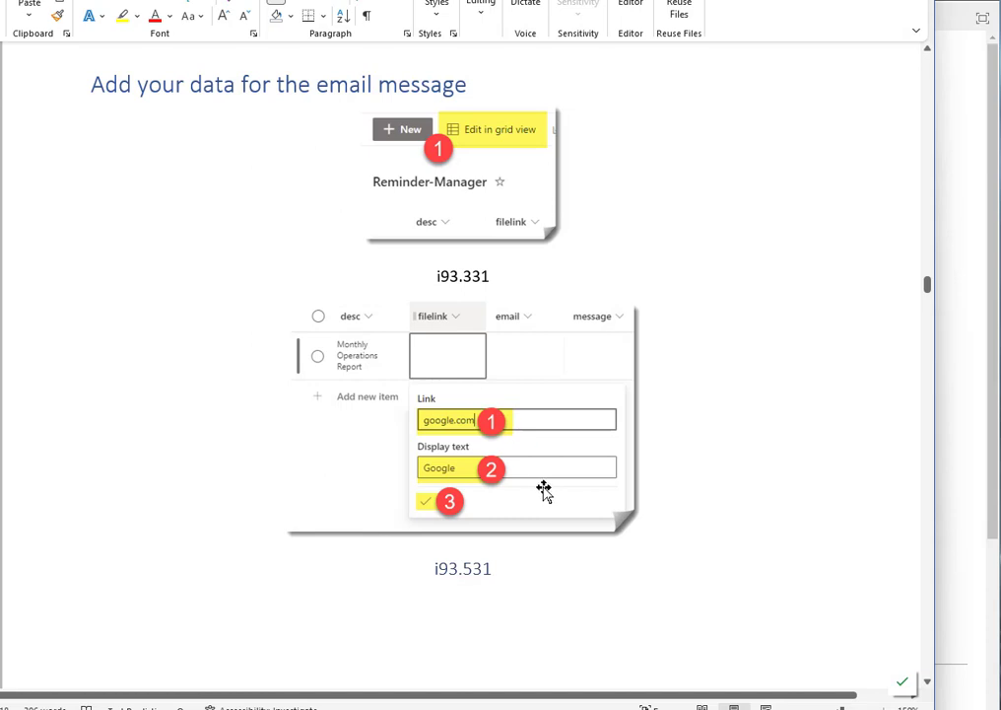
mouse_move(442, 422)
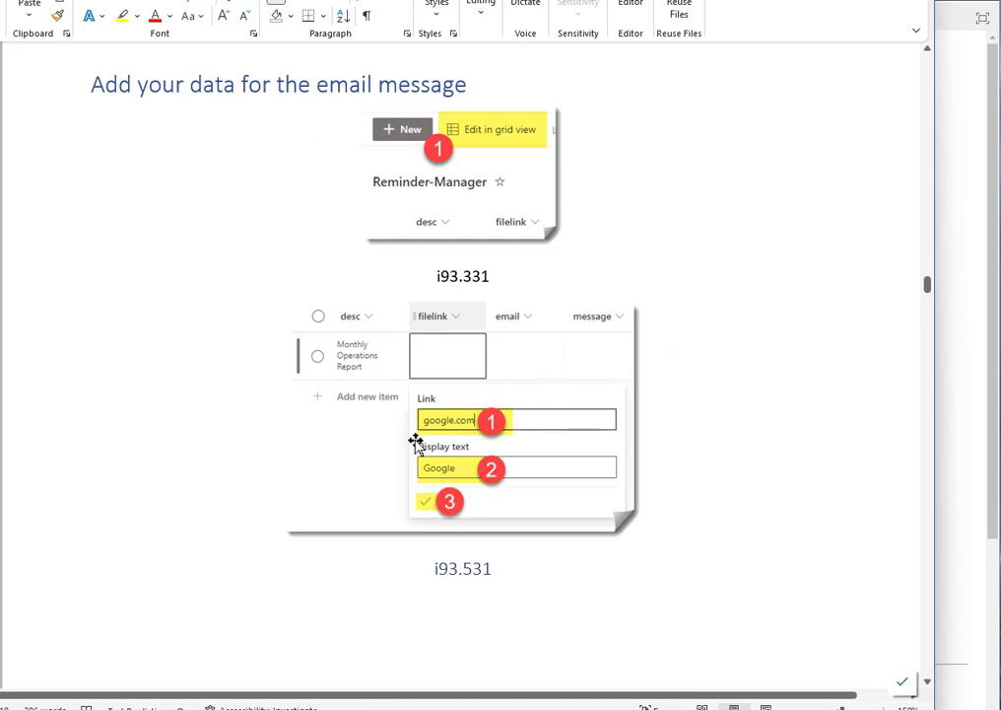
mouse_move(310, 468)
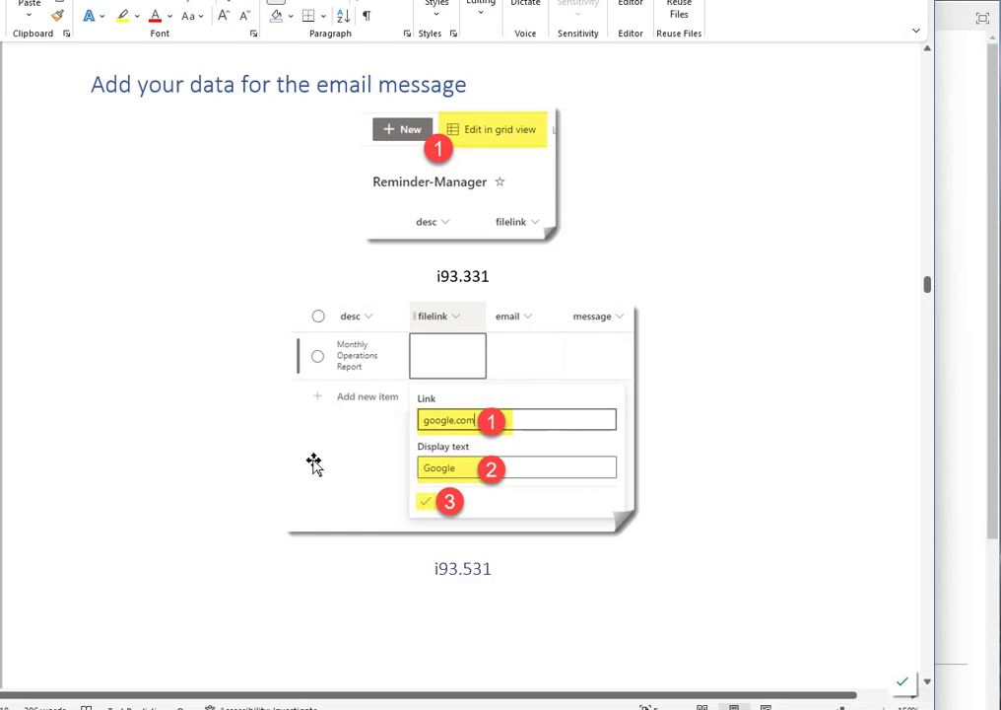
scroll(down, 3)
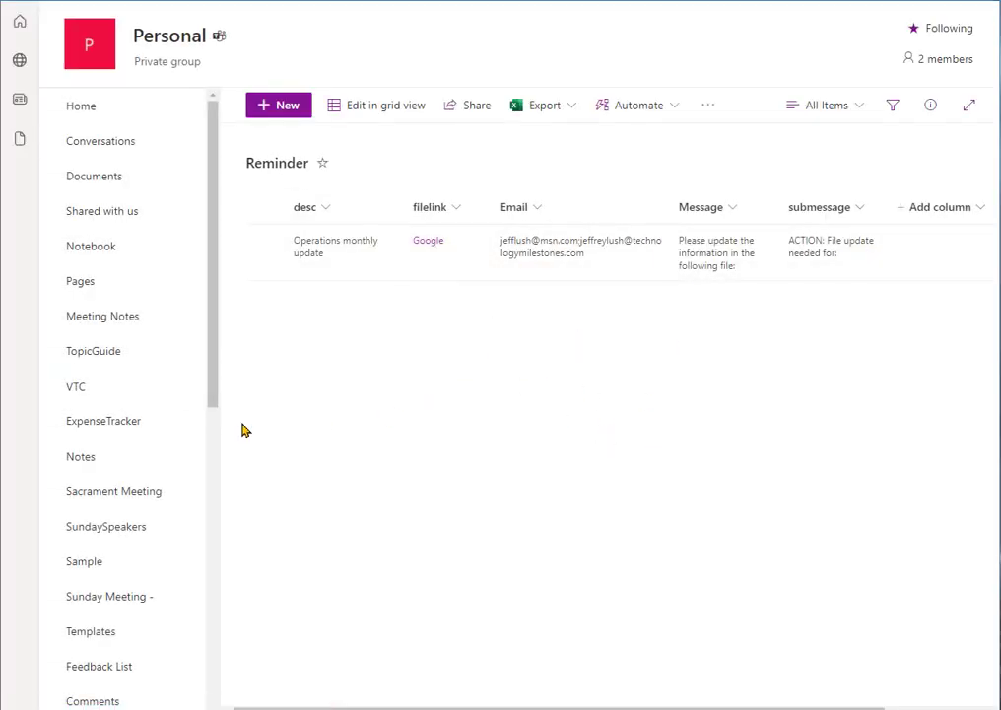
mouse_move(364, 276)
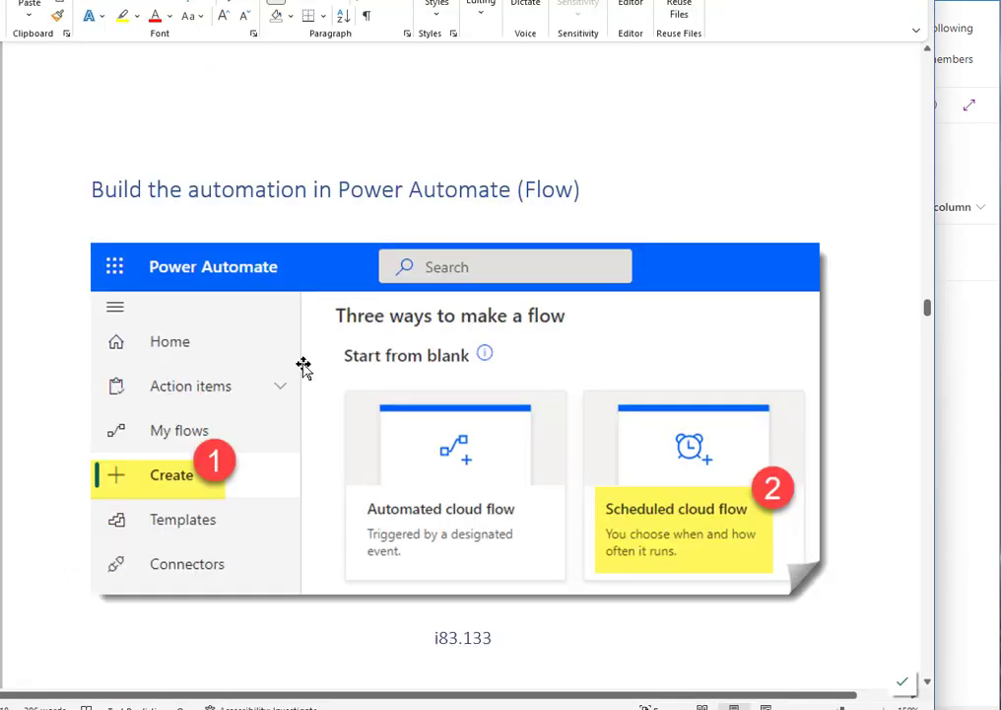
Scroll past the Create screenshot to the daily Report-Reminder scheduled flow screenshot.
scroll(down, 3)
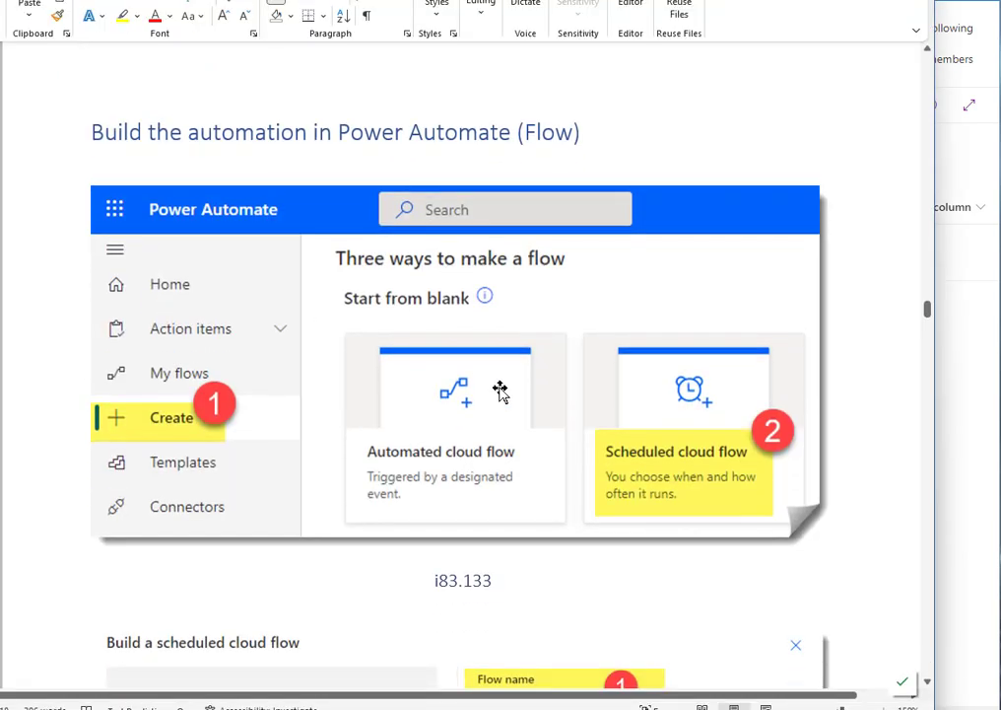
mouse_move(277, 412)
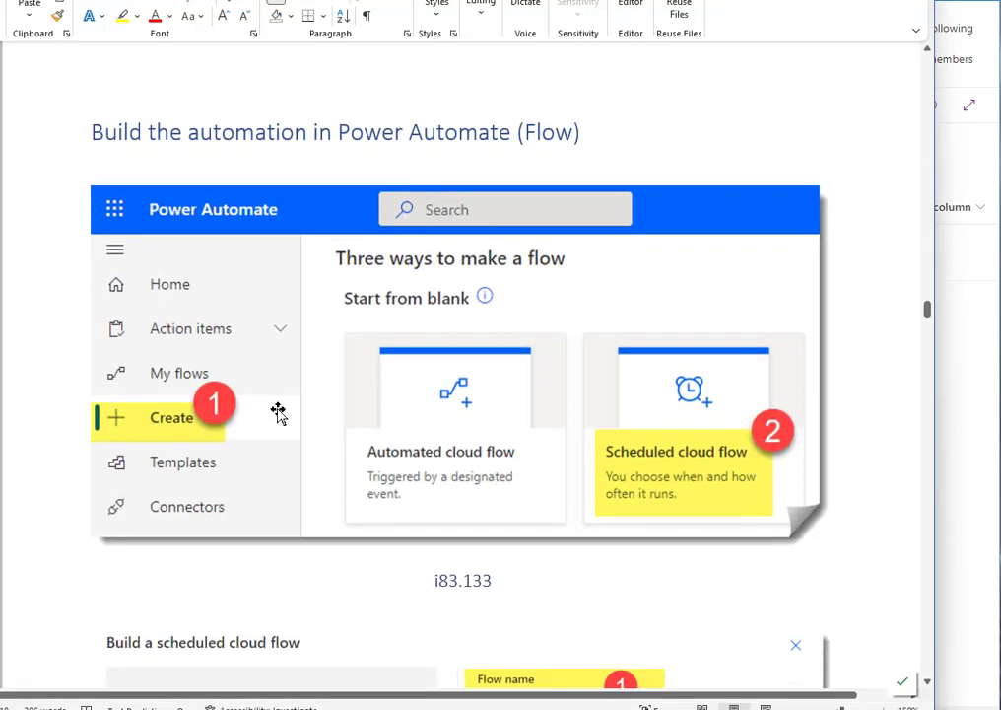
mouse_move(719, 471)
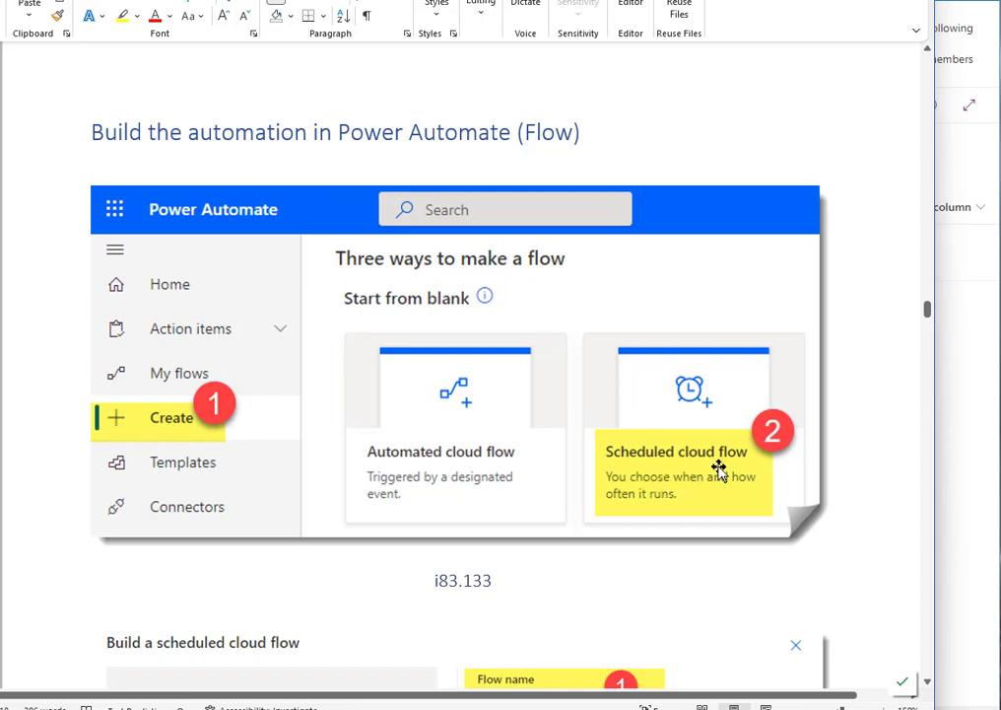
scroll(down, 3)
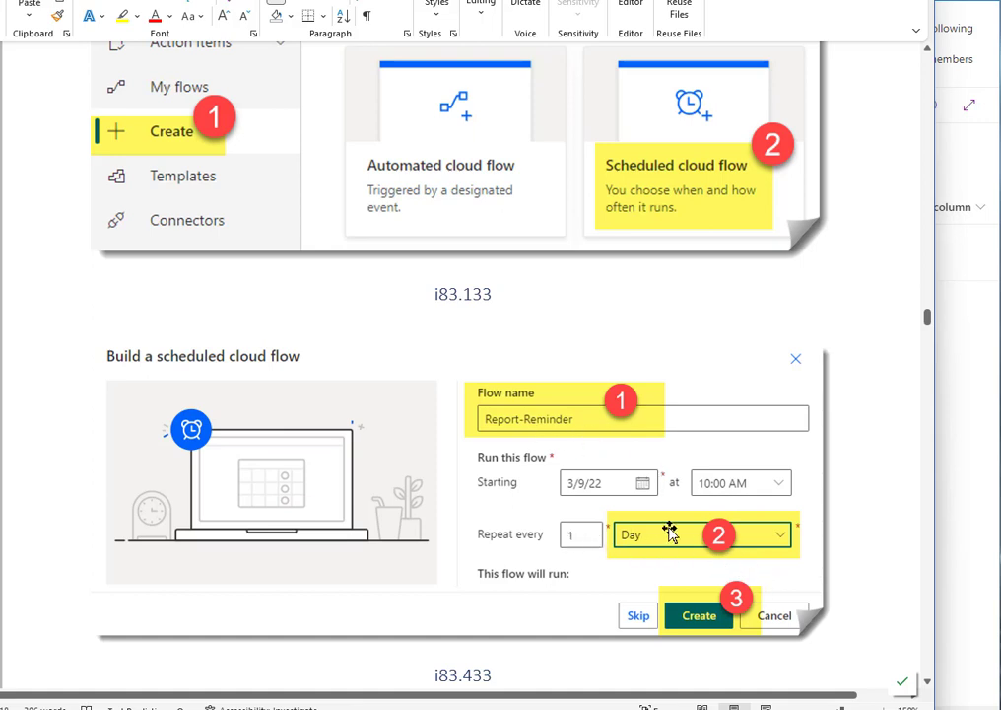
mouse_move(643, 542)
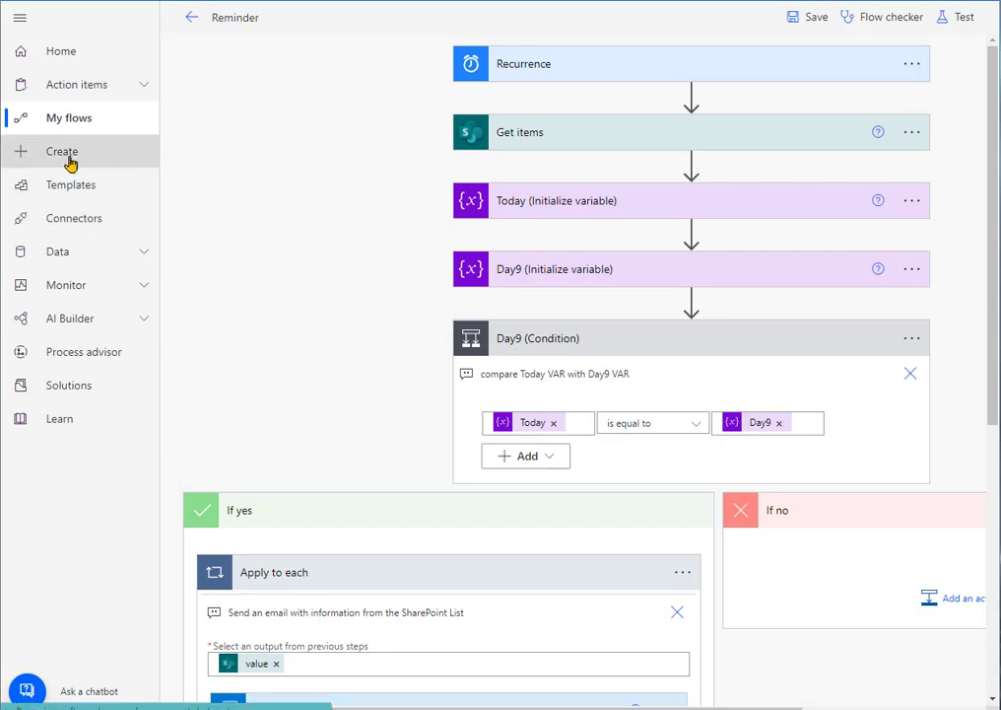
Start a Scheduled cloud flow repeating every Day, close it uncreated, and return to flows.
click(61, 151)
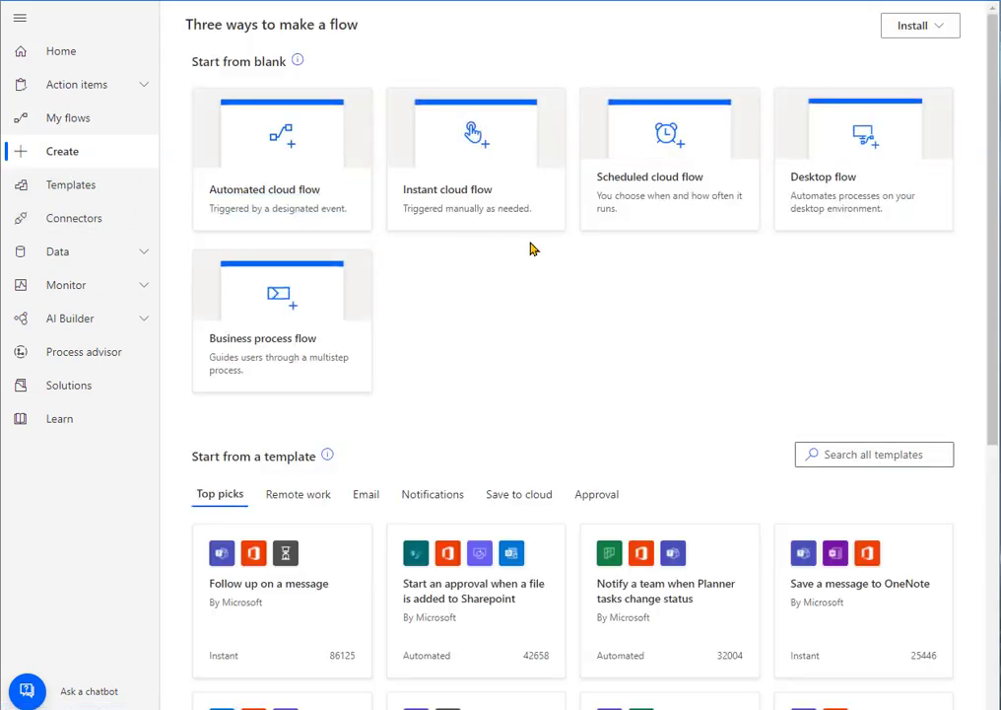
click(668, 134)
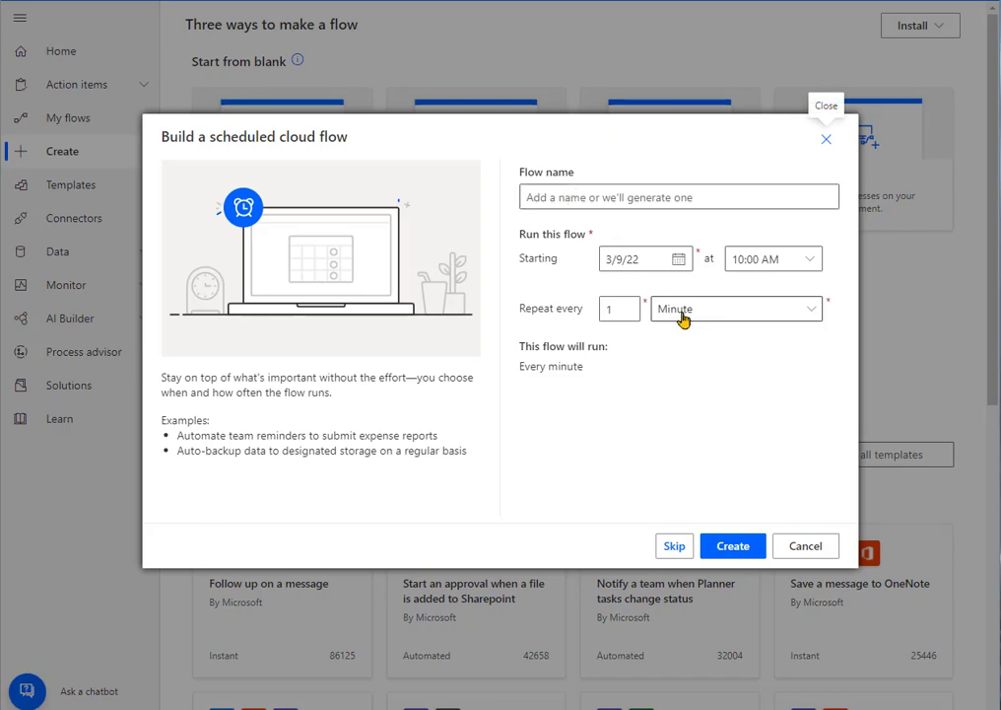
click(735, 308)
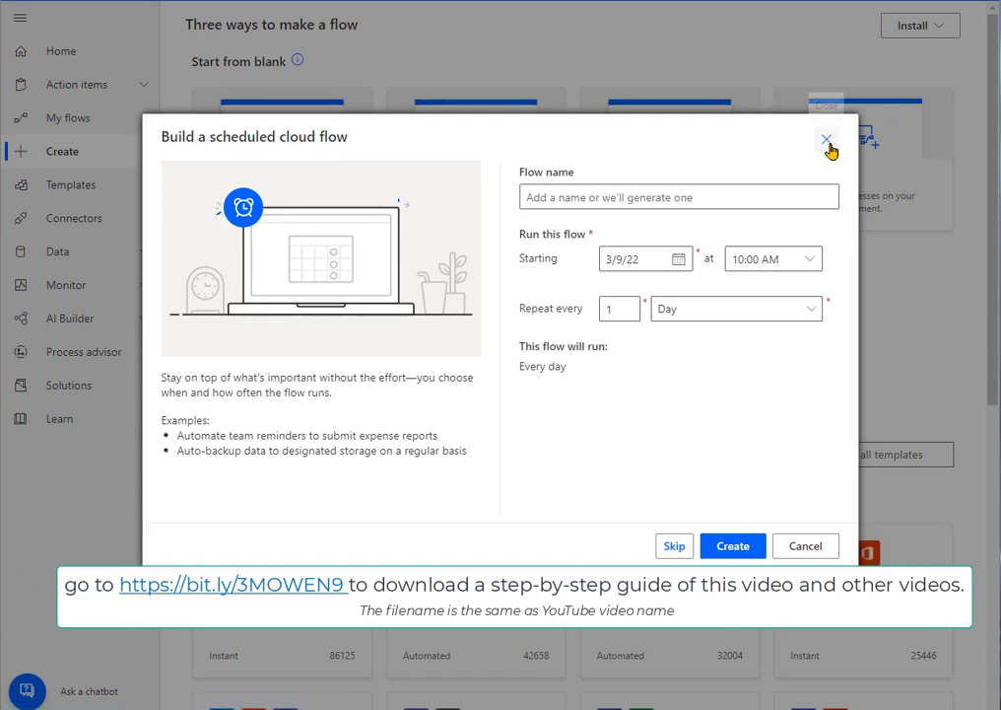
click(826, 137)
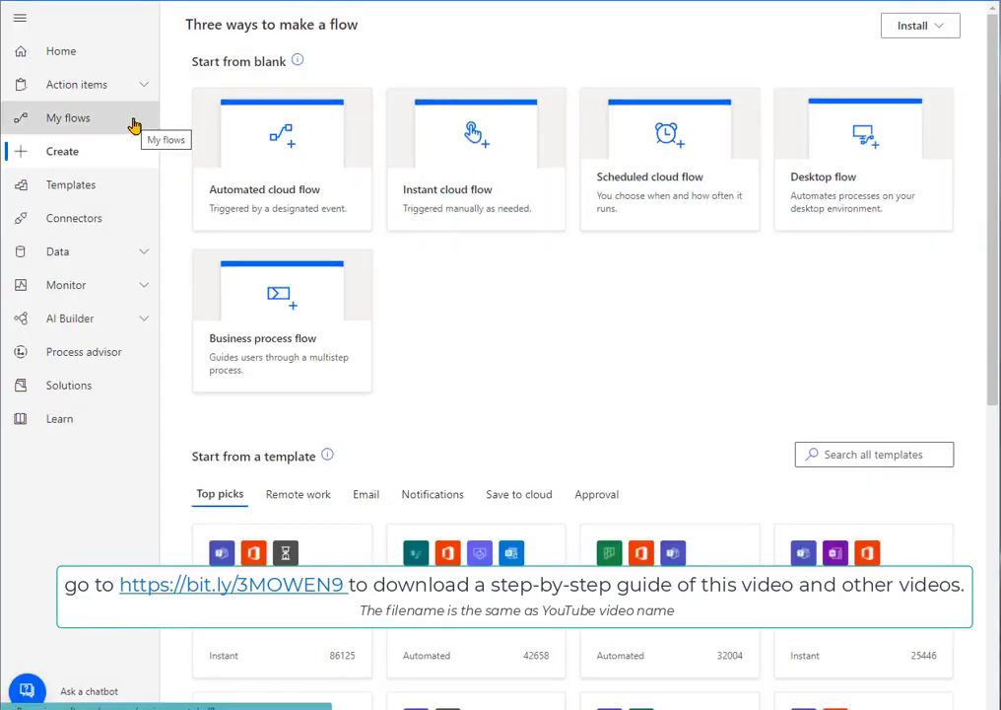
click(68, 118)
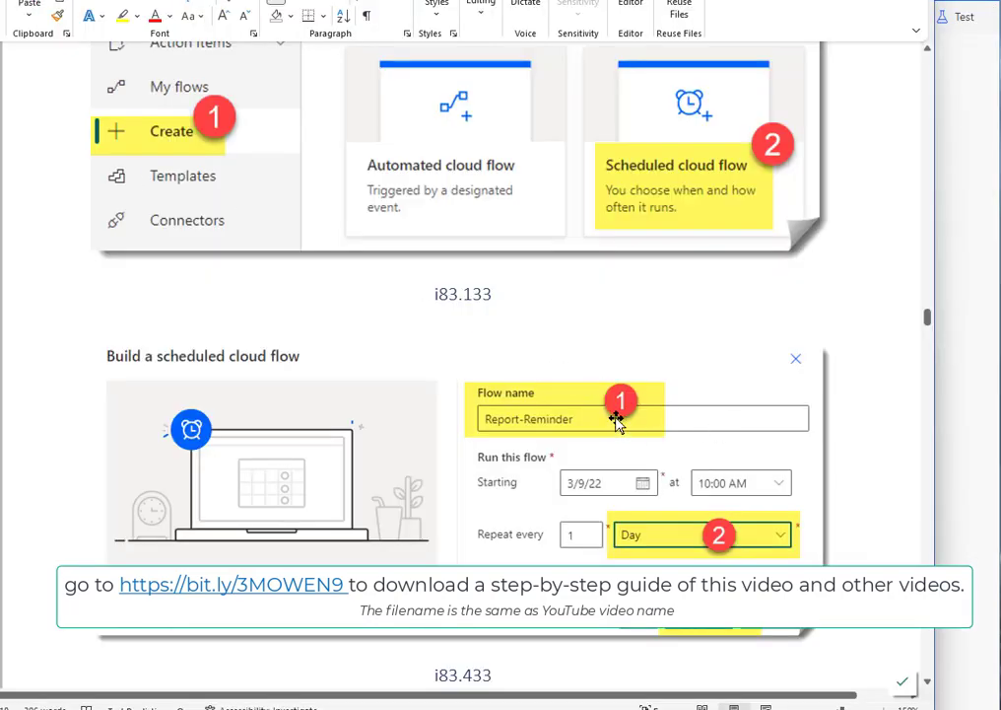
Scroll to the guide's Recurrence screenshots with daily frequency, time zone and hour options.
scroll(down, 3)
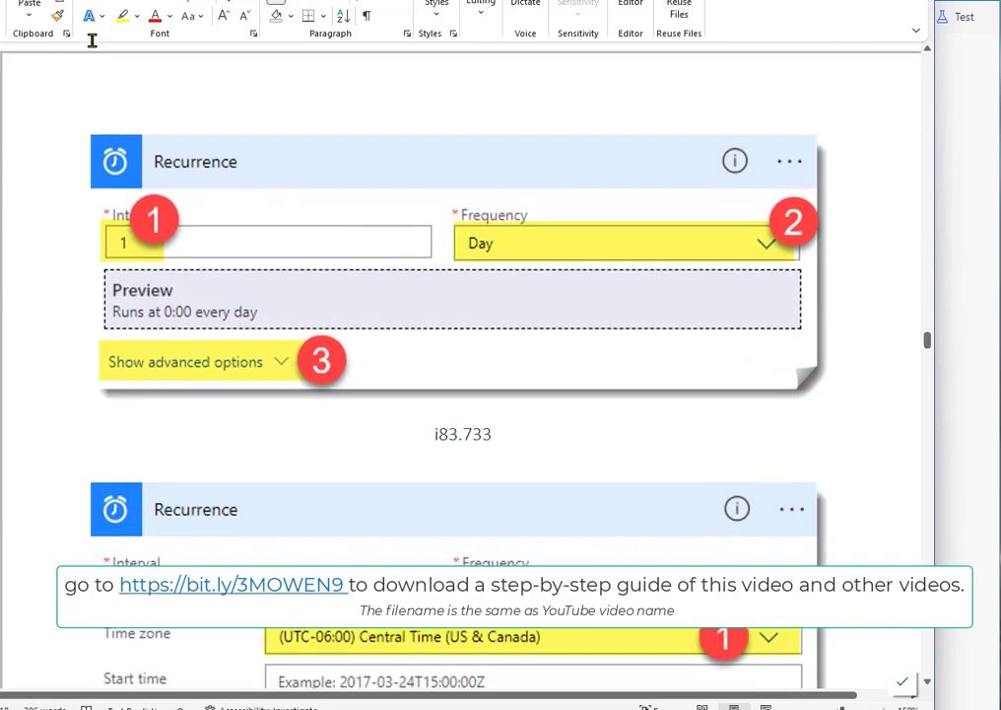
mouse_move(972, 231)
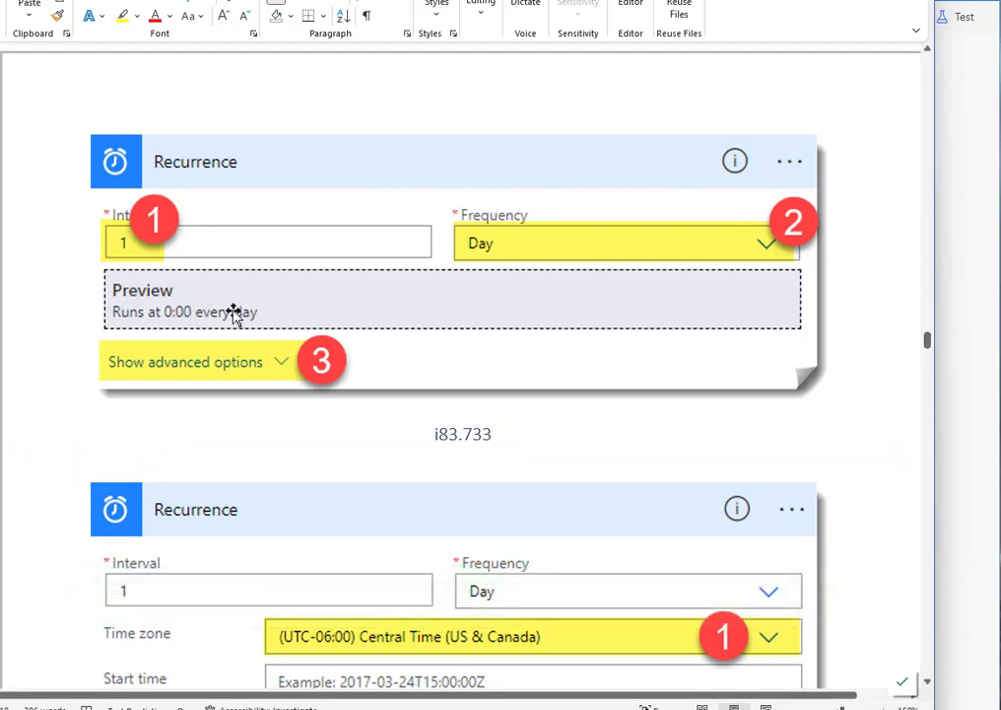
mouse_move(281, 361)
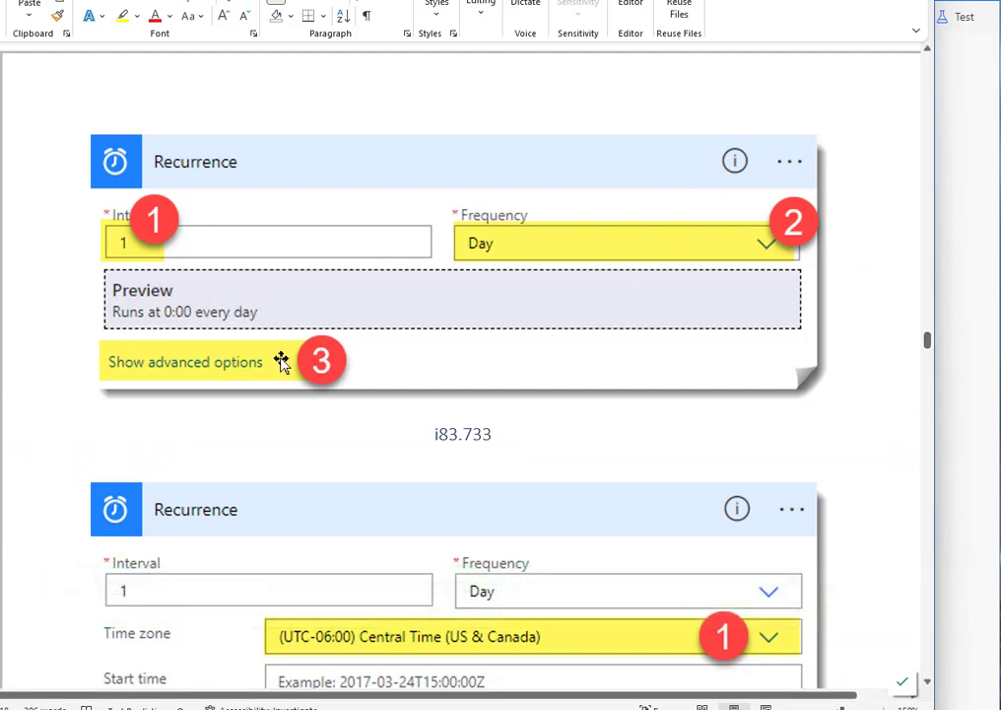
scroll(down, 3)
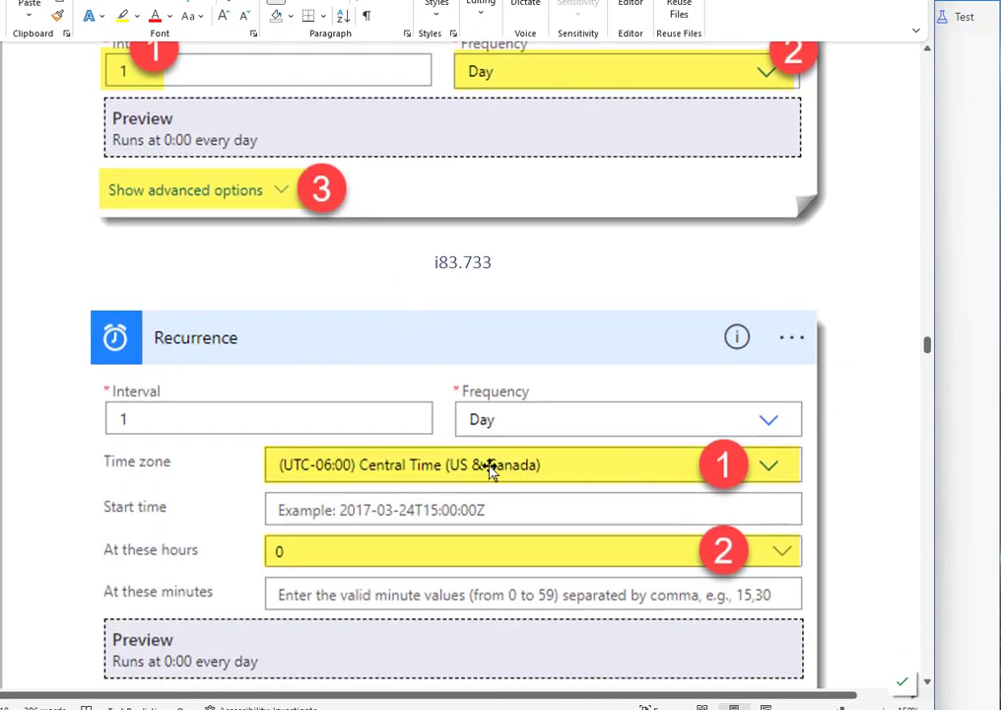
mouse_move(476, 475)
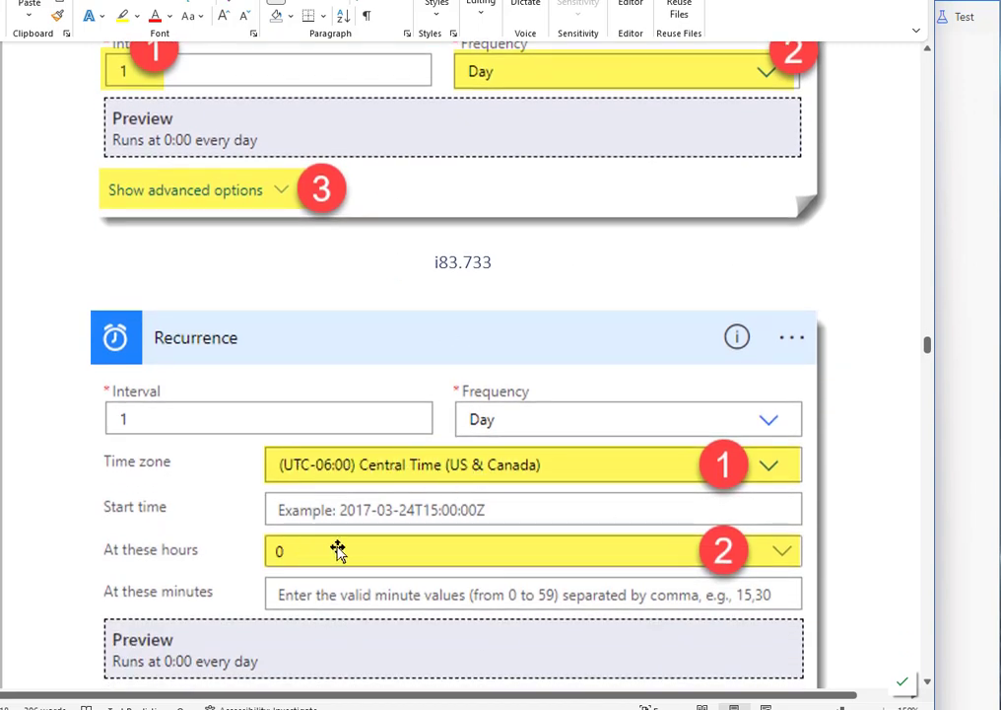
scroll(down, 3)
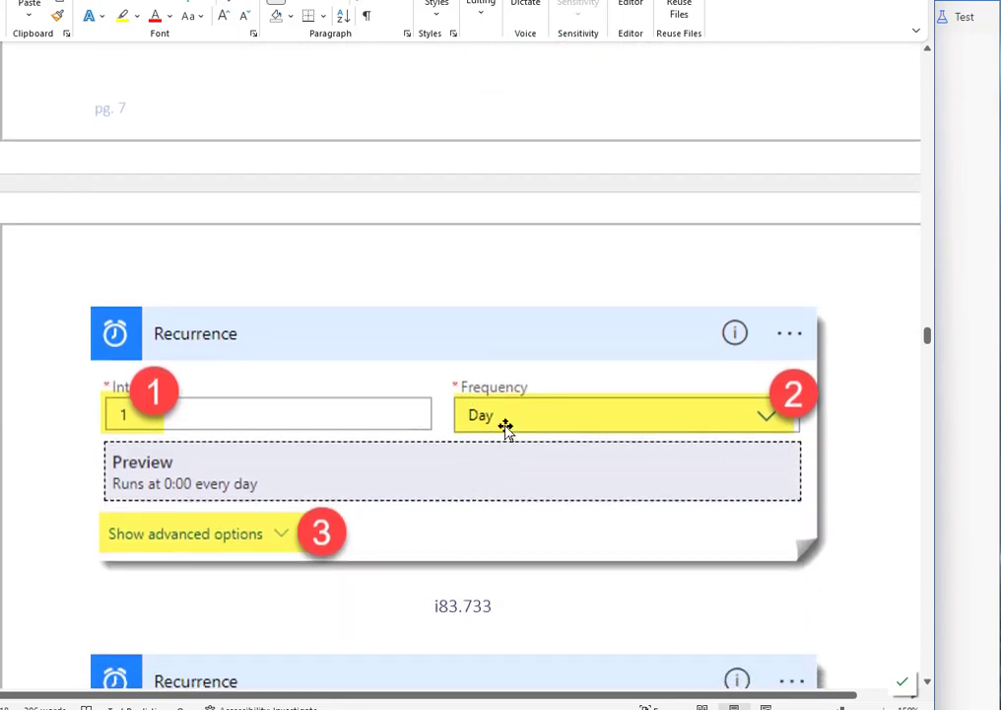
scroll(down, 3)
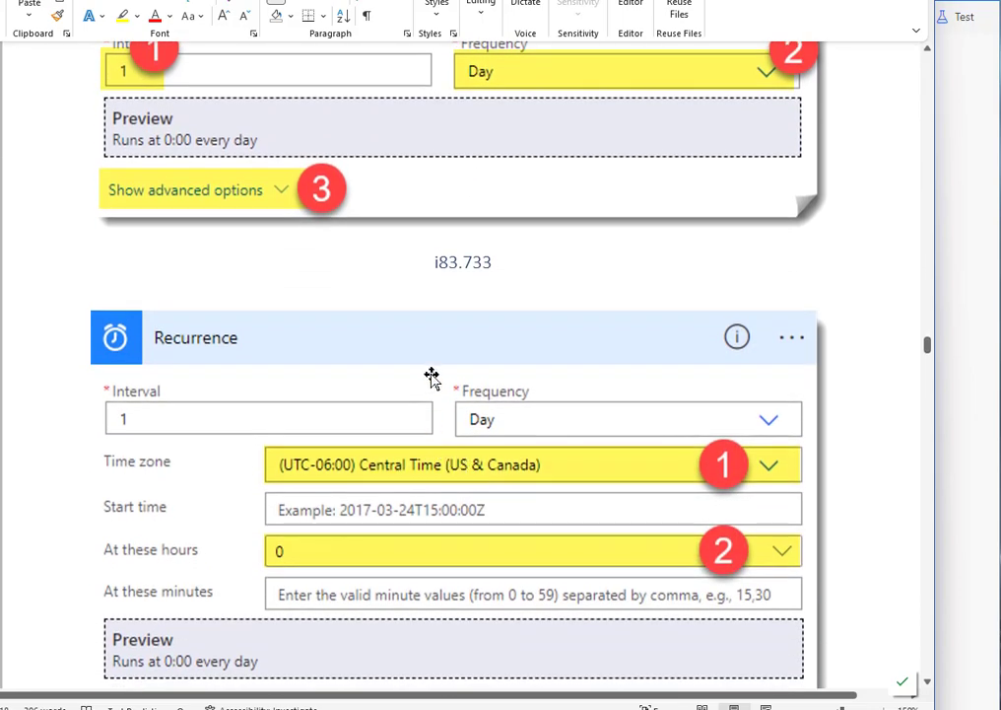
scroll(down, 3)
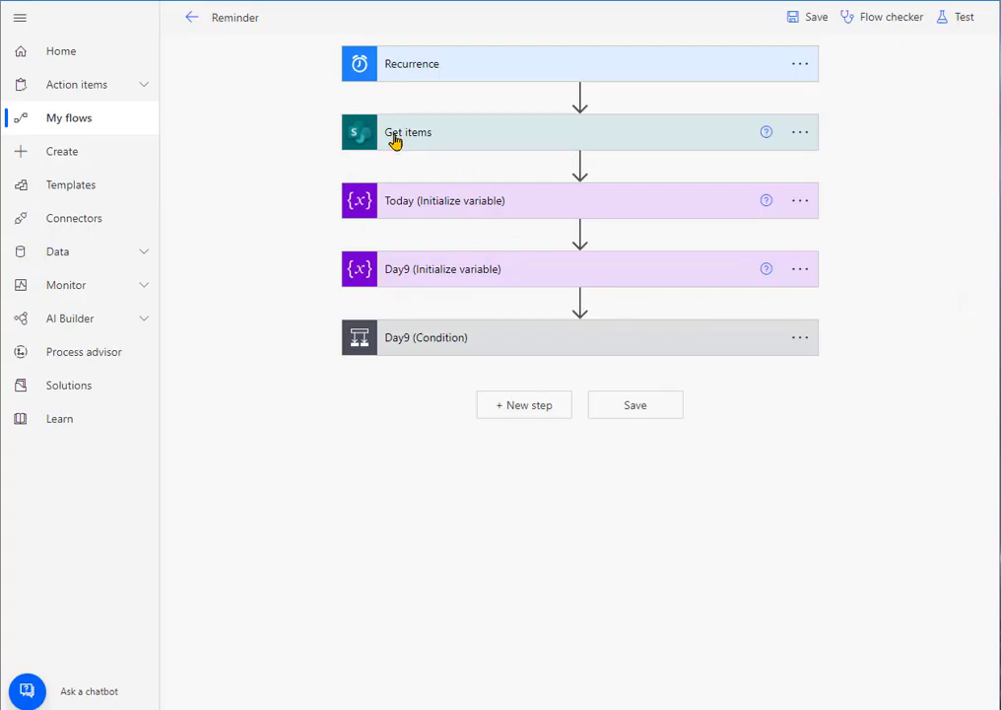
Search actions for 'Get', dismiss the picker, and expand the Get items step.
click(577, 95)
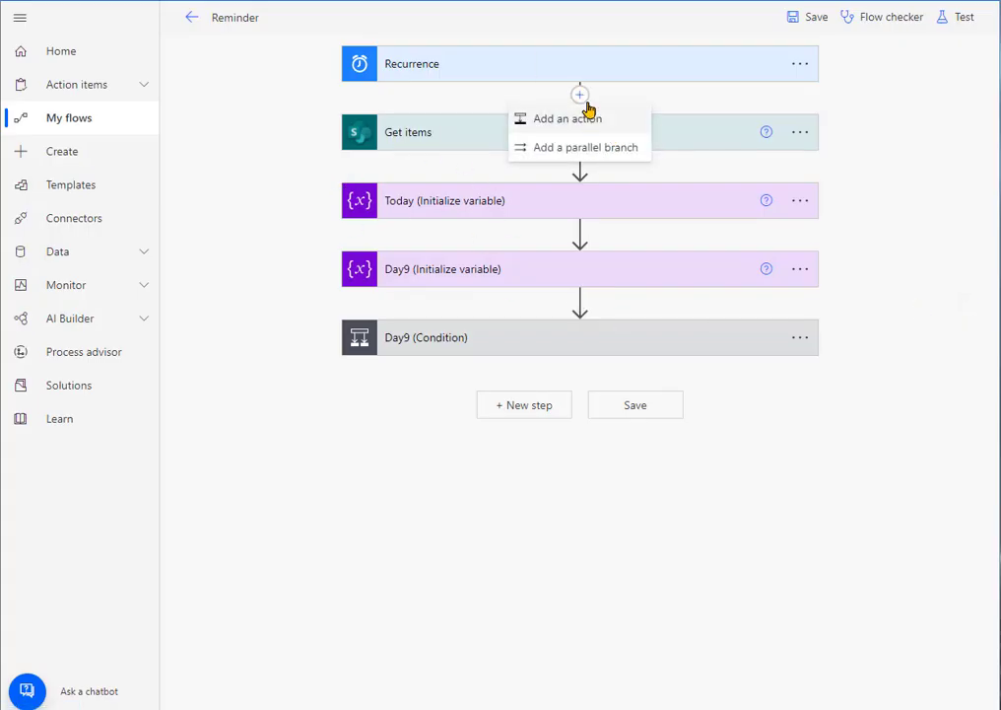
click(565, 118)
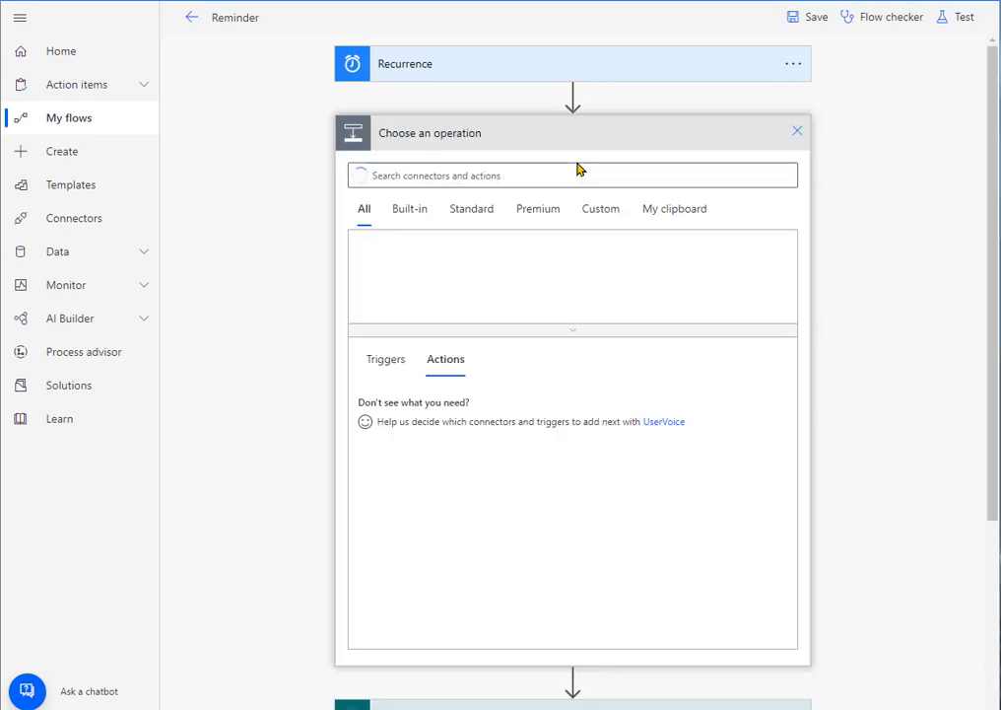
text(Get Ite)
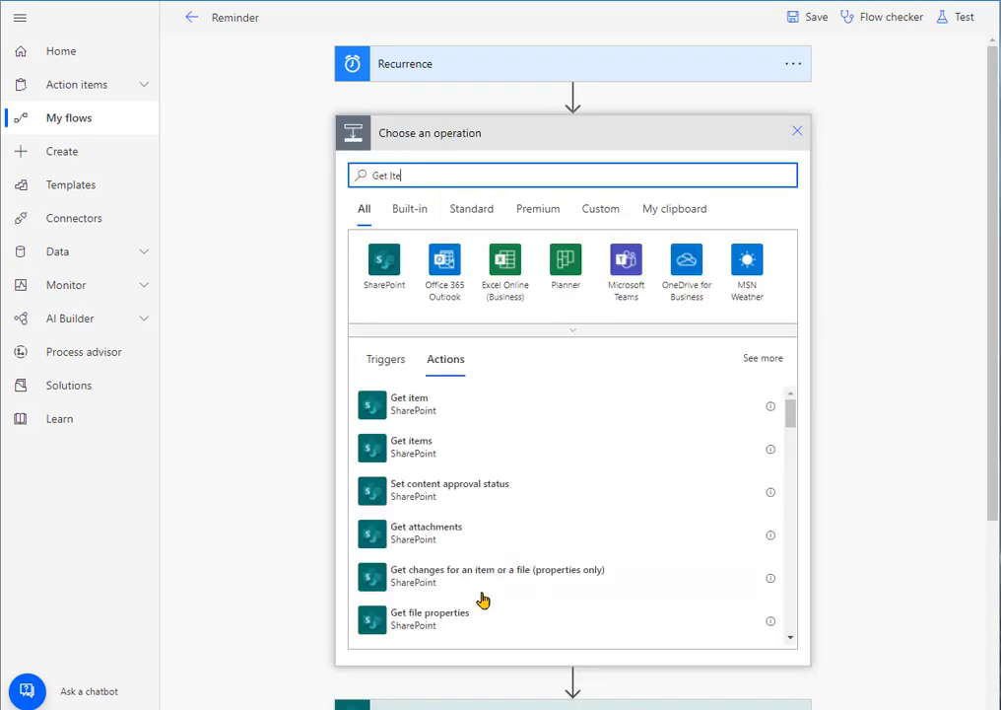
mouse_move(922, 296)
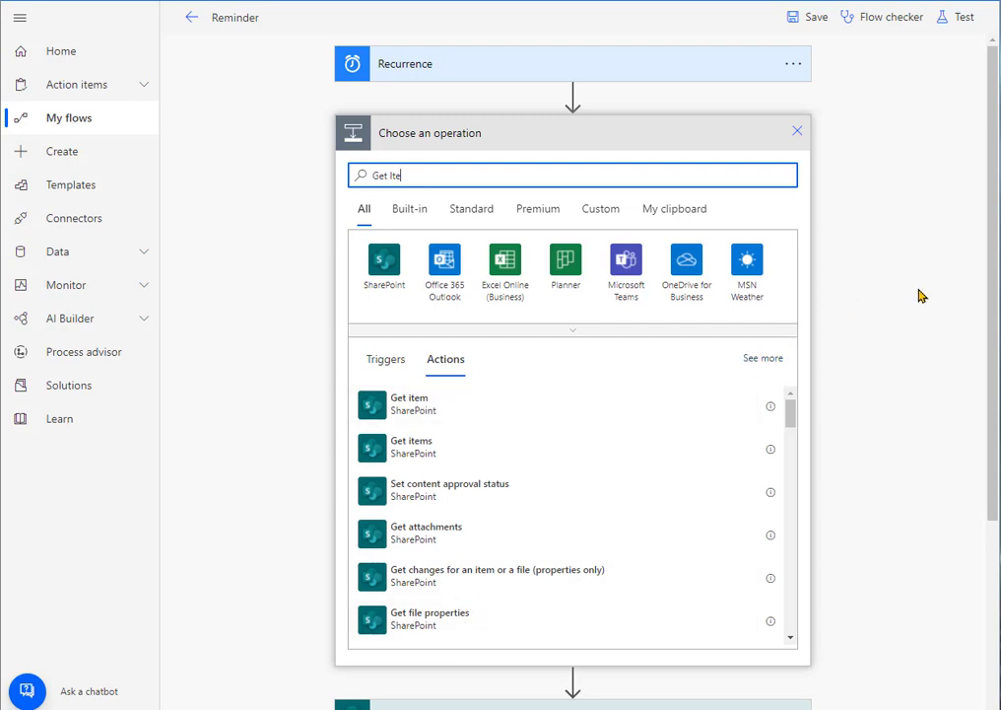
click(411, 441)
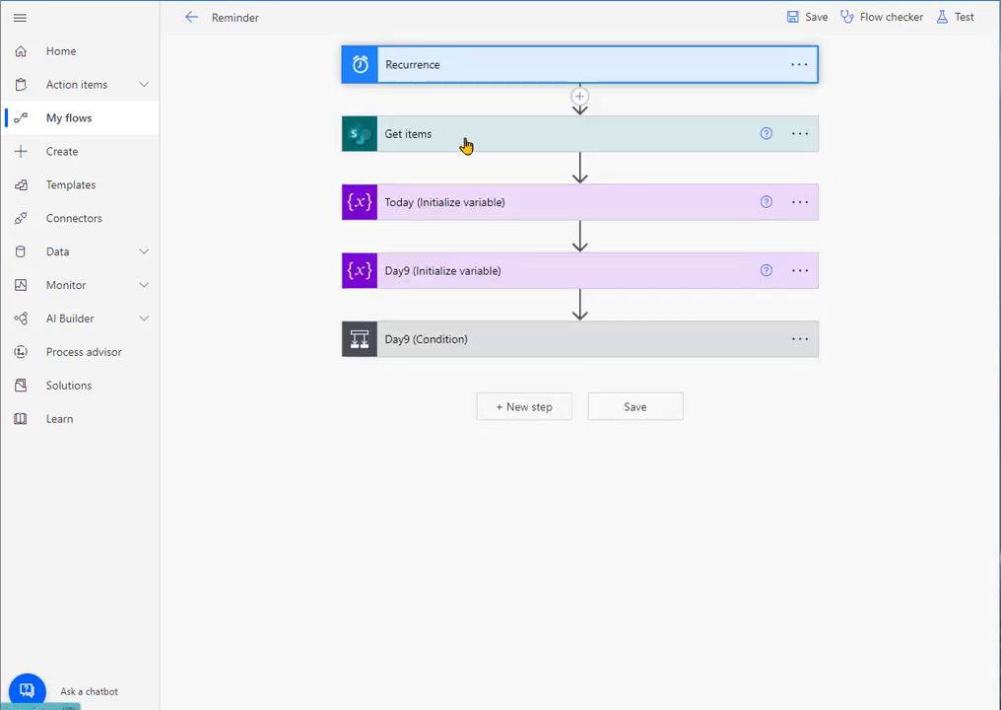
click(406, 133)
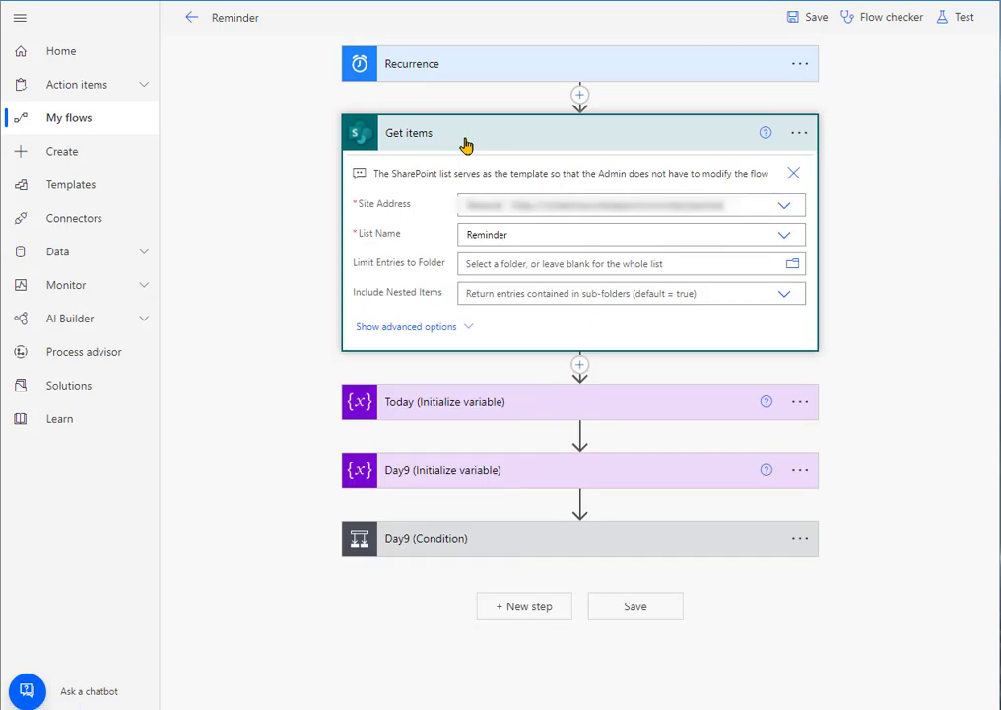
mouse_move(251, 194)
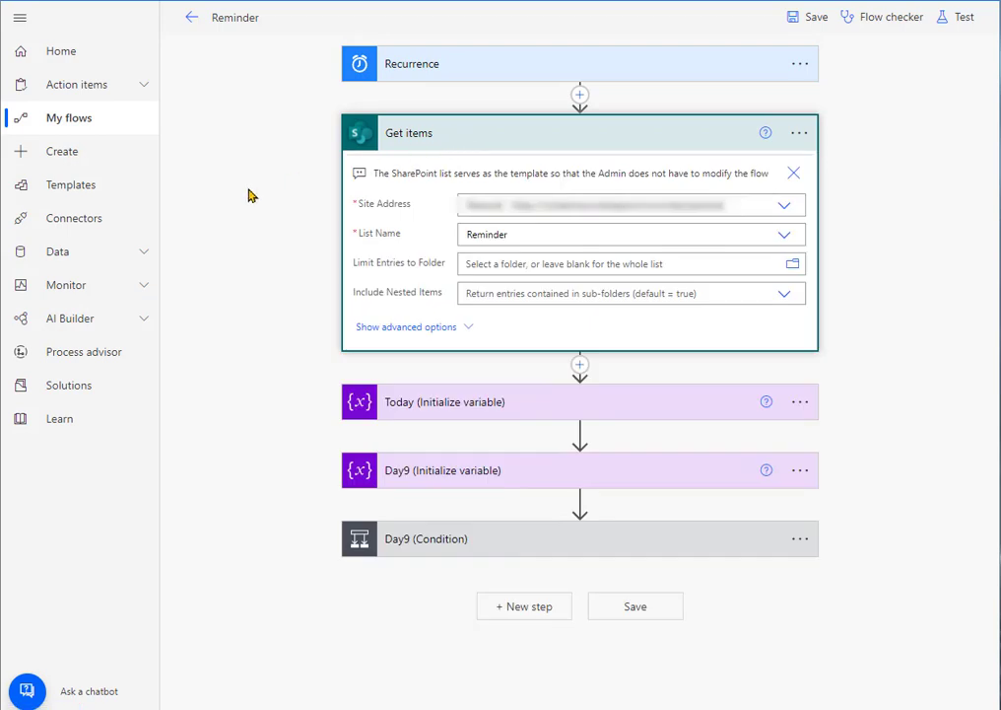
mouse_move(912, 192)
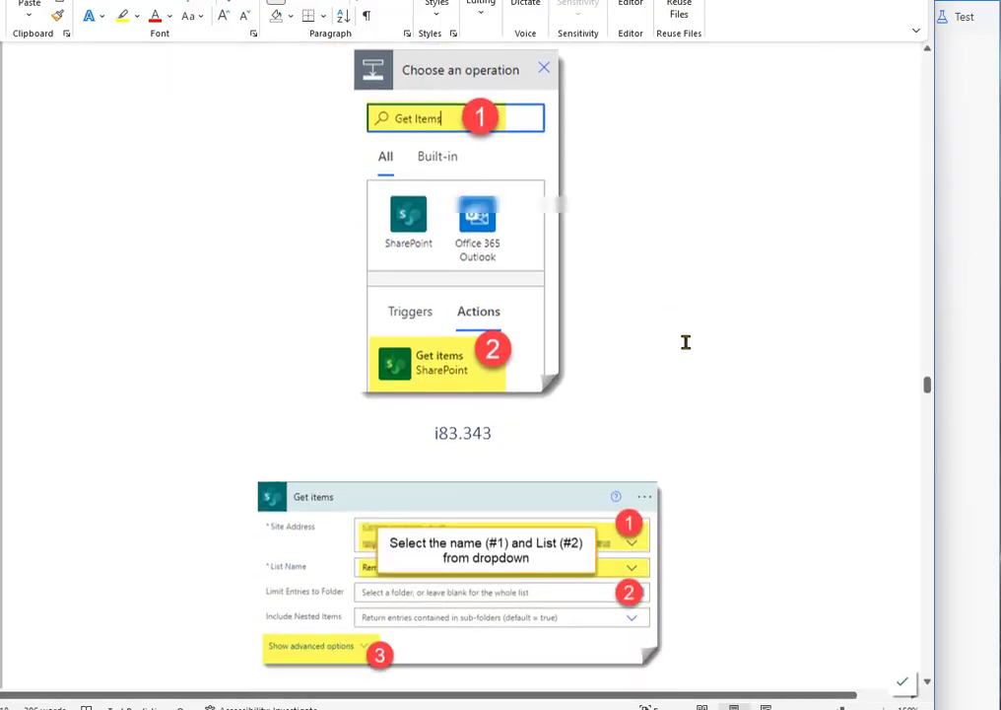
Scroll the Word guide to the Get items Top Count instructions (value 10).
scroll(down, 3)
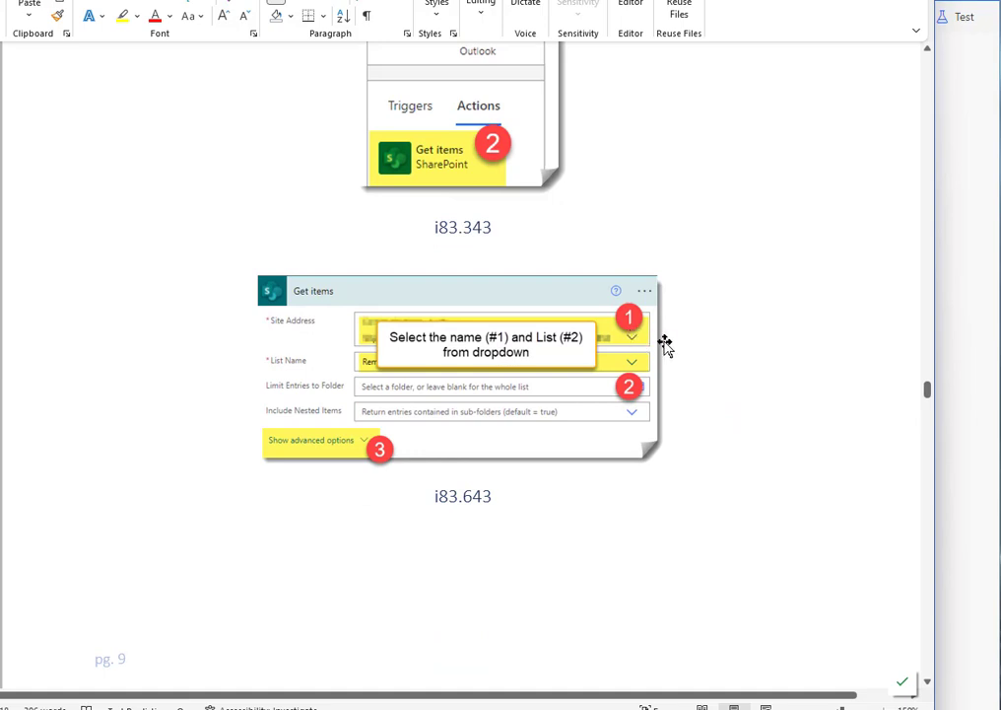
mouse_move(621, 331)
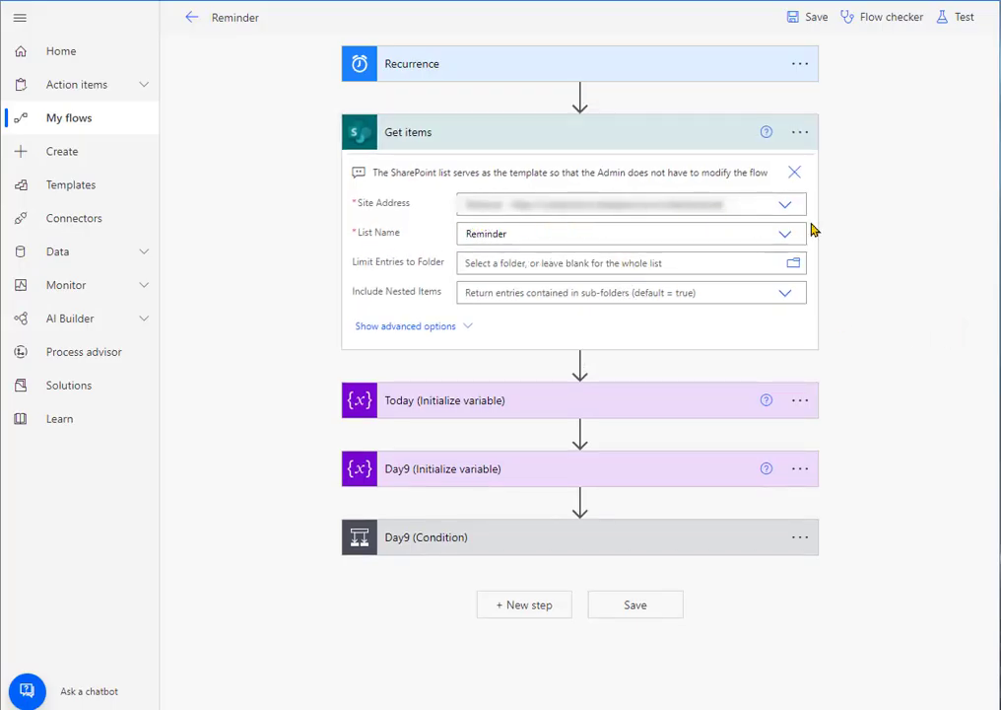
mouse_move(970, 390)
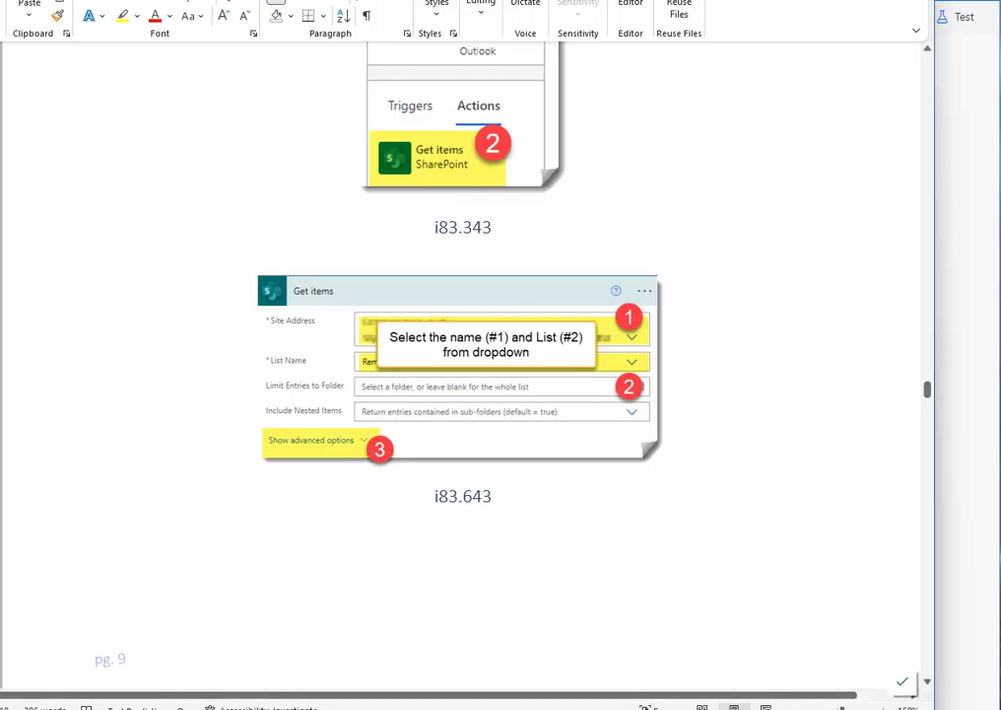
scroll(down, 3)
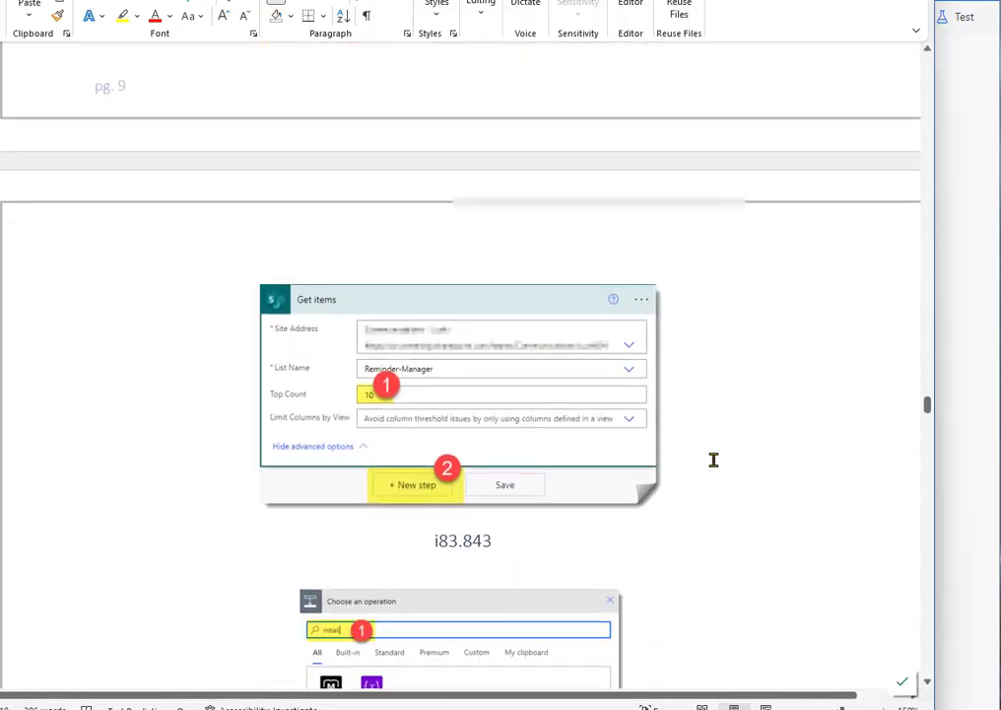
mouse_move(375, 417)
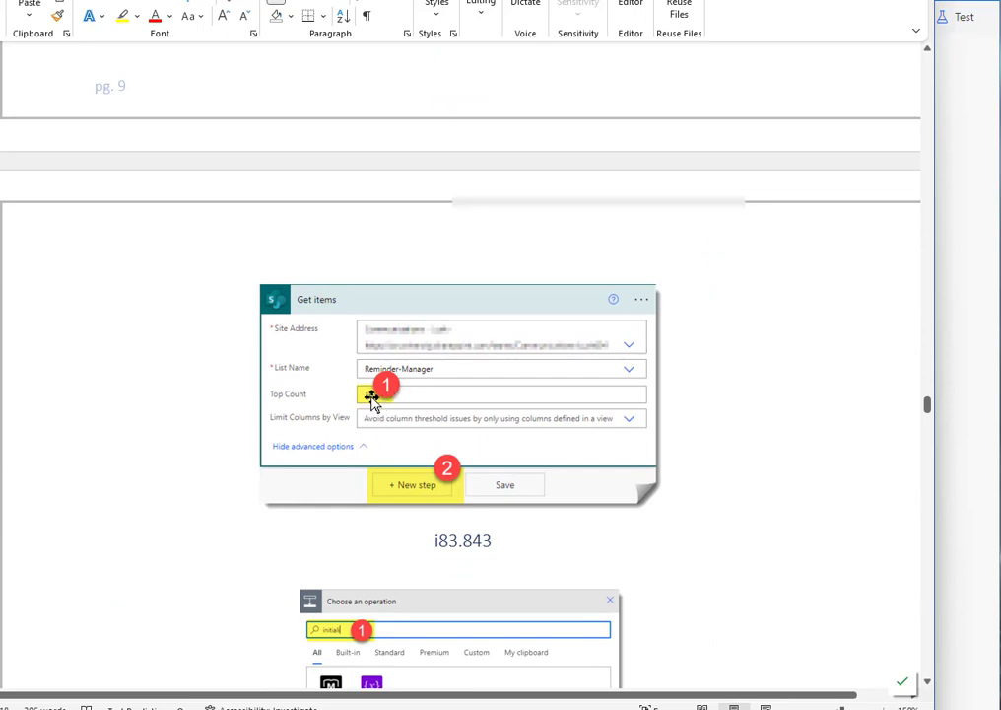
text(10)
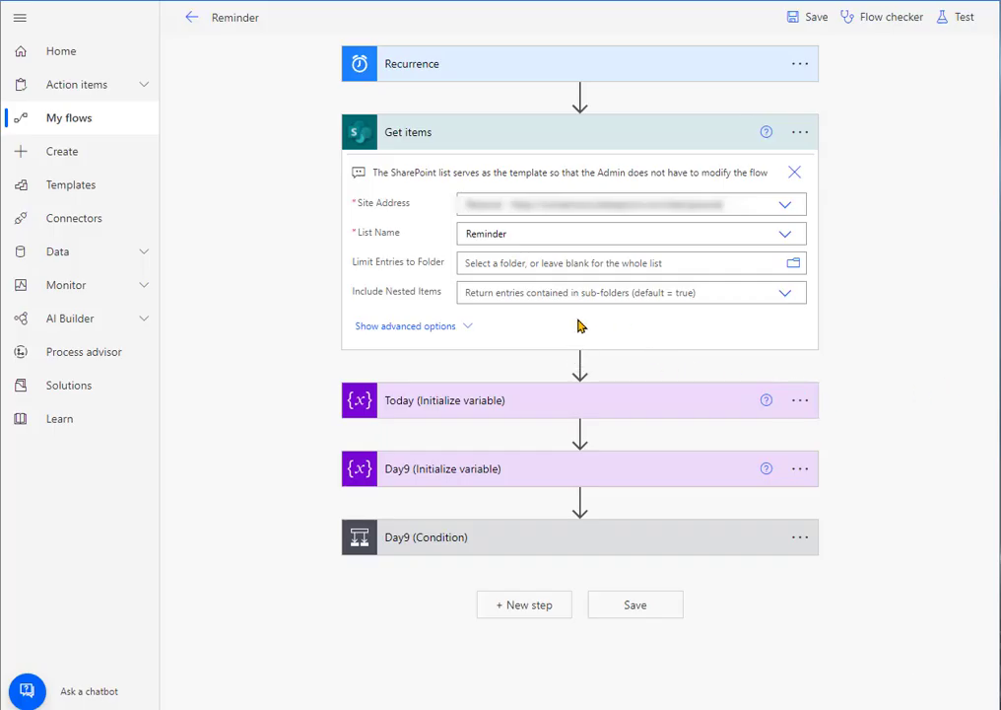
Show Get items advanced options, check Top Count reads 10, then collapse the step.
click(404, 325)
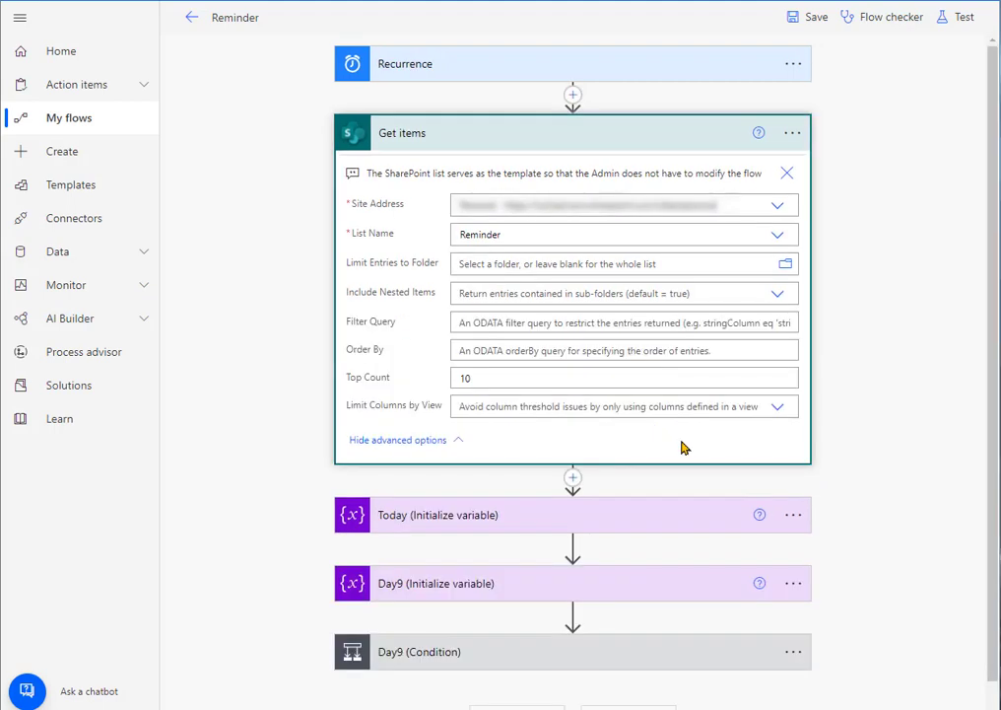
click(624, 378)
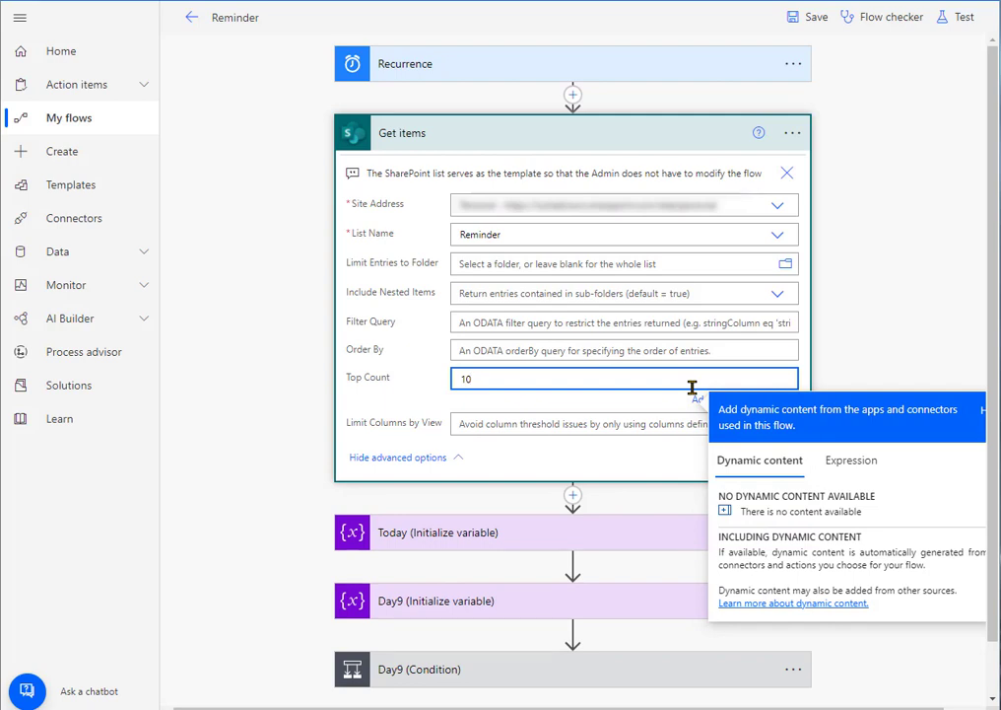
mouse_move(493, 378)
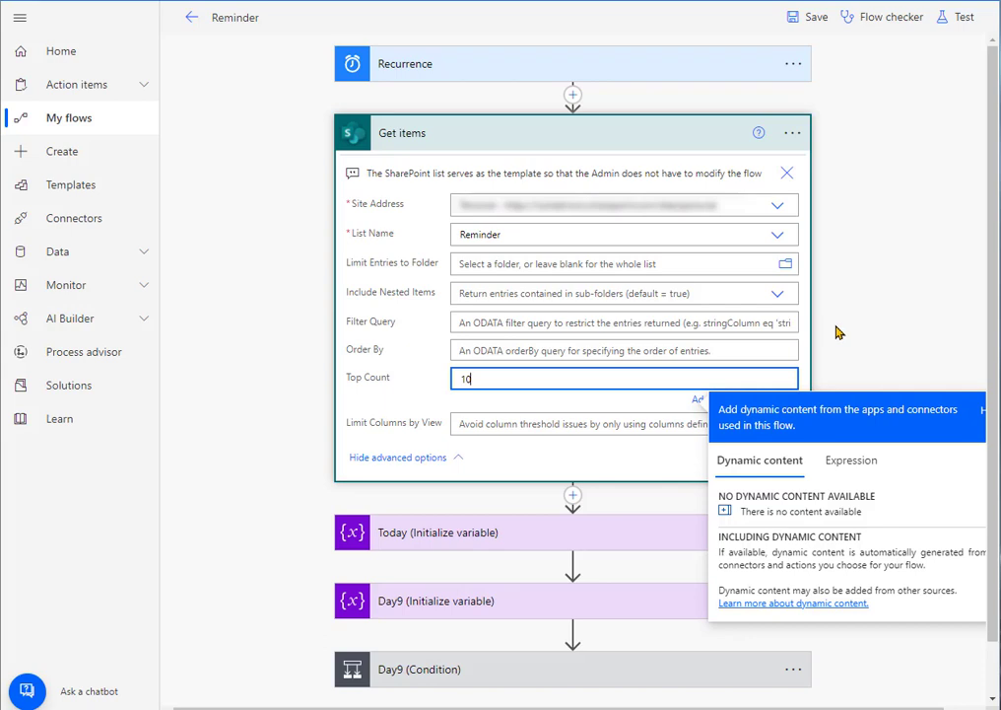
mouse_move(720, 234)
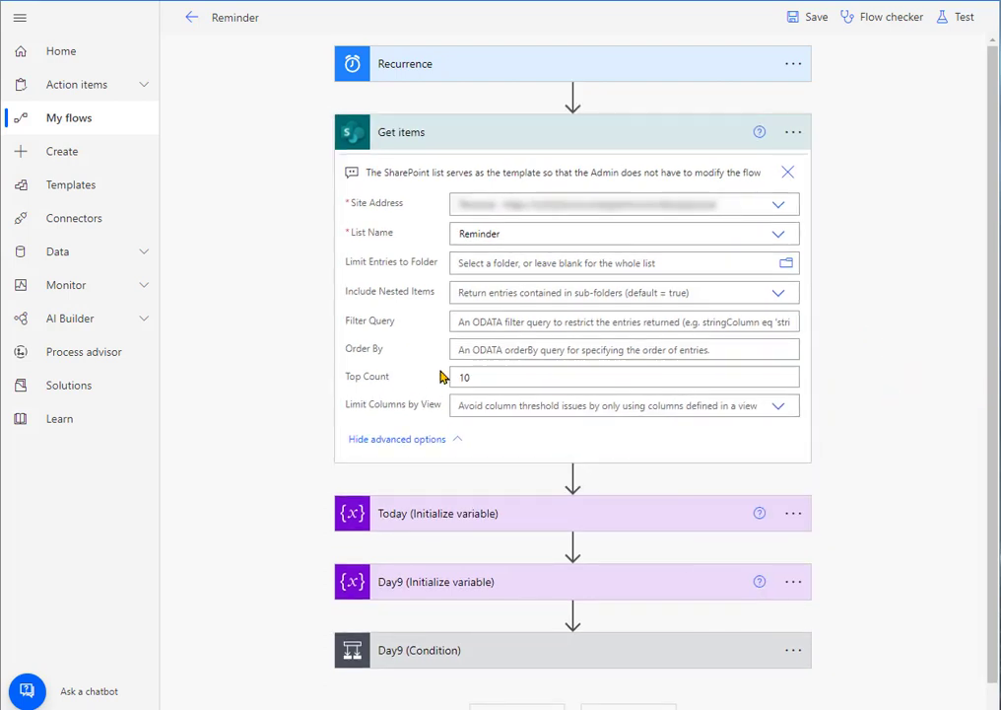
mouse_move(836, 347)
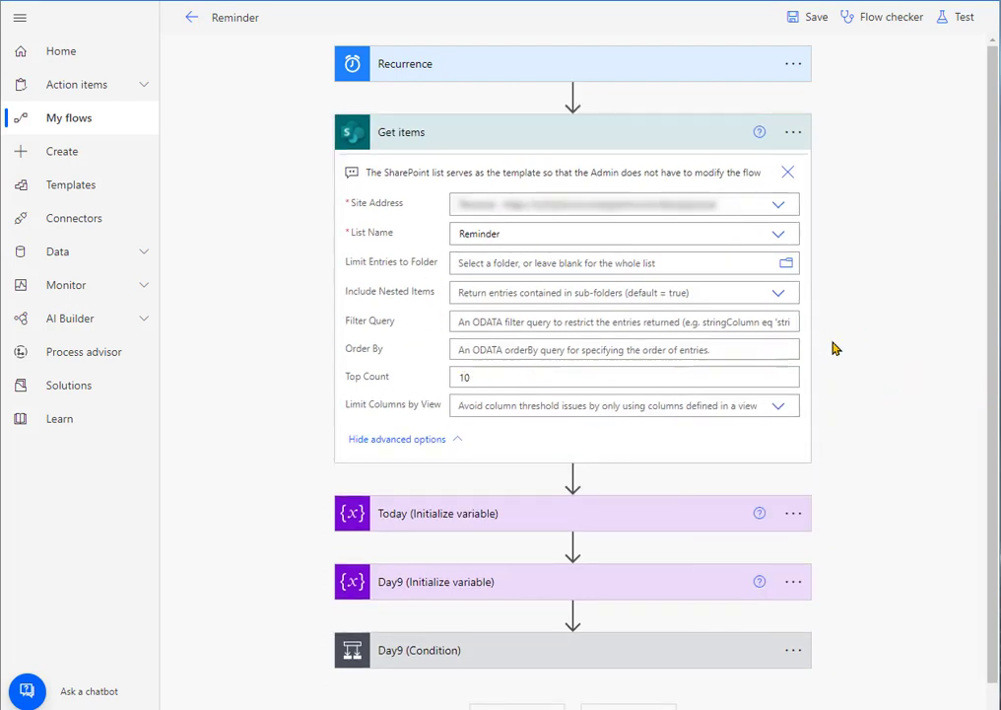
mouse_move(615, 141)
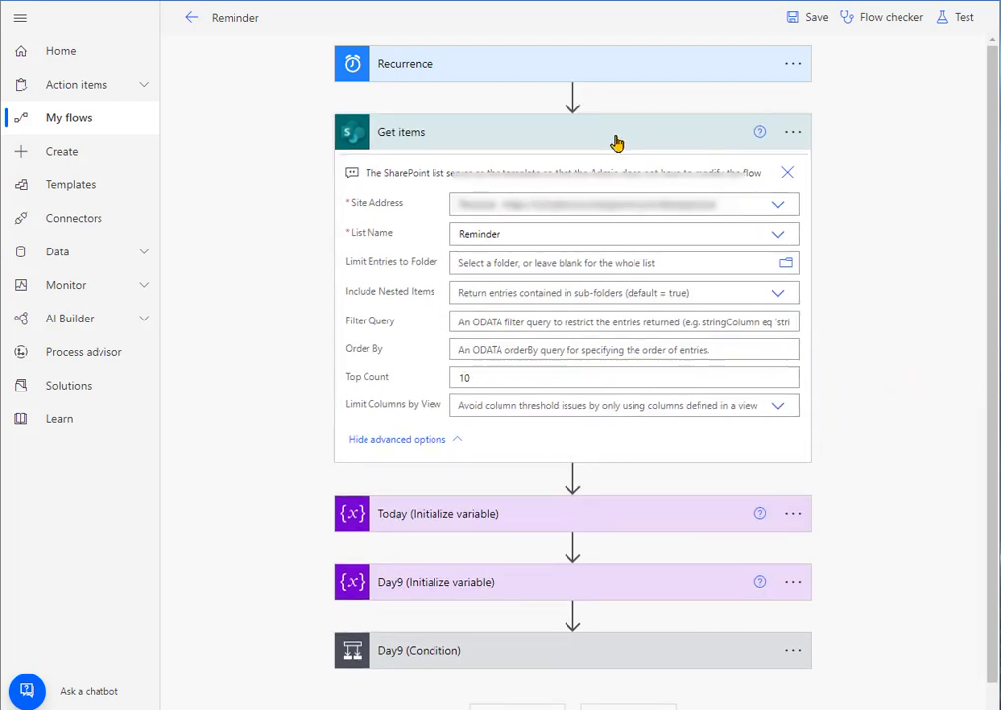
click(571, 475)
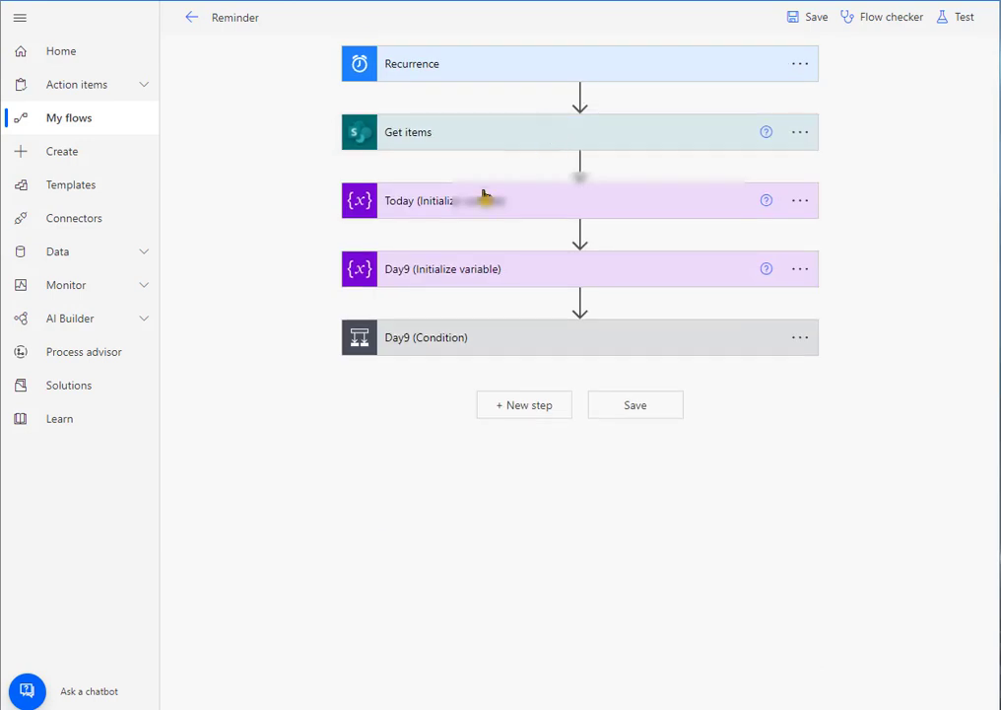
mouse_move(486, 210)
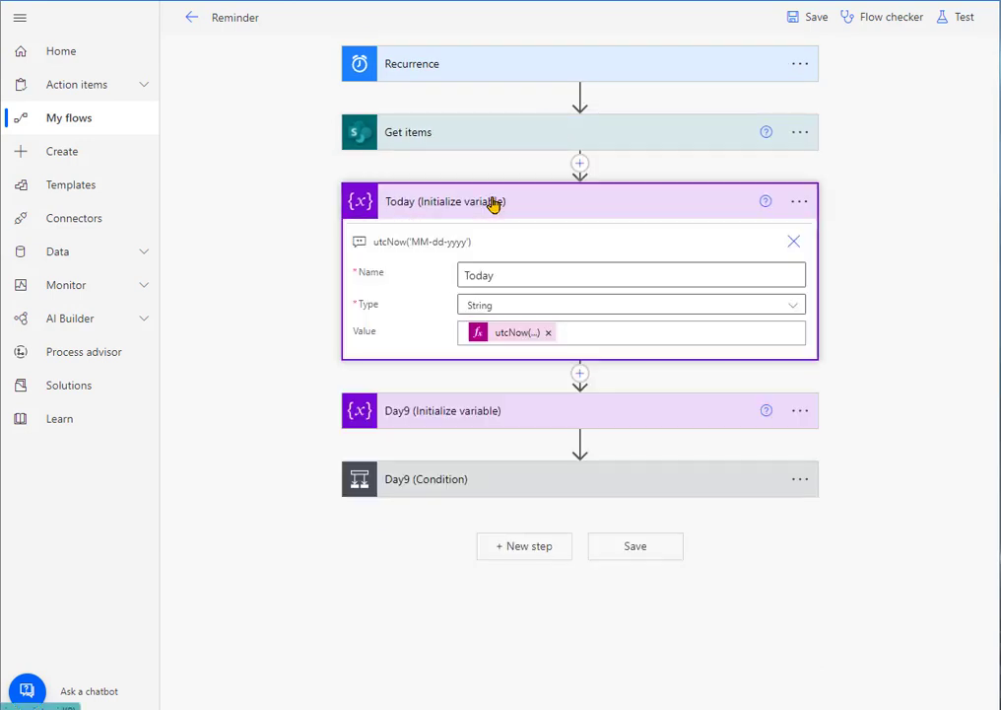
mouse_move(485, 247)
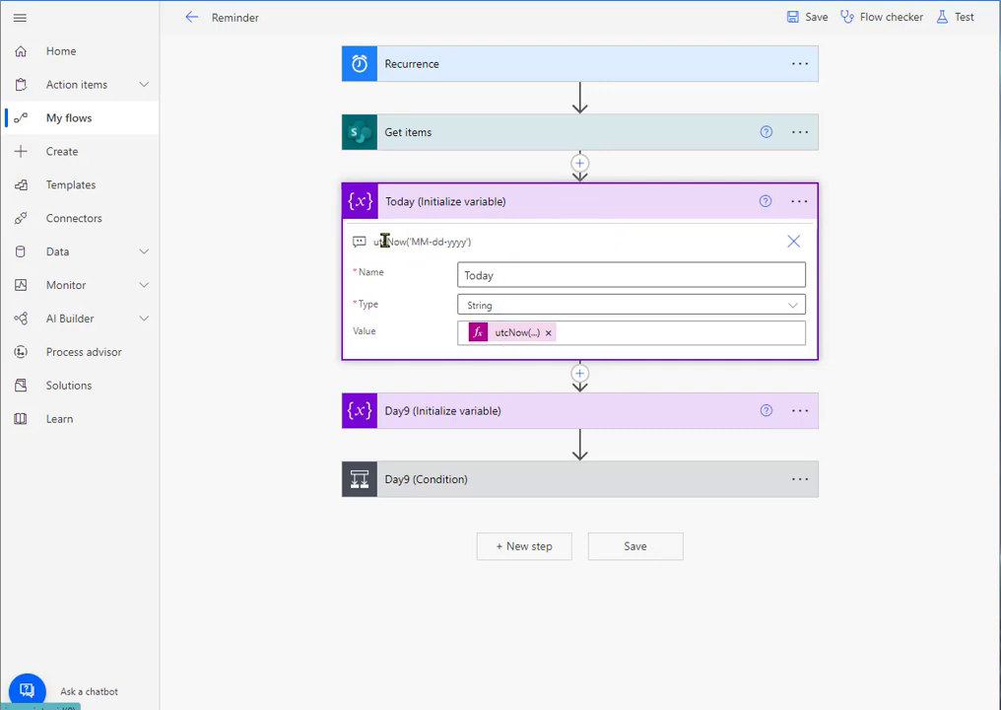
mouse_move(549, 320)
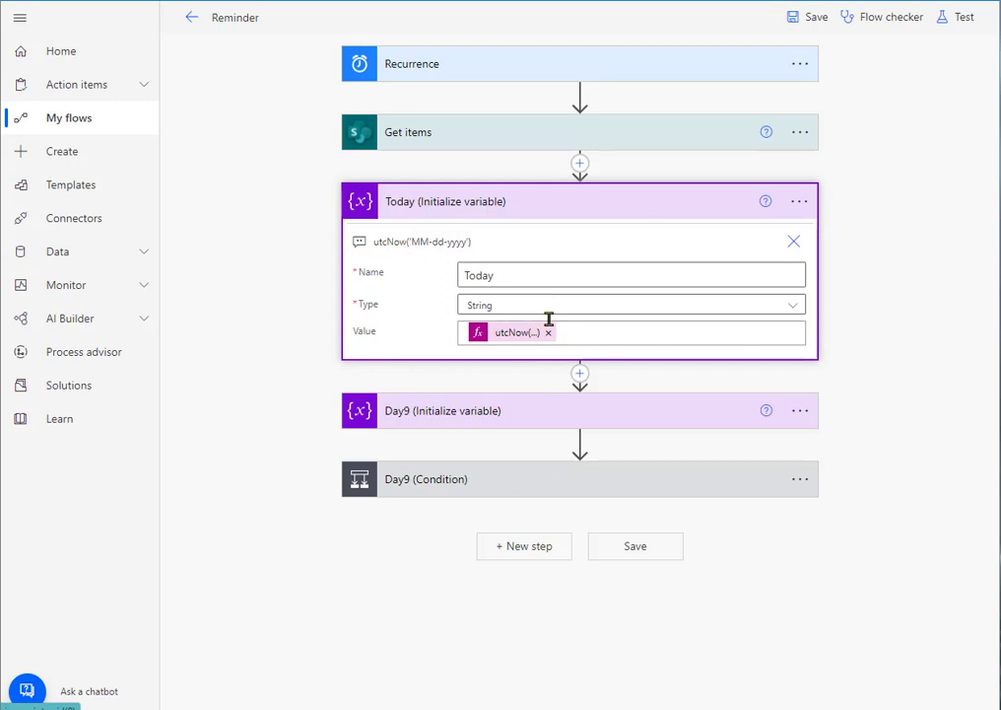
mouse_move(528, 215)
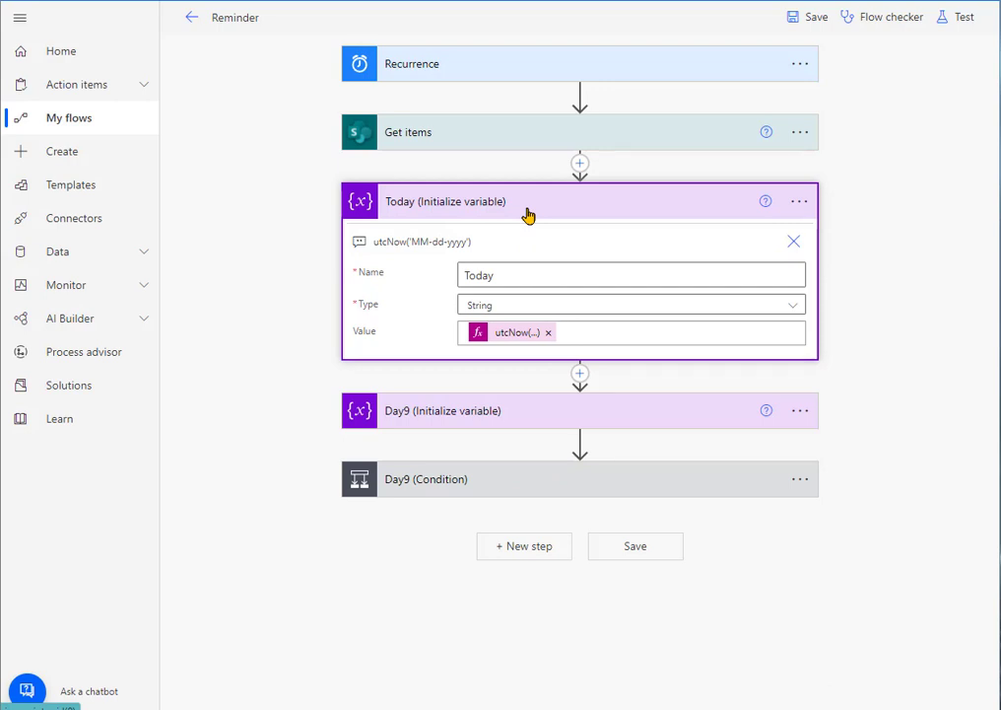
Inspect the Today variable's name and its utcNow('MM-dd-yyyy') value.
click(516, 275)
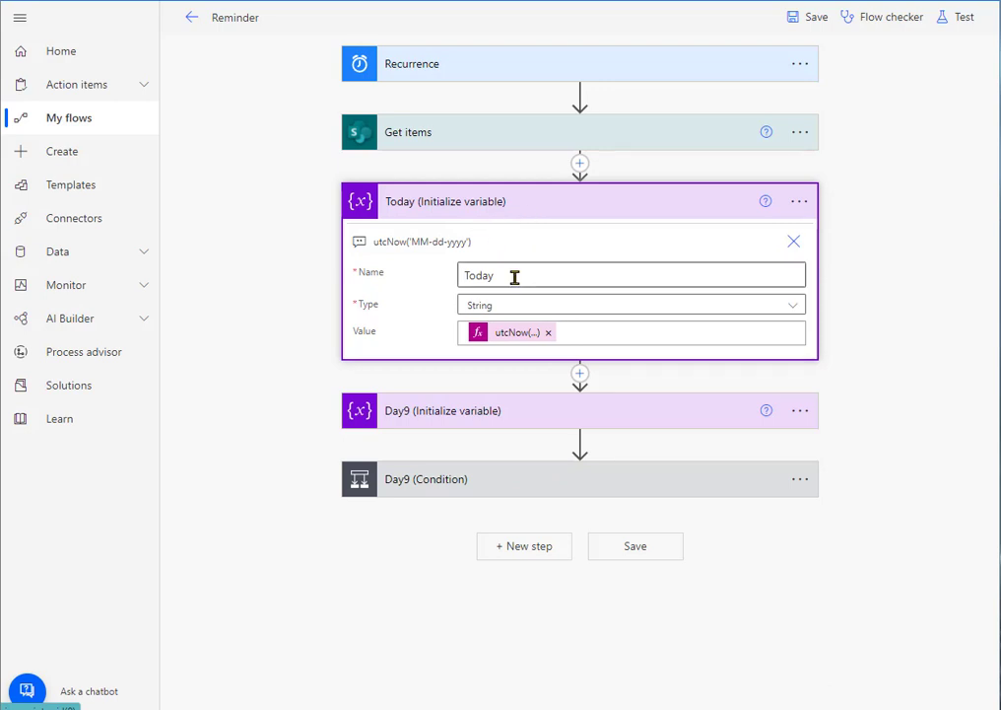
mouse_move(519, 307)
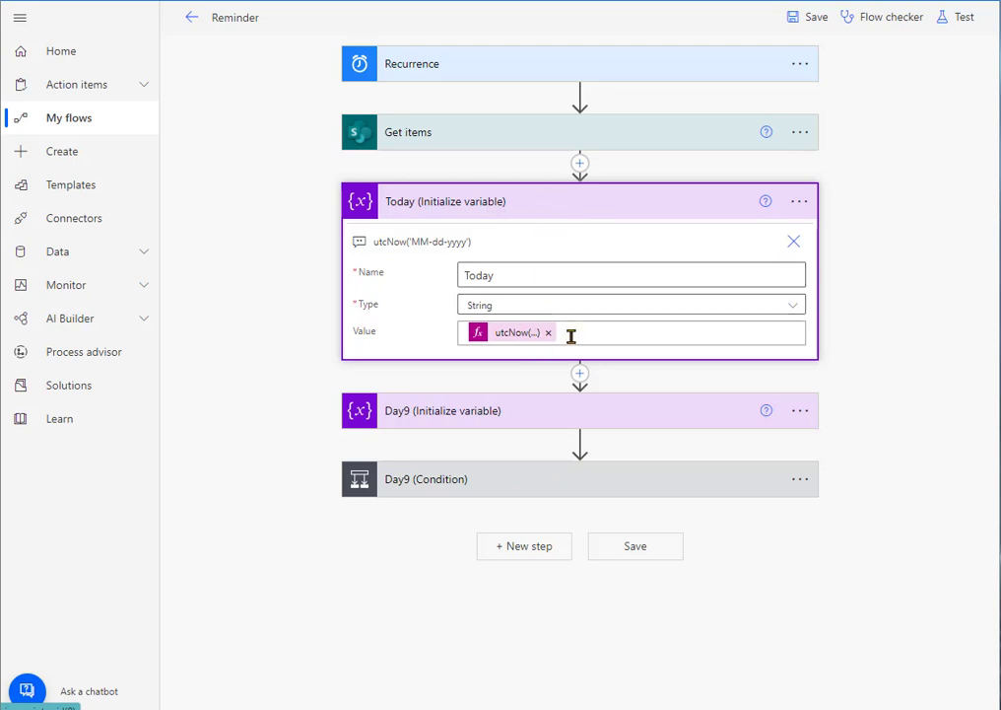
click(513, 334)
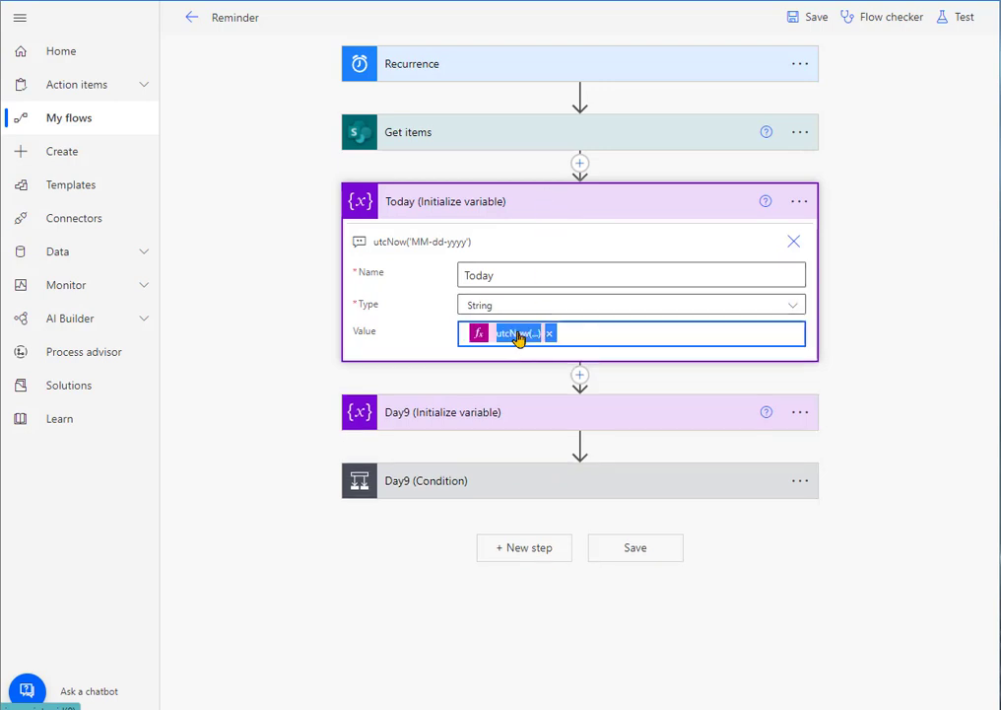
Clear the Today value and enter the expression utcNow('MM-dd-yyyy').
click(513, 332)
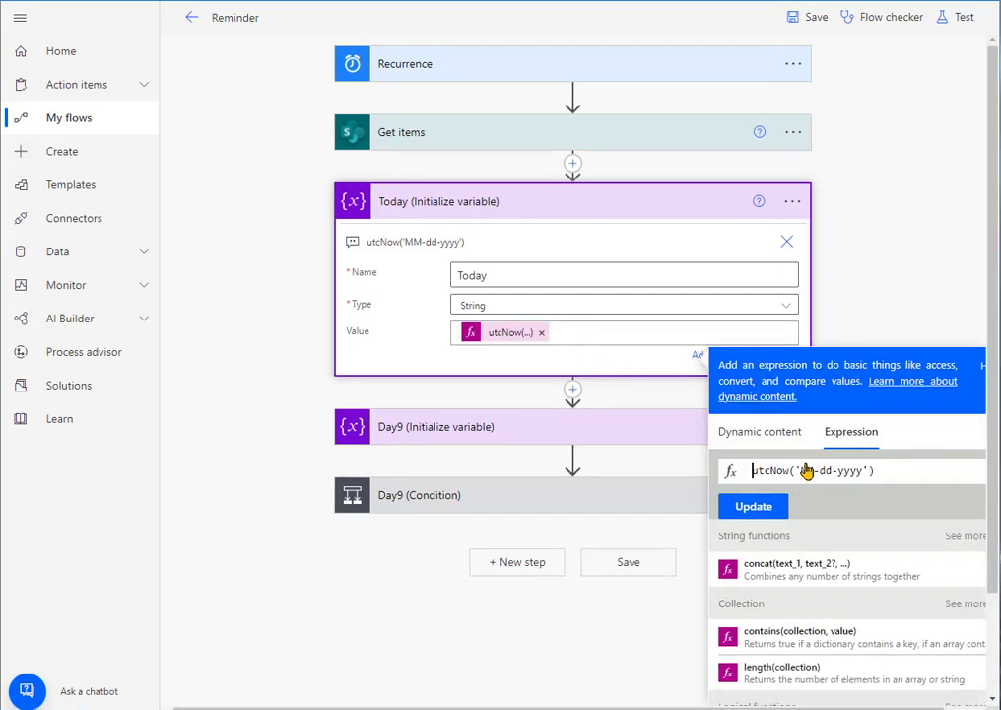
click(635, 332)
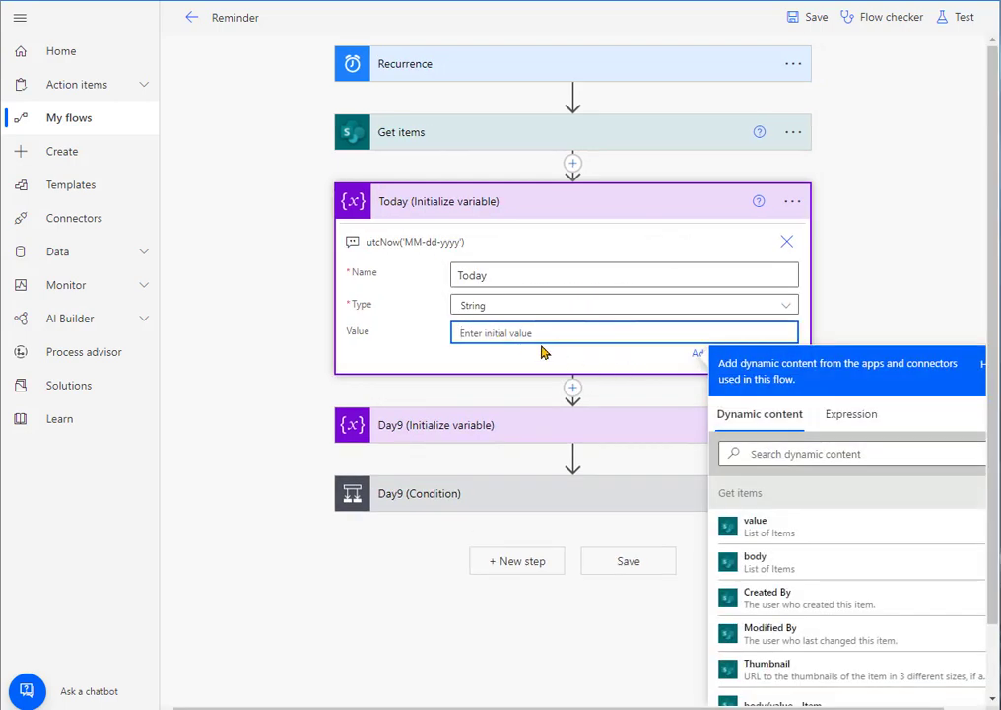
mouse_move(832, 599)
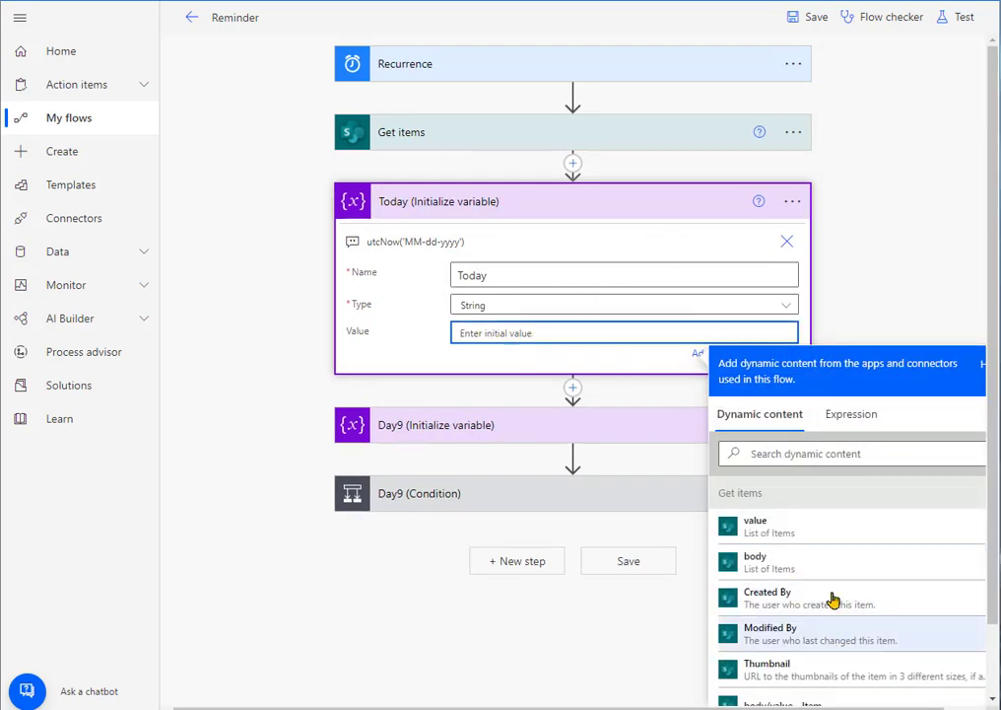
click(851, 414)
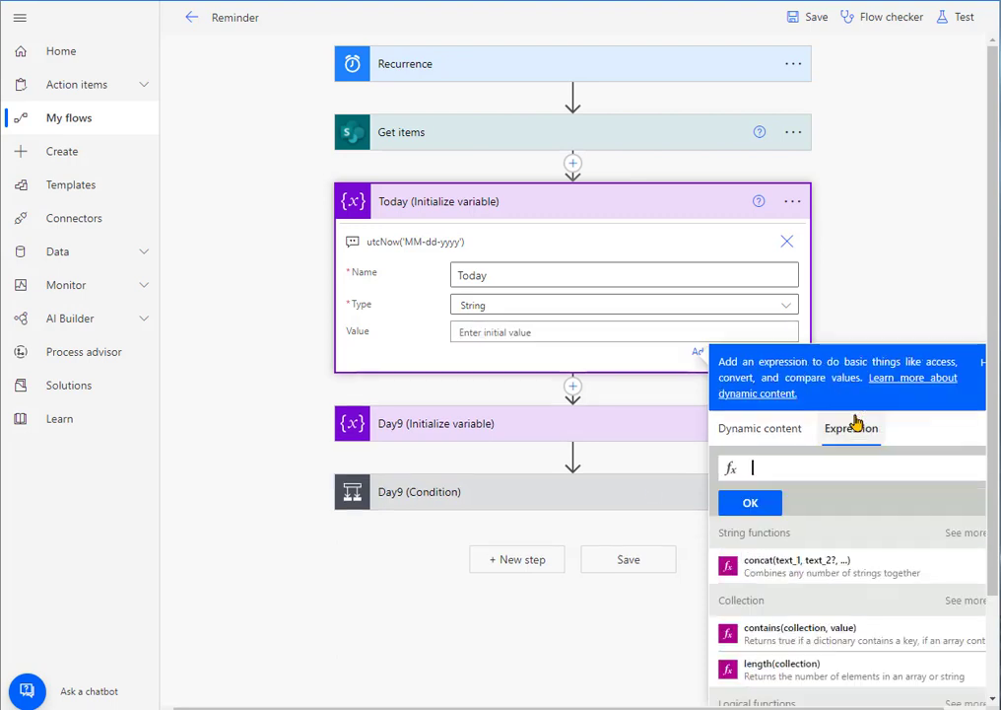
text(utcNow('MM-dd-yyyy'))
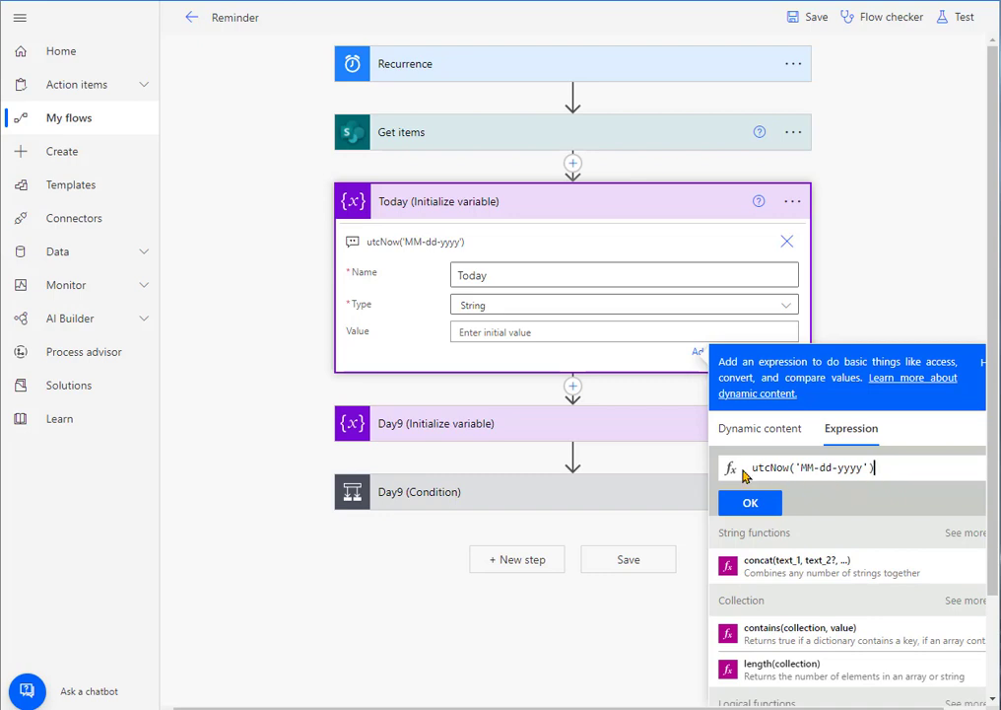
click(749, 501)
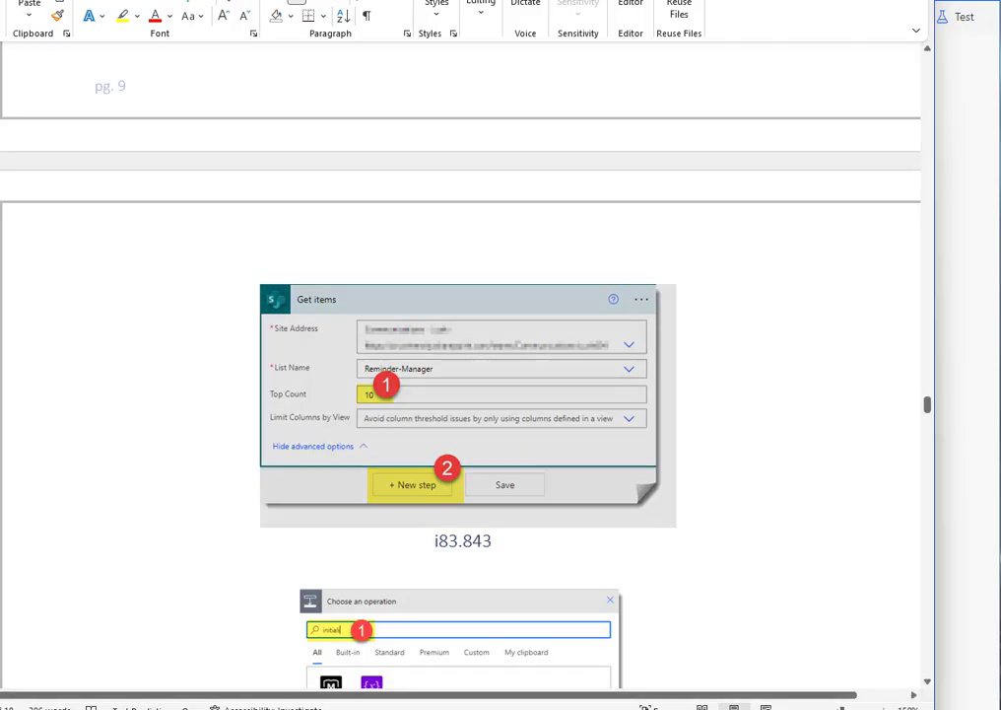
Scroll the Word guide to the Initialize variable steps for Today with utcNow.
scroll(down, 3)
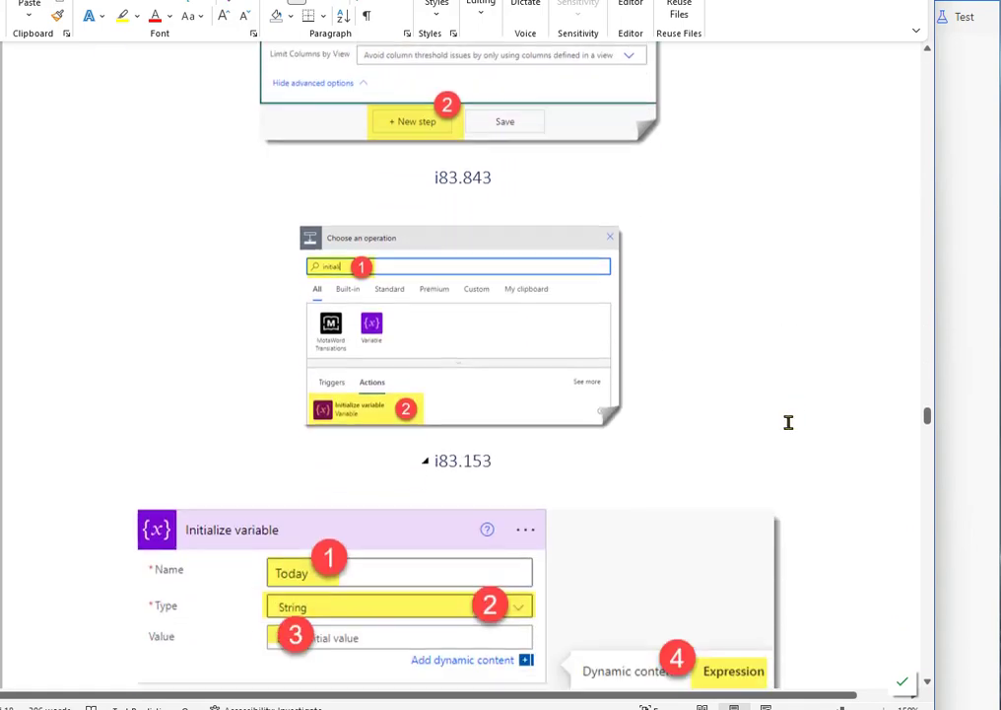
scroll(down, 3)
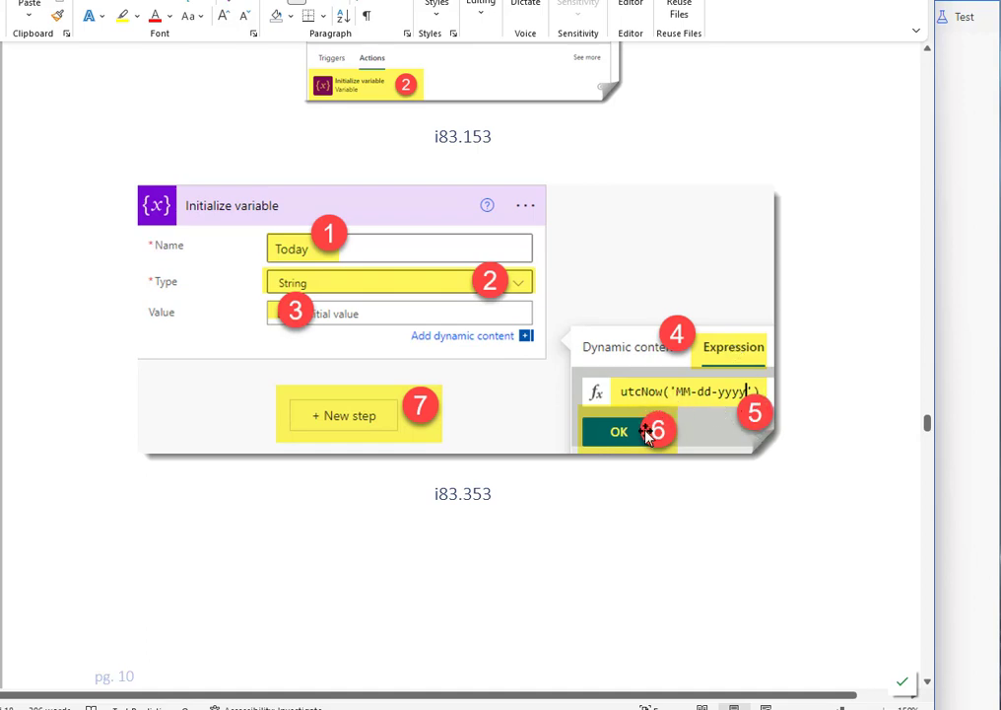
mouse_move(975, 371)
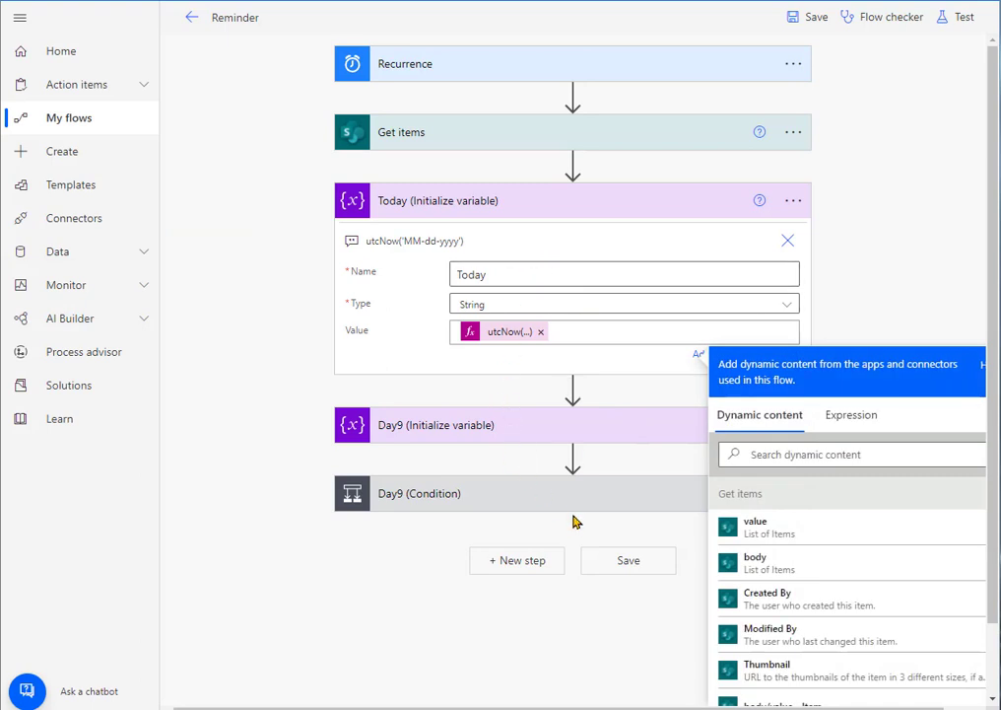
mouse_move(547, 561)
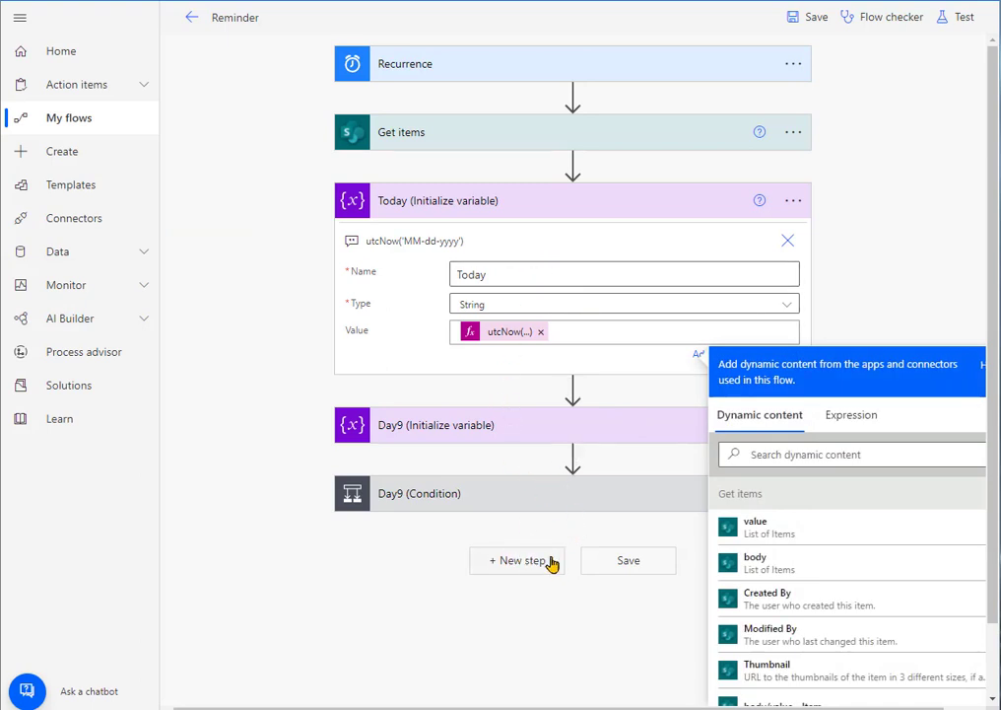
mouse_move(566, 219)
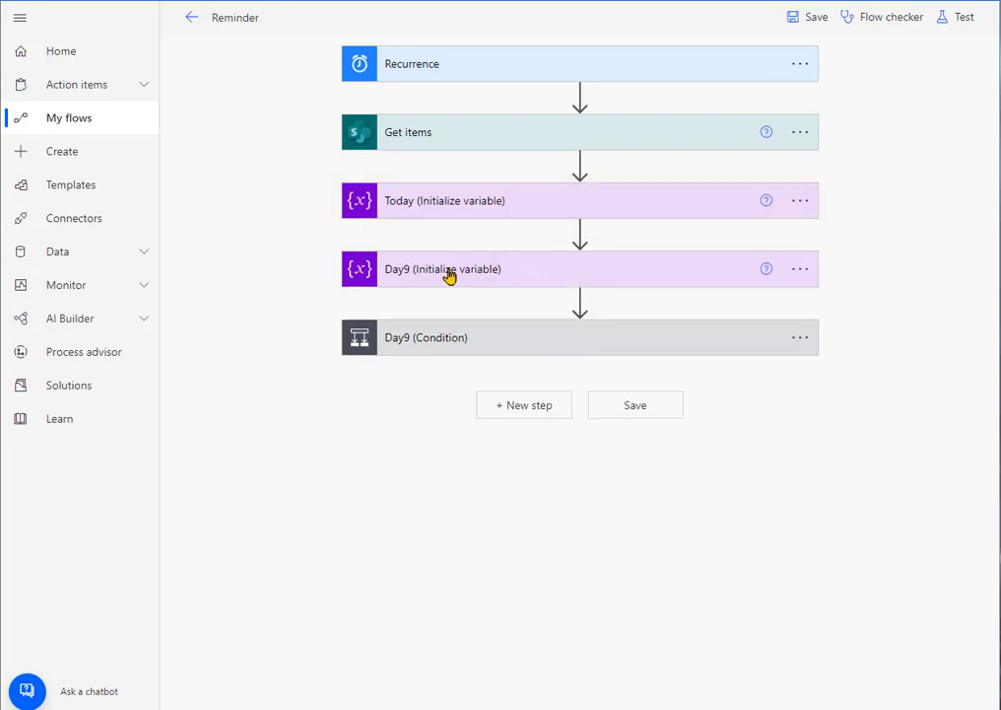
Expand the Day9 variable step showing its adddays value.
click(445, 269)
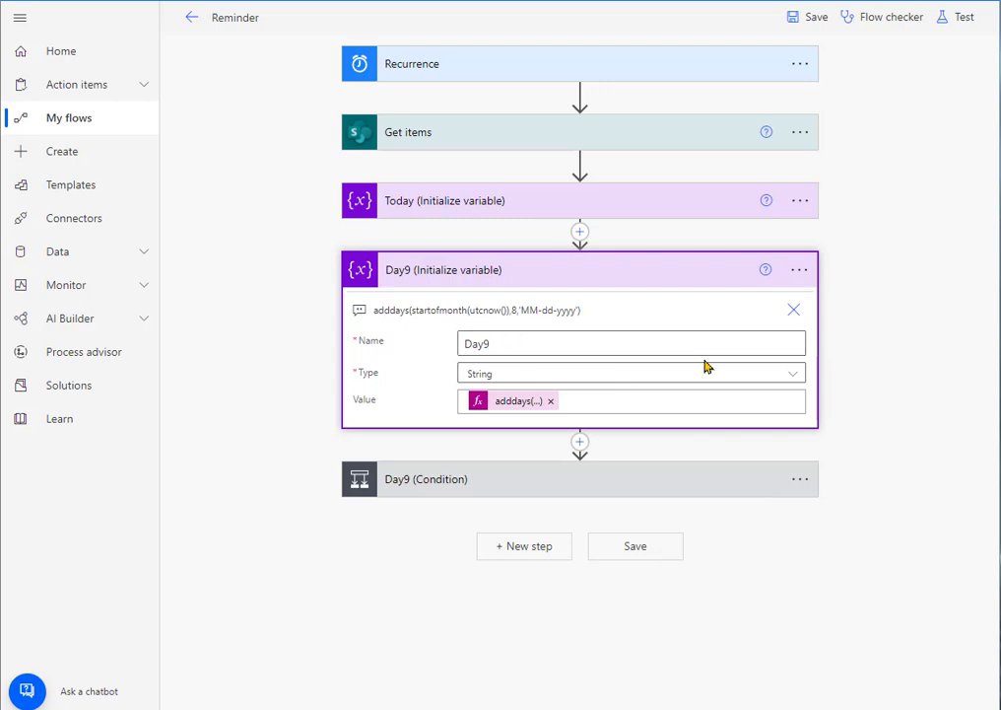
mouse_move(384, 329)
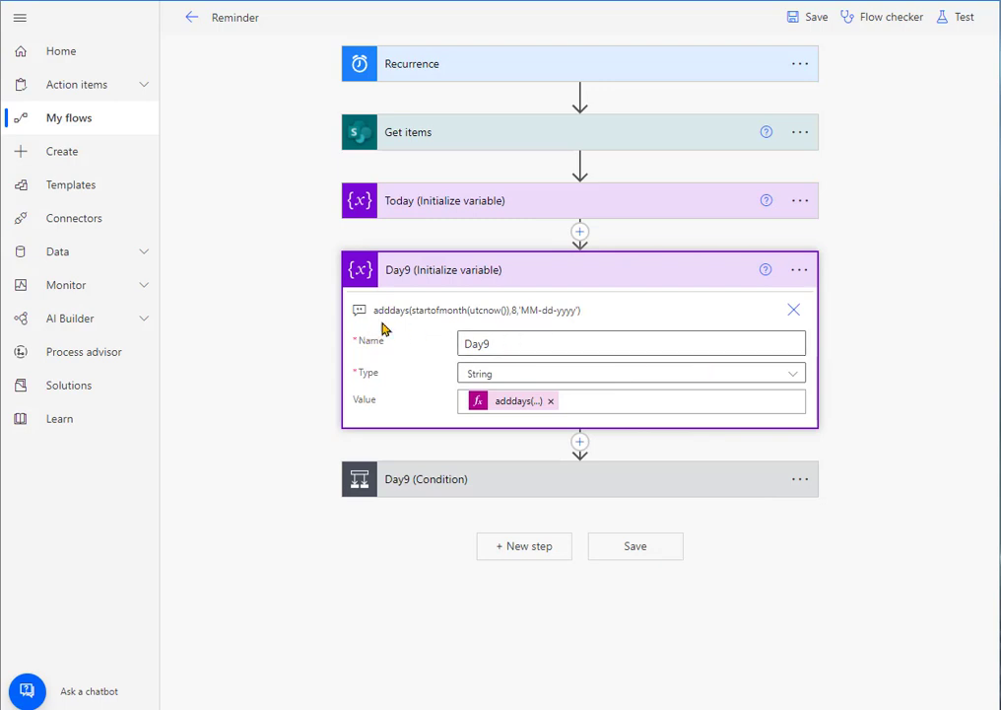
mouse_move(500, 223)
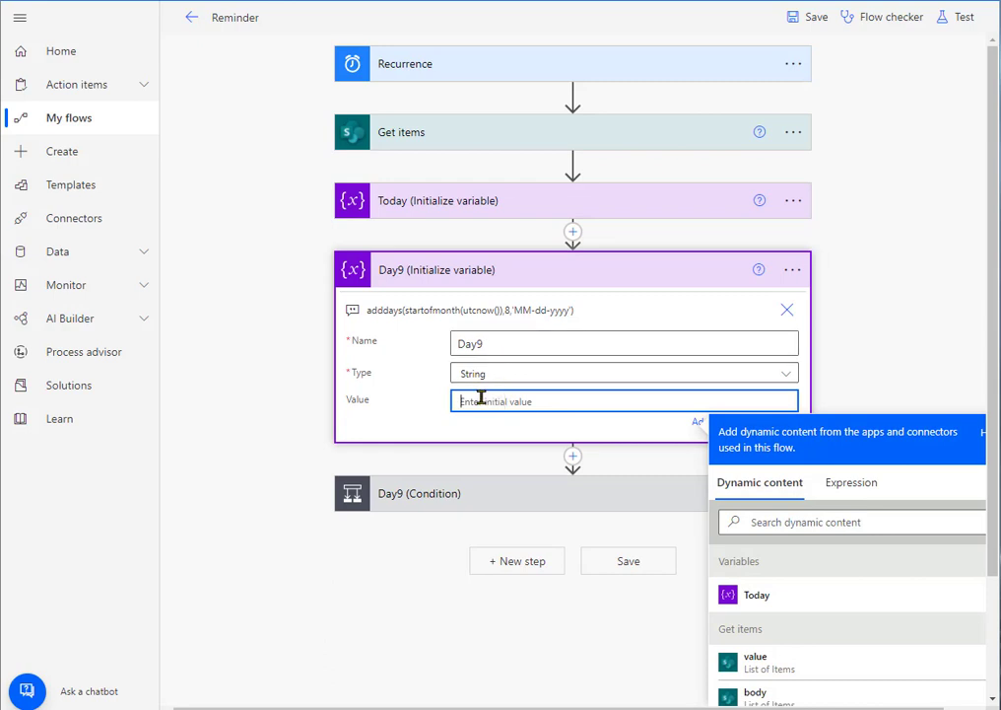
Enter the Day9 expression adddays(startofmonth(utcnow()),8,'MM-dd-yyyy') and confirm with OK.
click(851, 495)
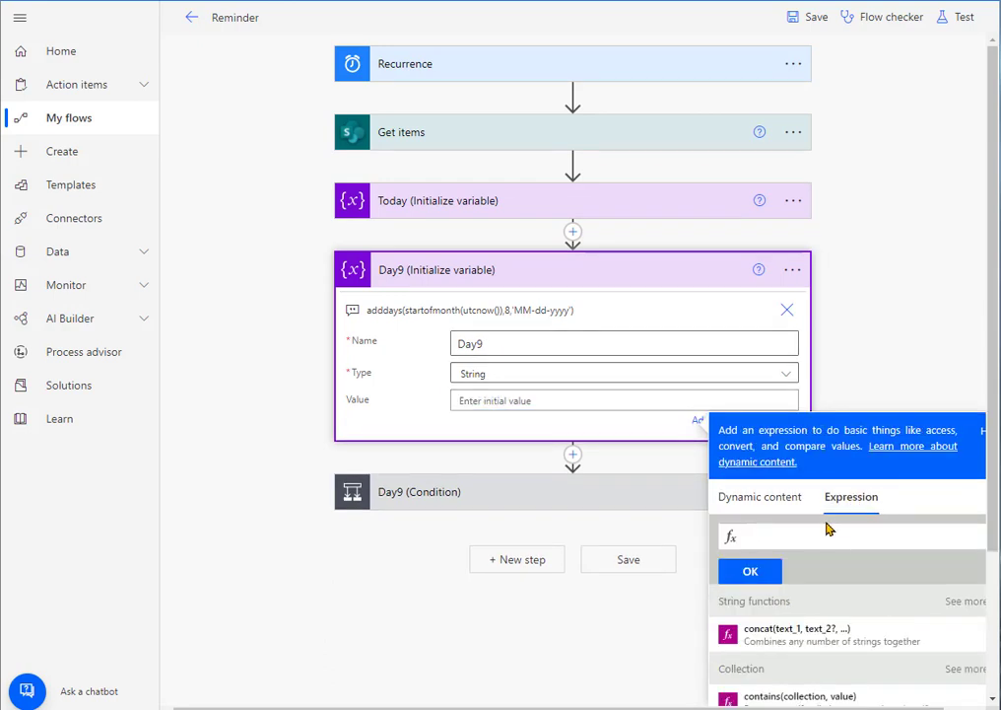
text(startofmonth(utcnow()),8,'MM-dd-yyyy'))
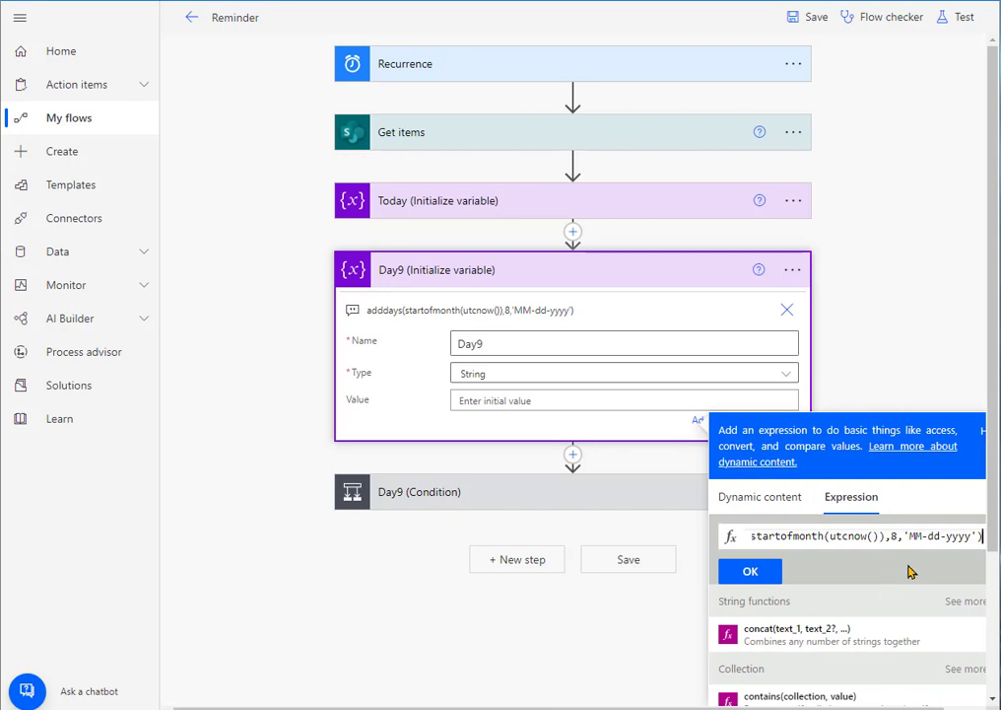
mouse_move(906, 570)
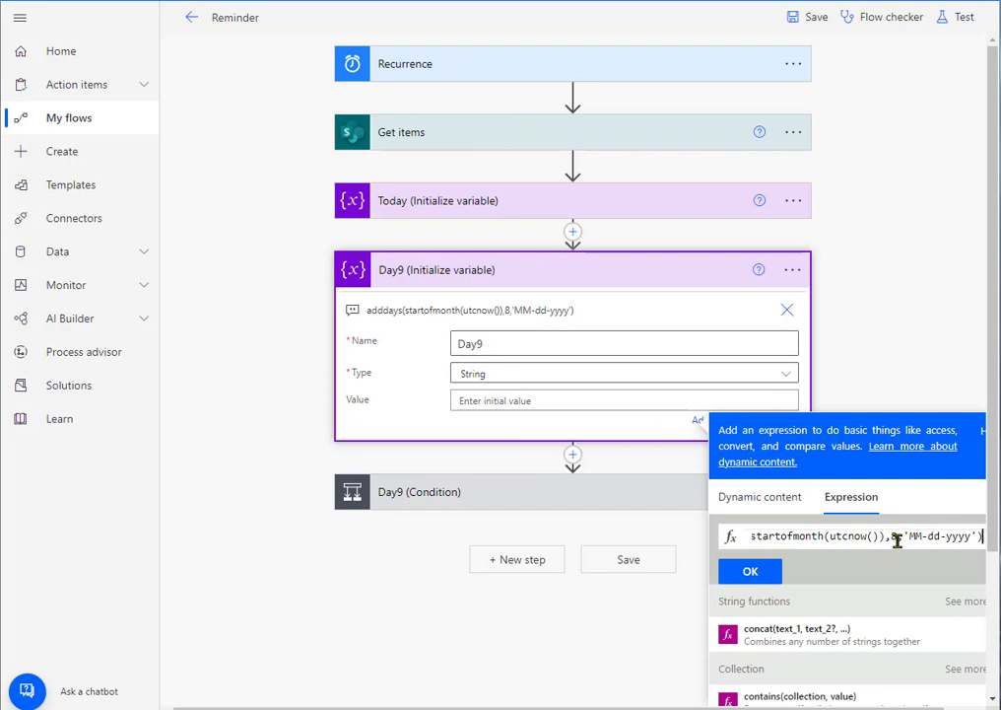
mouse_move(903, 560)
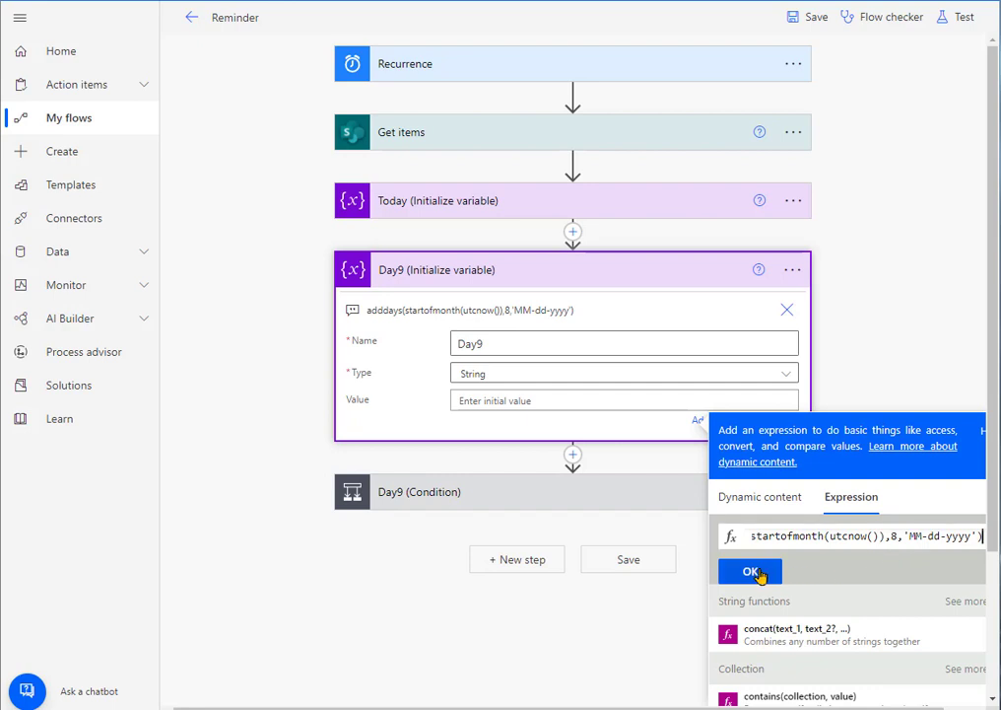
click(748, 570)
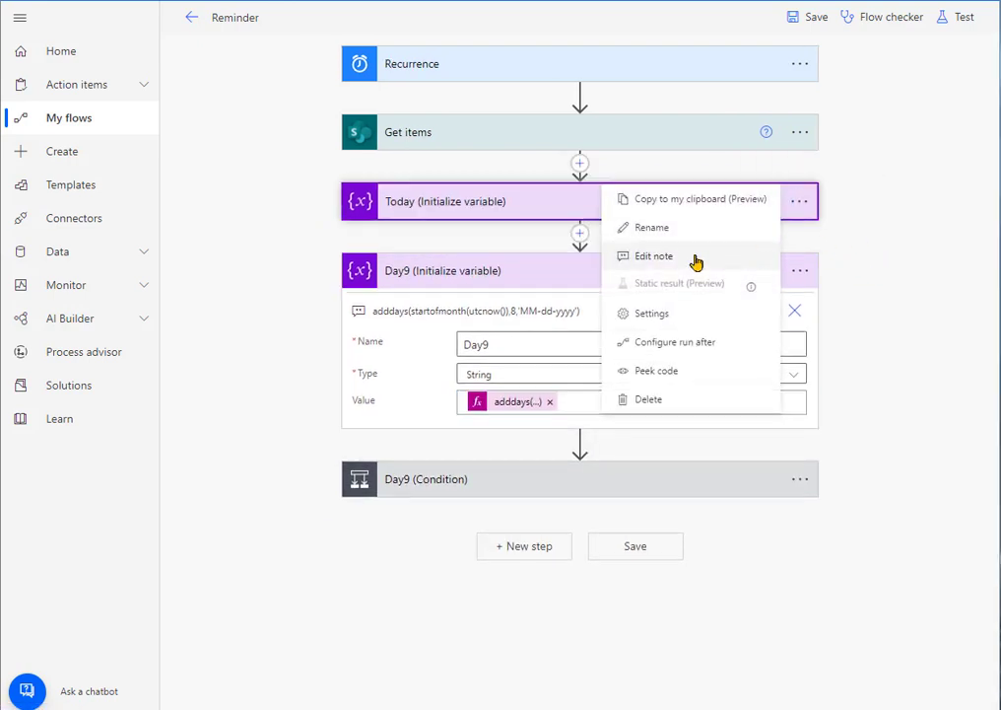
Start renaming the Today step, keeping its title 'Today (Initialize variable)'.
click(652, 226)
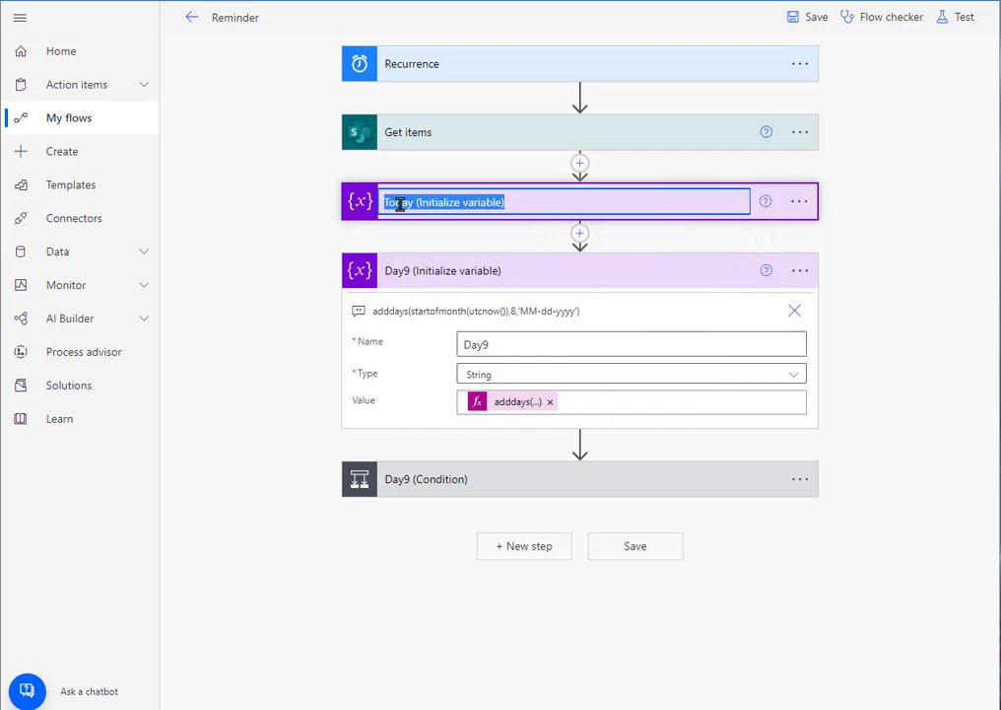
click(506, 201)
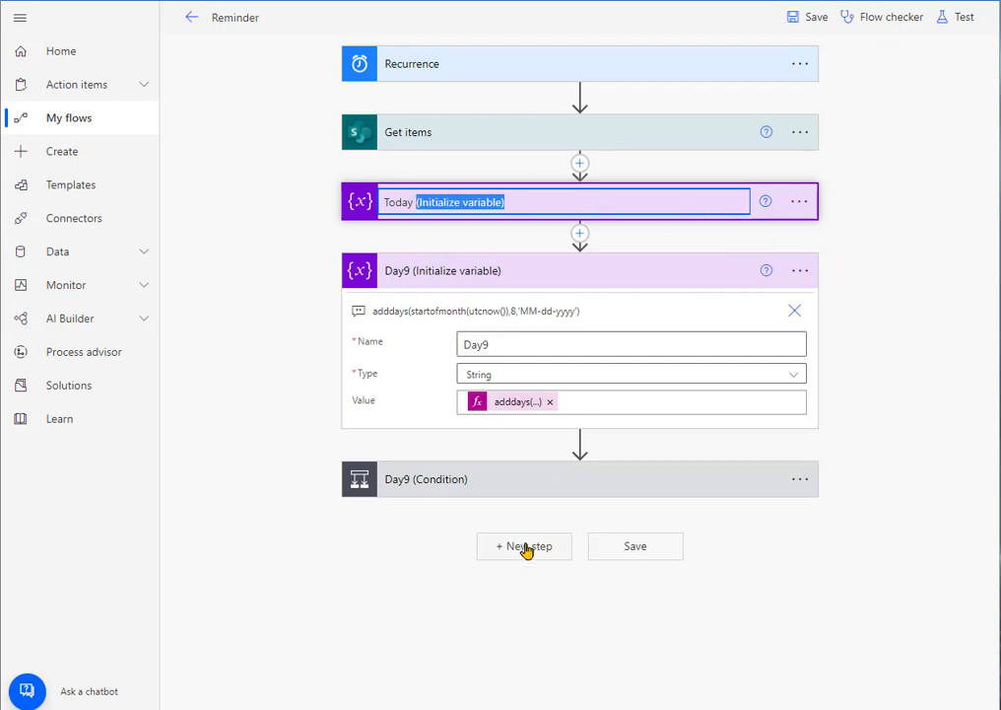
mouse_move(932, 266)
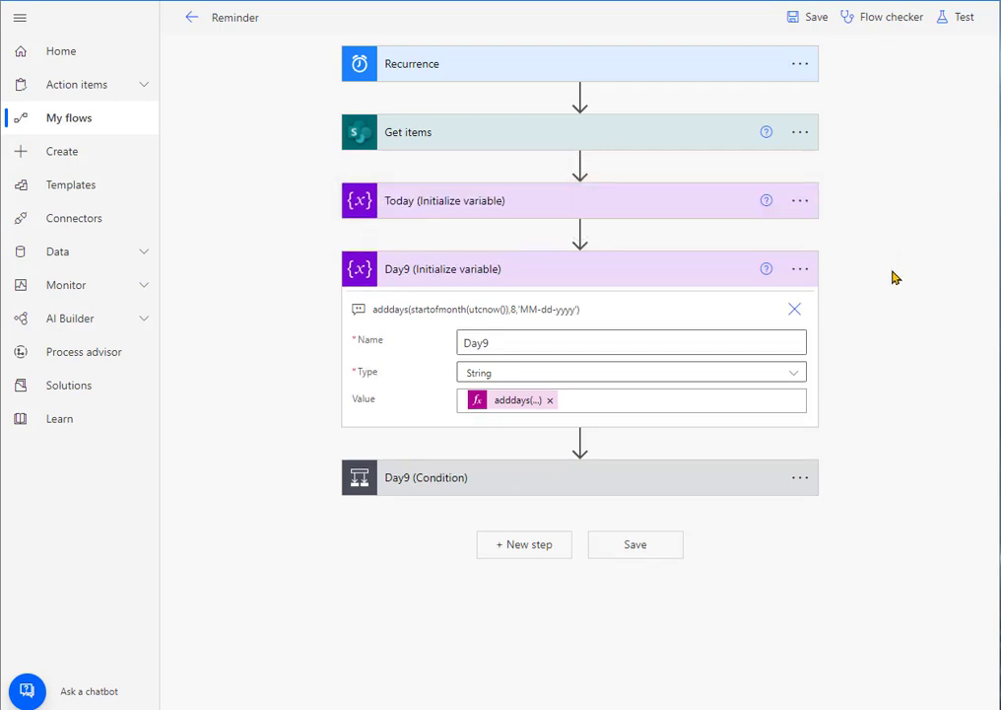
mouse_move(426, 208)
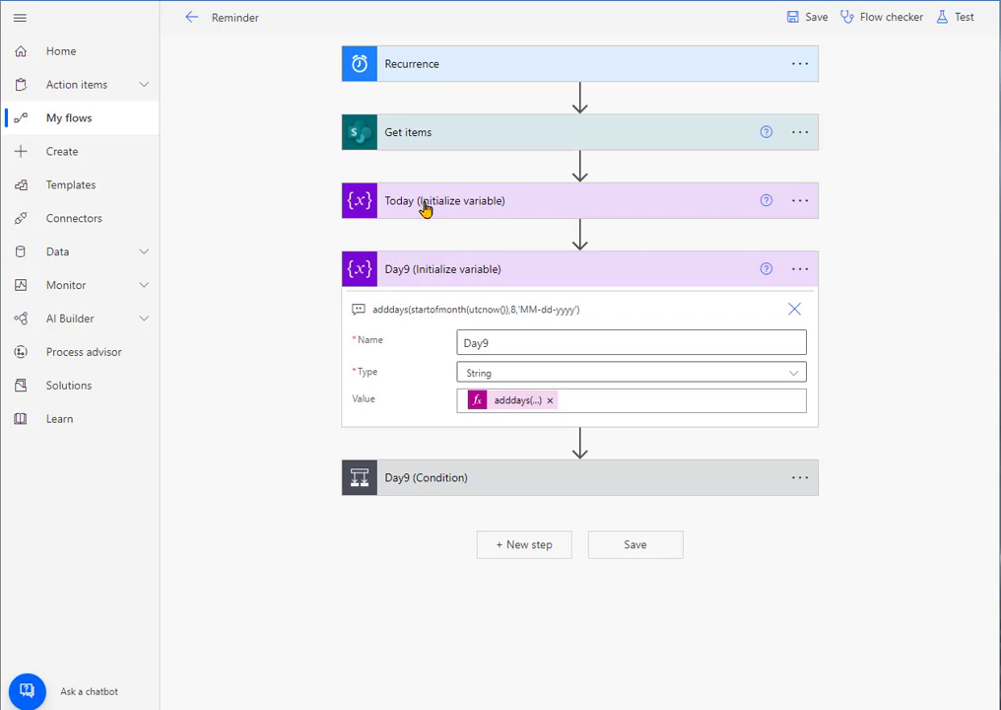
mouse_move(408, 210)
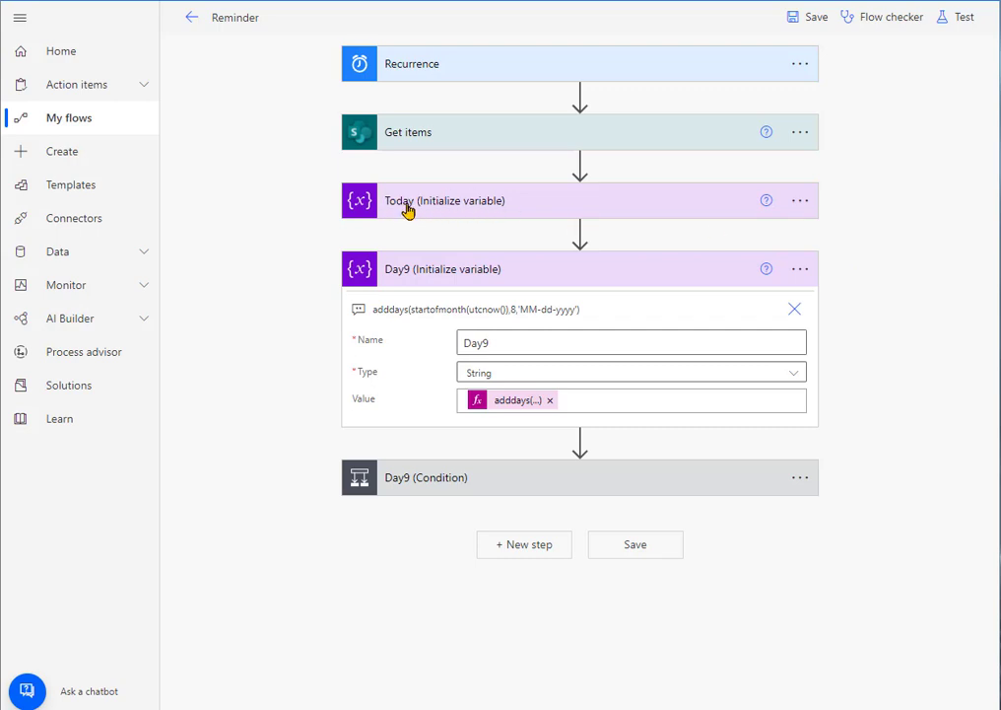
mouse_move(404, 278)
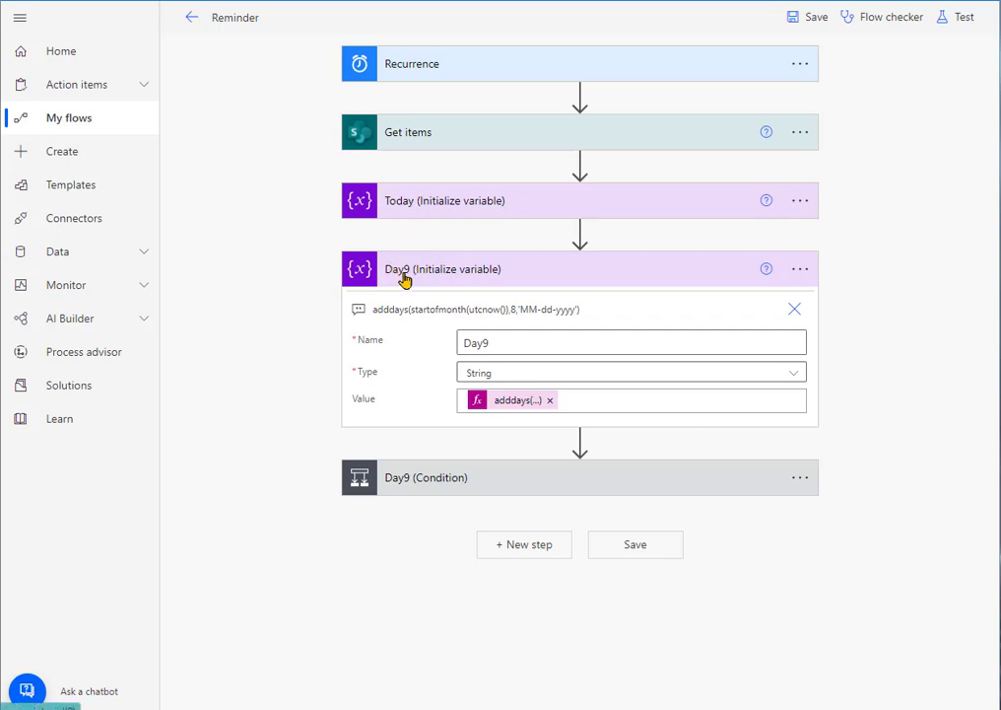
mouse_move(689, 276)
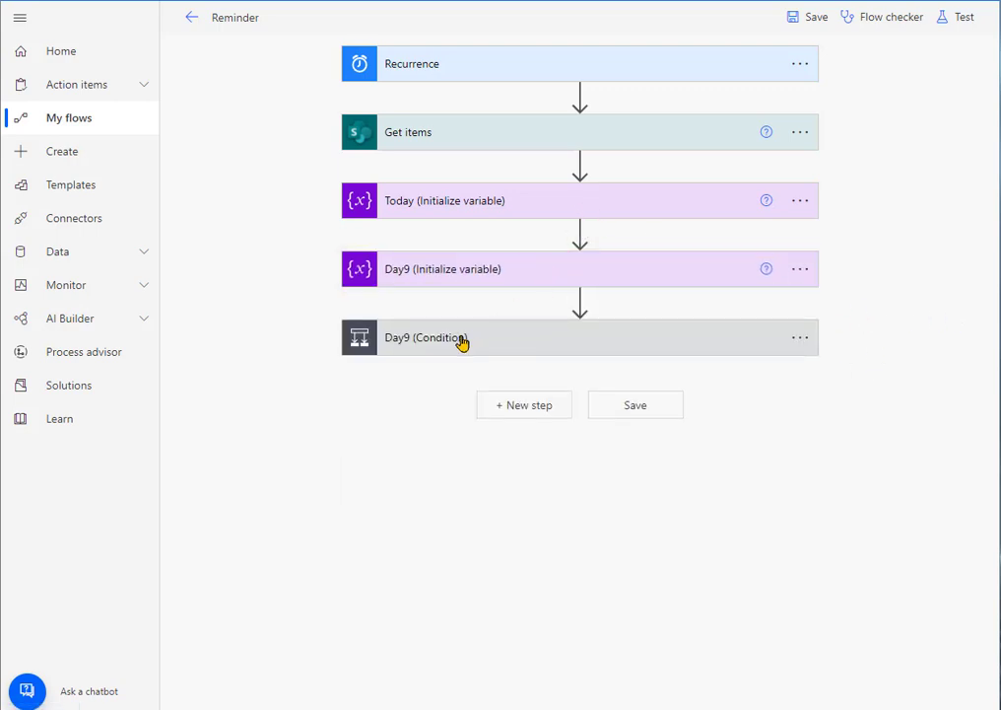
Expand the Day9 condition and scroll to its If yes and If no branches.
click(456, 337)
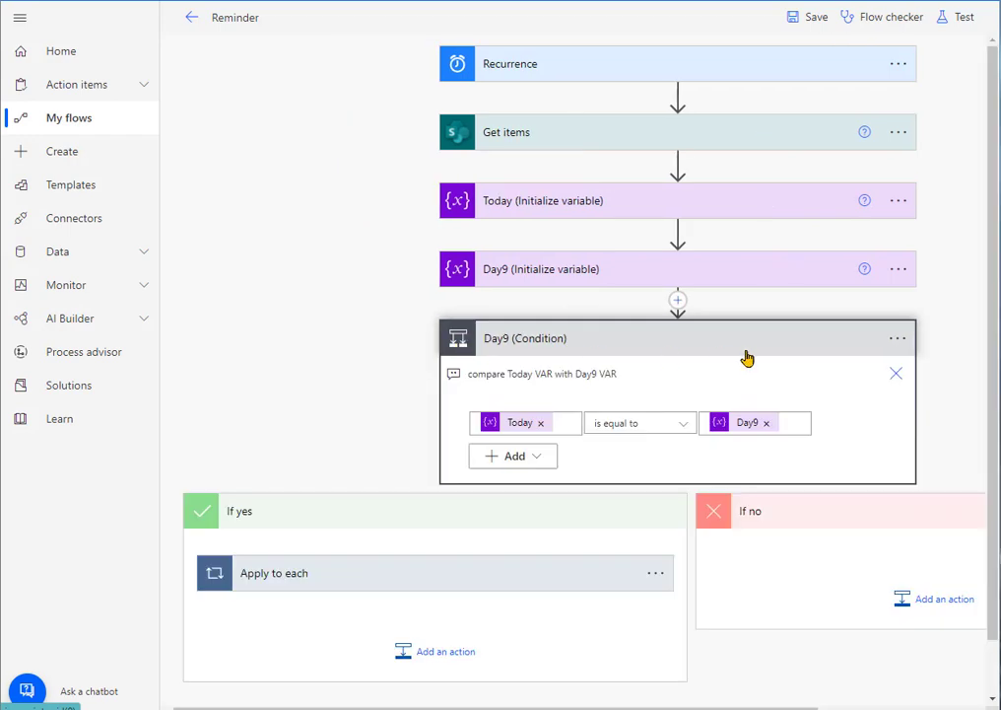
scroll(down, 3)
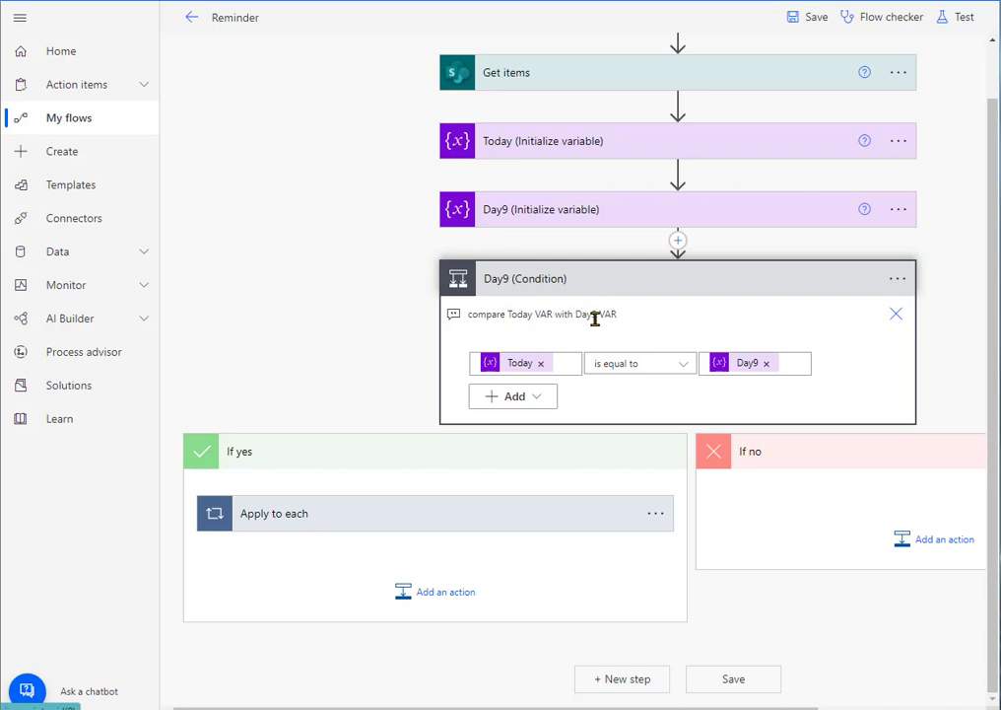
mouse_move(516, 150)
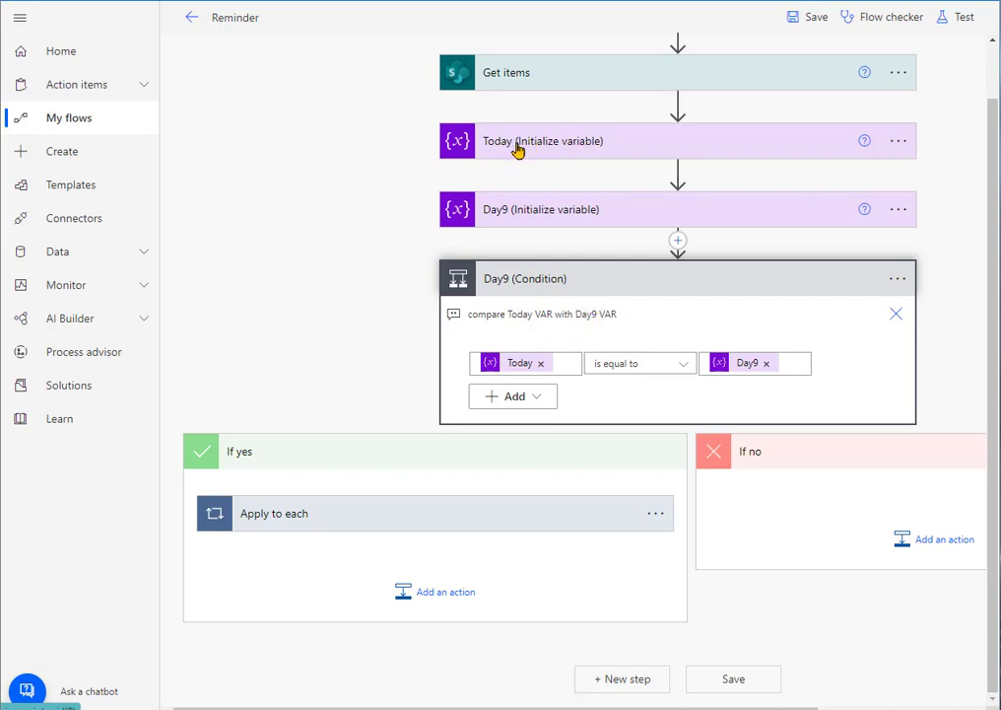
mouse_move(635, 225)
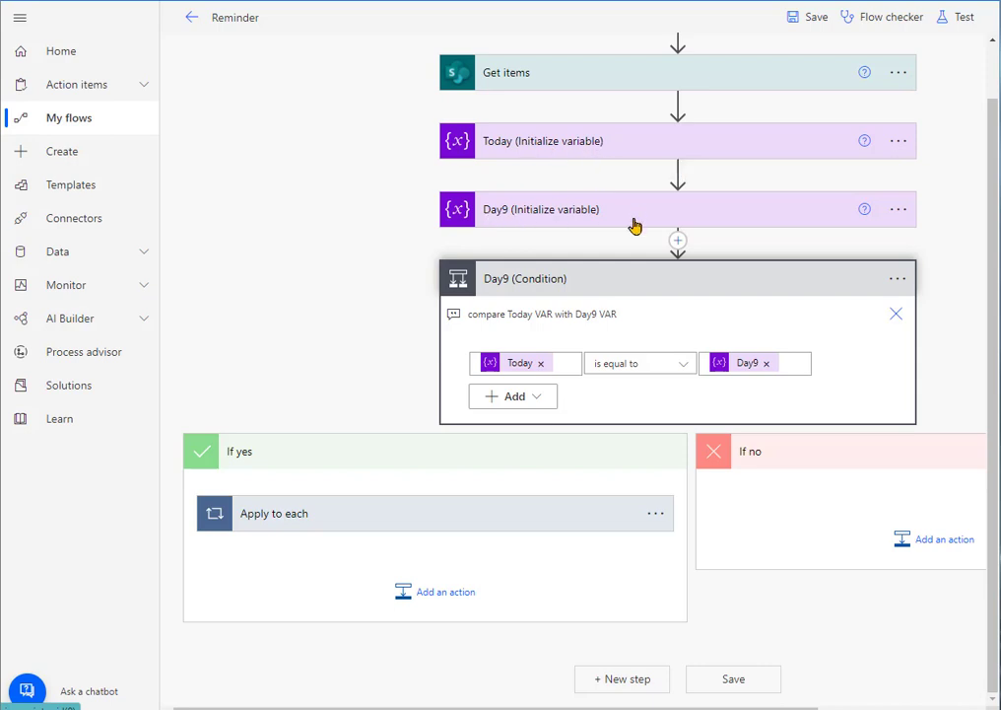
mouse_move(632, 371)
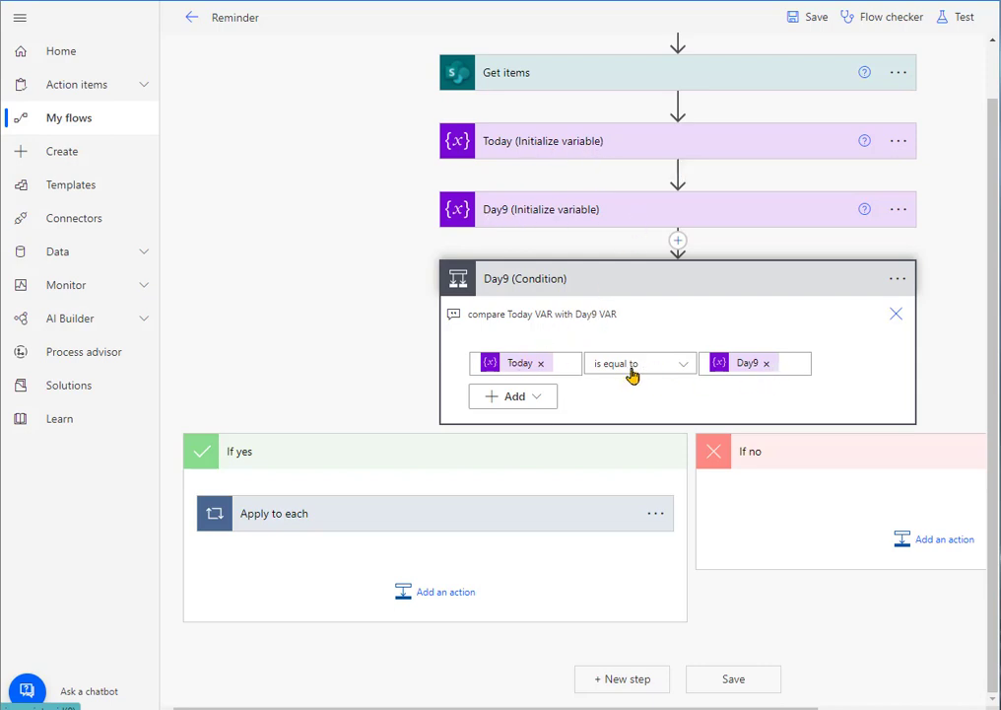
mouse_move(524, 363)
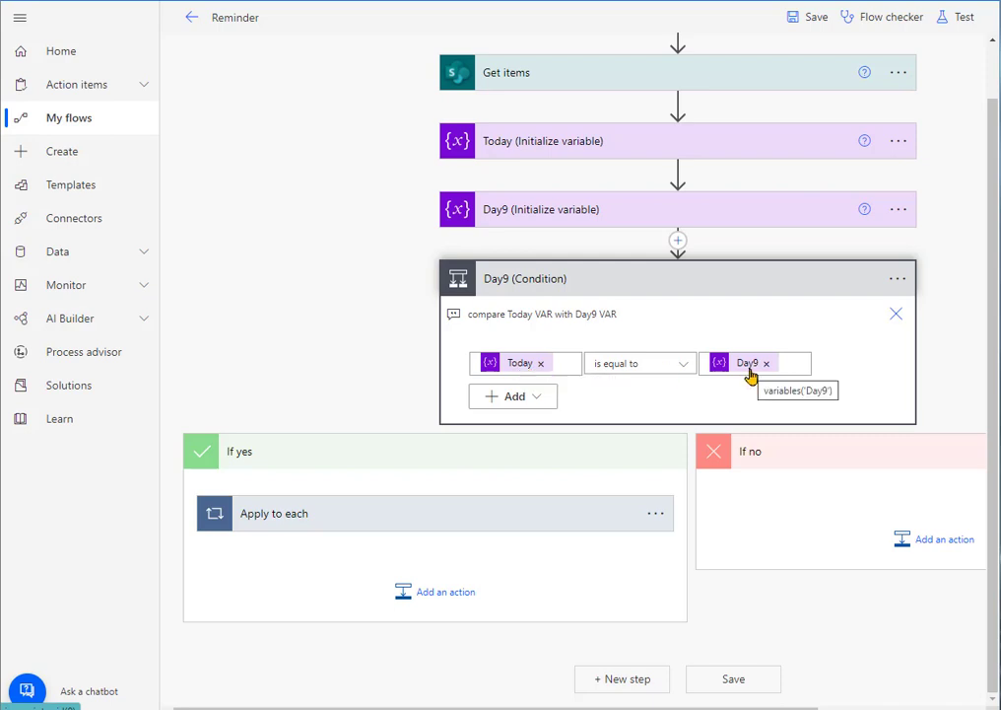
mouse_move(483, 219)
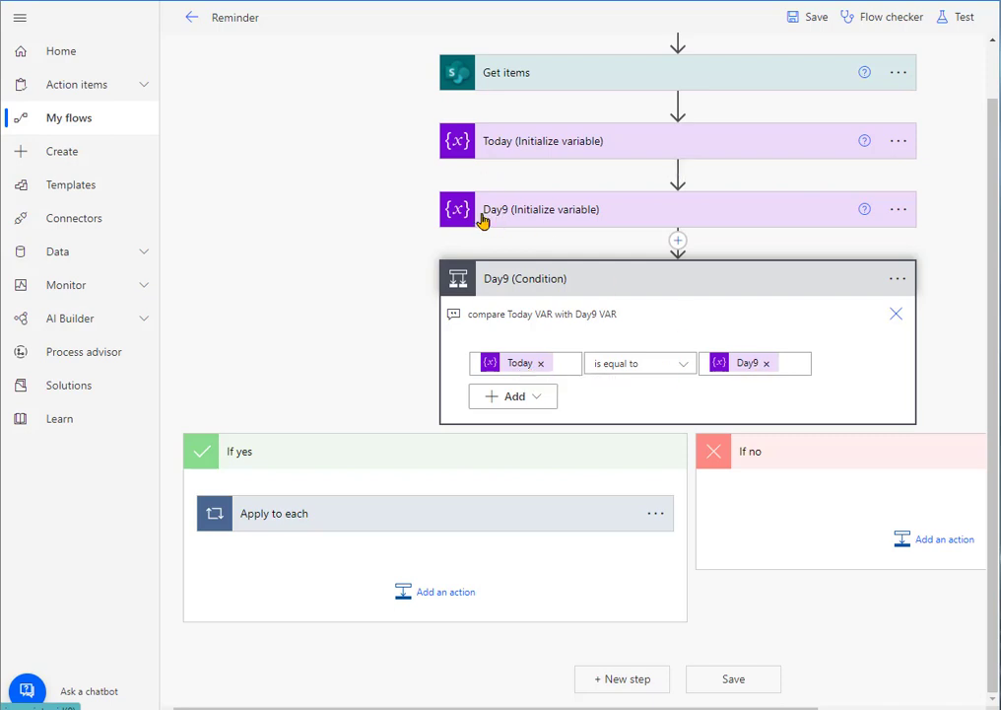
mouse_move(506, 229)
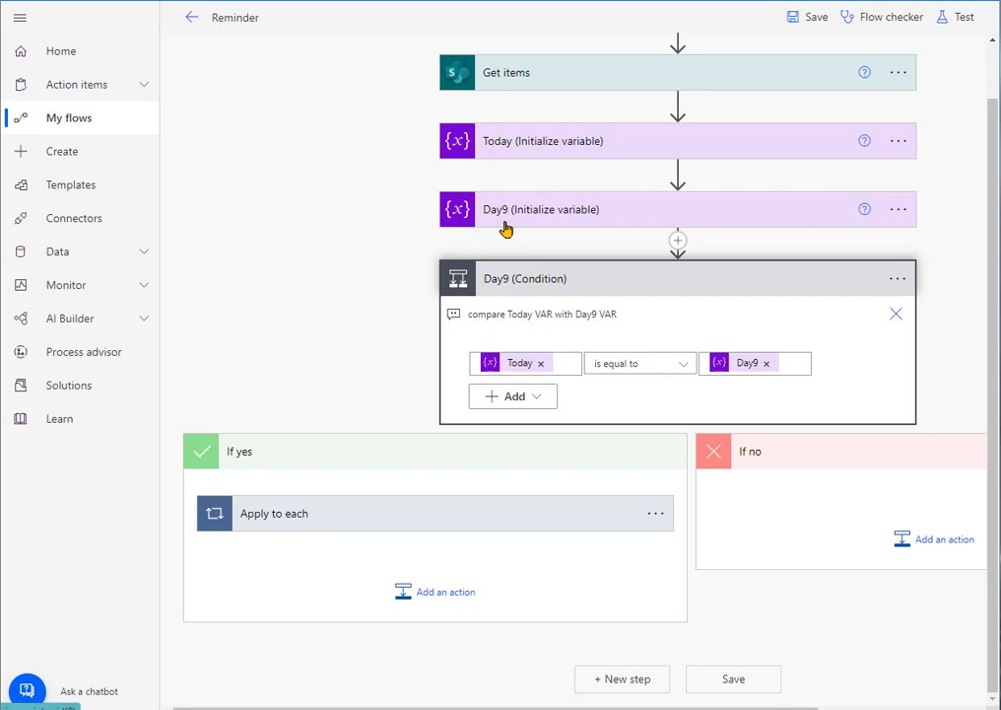
mouse_move(654, 367)
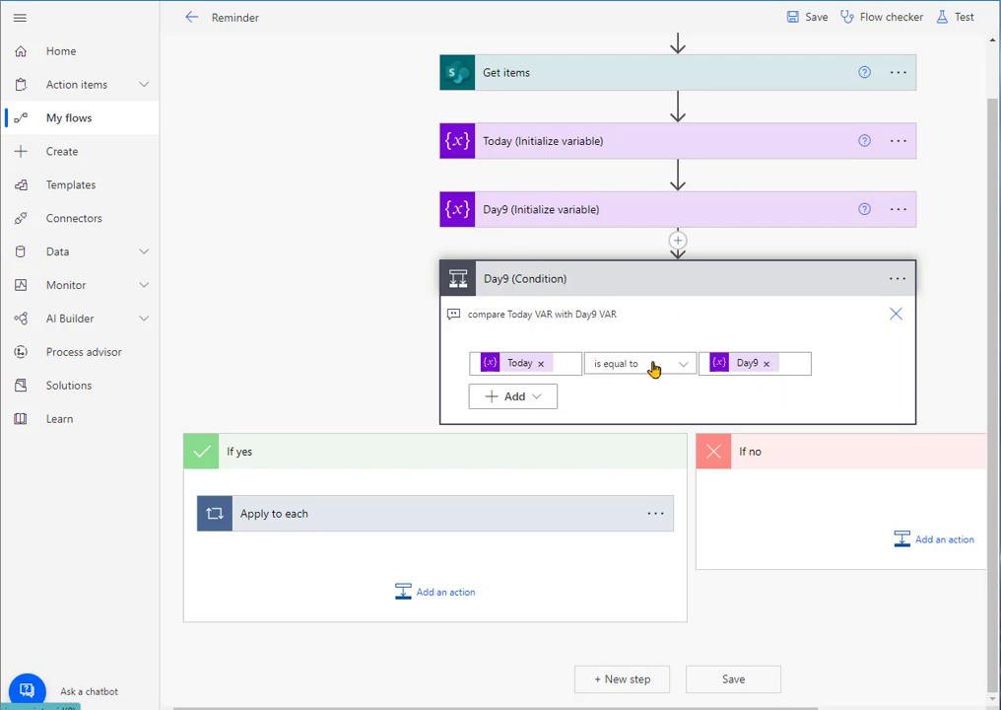
mouse_move(709, 419)
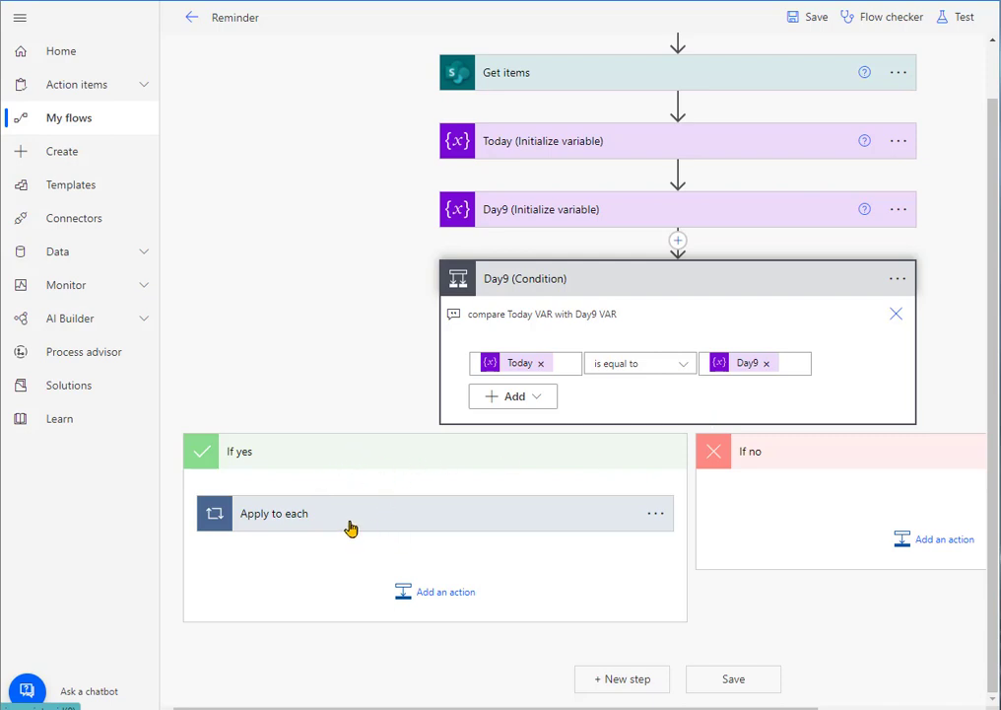
mouse_move(732, 362)
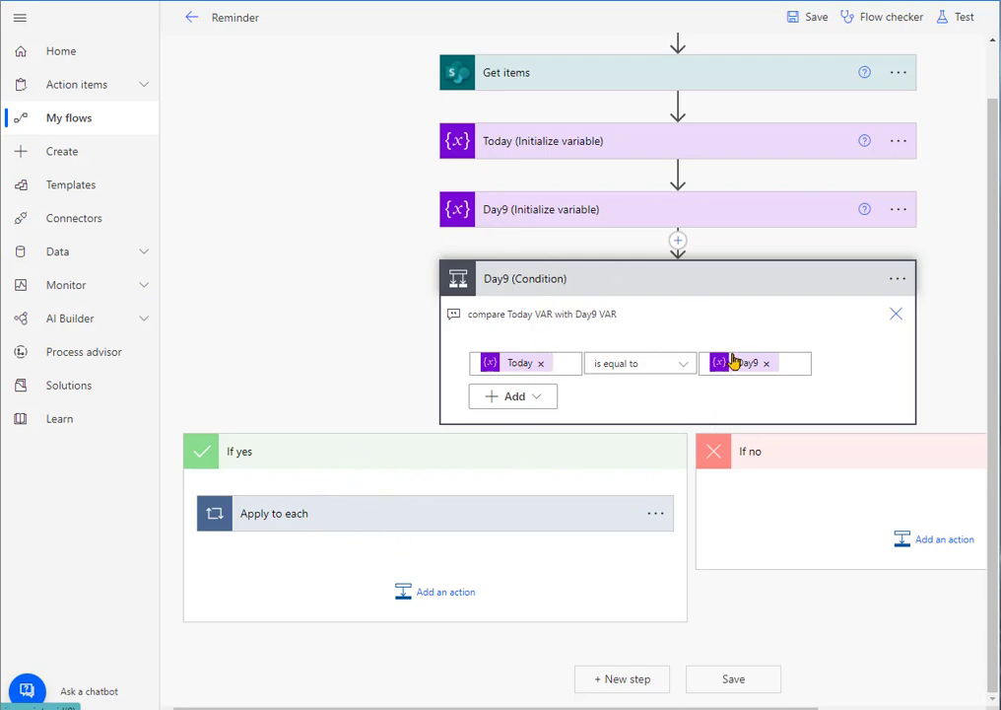
mouse_move(503, 155)
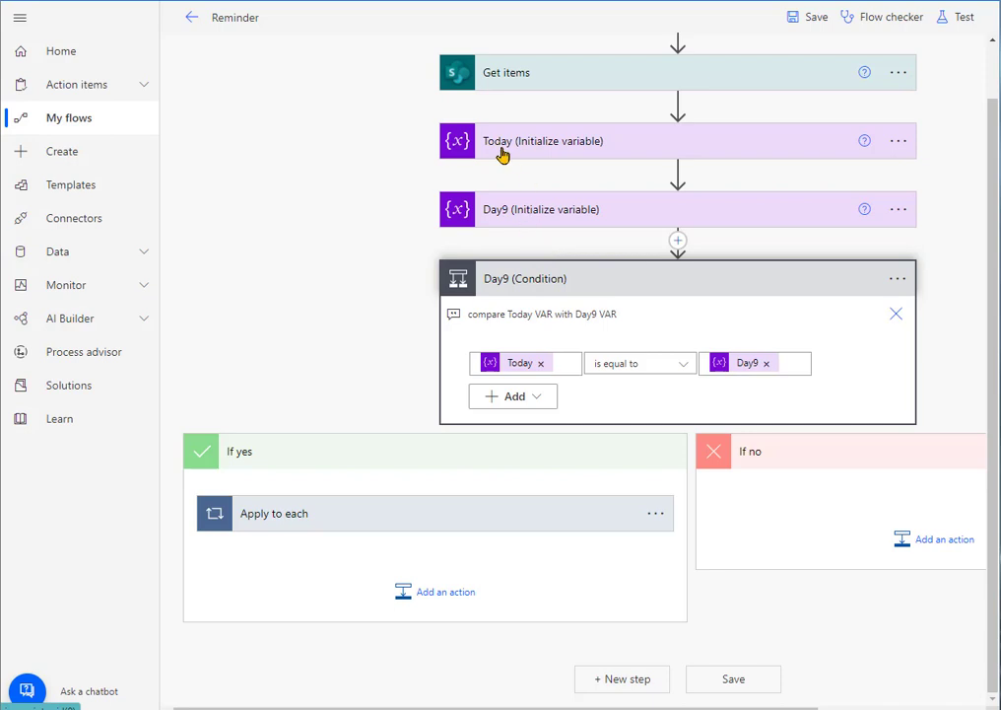
mouse_move(392, 513)
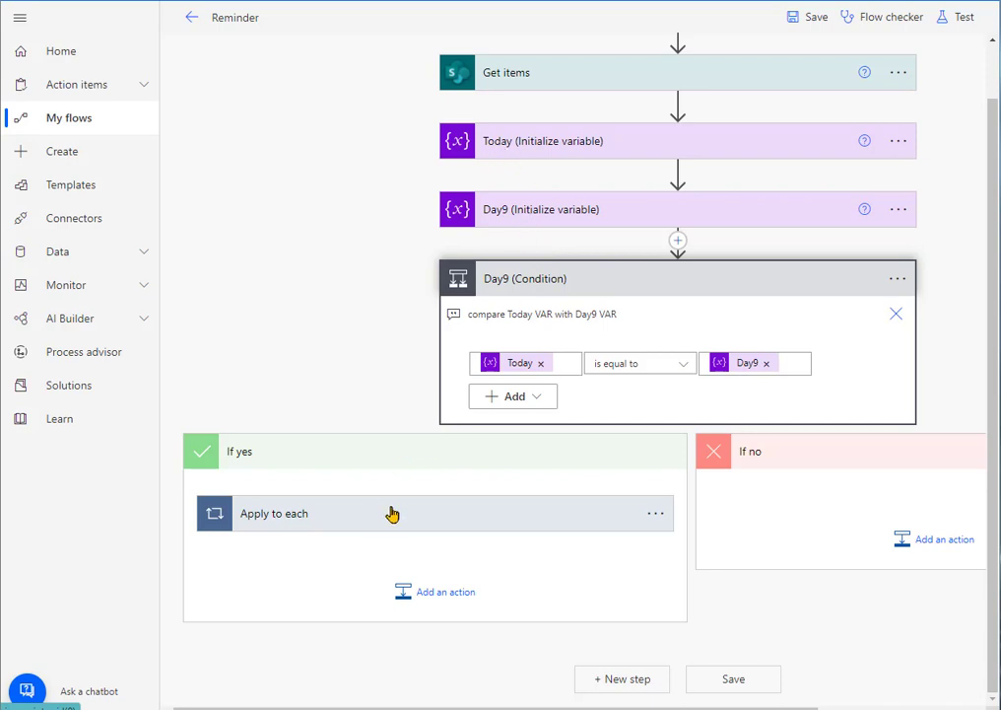
Expand Apply to each and its Send an email (V2) step to show To, Subject and Body.
click(392, 513)
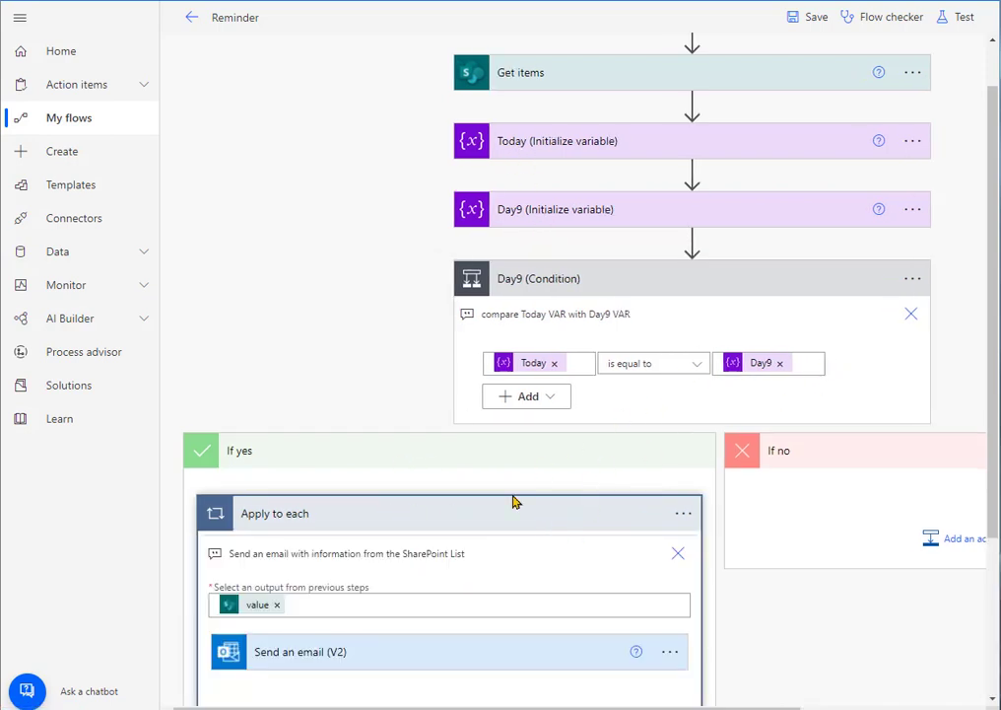
scroll(down, 3)
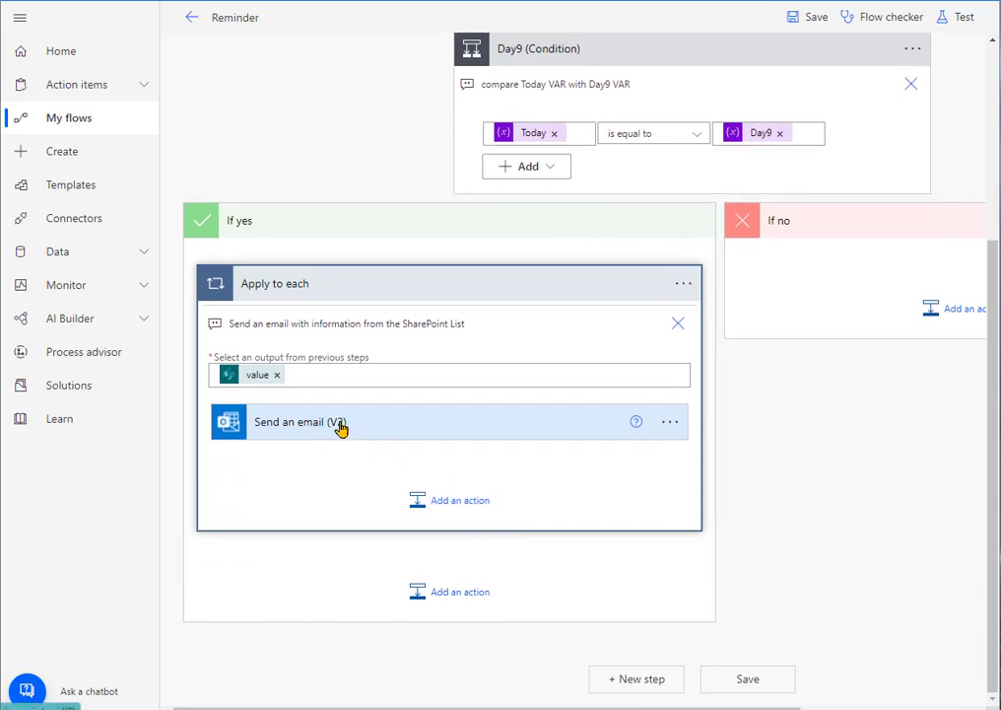
click(300, 422)
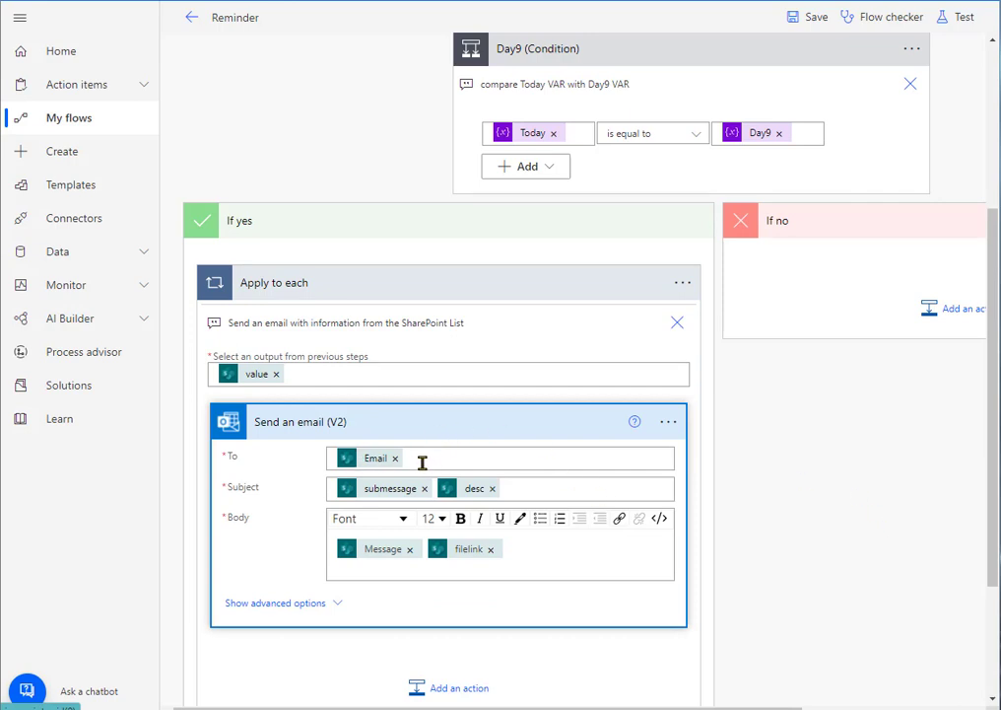
mouse_move(522, 535)
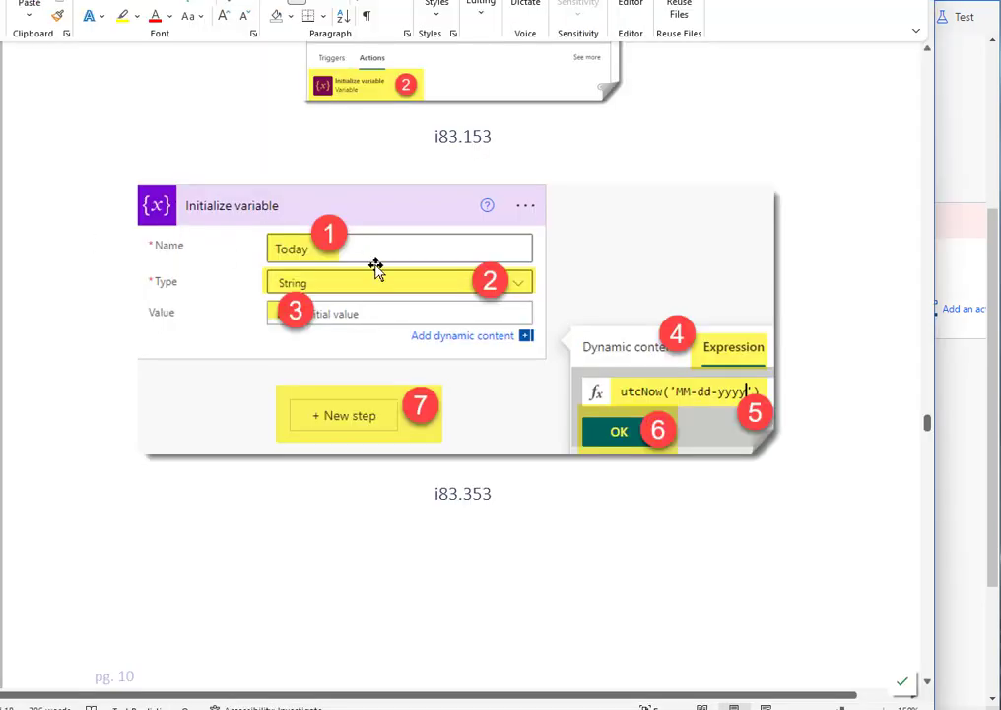
scroll(down, 3)
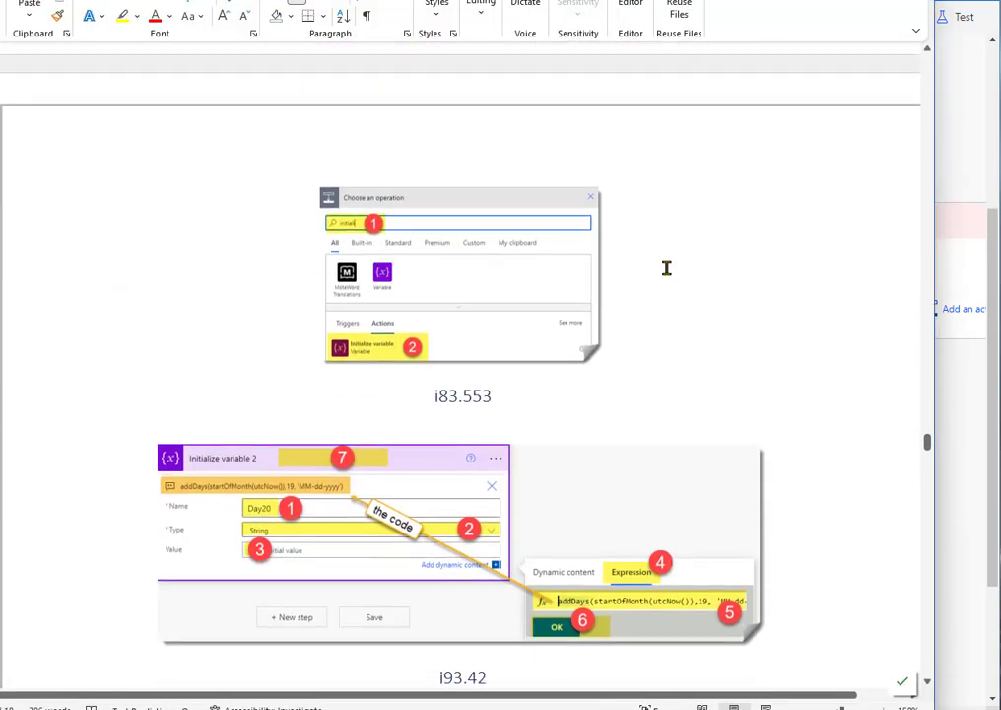
scroll(down, 3)
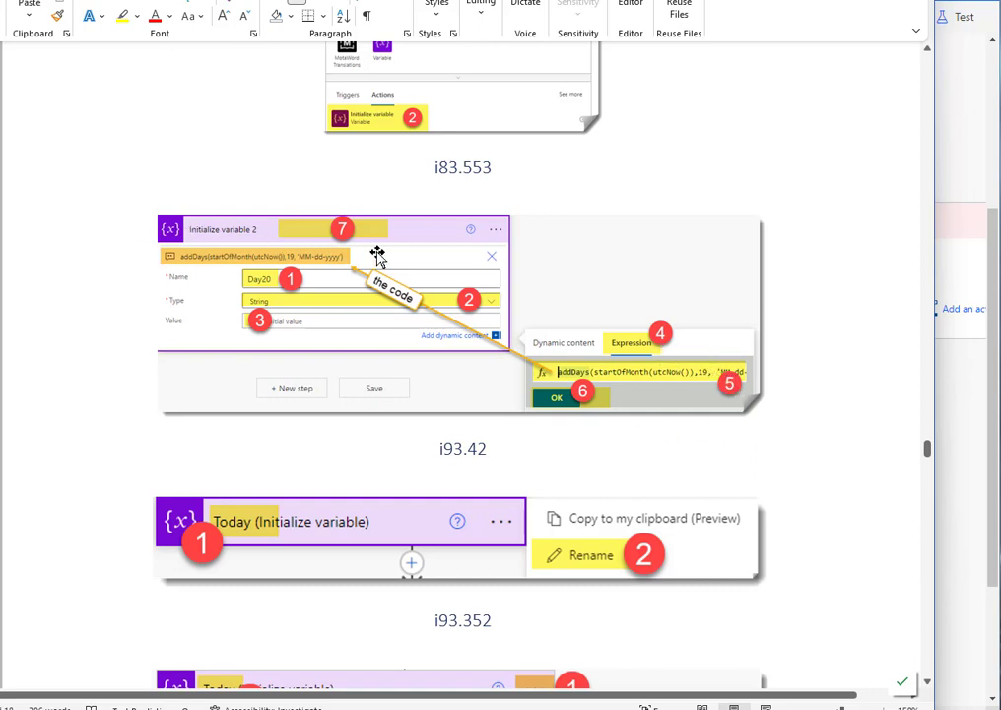
scroll(down, 3)
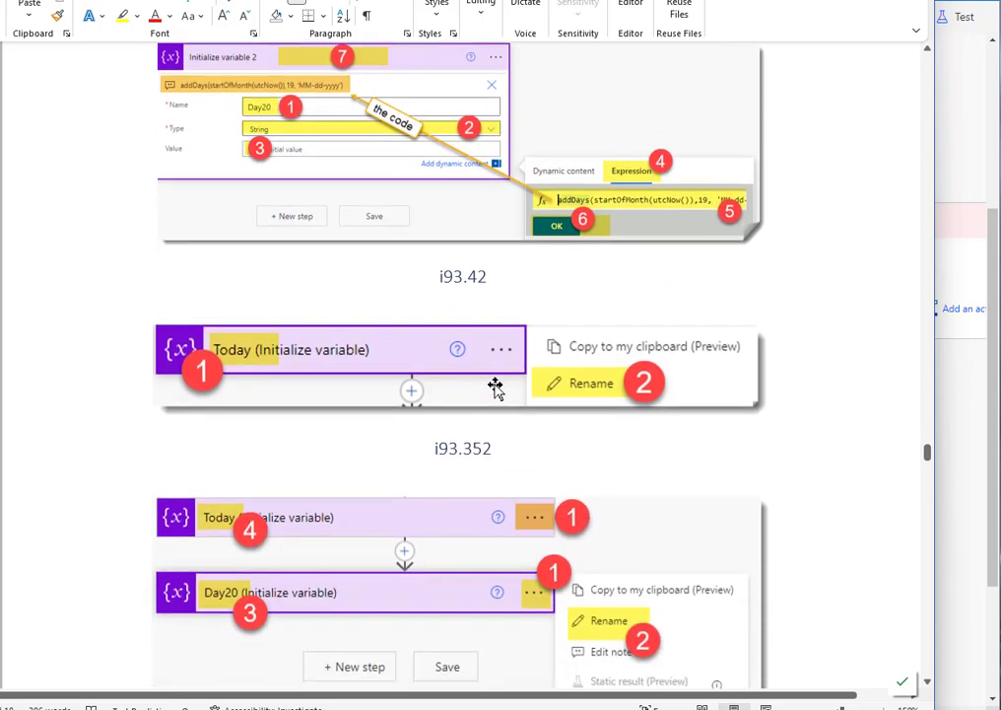
mouse_move(532, 365)
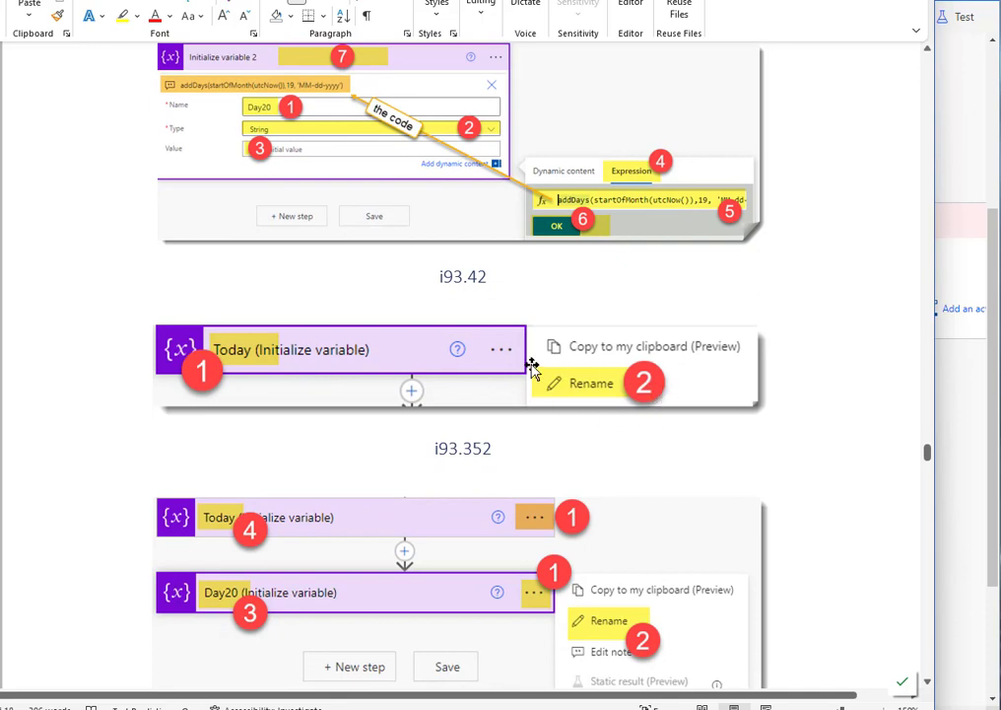
mouse_move(611, 387)
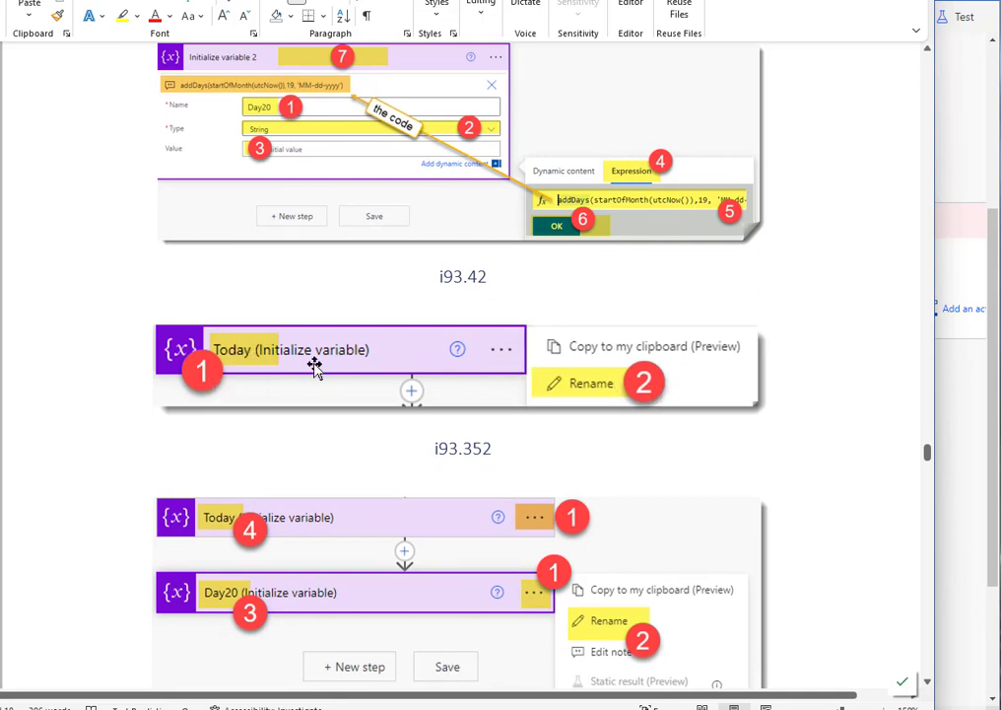
scroll(down, 3)
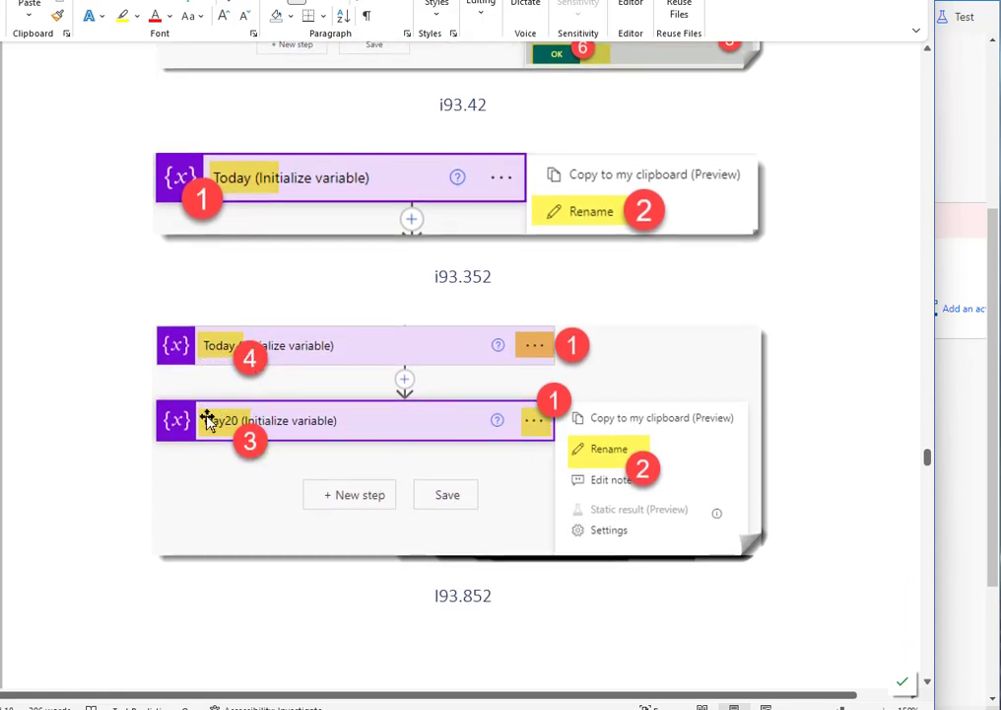
scroll(down, 3)
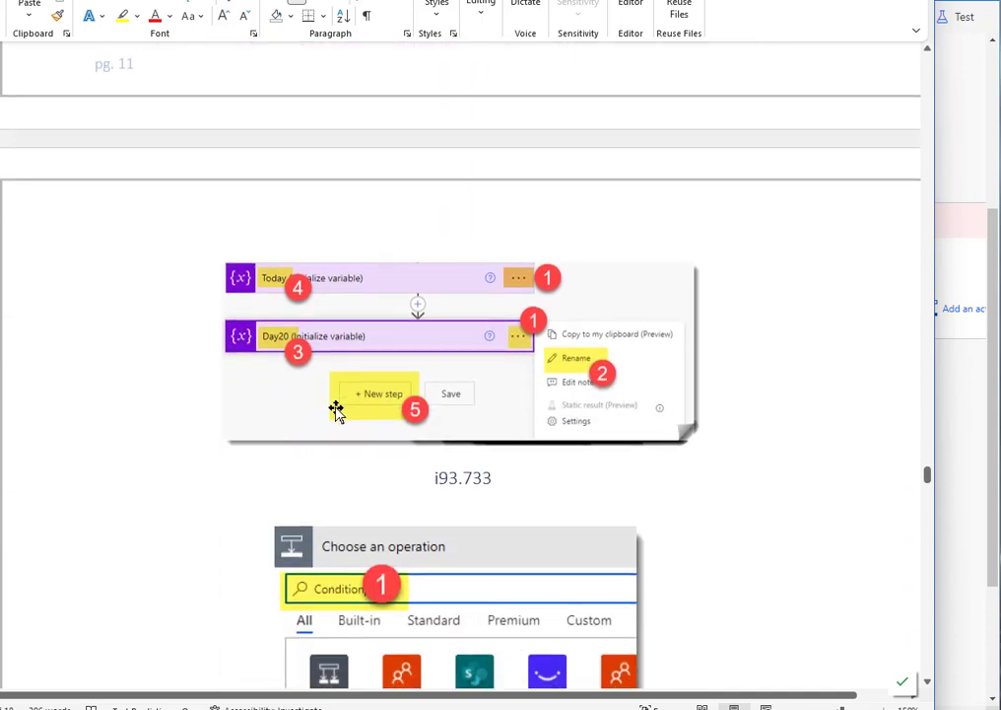
mouse_move(580, 360)
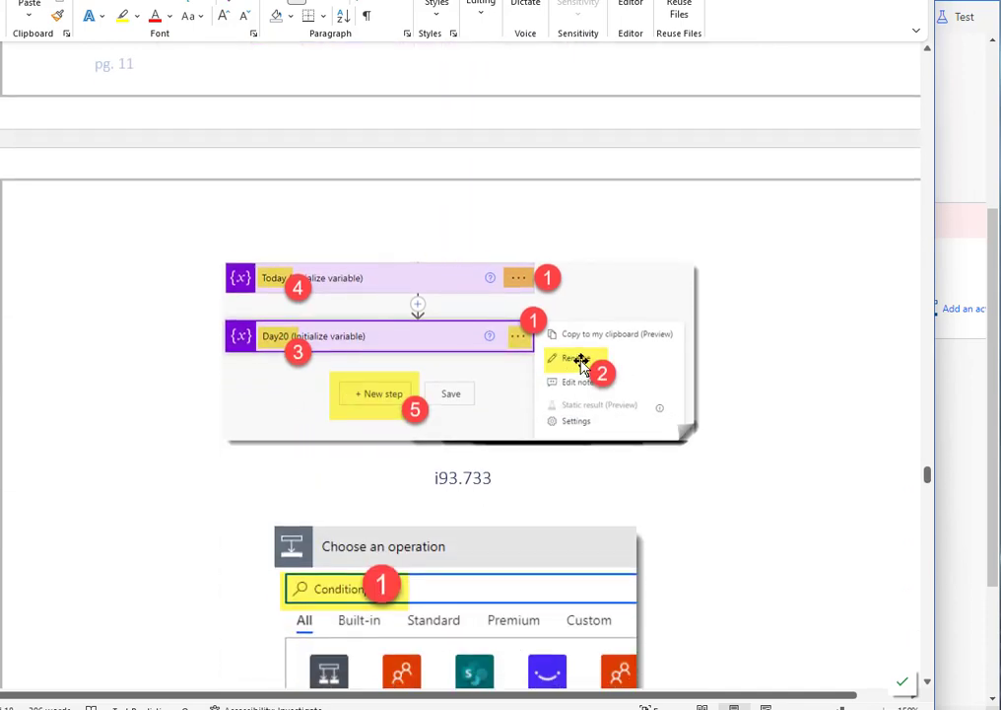
scroll(down, 3)
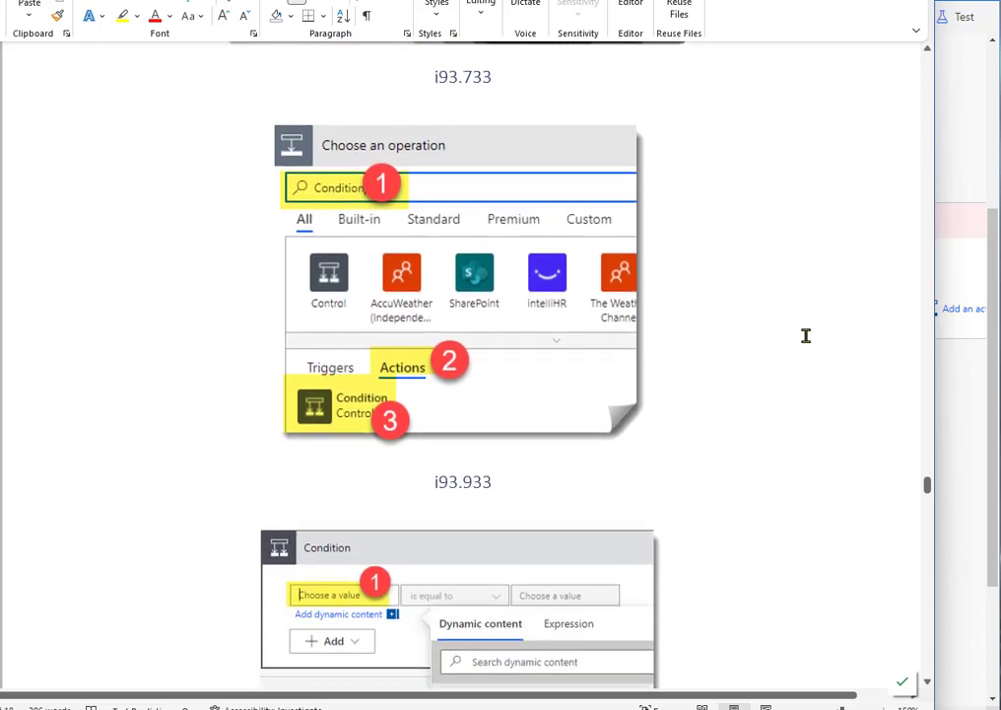
mouse_move(388, 379)
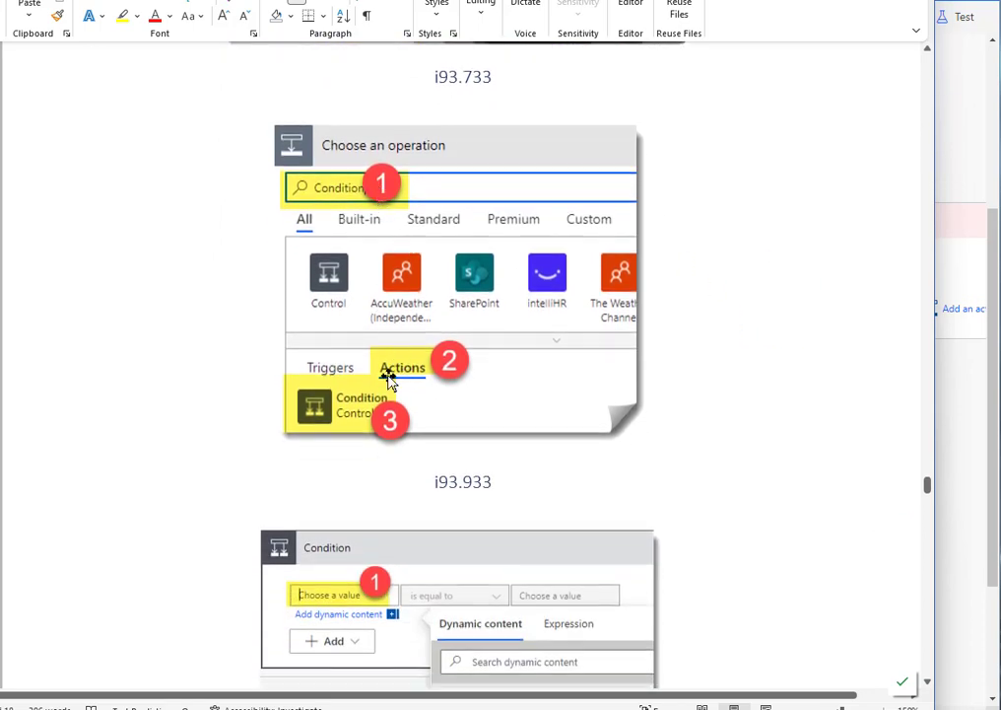
scroll(down, 3)
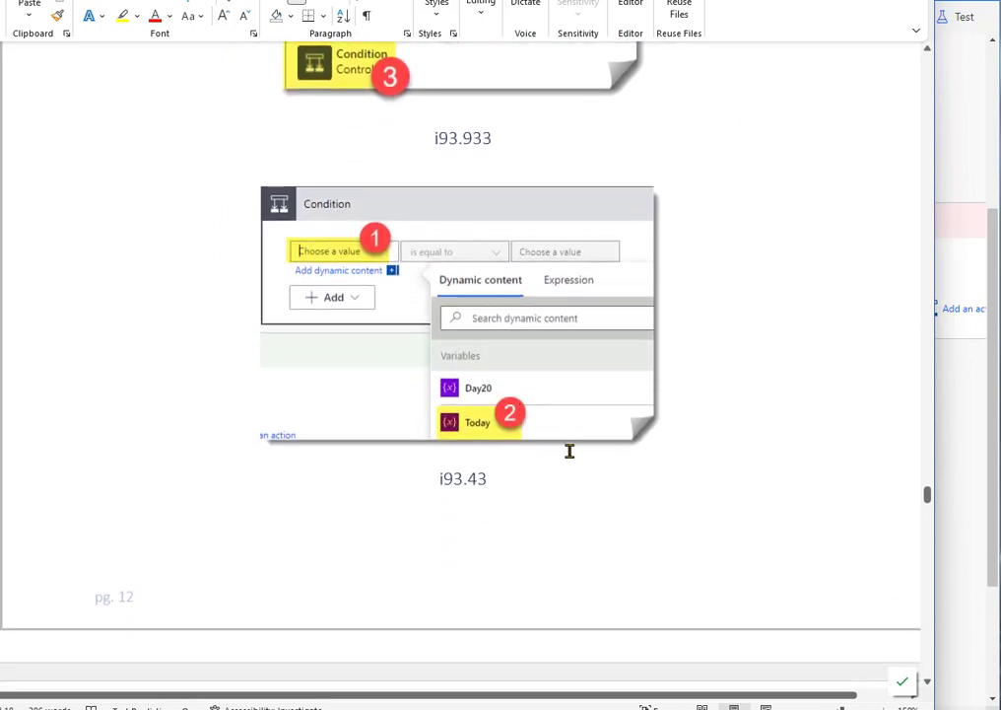
mouse_move(345, 274)
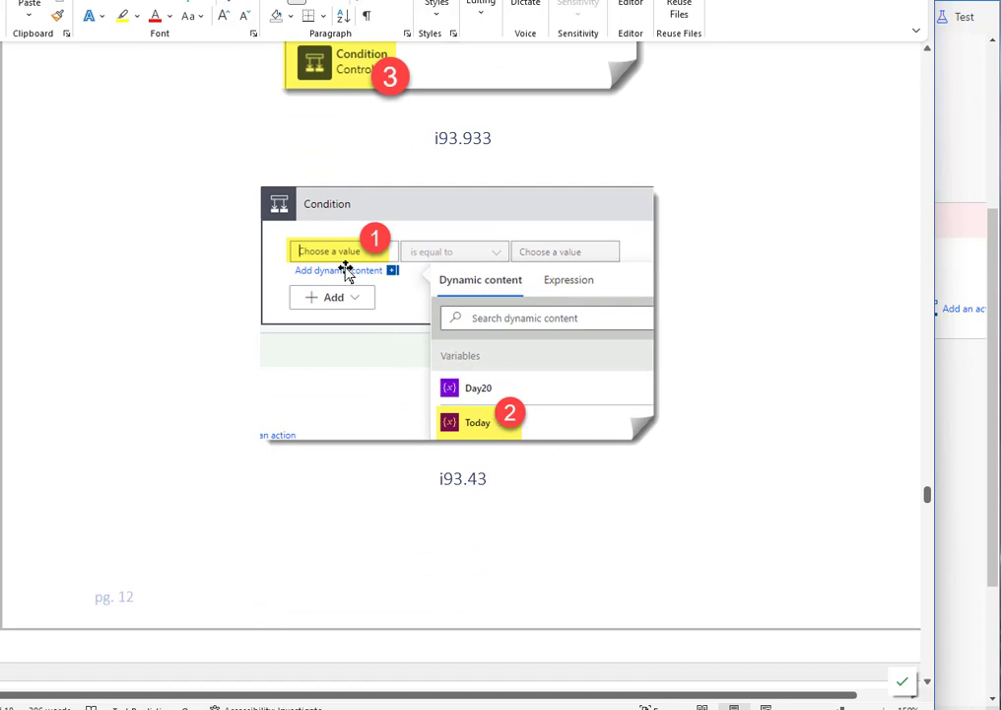
mouse_move(529, 438)
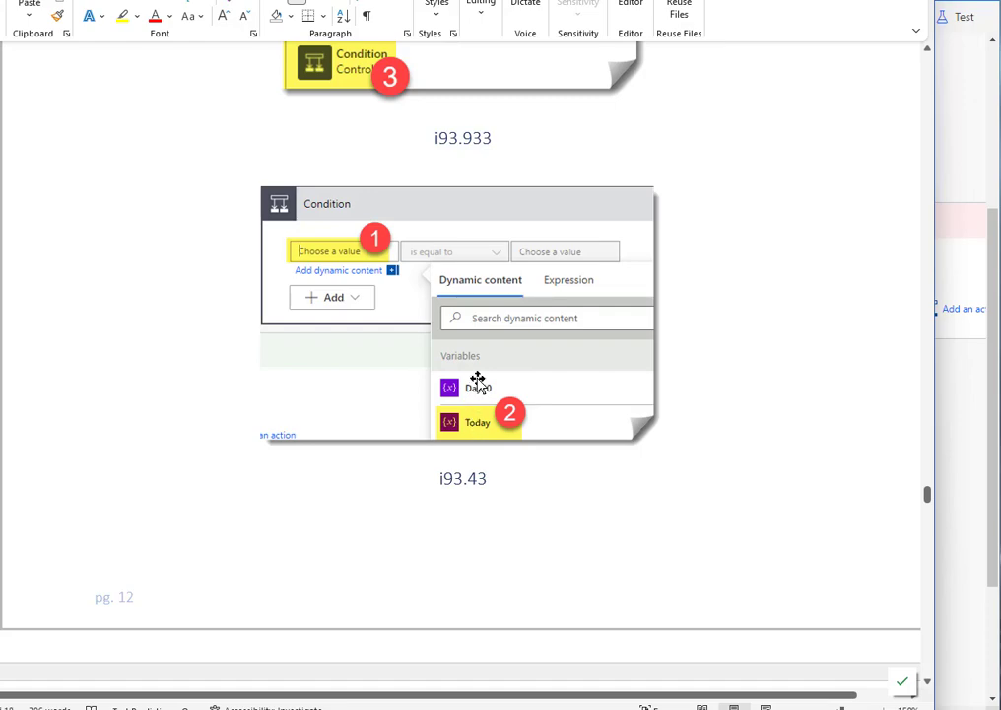
mouse_move(486, 421)
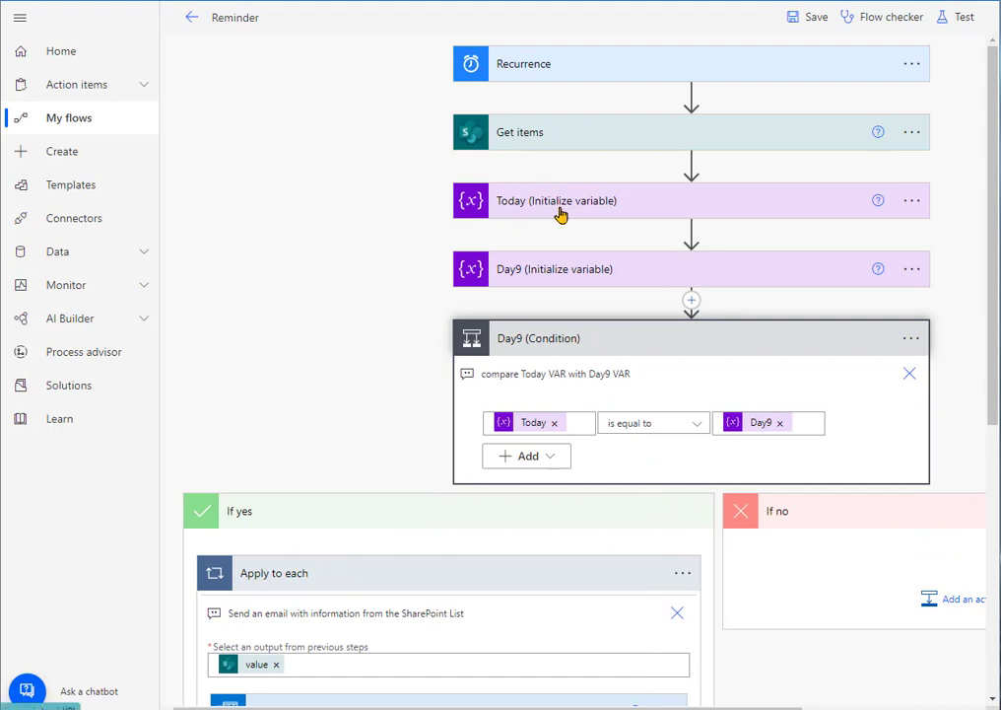
mouse_move(518, 281)
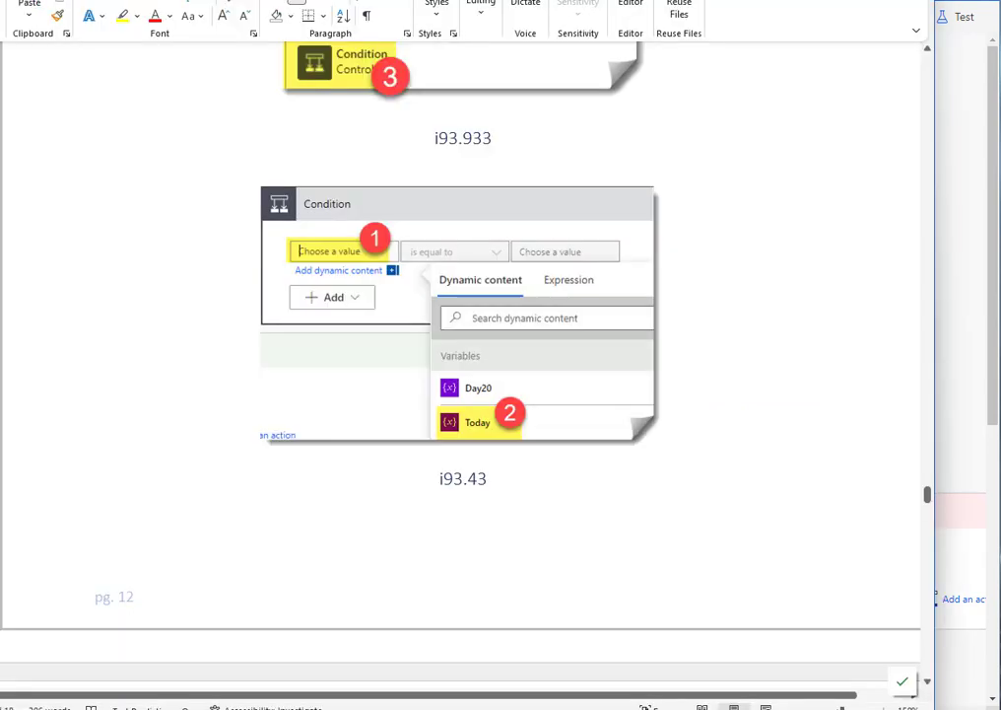
mouse_move(500, 390)
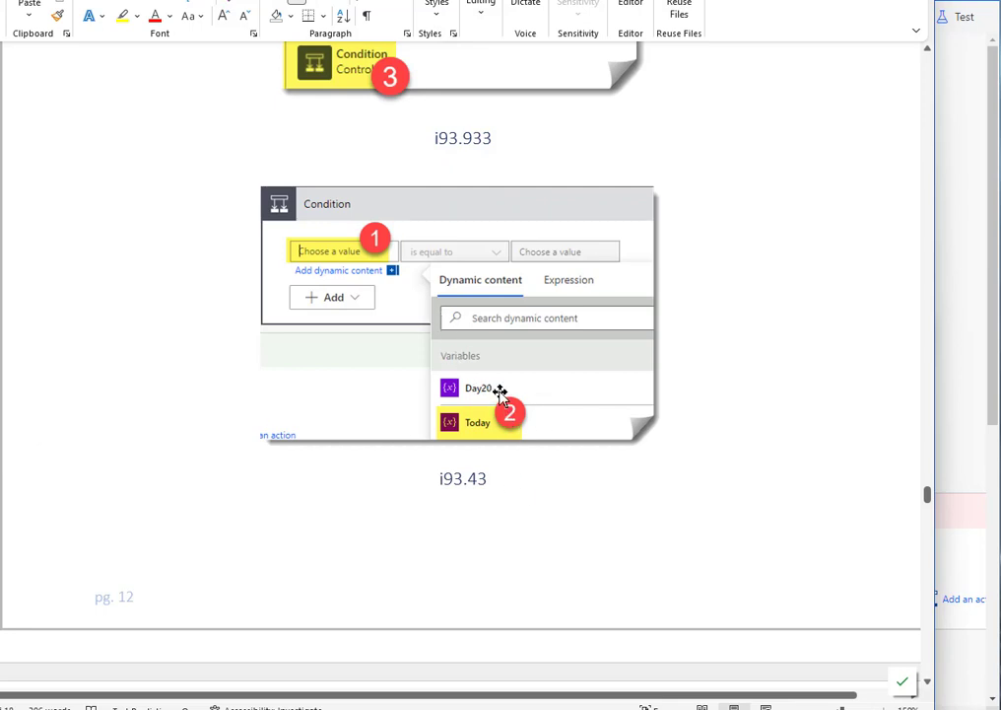
scroll(down, 3)
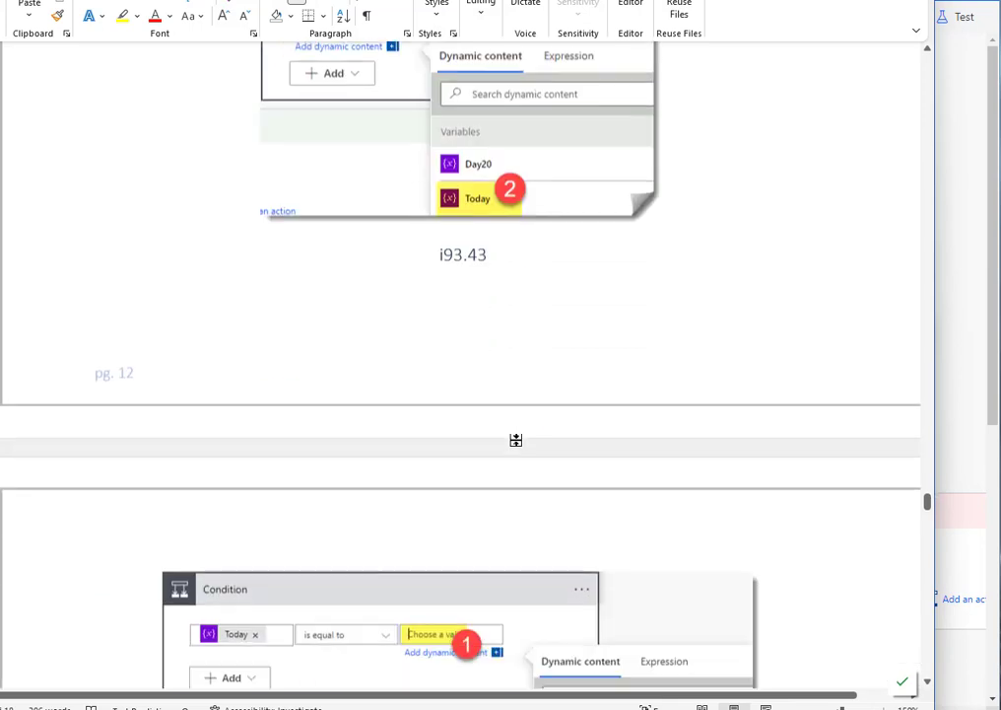
scroll(down, 3)
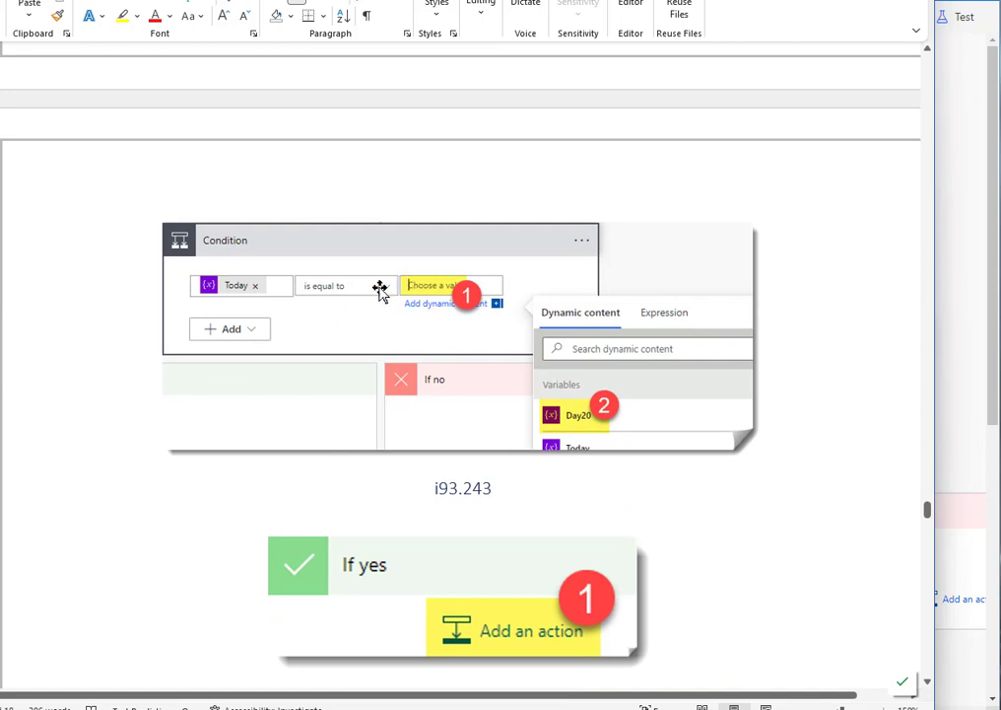
mouse_move(586, 415)
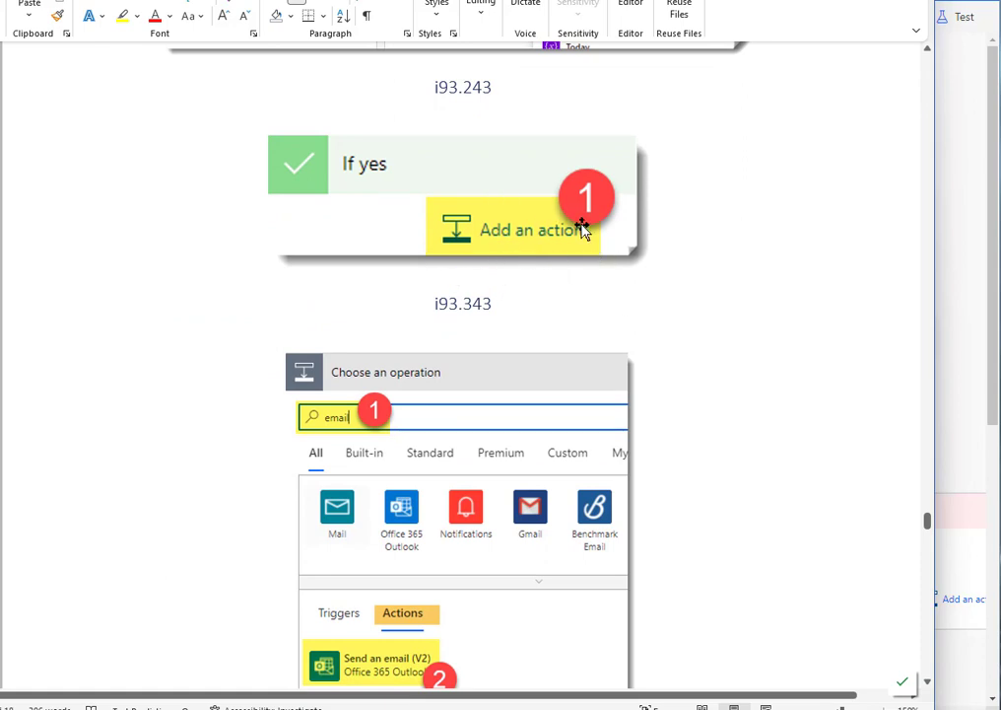
scroll(down, 3)
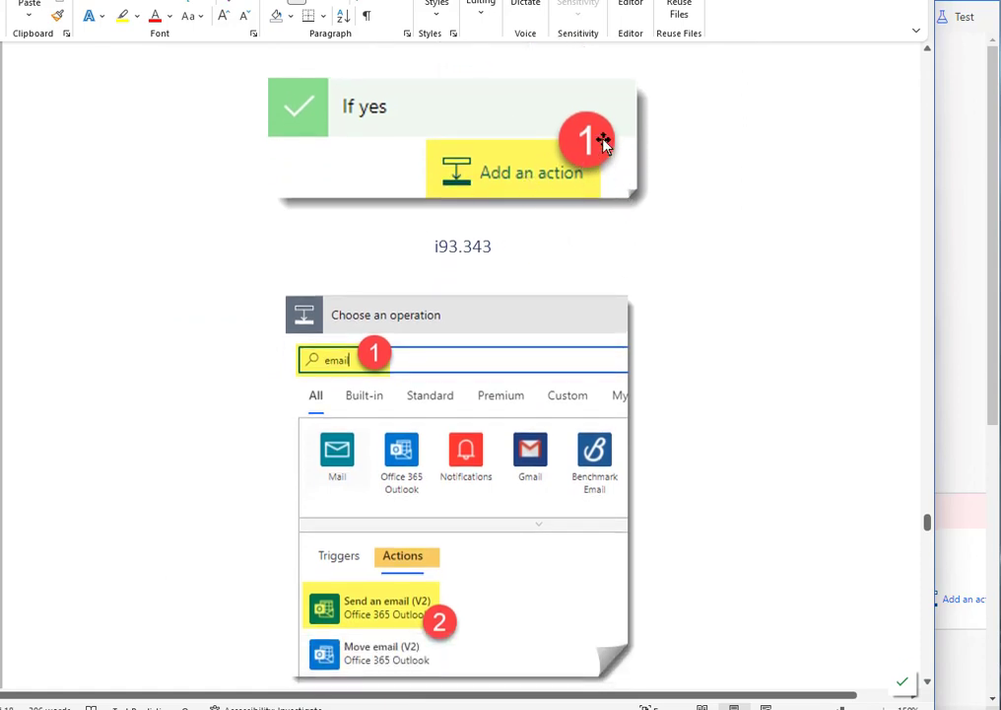
mouse_move(961, 352)
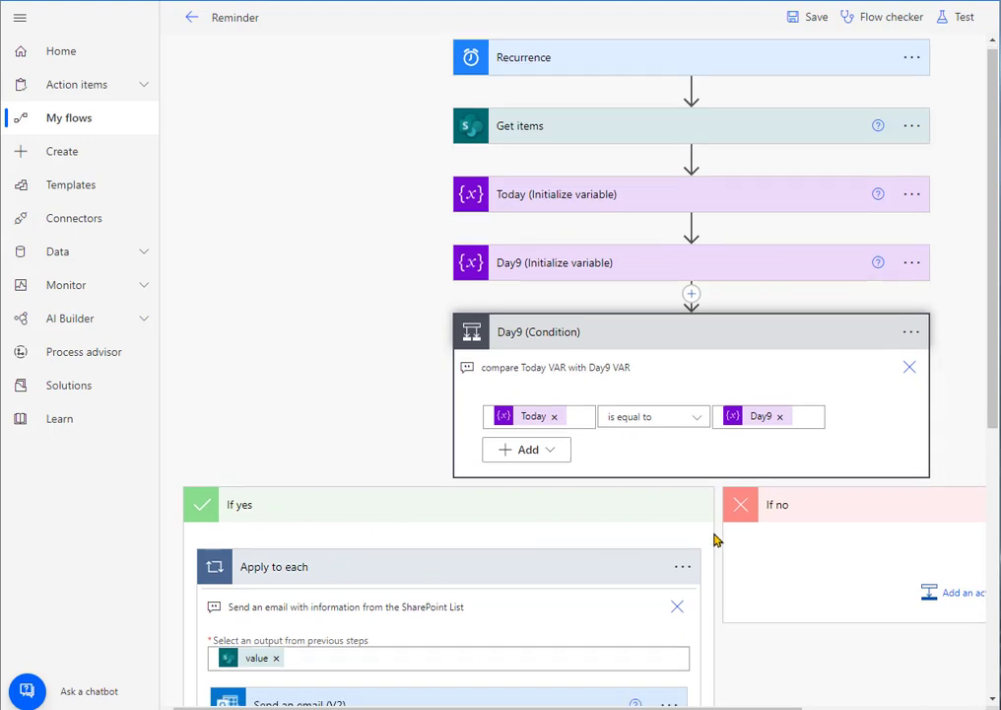
Add a Send an email (V2) action under the Day9 condition's If no branch.
scroll(down, 3)
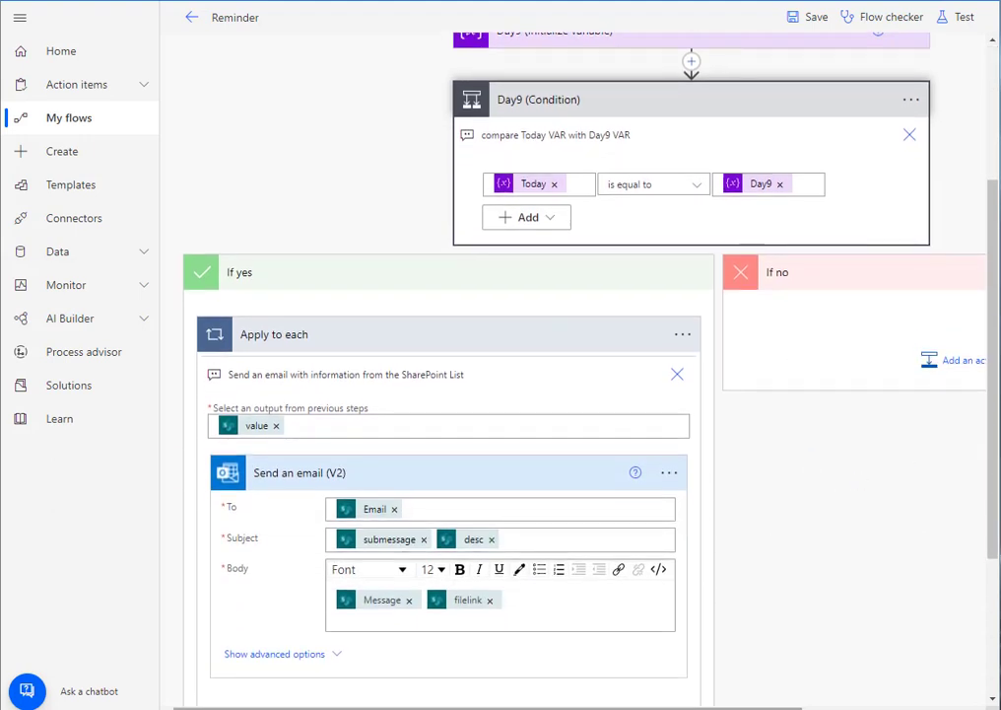
scroll(right, 3)
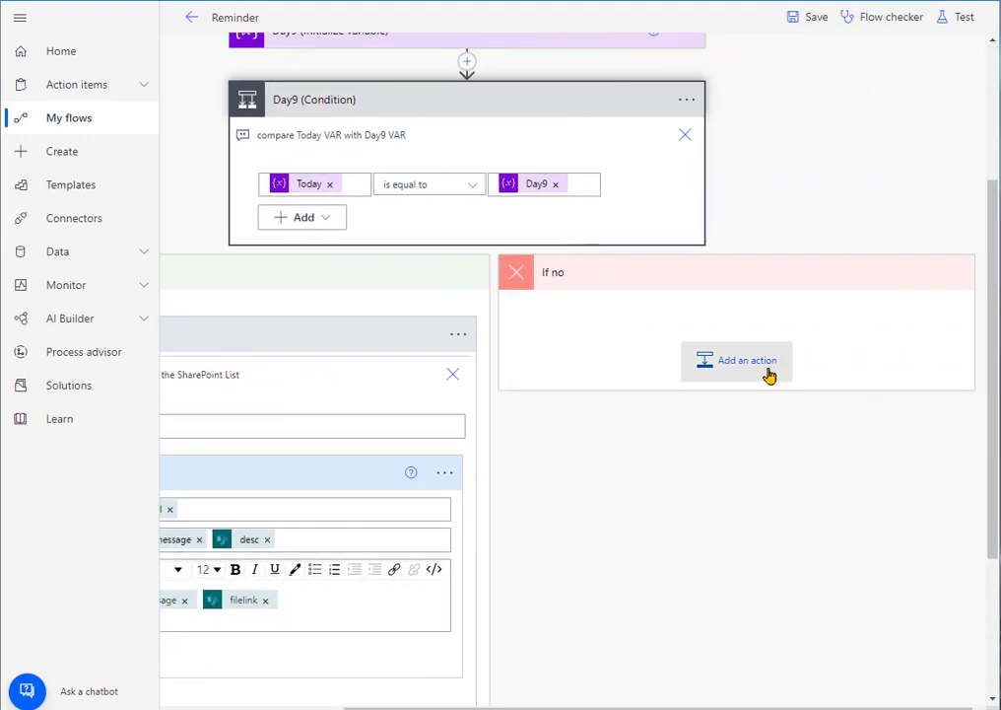
click(745, 361)
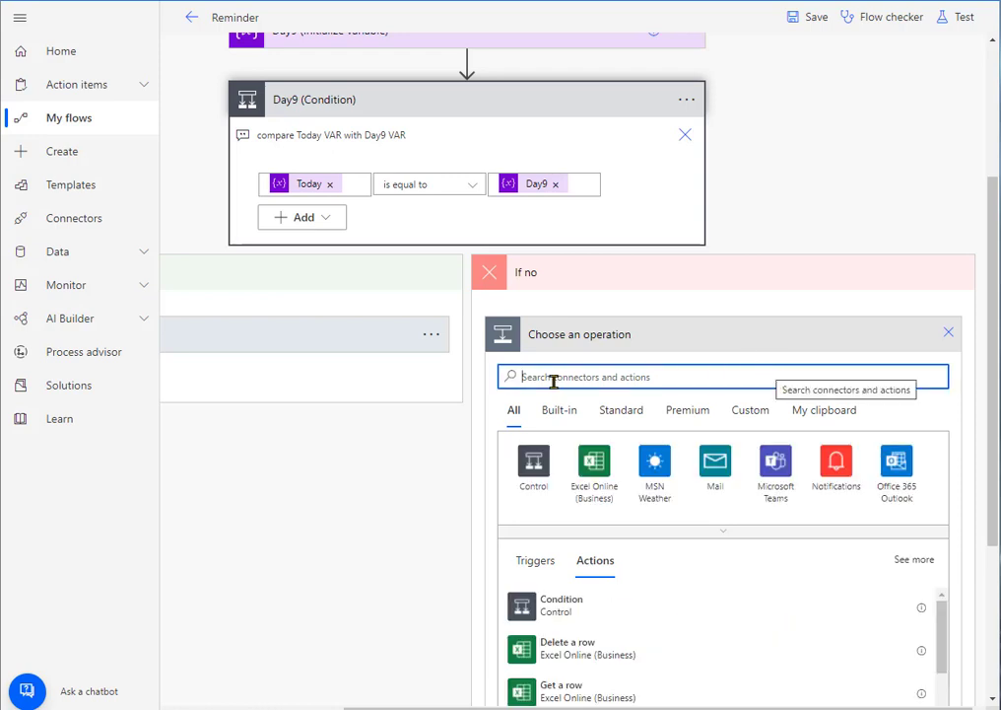
text(email)
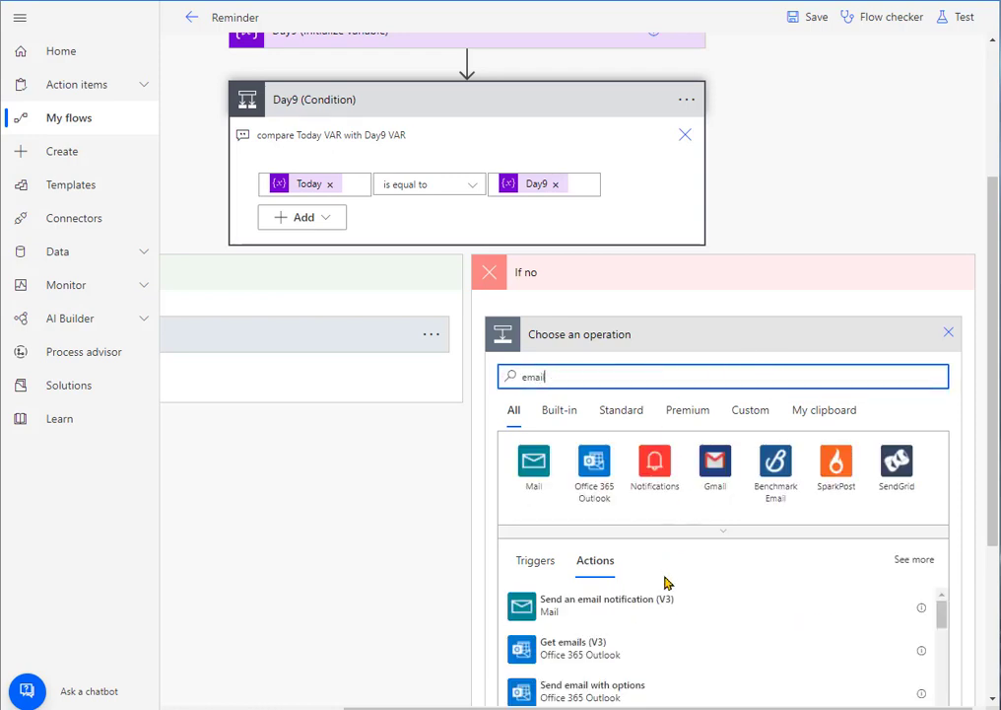
scroll(down, 3)
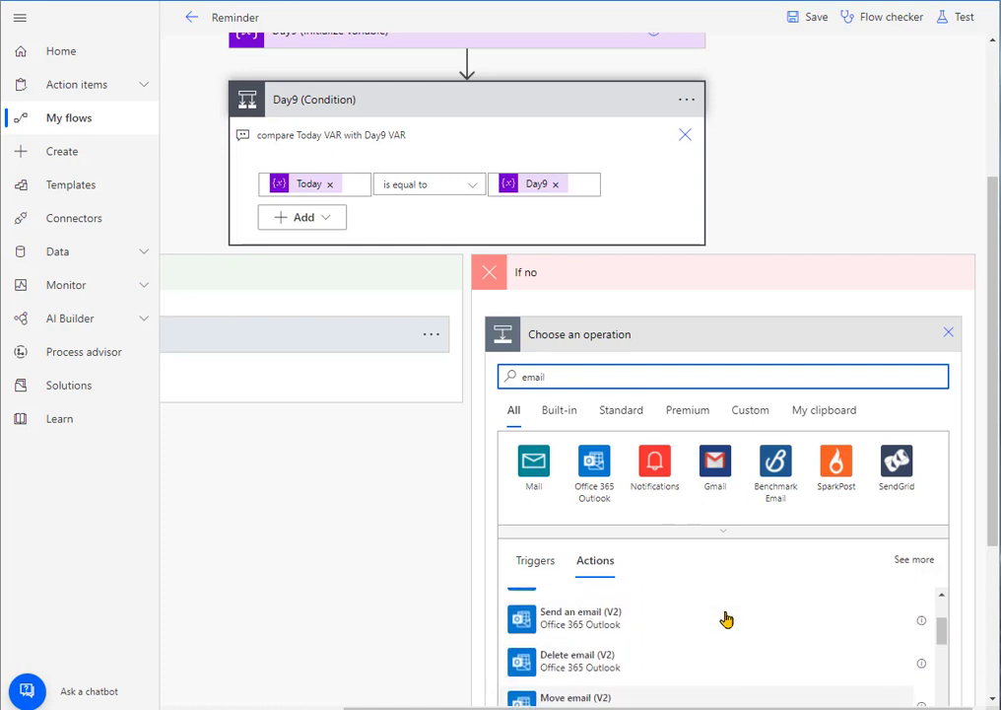
click(576, 617)
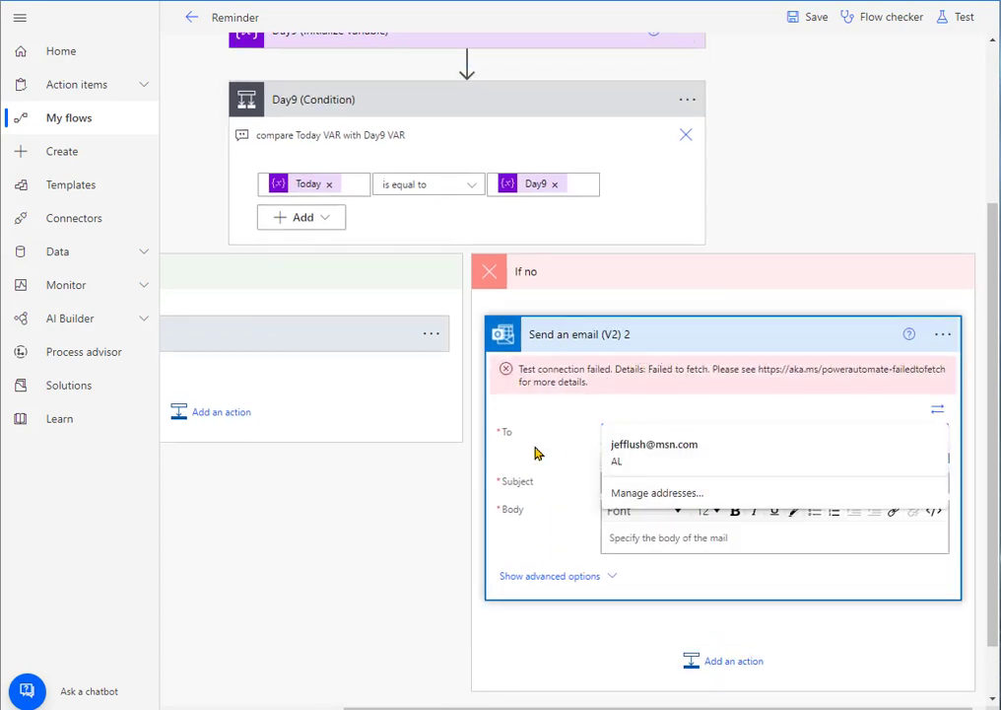
Open dynamic content for the If no email's To field to pick Get items Email.
click(773, 432)
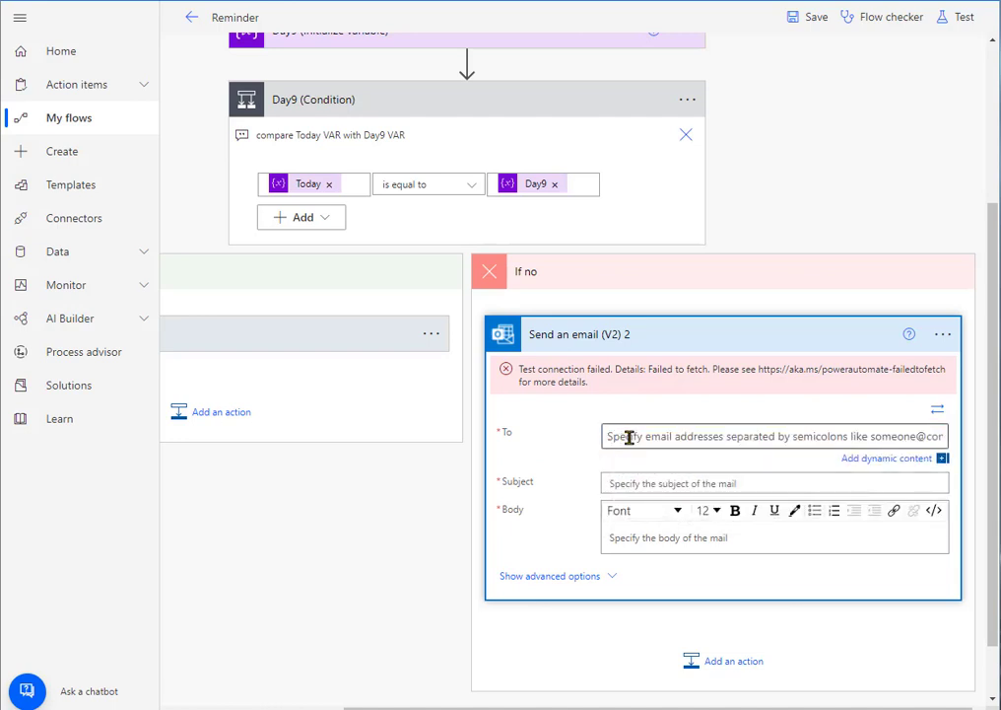
mouse_move(901, 466)
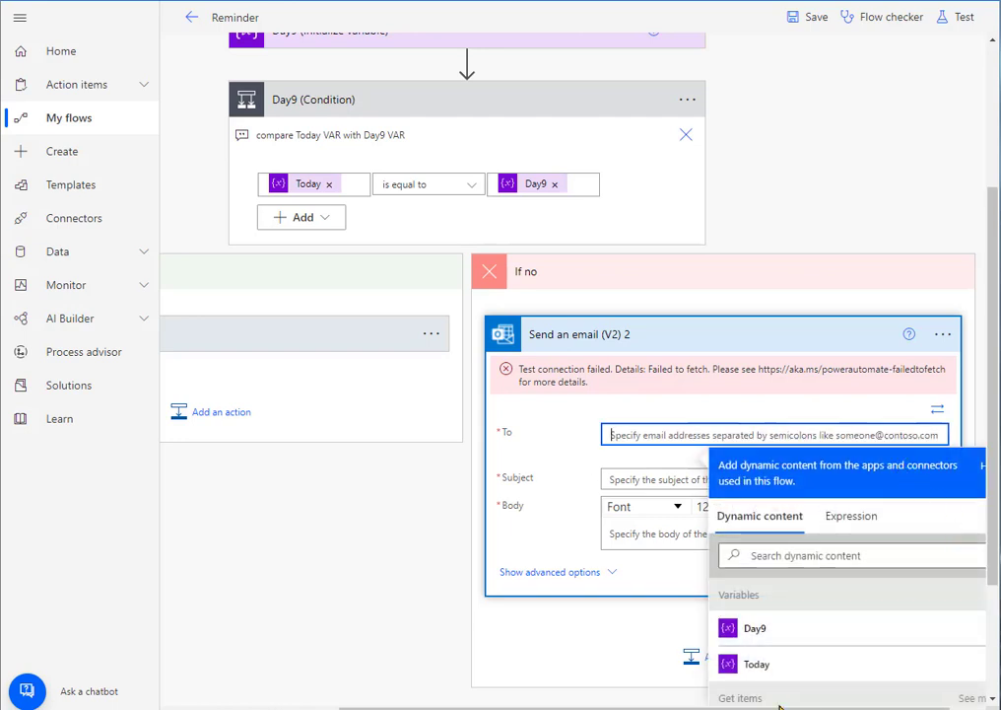
scroll(down, 3)
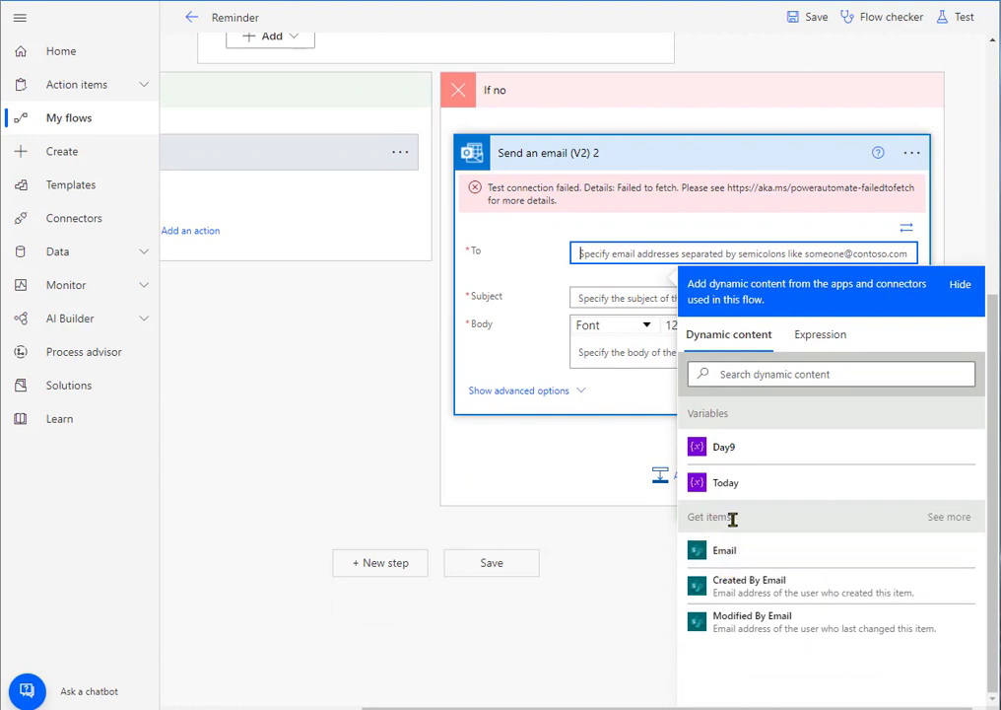
mouse_move(725, 550)
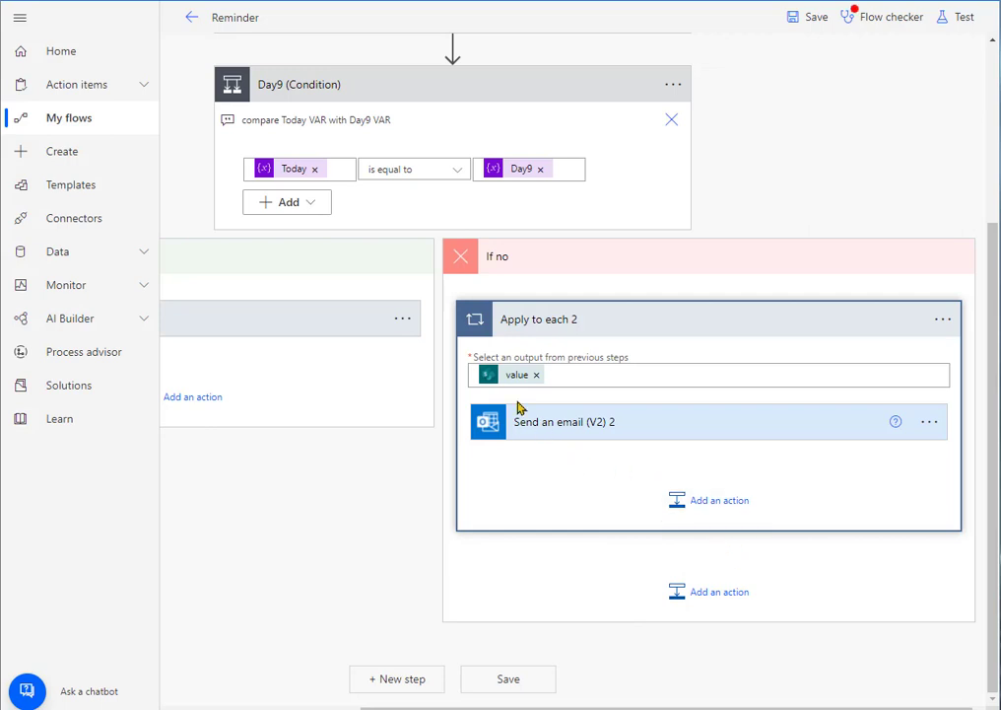
mouse_move(492, 327)
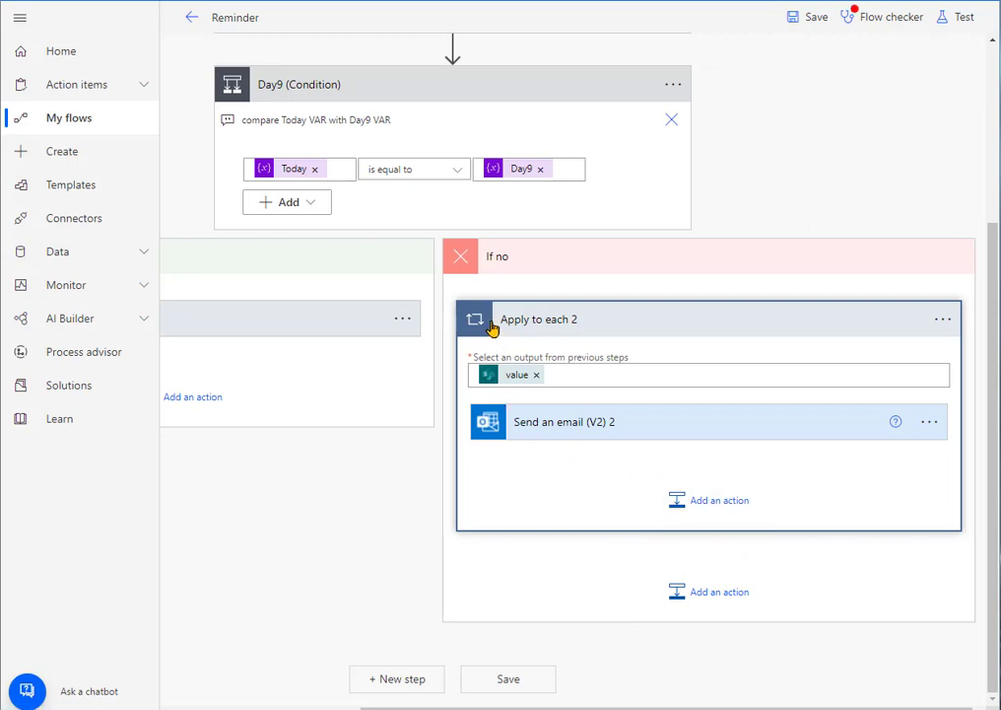
mouse_move(904, 500)
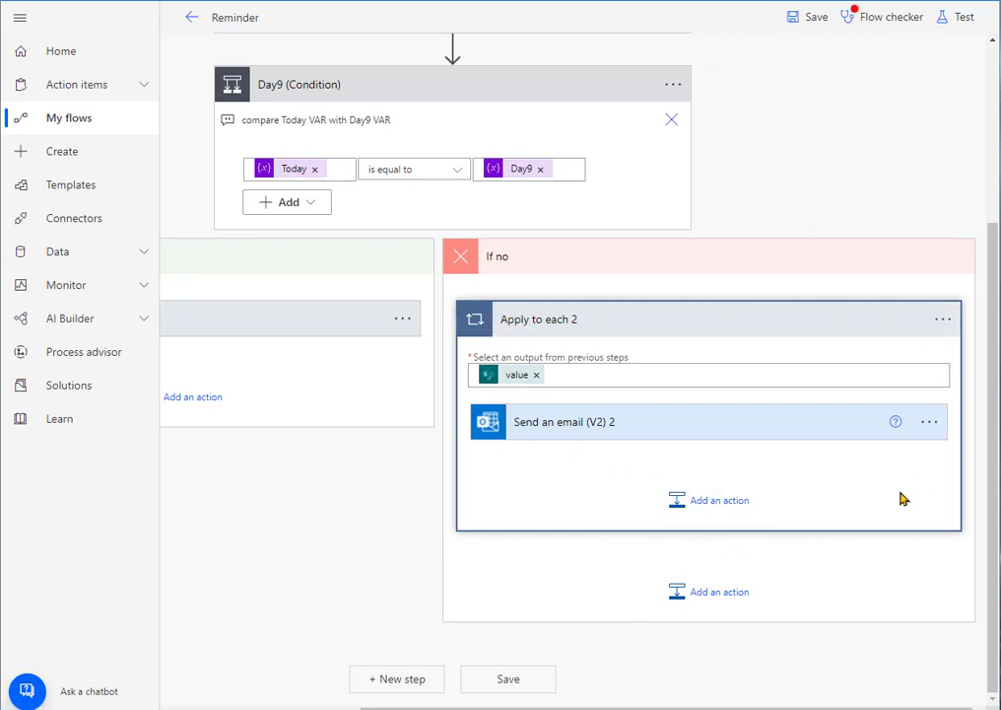
mouse_move(563, 438)
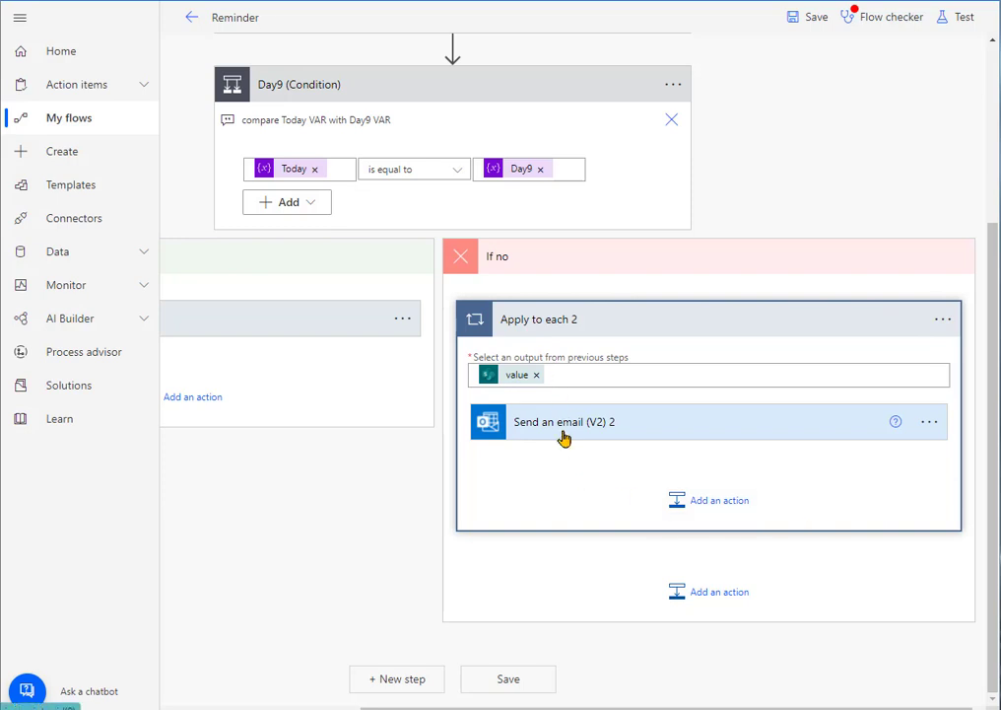
Expand Send an email (V2) 2 in Apply to each 2 and select its Subject field.
click(572, 422)
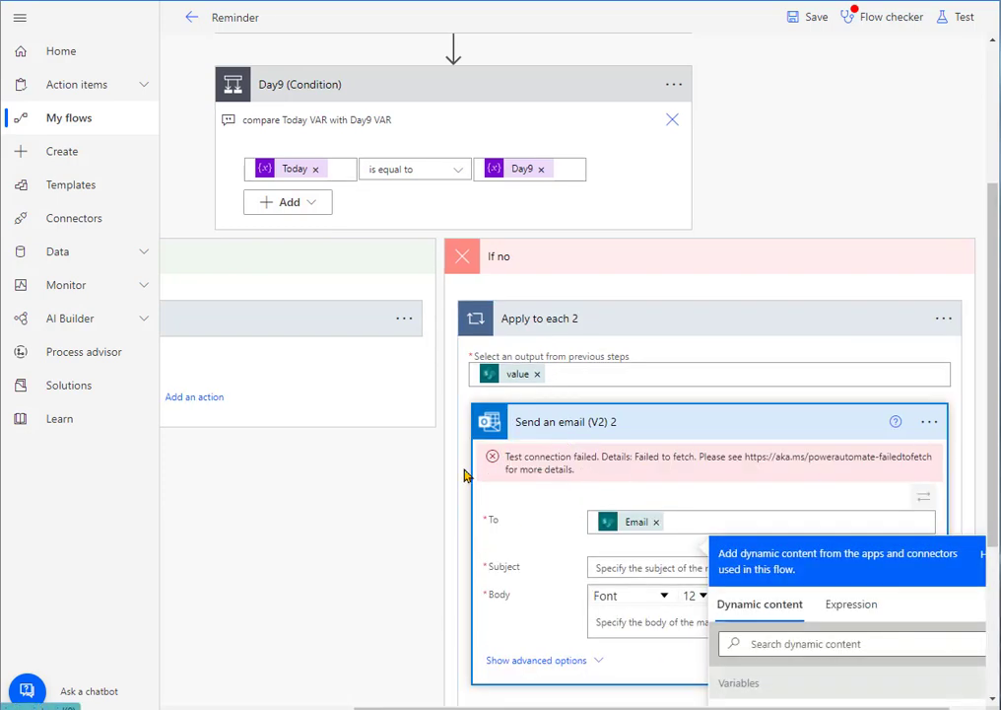
click(662, 550)
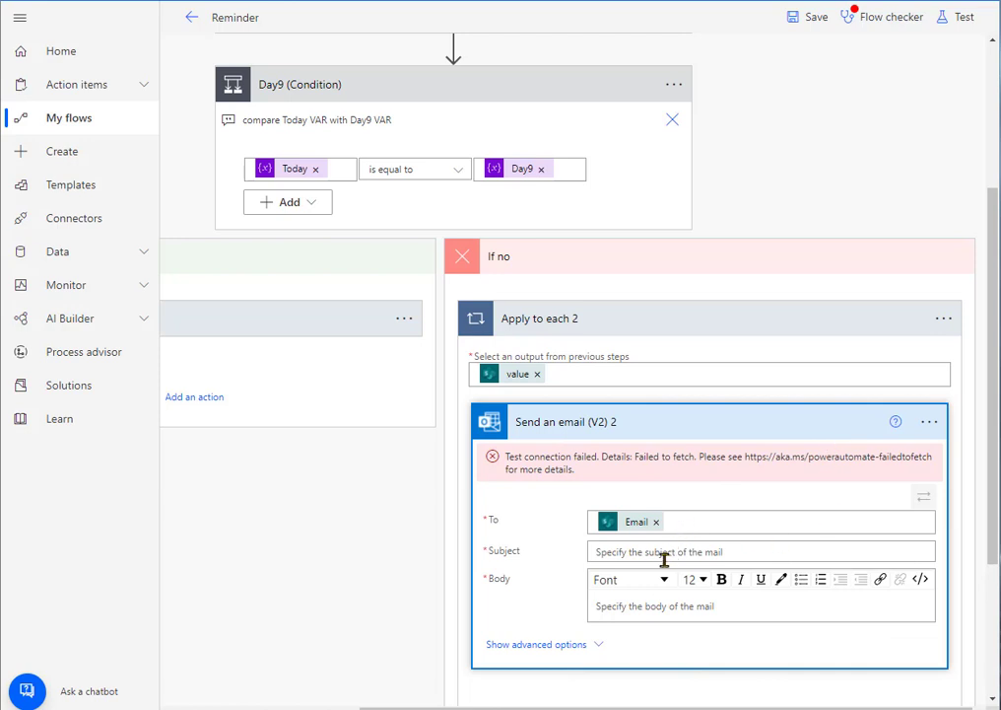
click(760, 552)
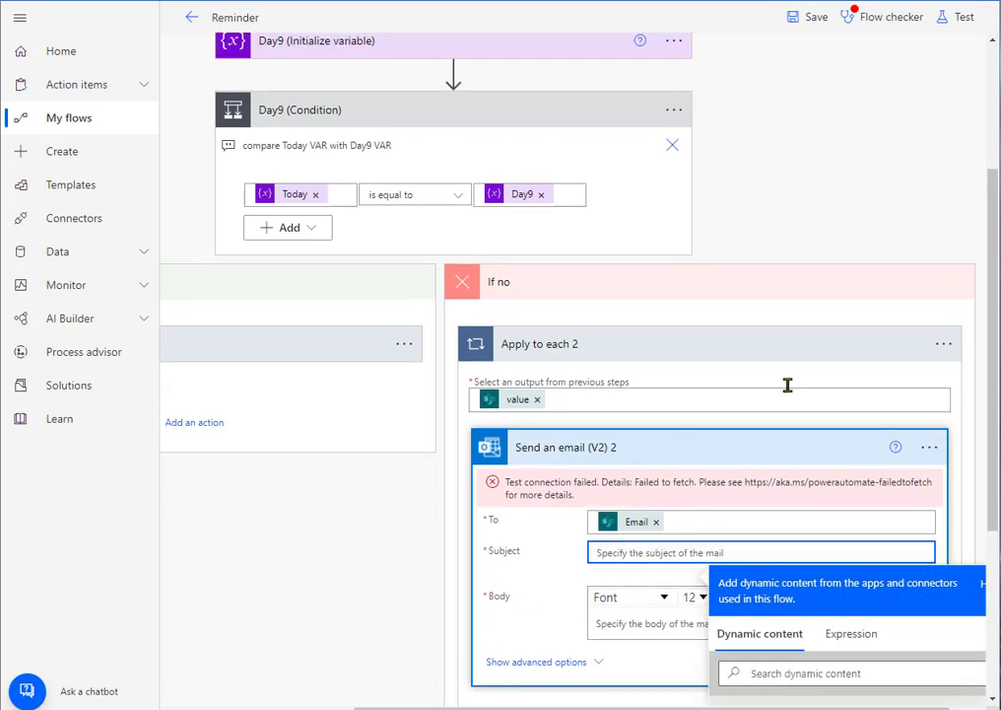
click(968, 343)
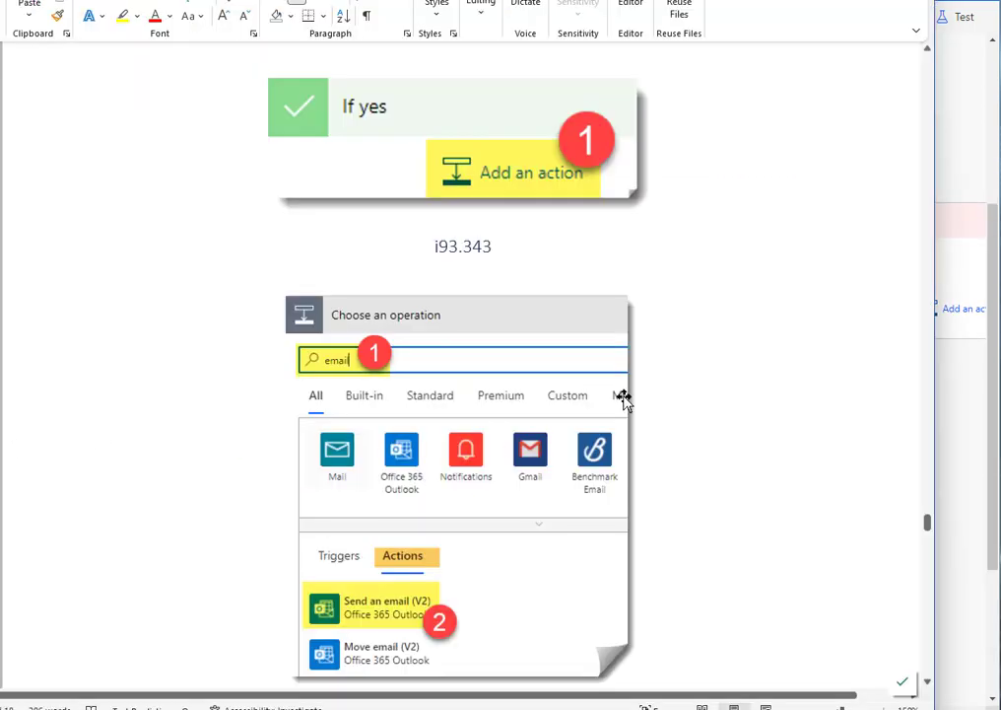
Scroll the Word guide past the Subject, Body and Save screenshots to the Test Flow dialog.
scroll(down, 3)
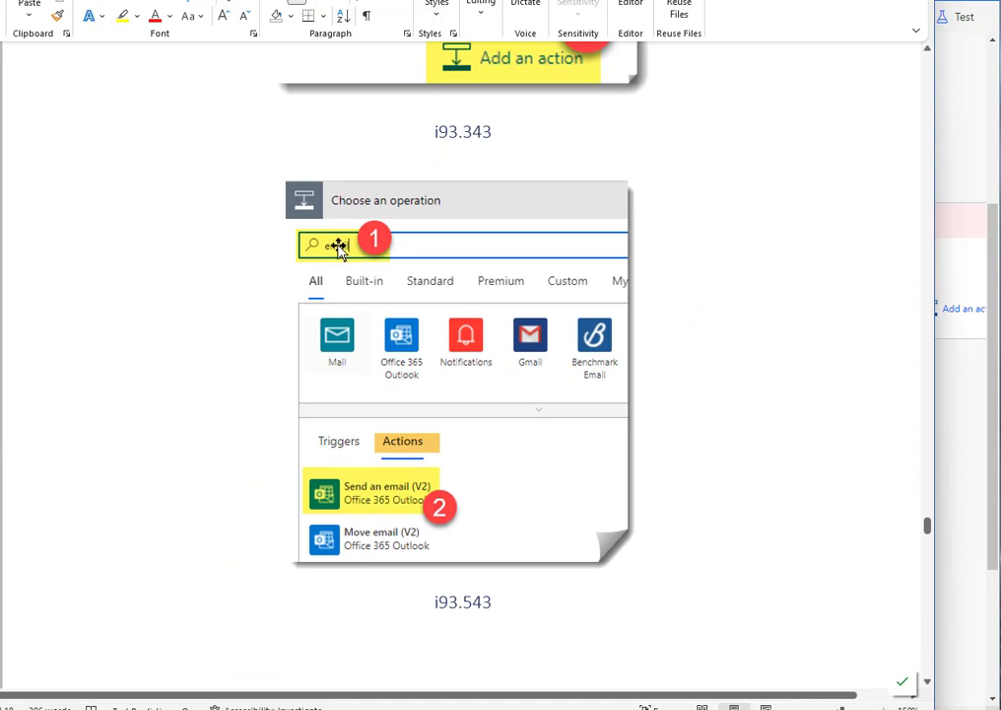
scroll(down, 3)
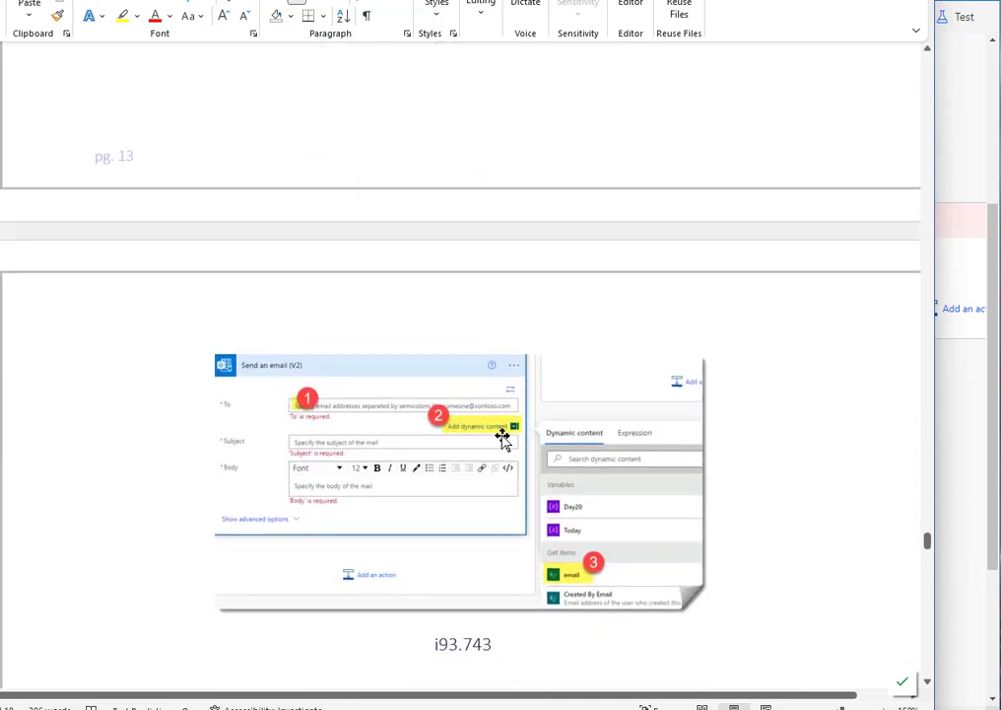
scroll(down, 3)
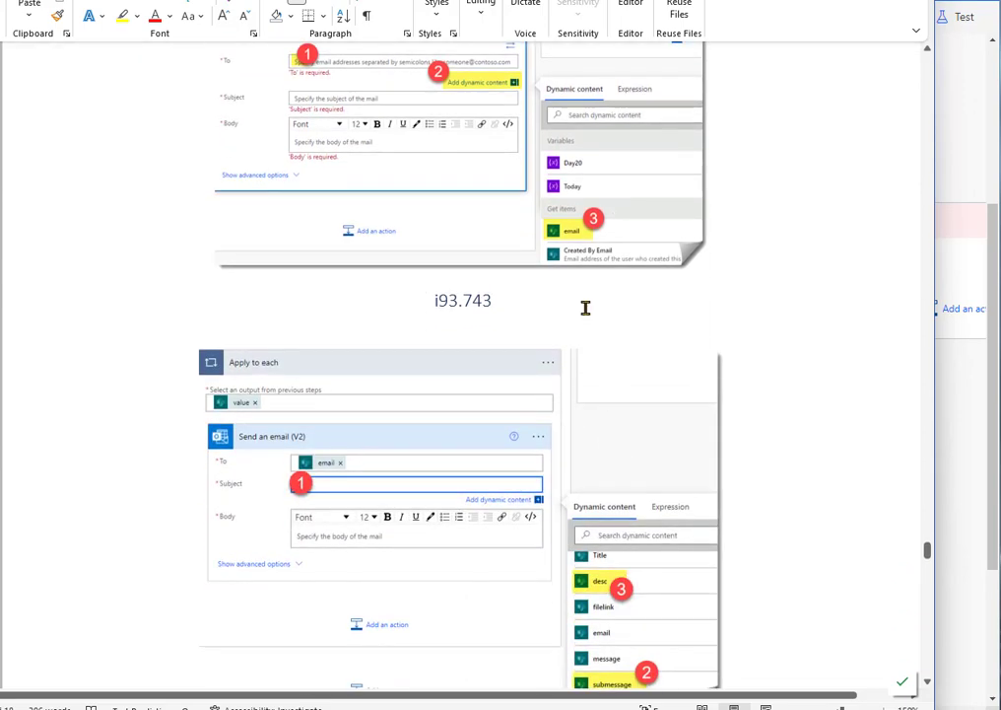
mouse_move(642, 586)
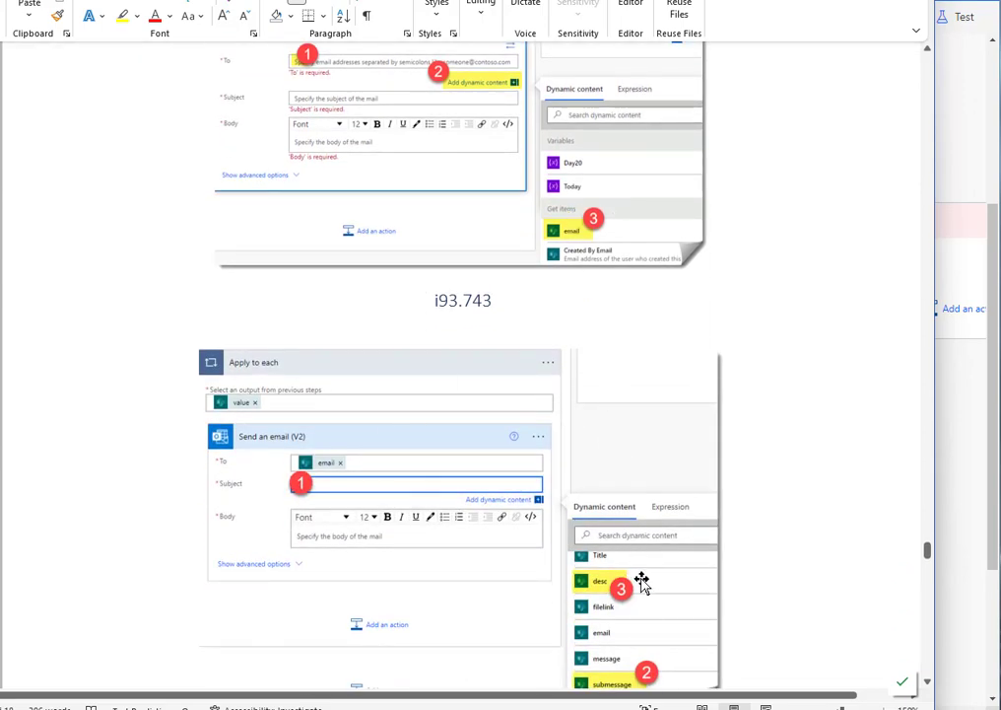
scroll(down, 3)
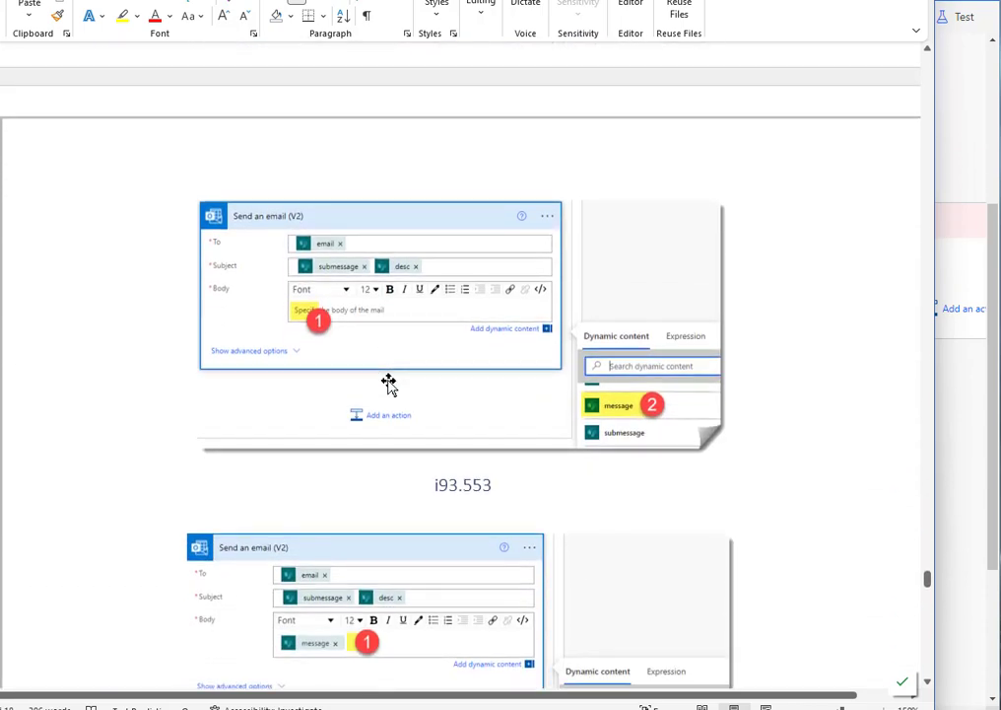
mouse_move(634, 406)
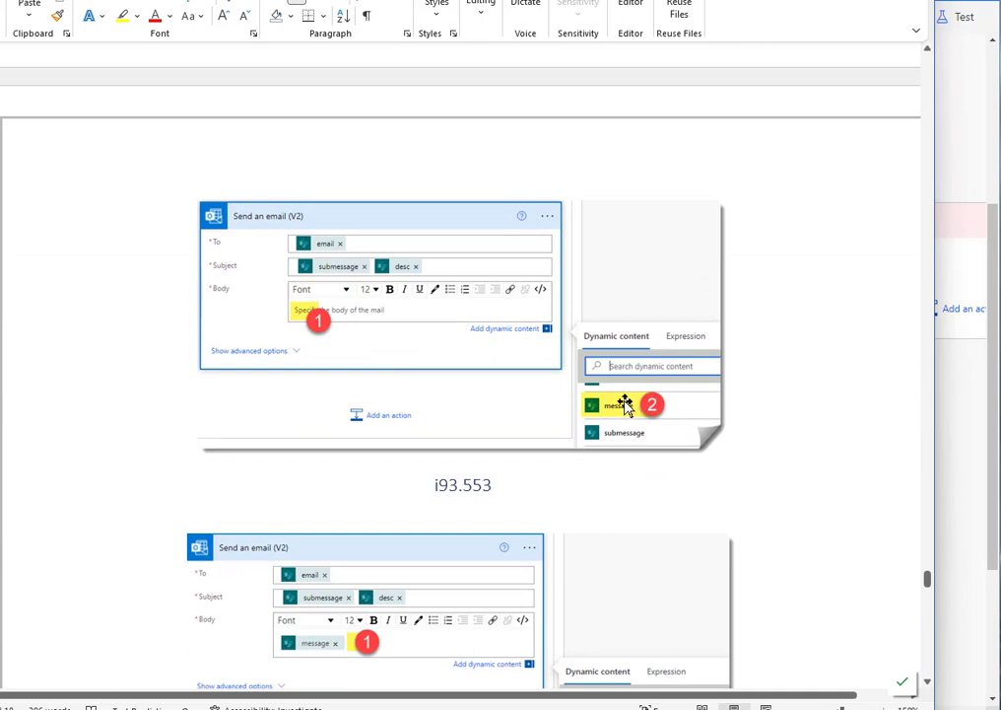
scroll(down, 3)
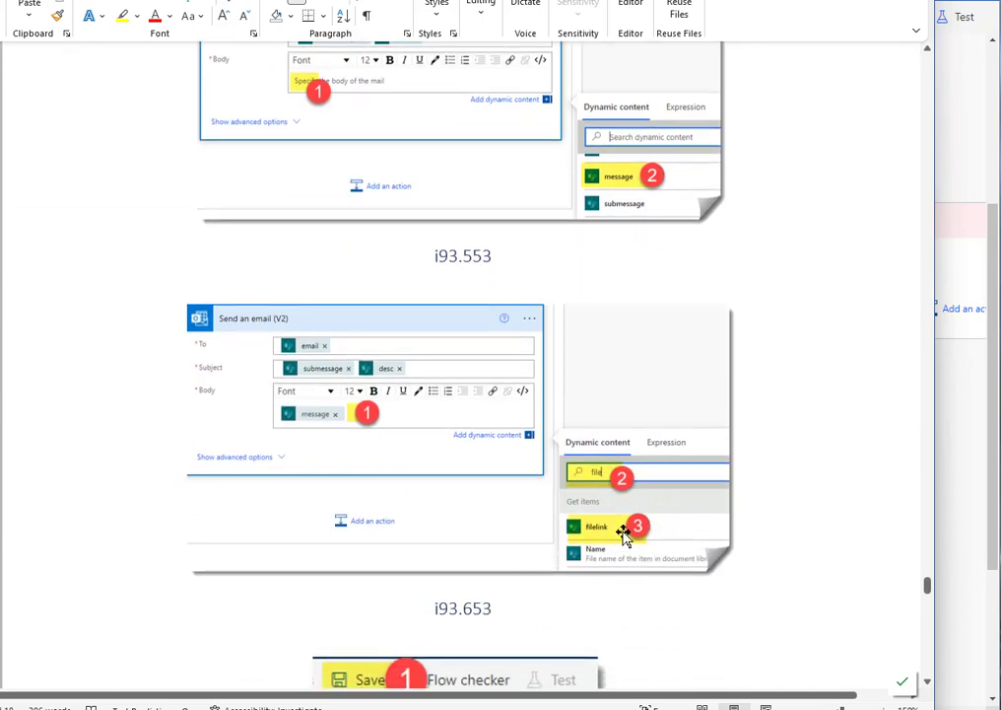
mouse_move(619, 473)
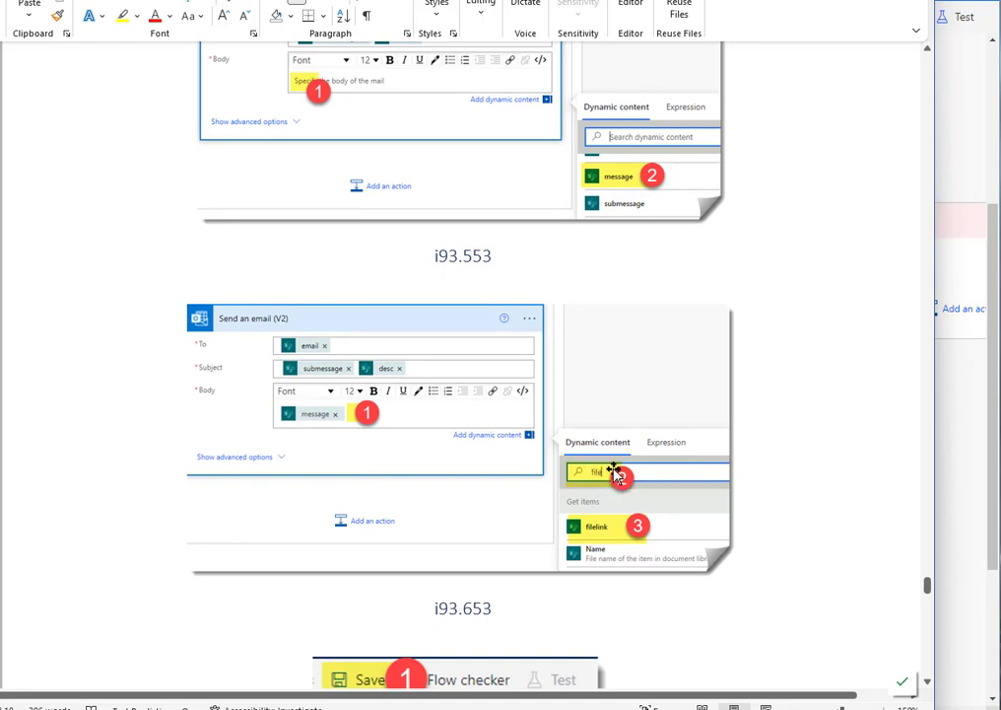
scroll(down, 3)
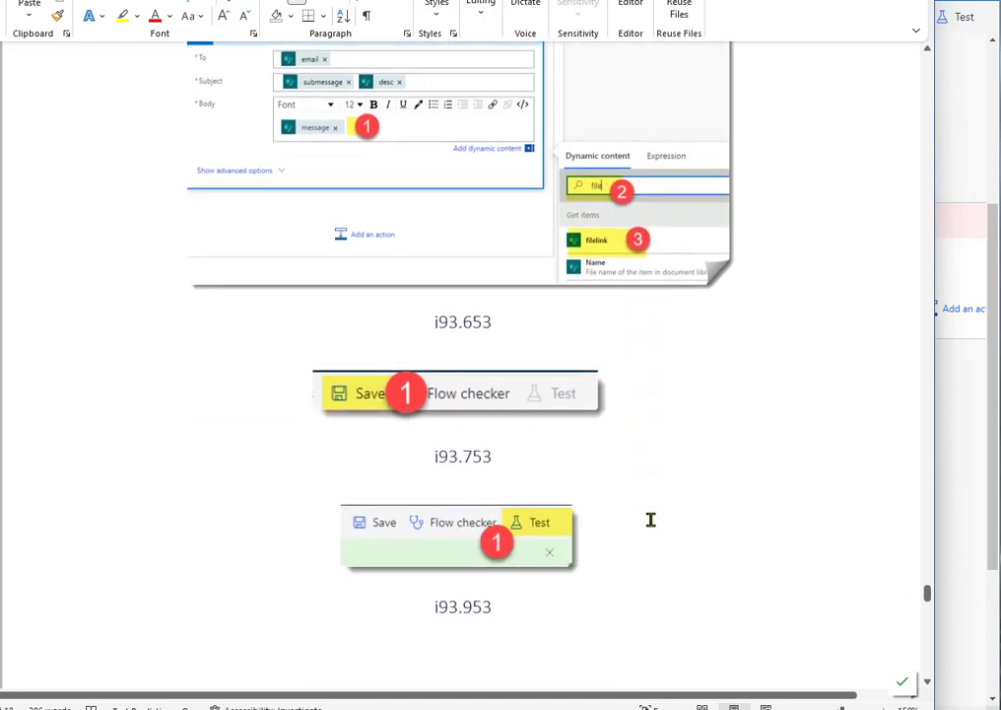
scroll(down, 3)
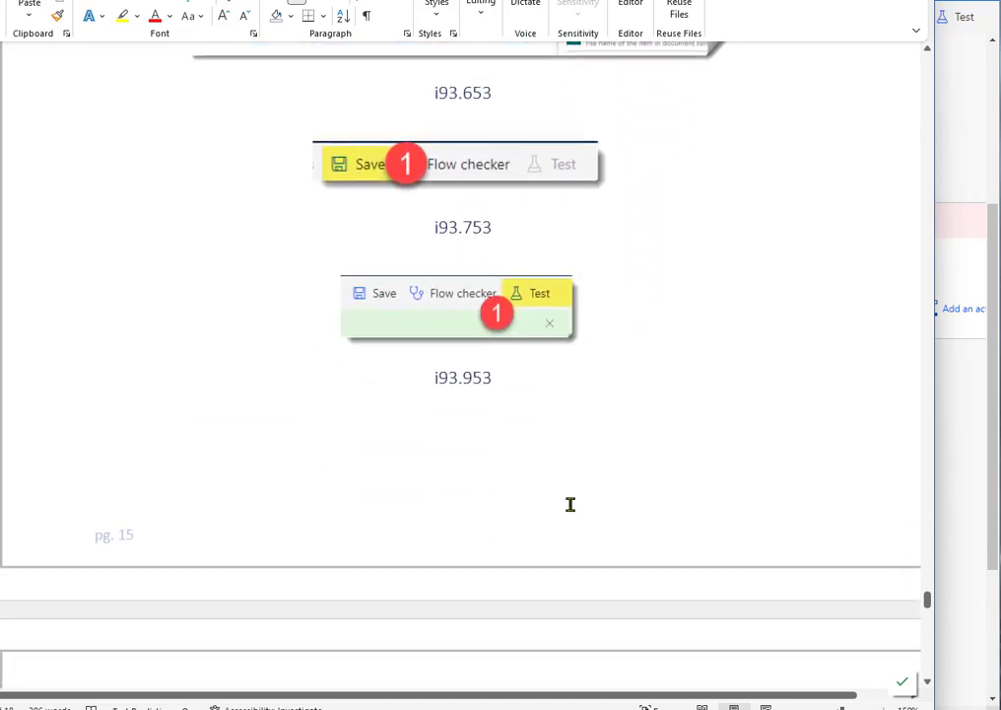
scroll(down, 3)
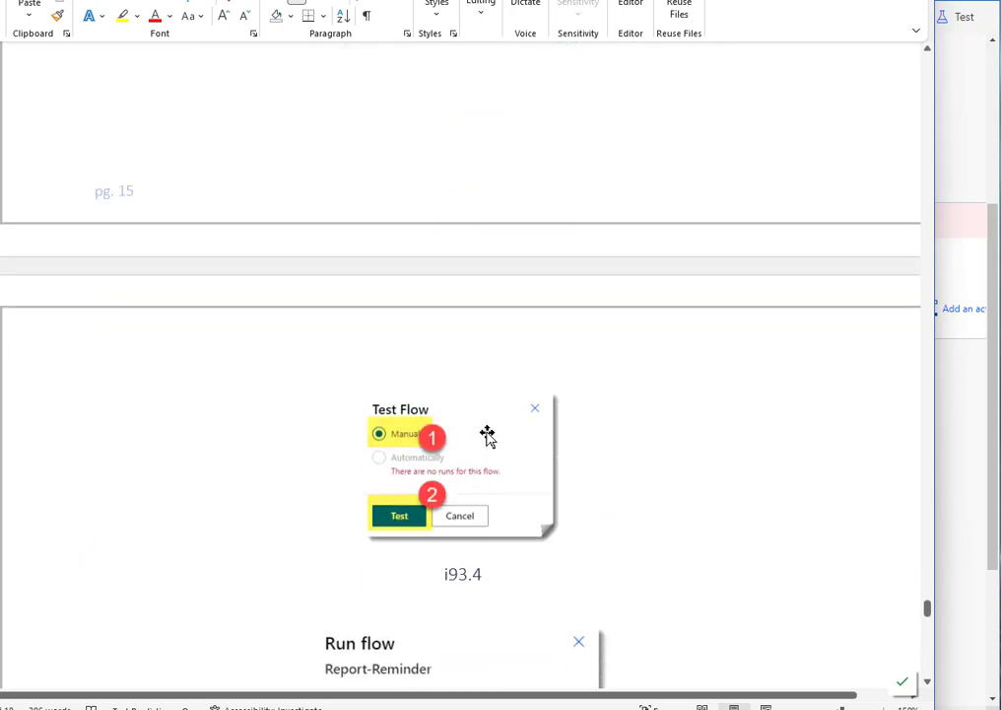